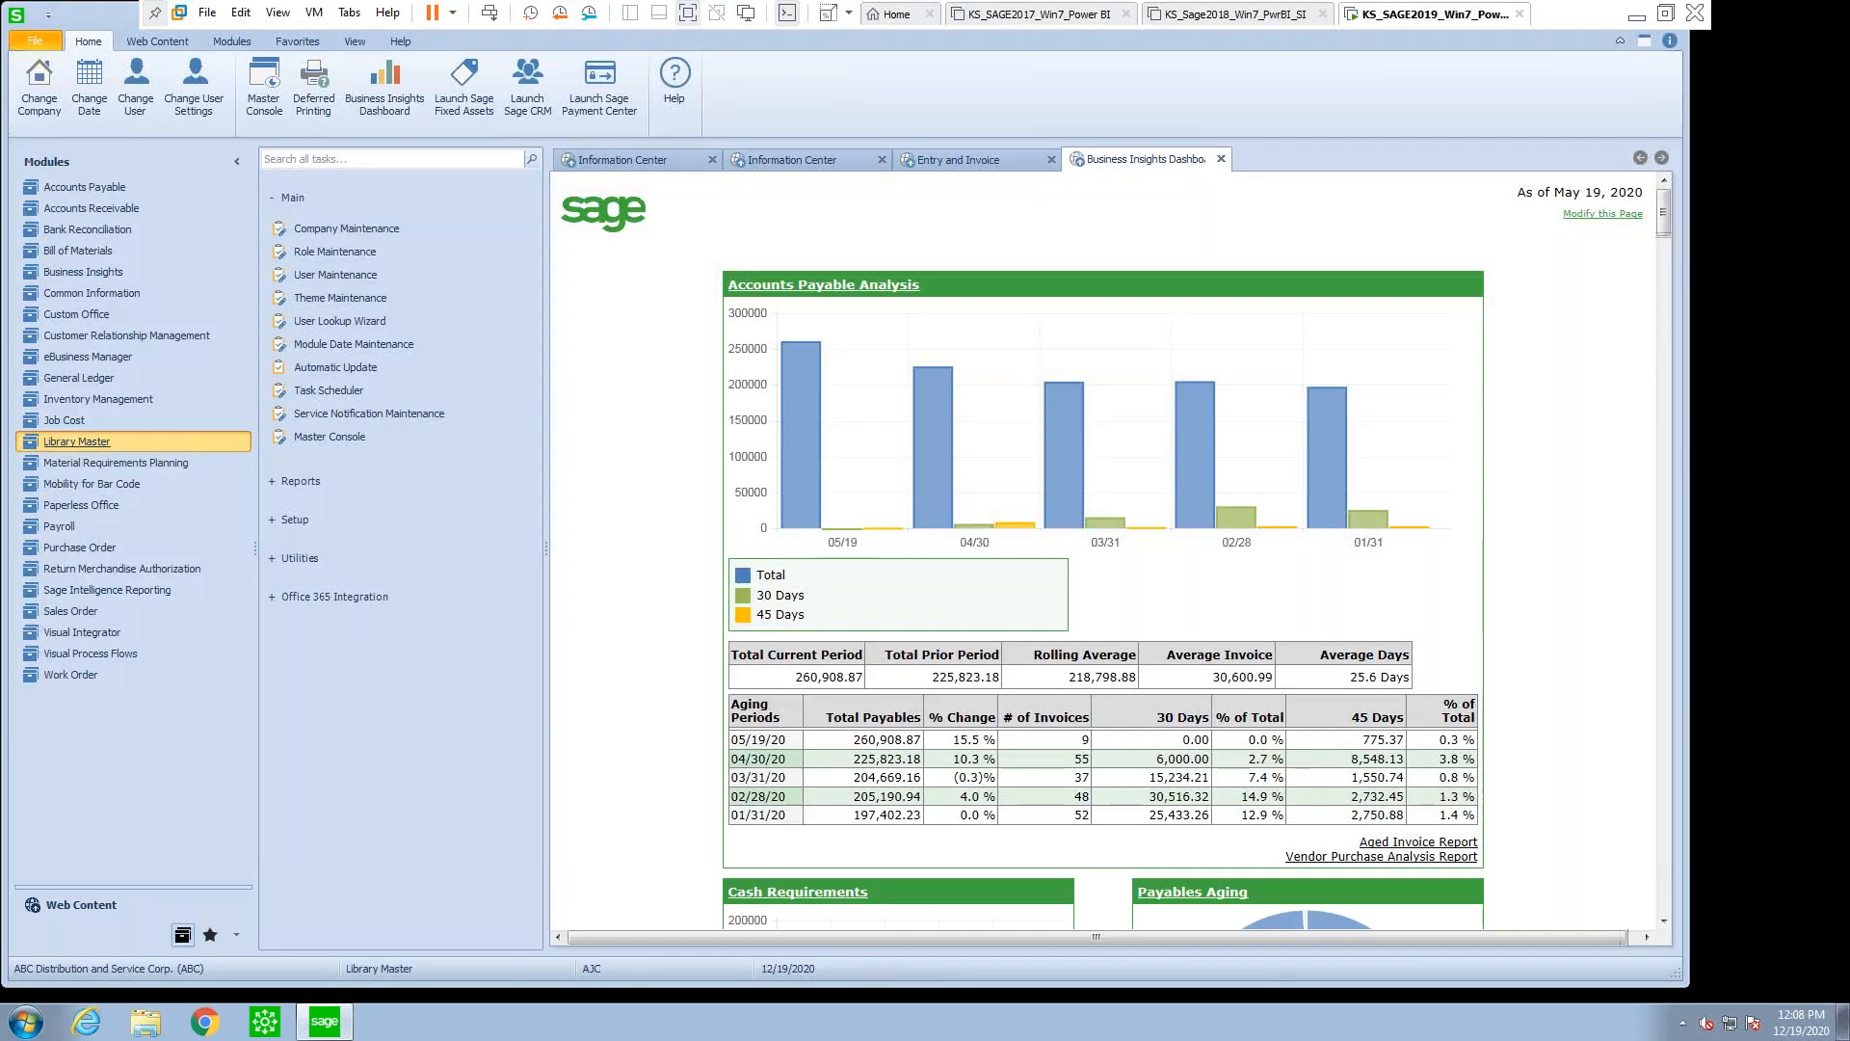
{"action": "mouse_move", "coordinate": [88, 448]}
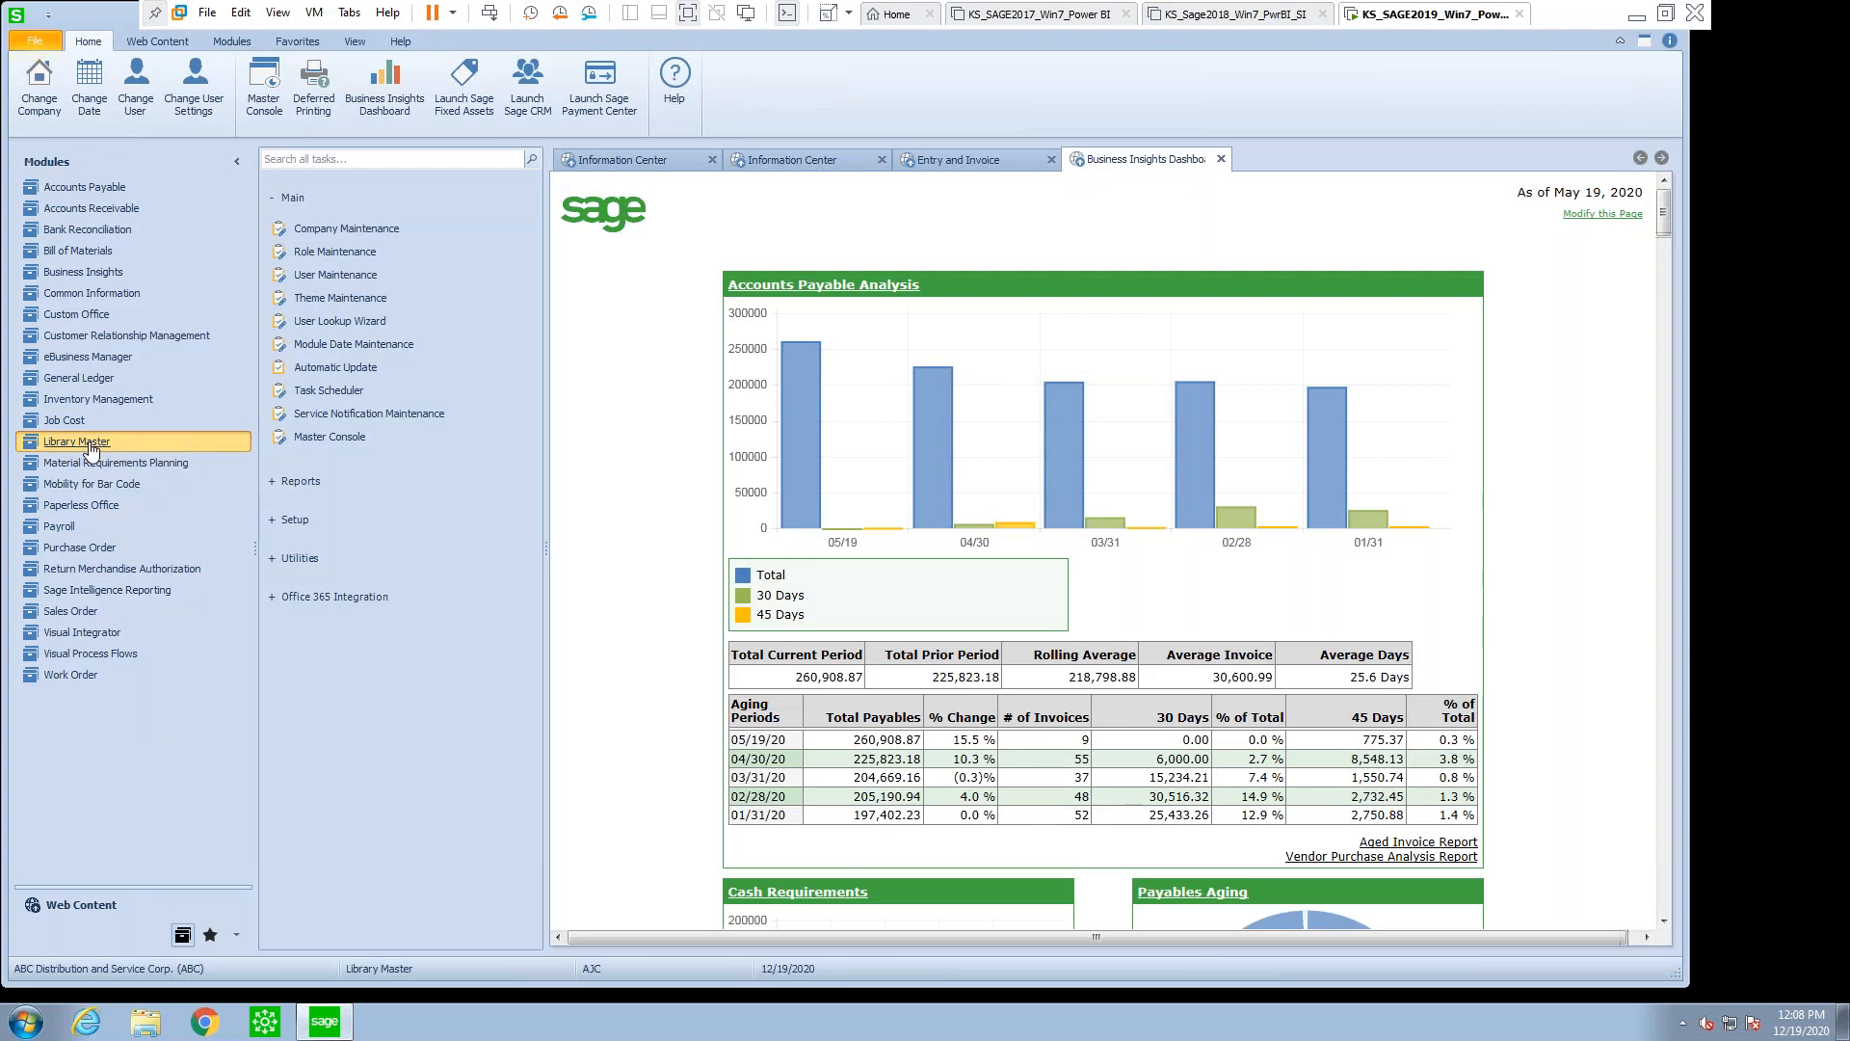
{"action": "mouse_move", "coordinate": [343, 258]}
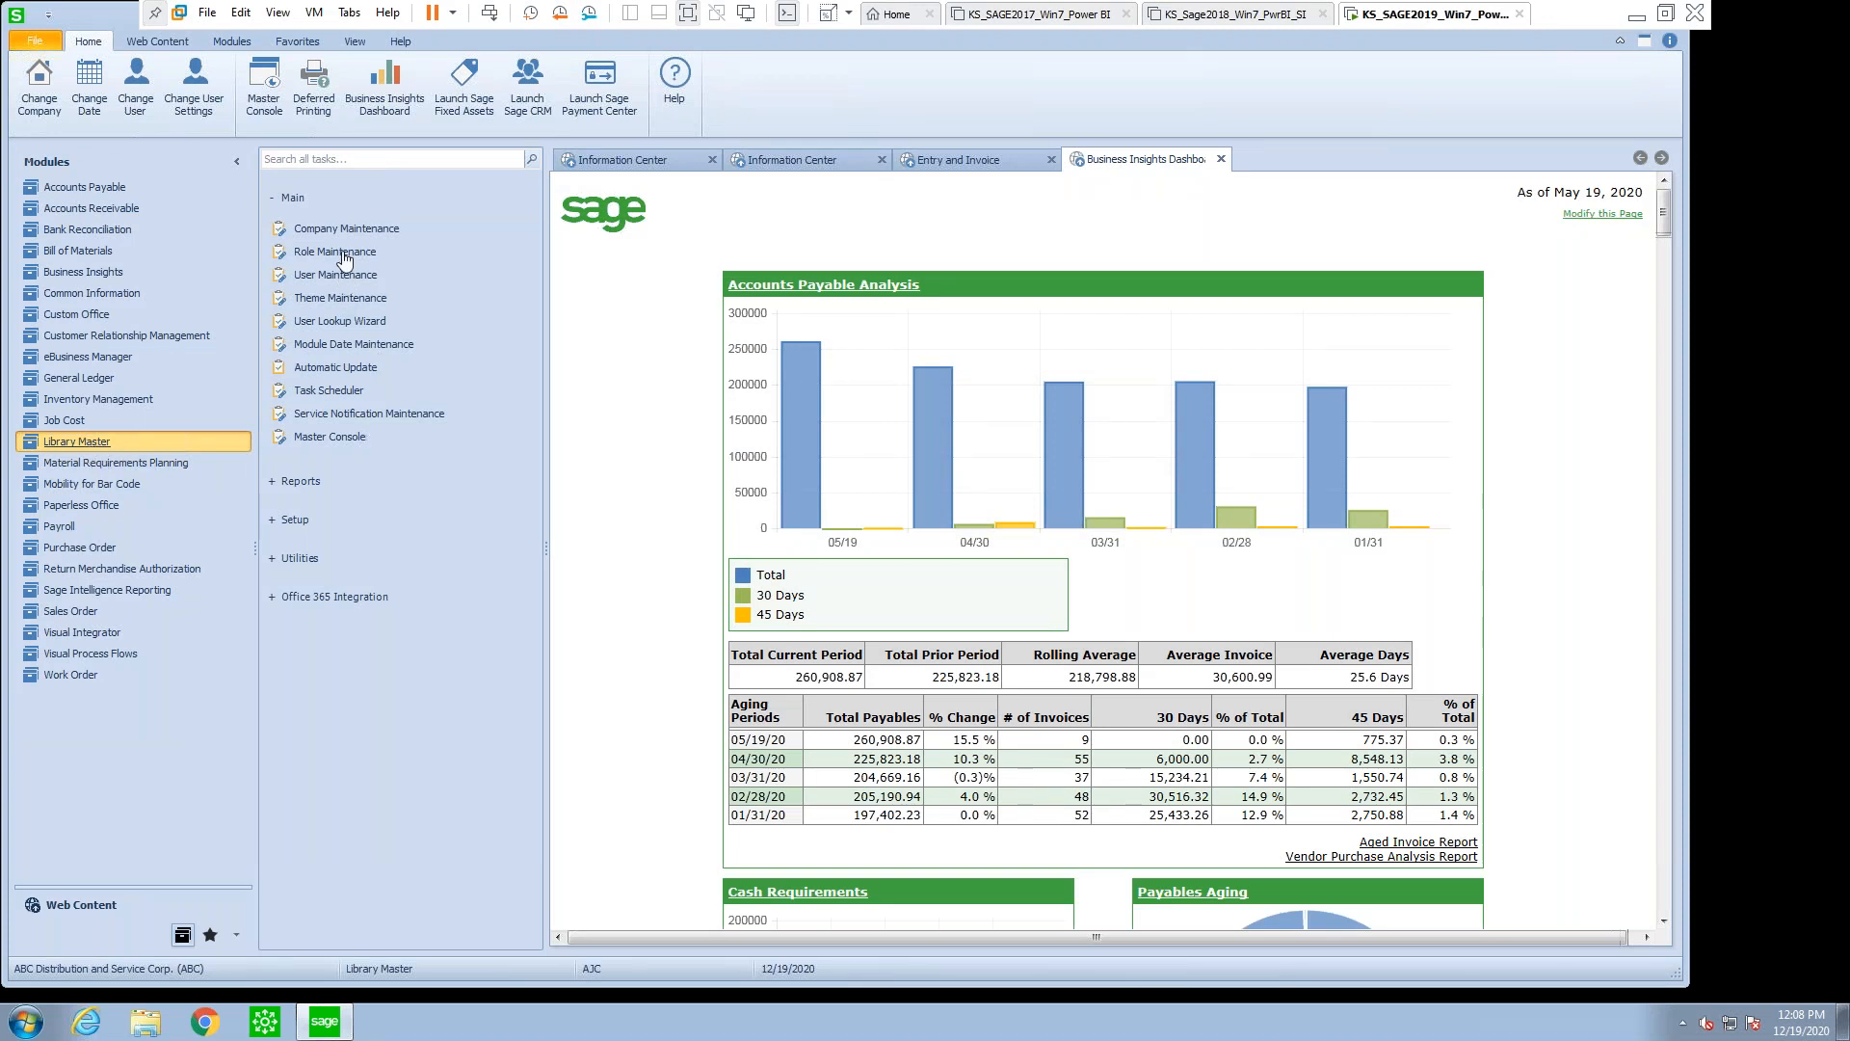
{"action": "mouse_move", "coordinate": [368, 277]}
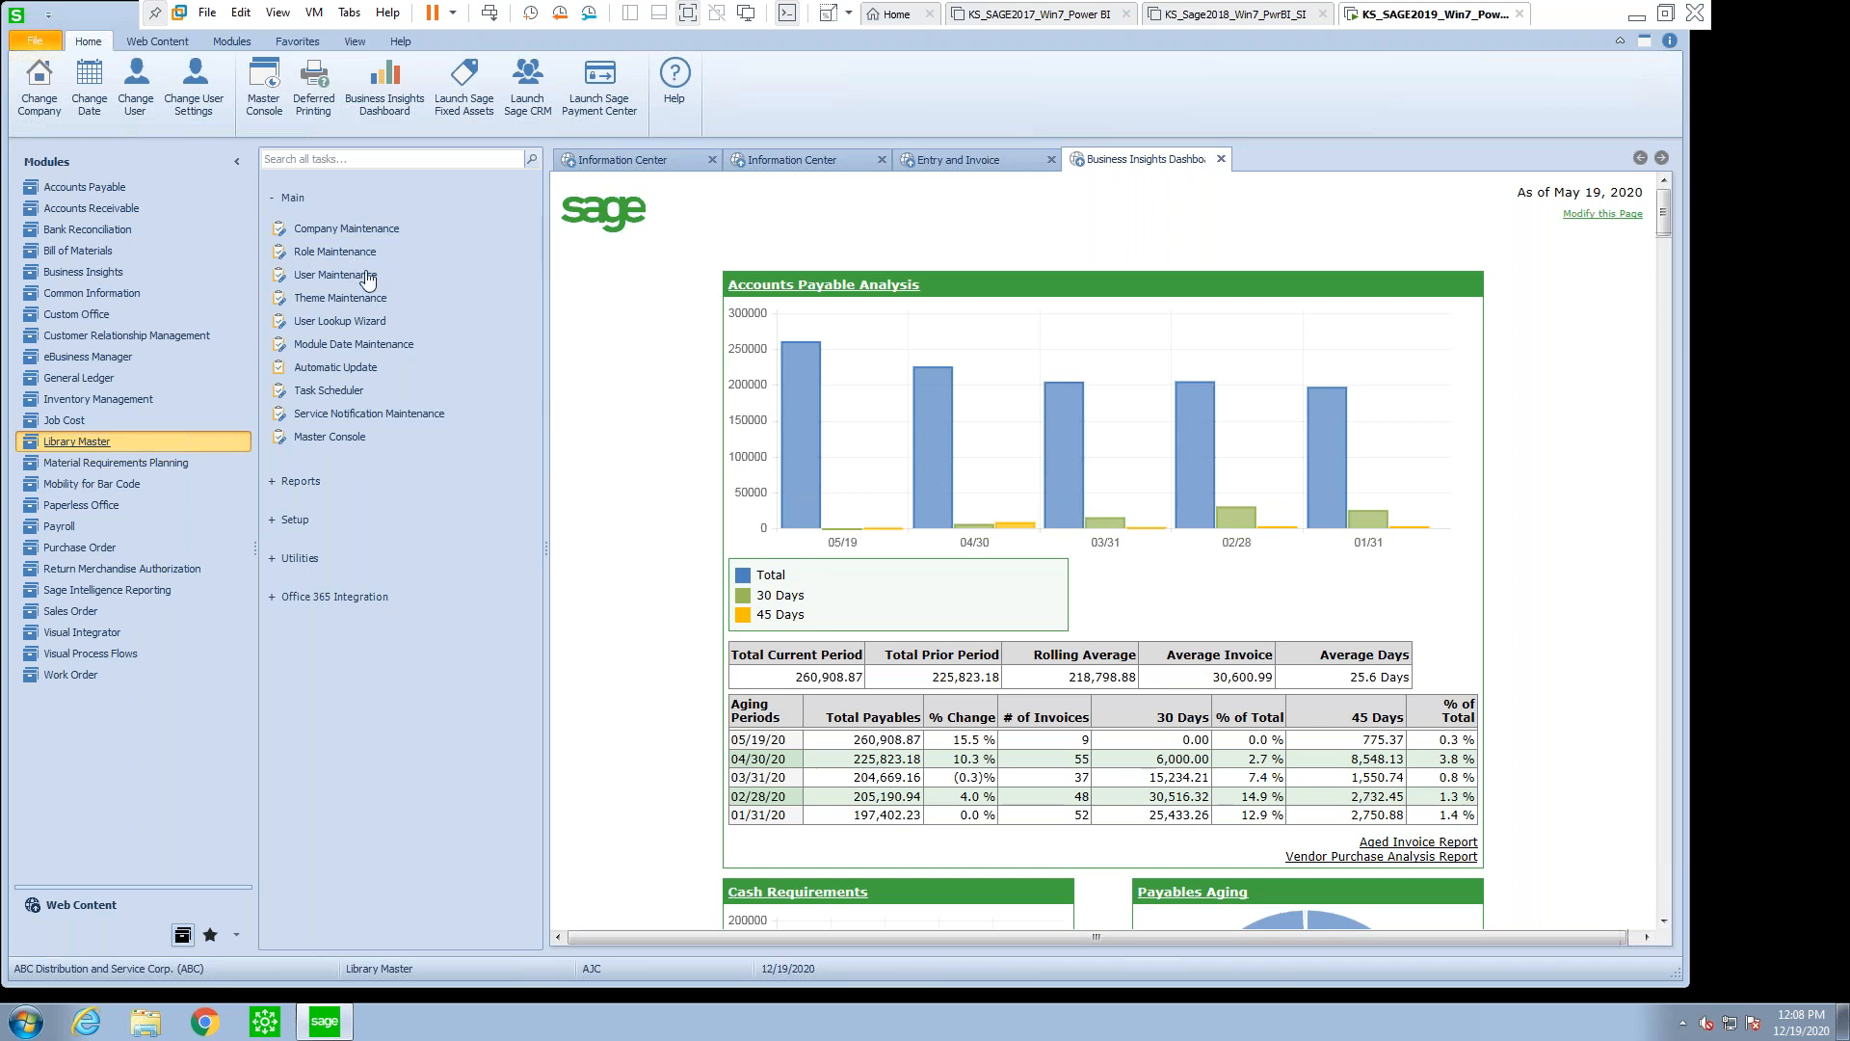
{"action": "mouse_move", "coordinate": [334, 275]}
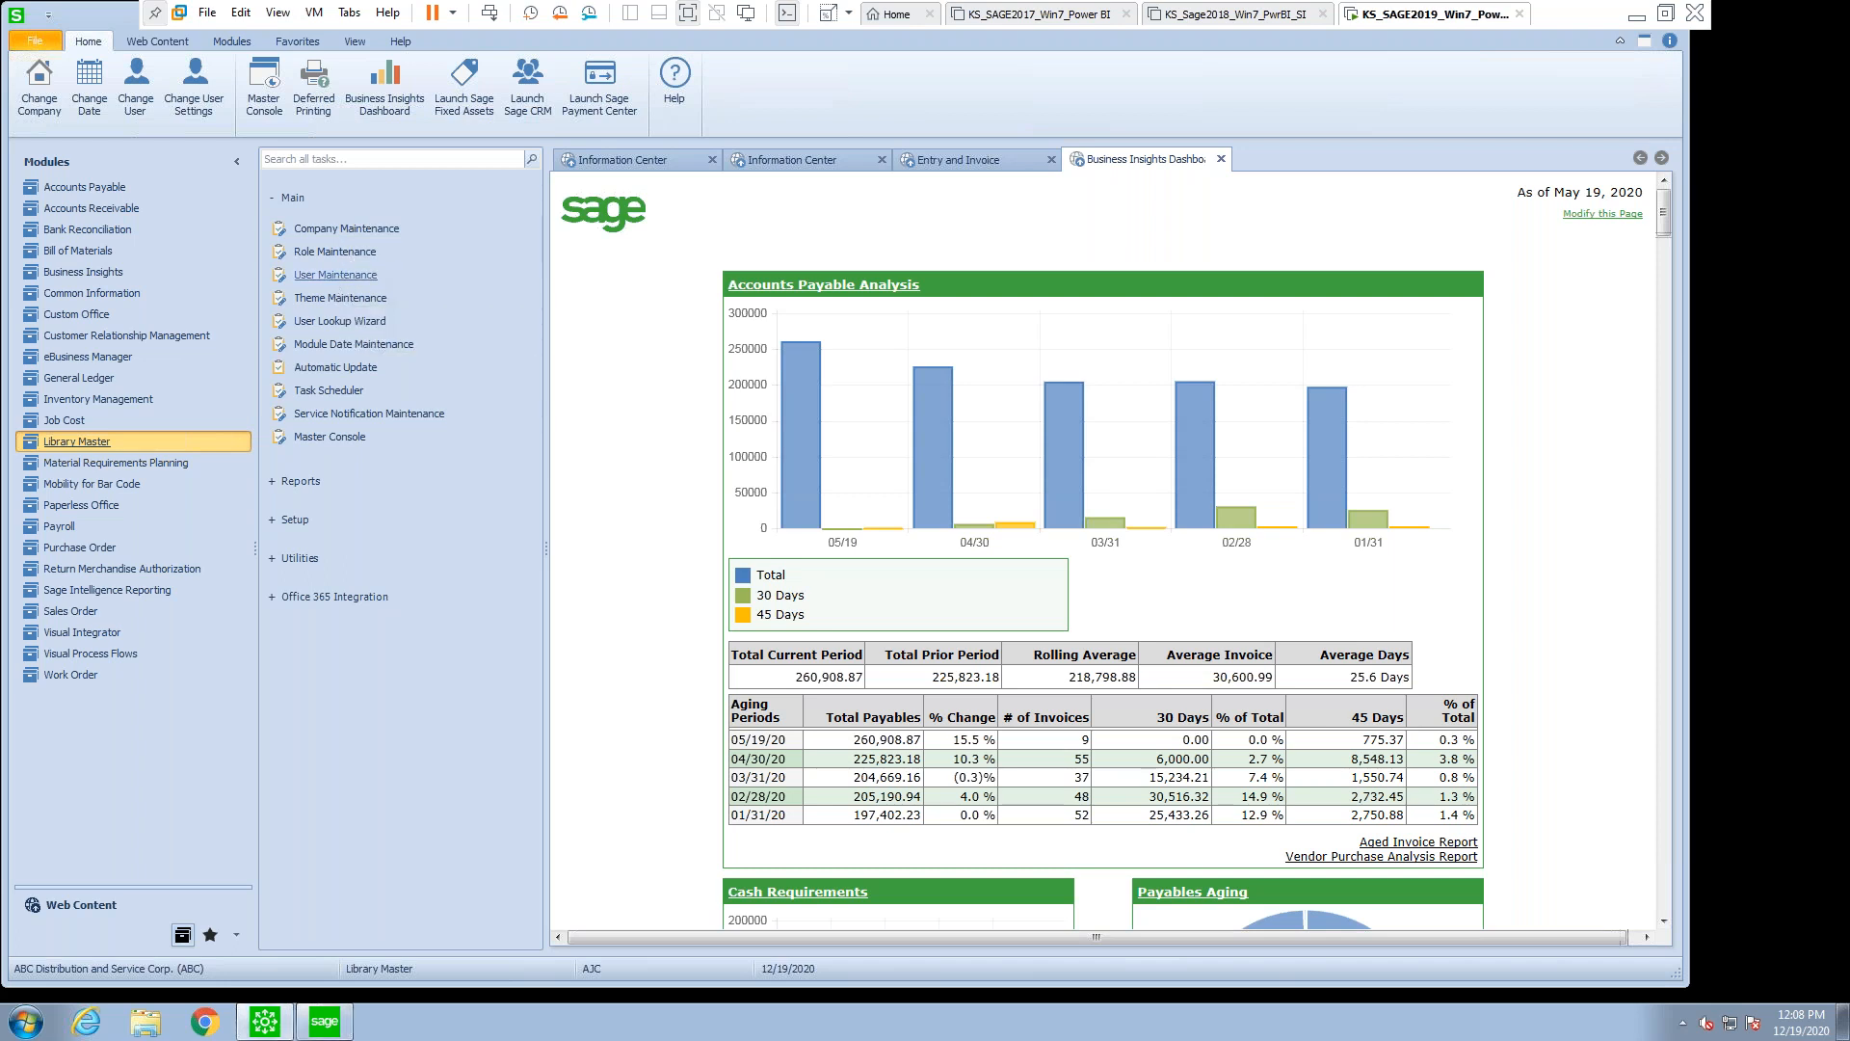
- Briefly open and close User Maintenance, then load the VIEW_ONLY role in Role Maintenance
{"action": "left_click", "coordinate": [335, 274]}
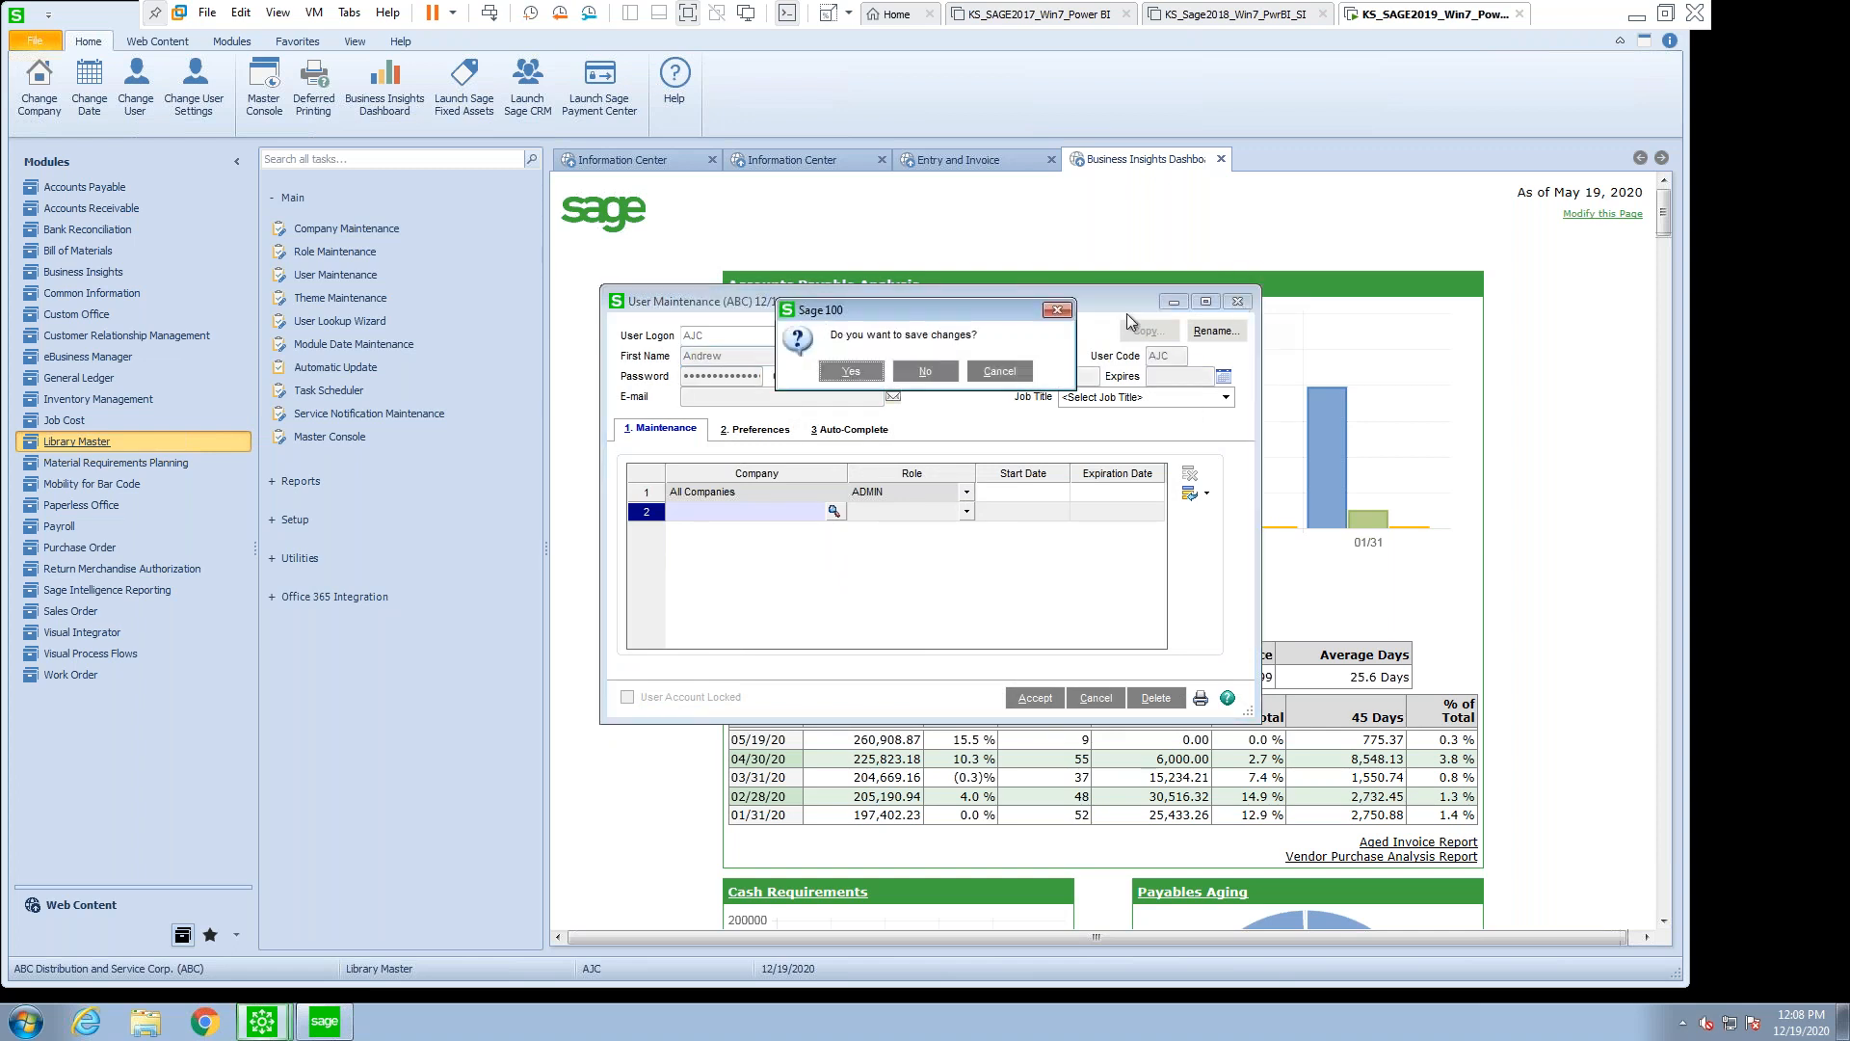
{"action": "left_click", "coordinate": [924, 370]}
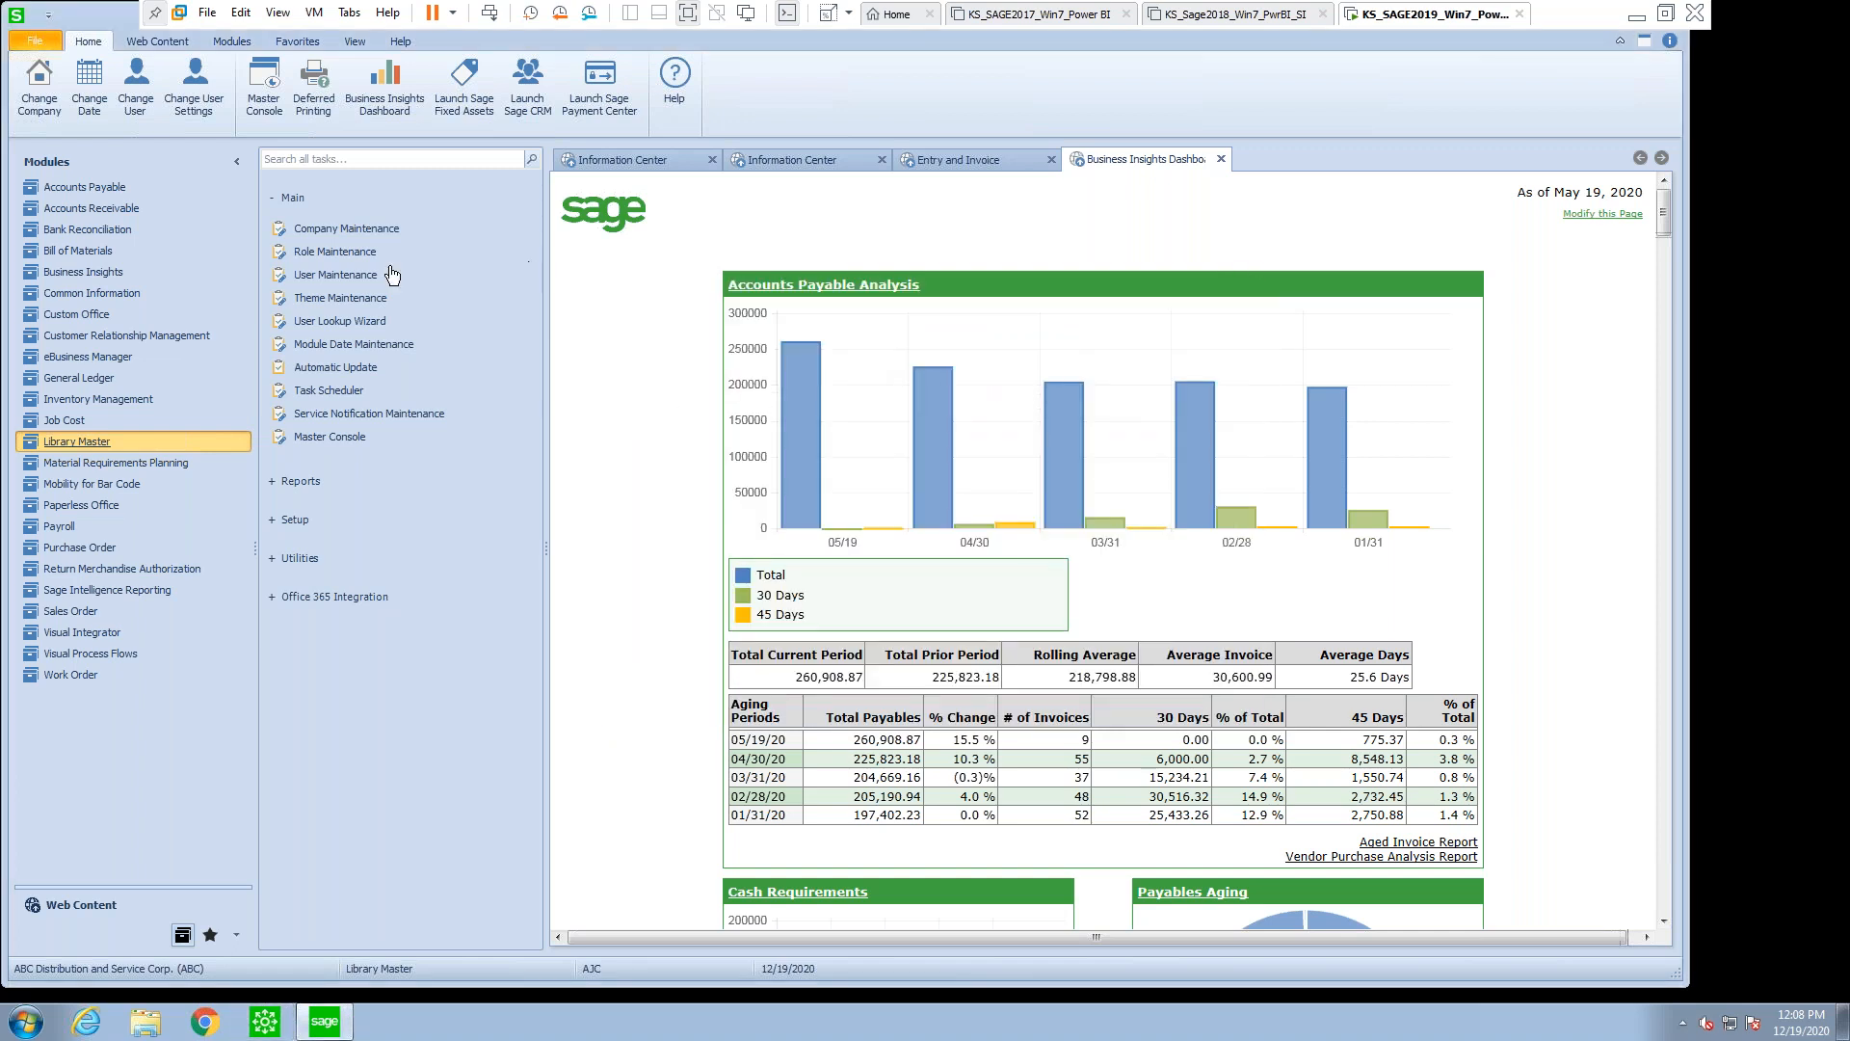
{"action": "mouse_move", "coordinate": [335, 252]}
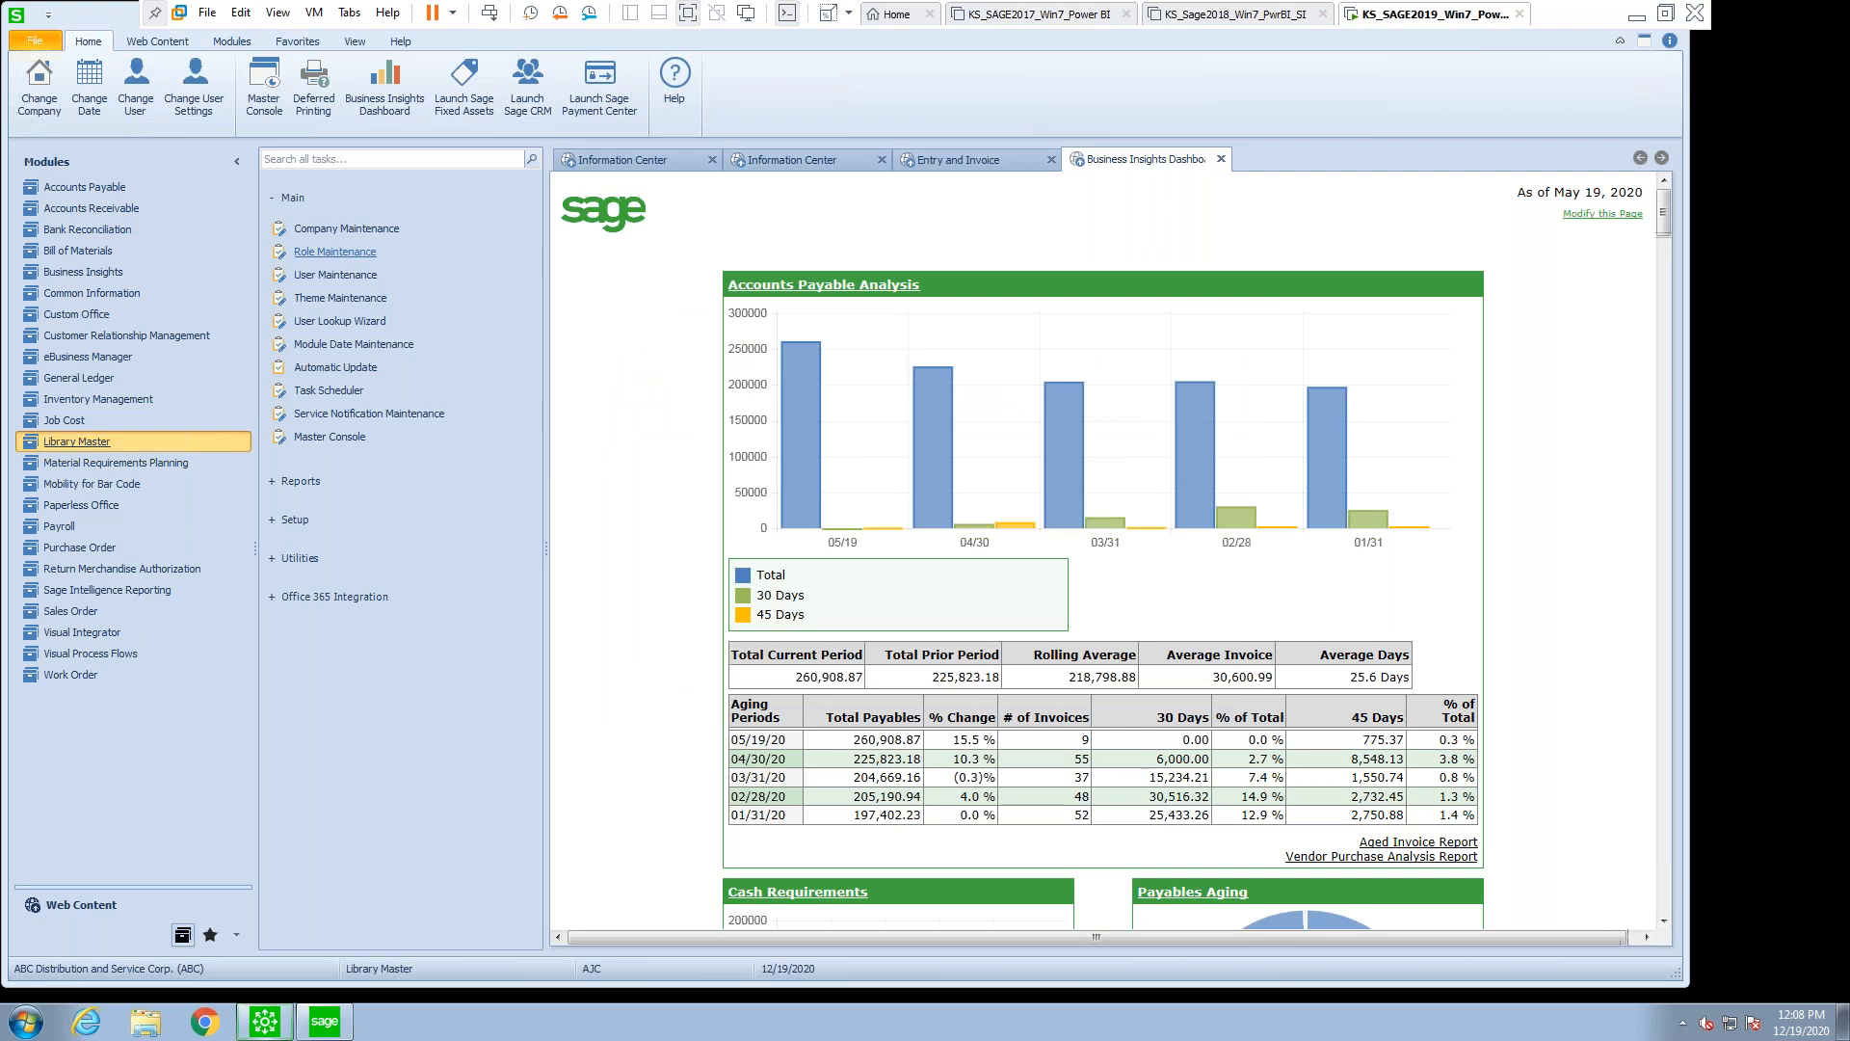
{"action": "left_click", "coordinate": [335, 251]}
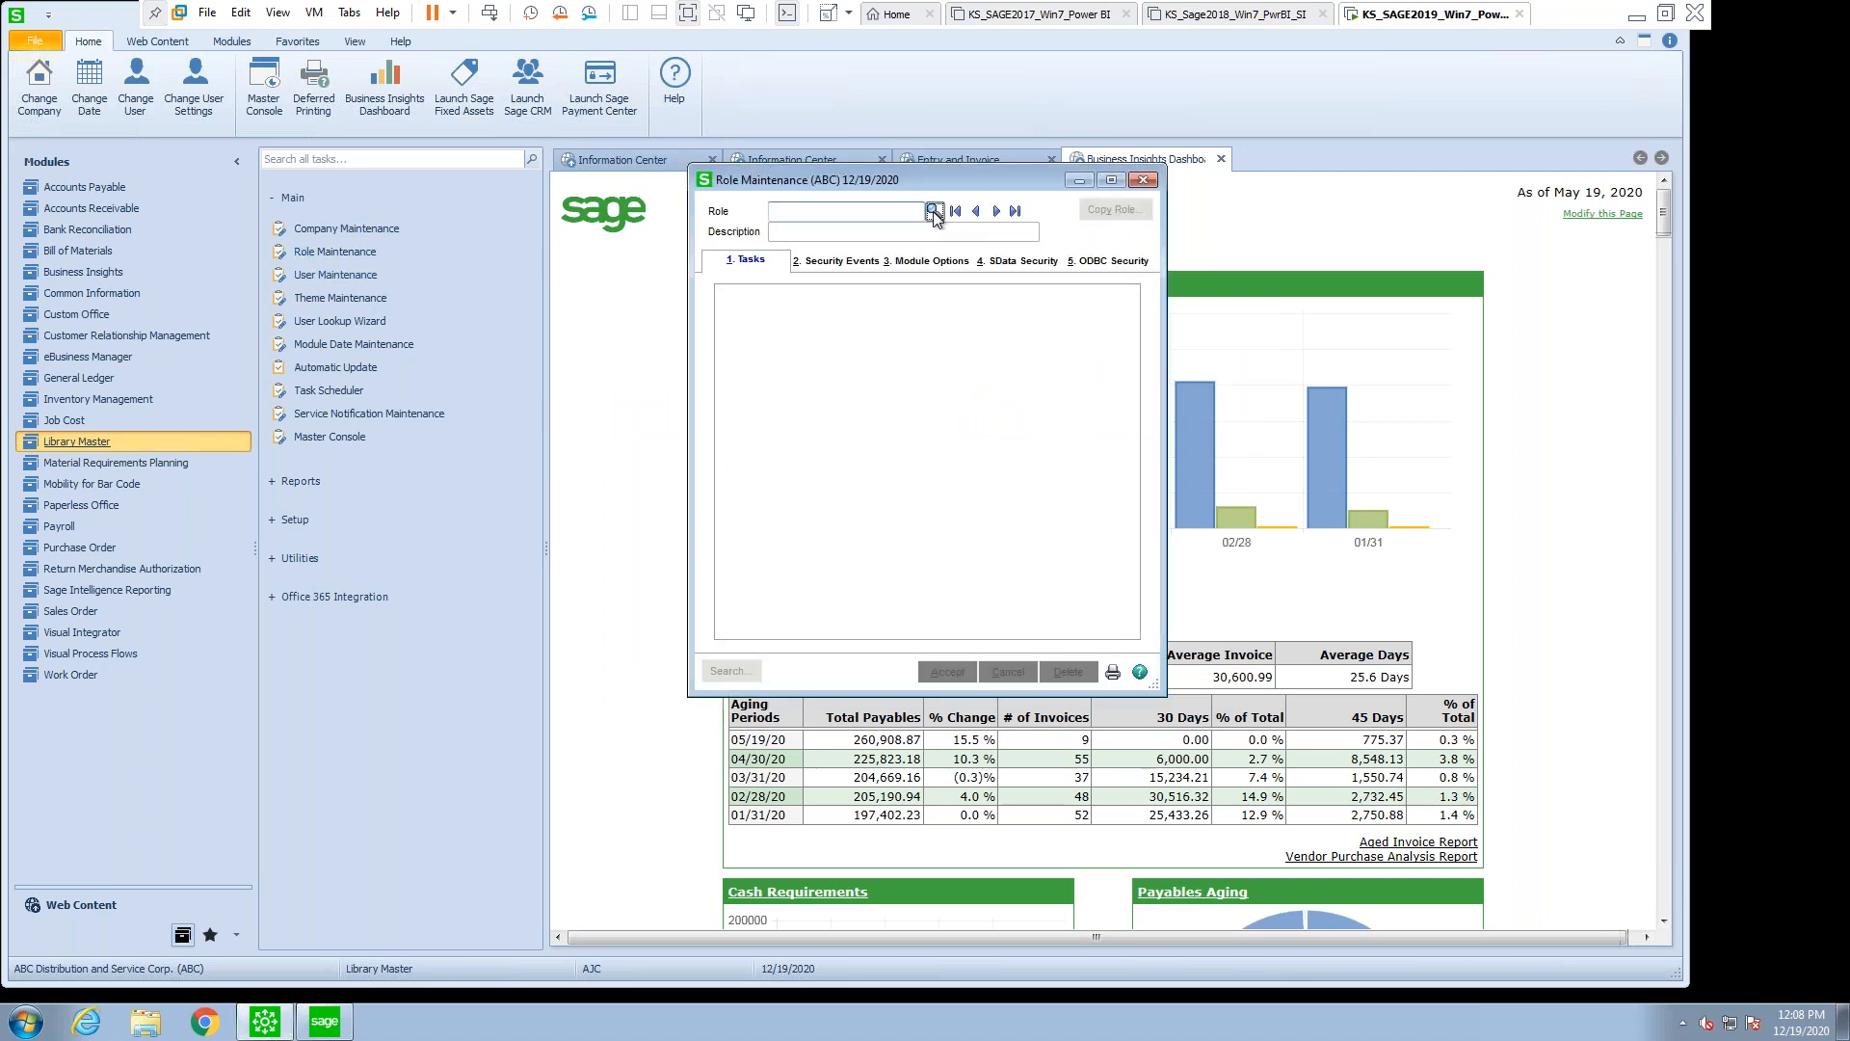
{"action": "left_click", "coordinate": [934, 210]}
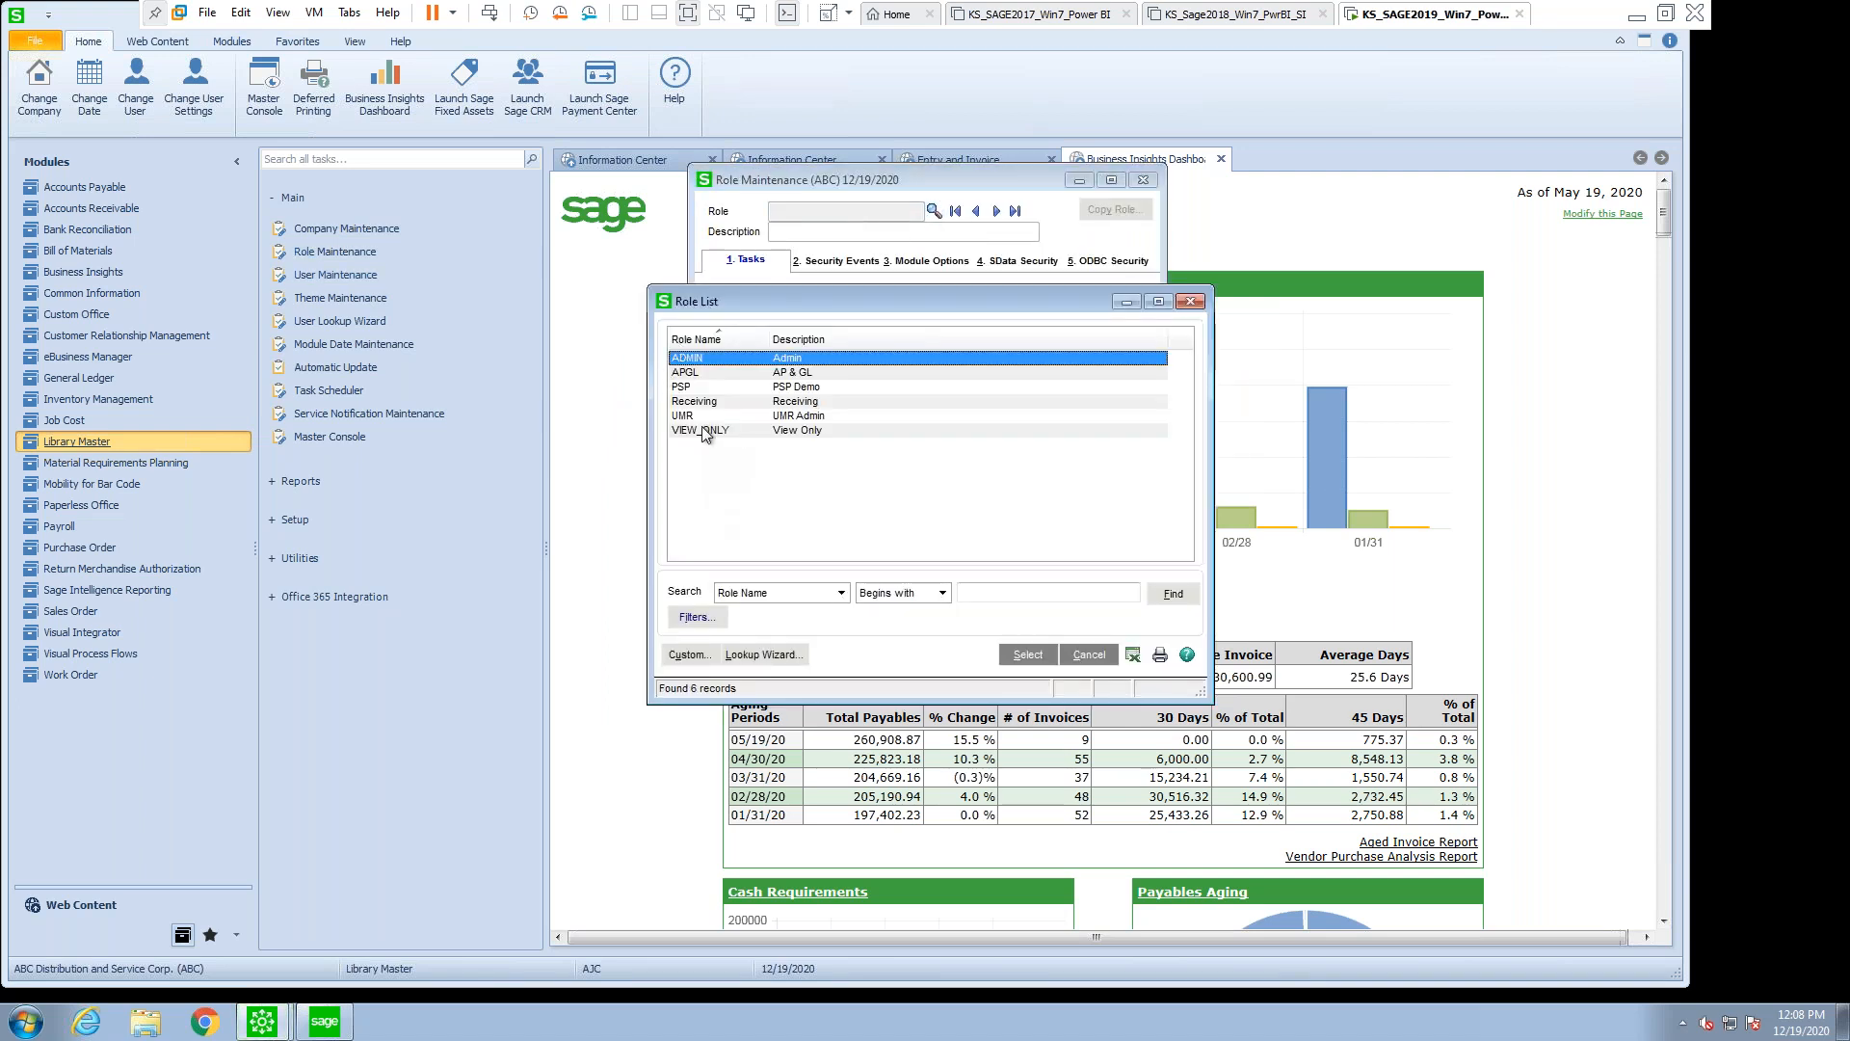
{"action": "double_click", "coordinate": [699, 430]}
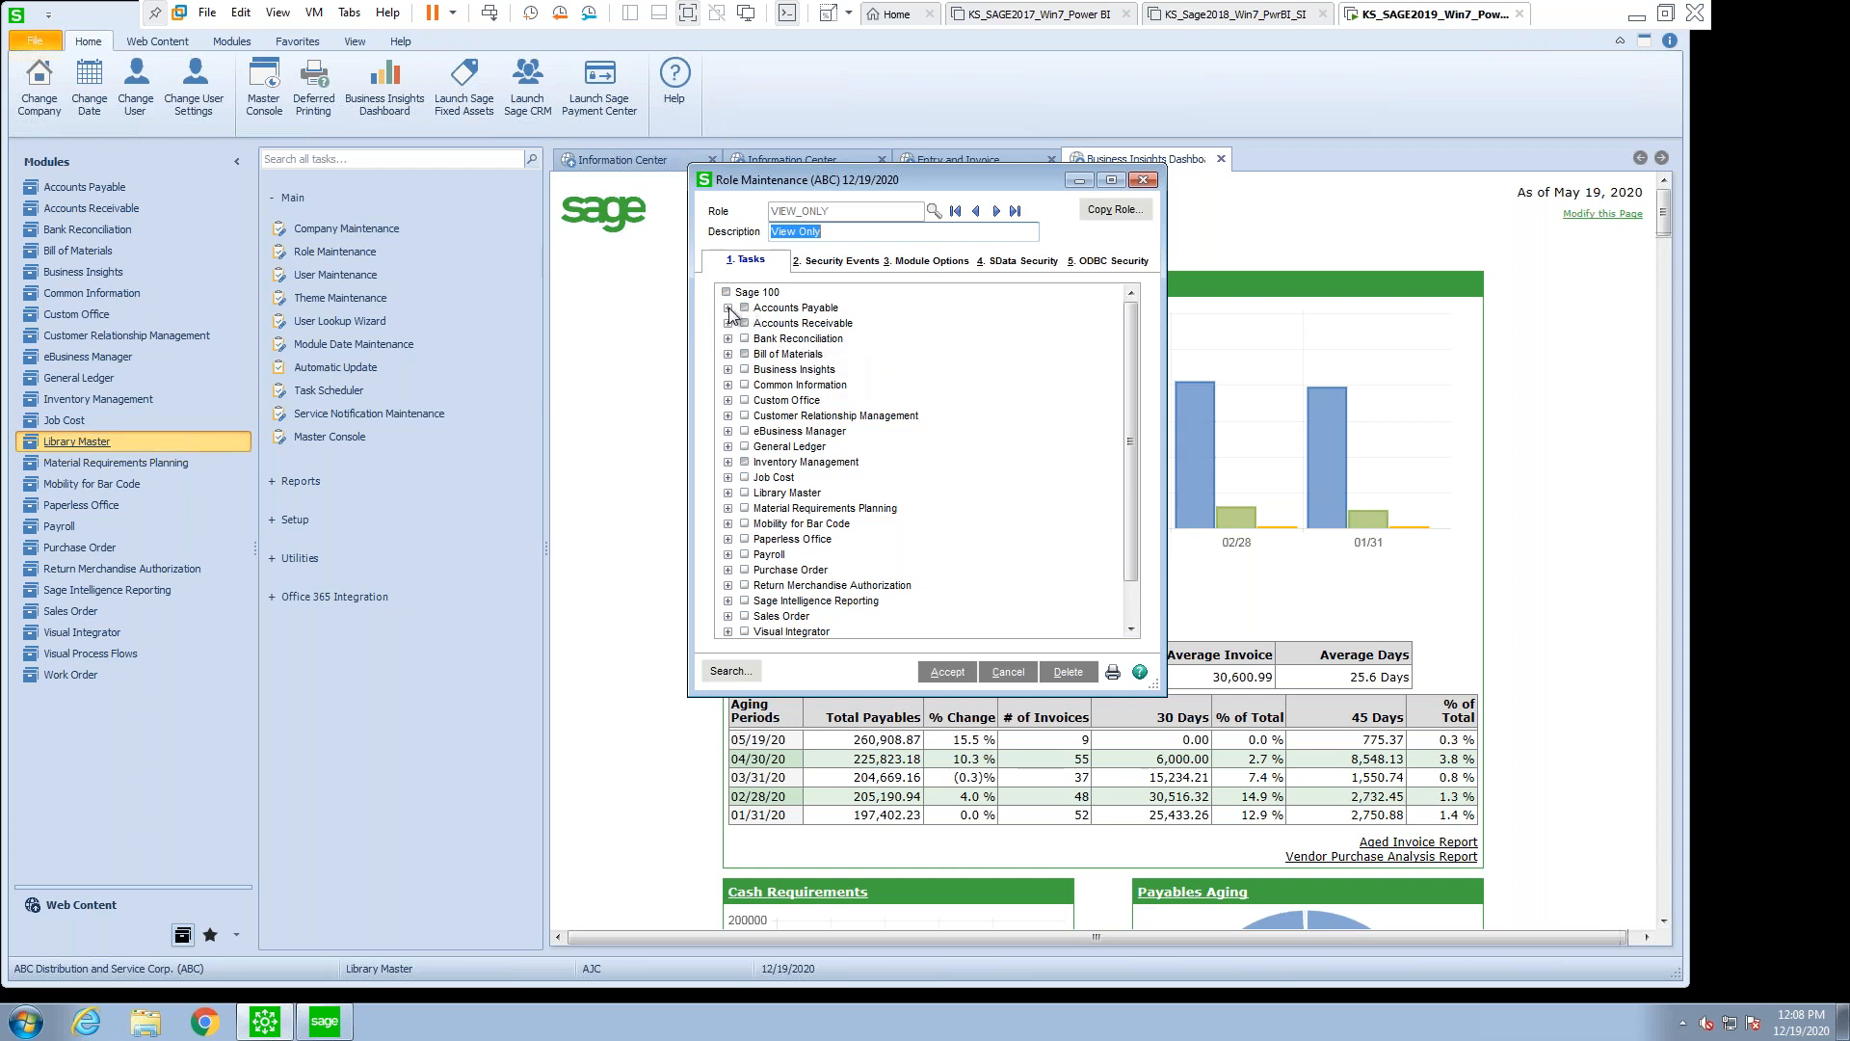
{"action": "left_click", "coordinate": [729, 308]}
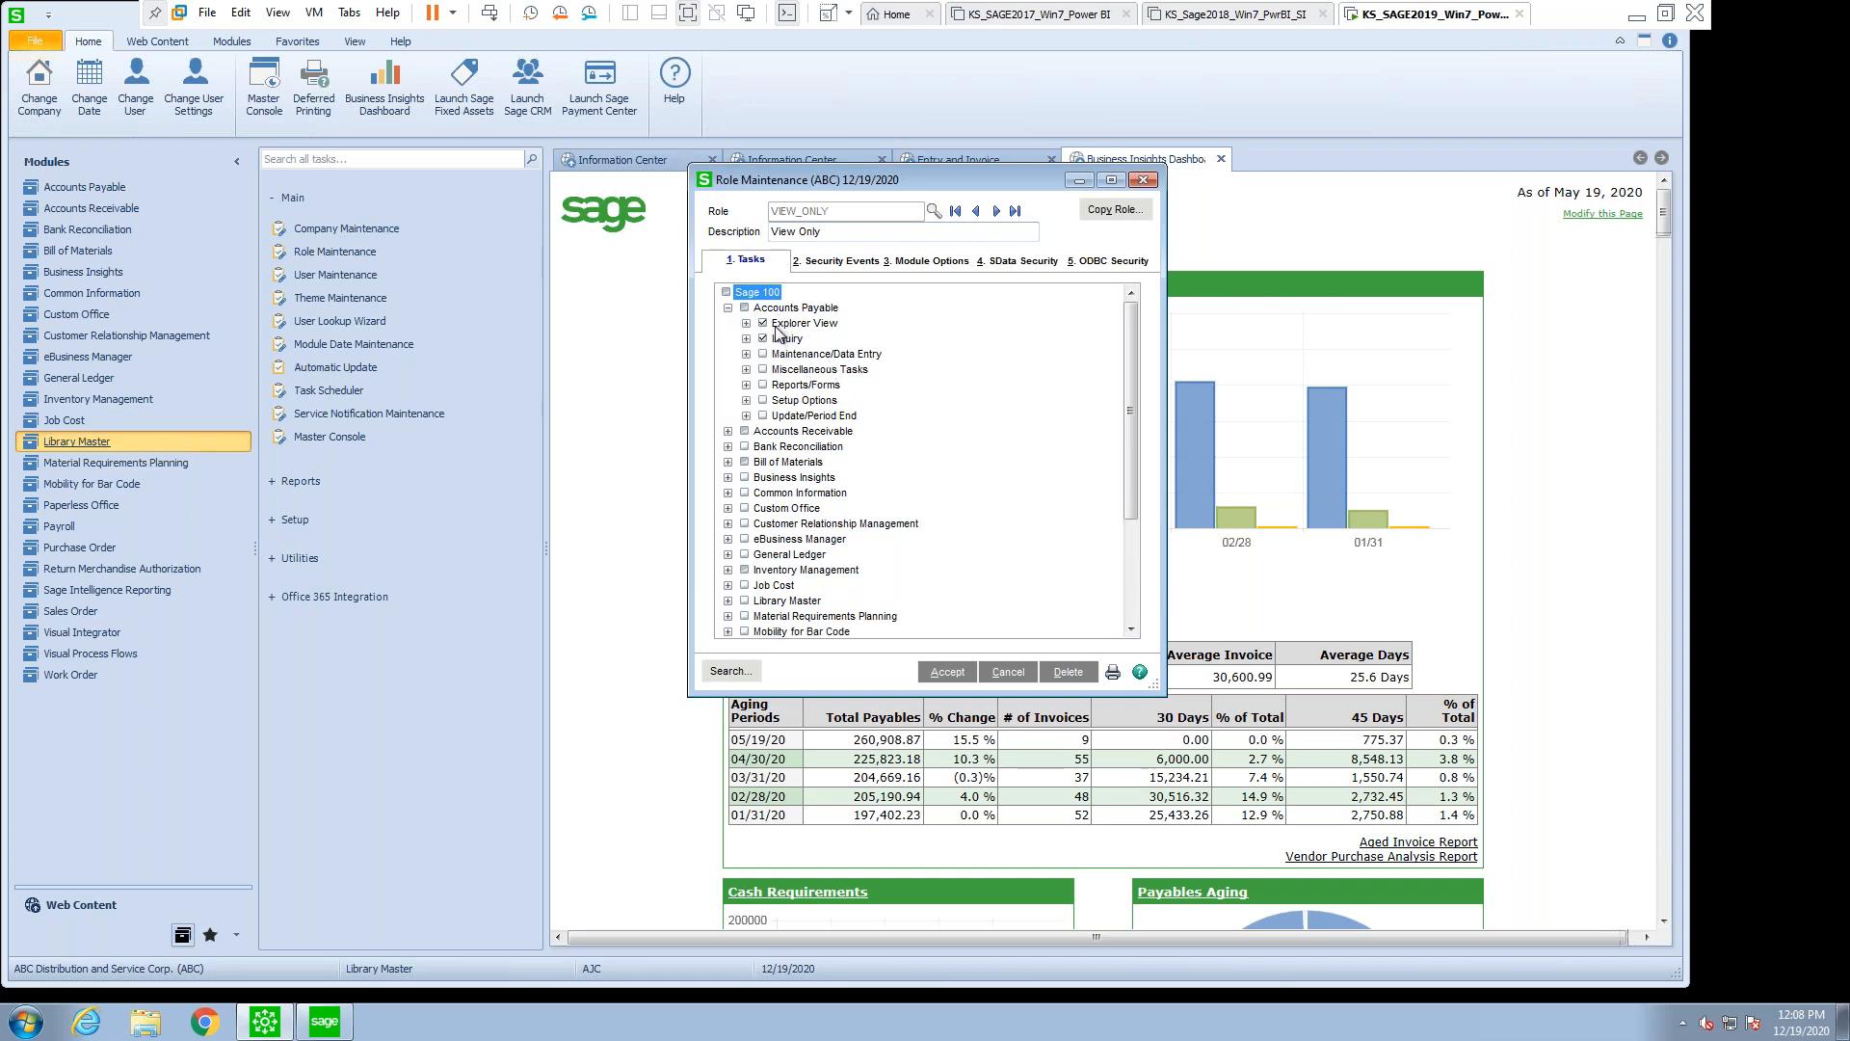
{"action": "mouse_move", "coordinate": [765, 421]}
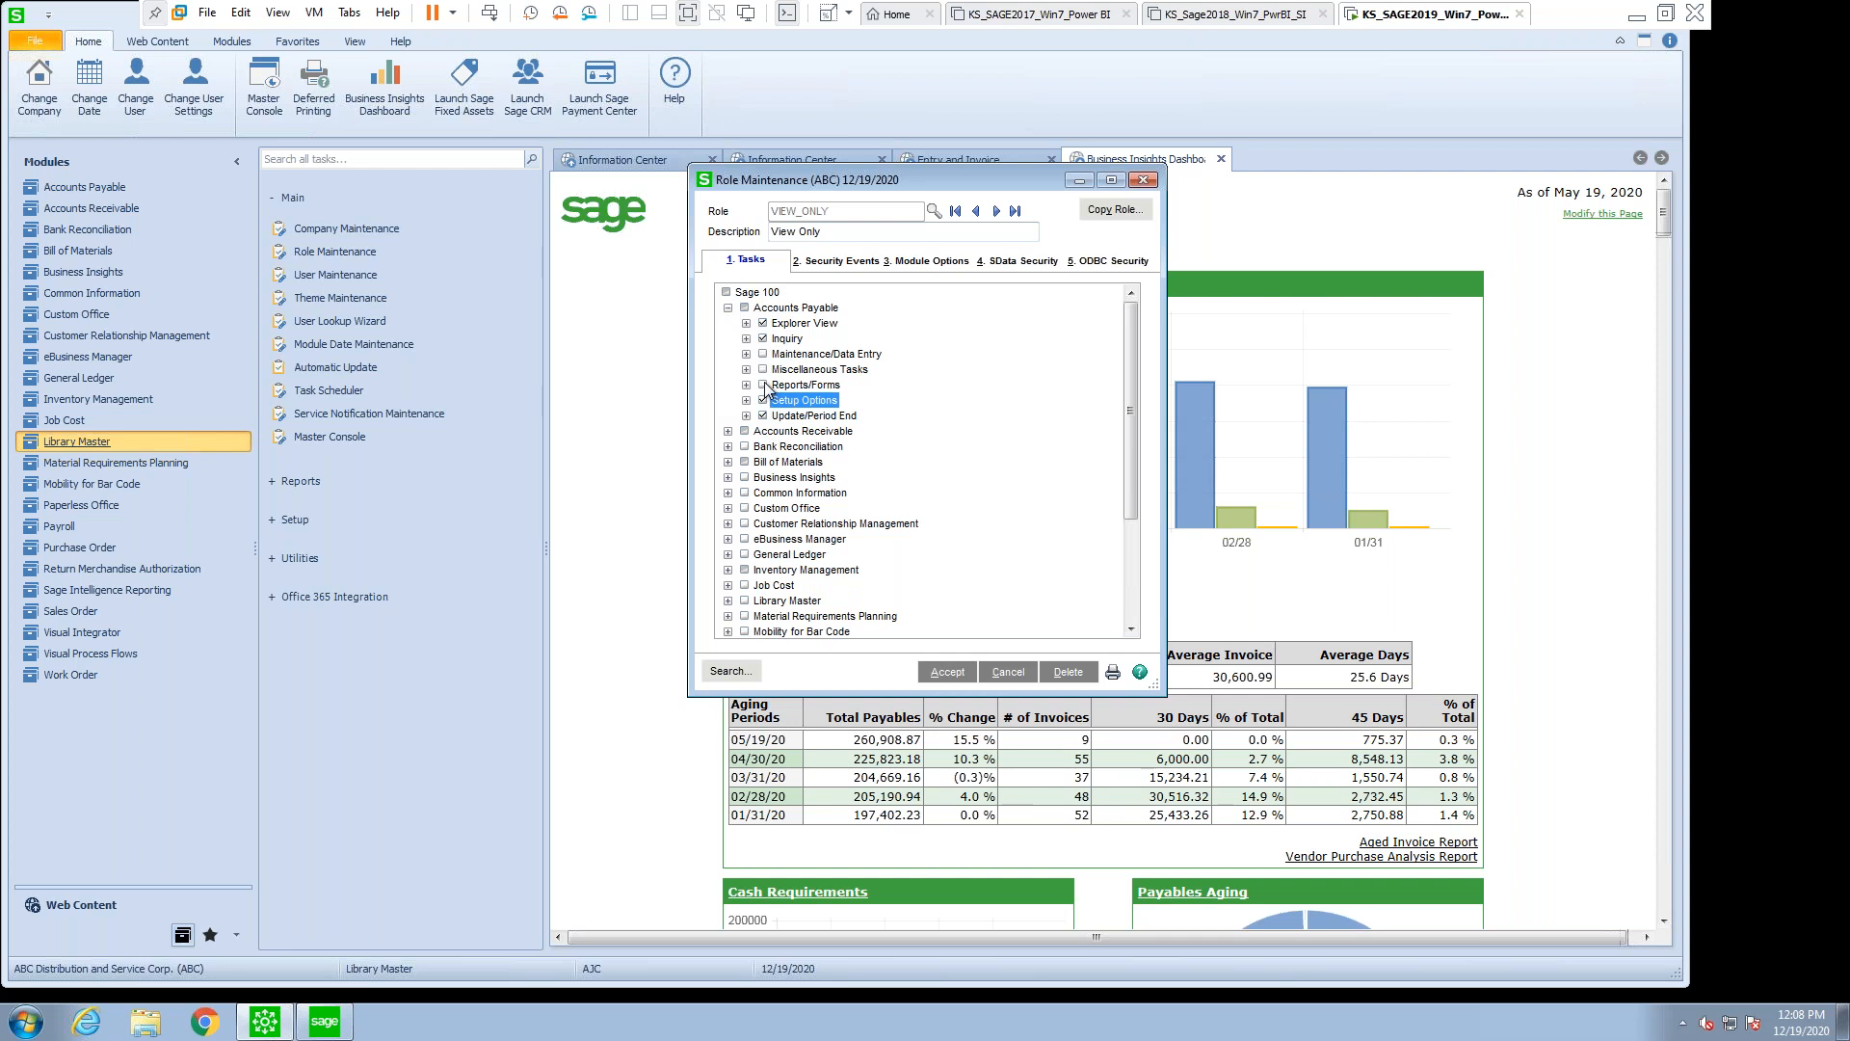
{"action": "left_click", "coordinate": [827, 353]}
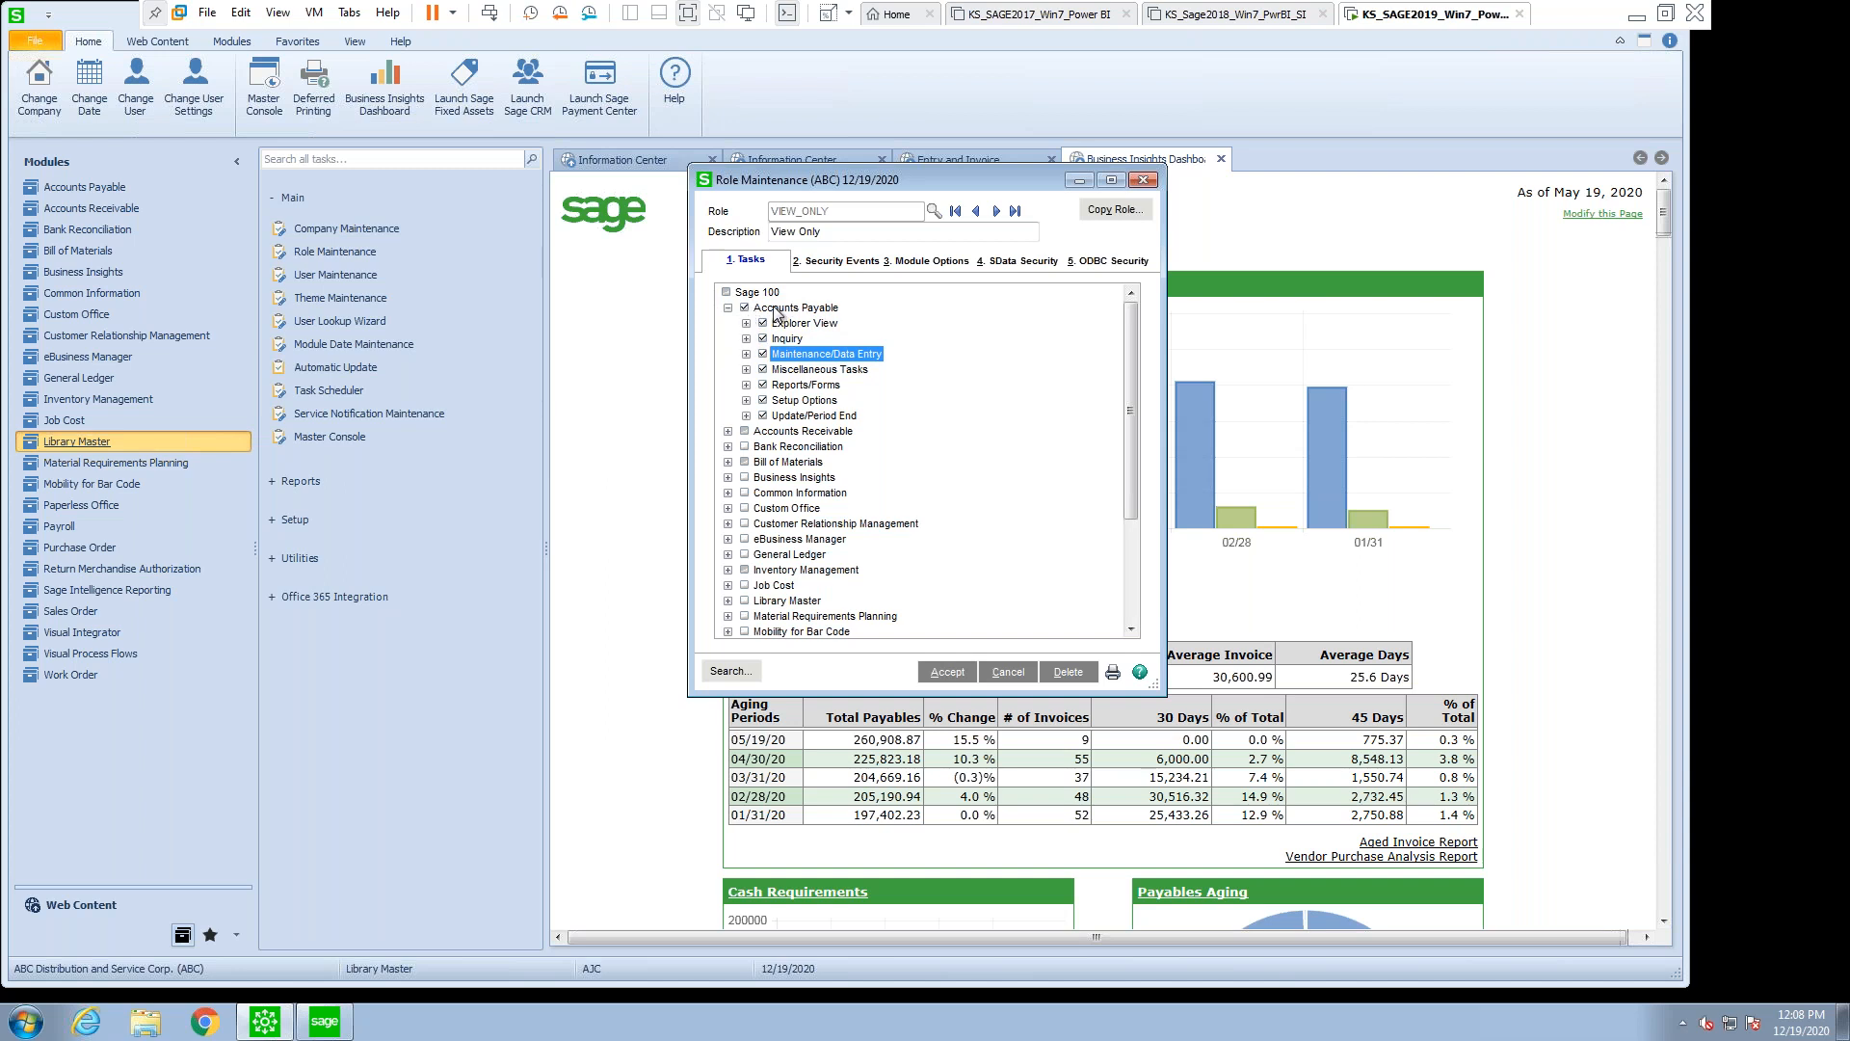
{"action": "left_click", "coordinate": [815, 415]}
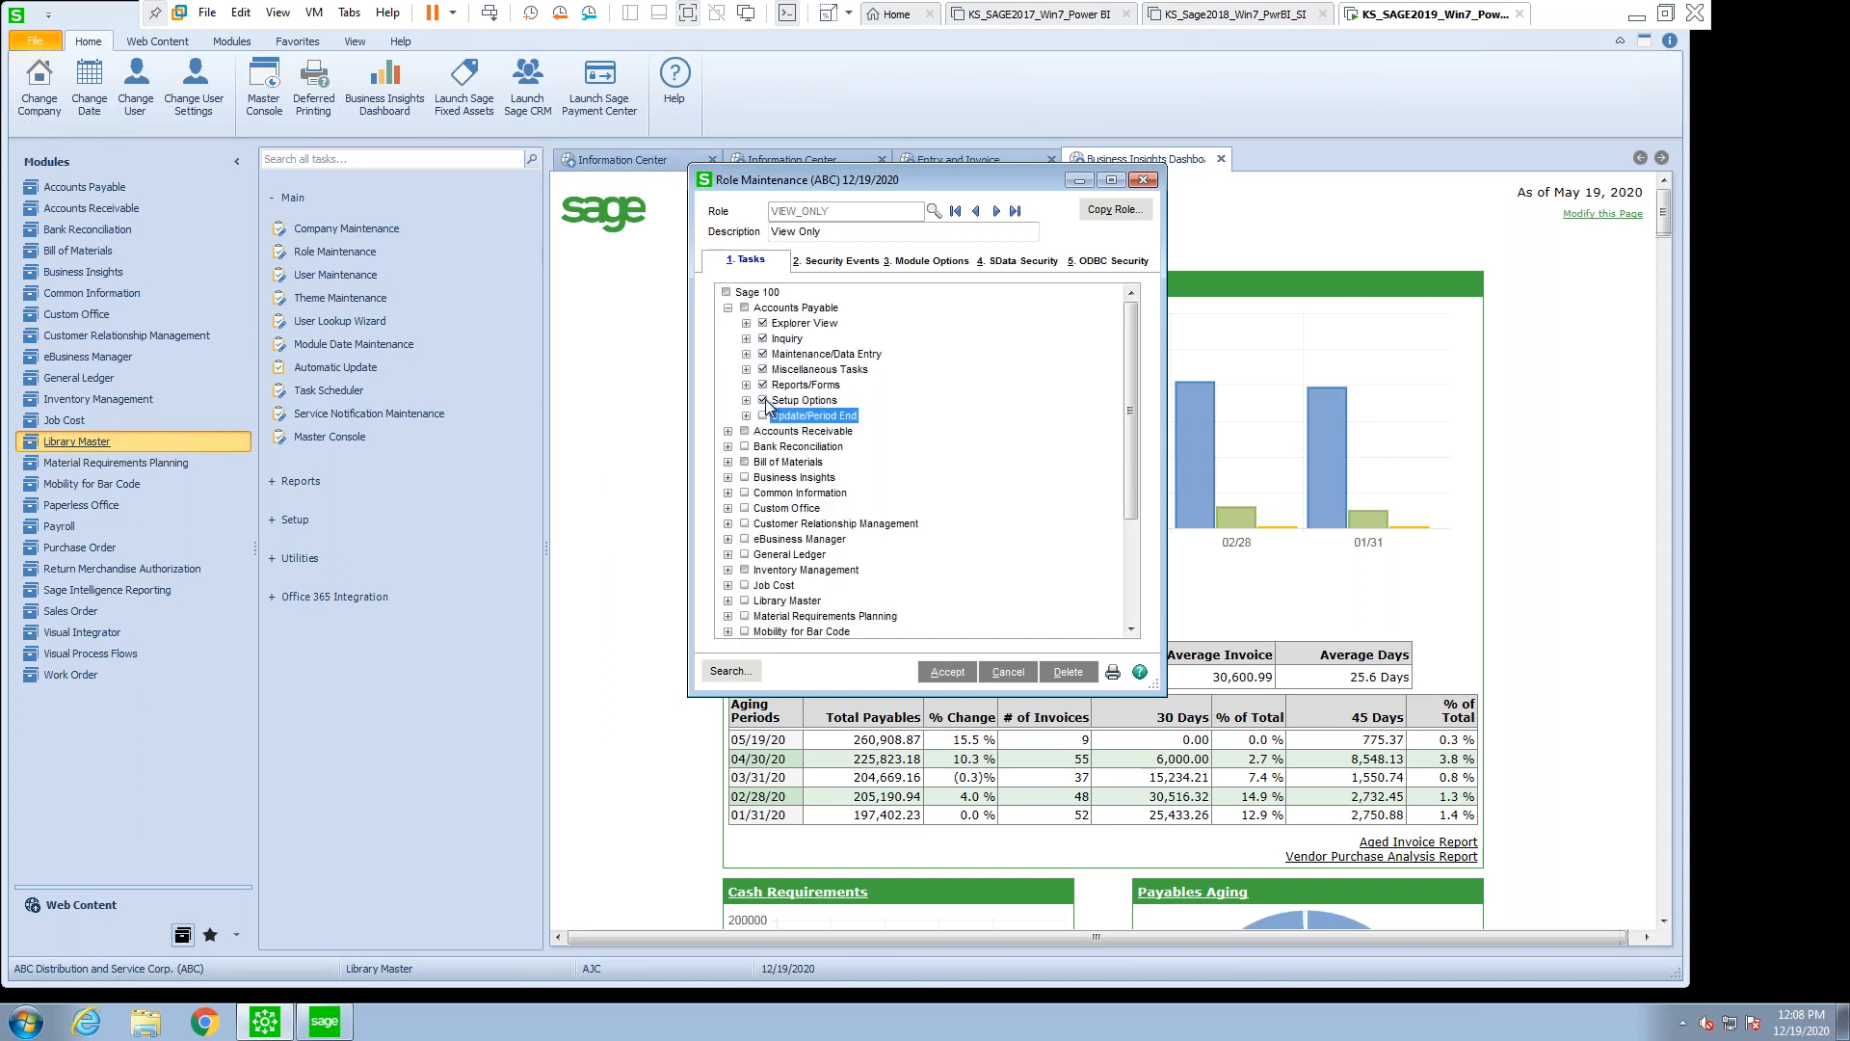
{"action": "left_click", "coordinate": [803, 400]}
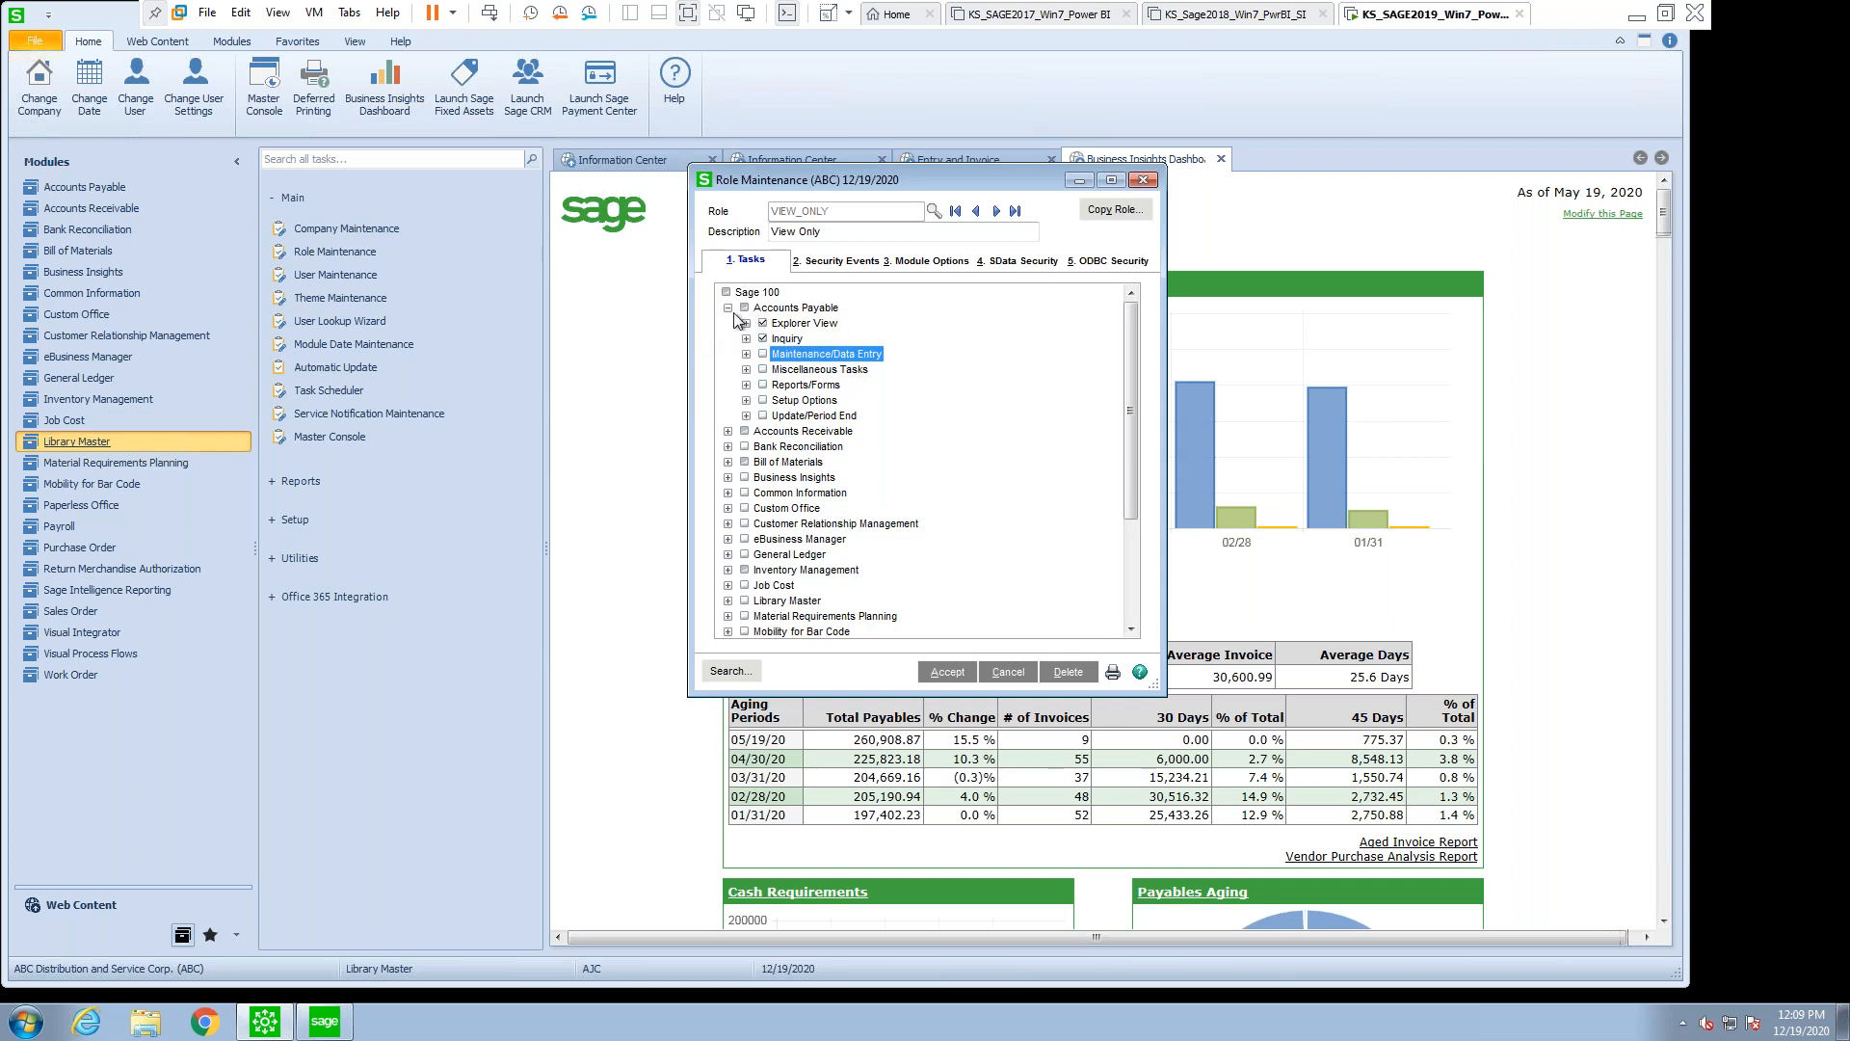
{"action": "left_click", "coordinate": [729, 306]}
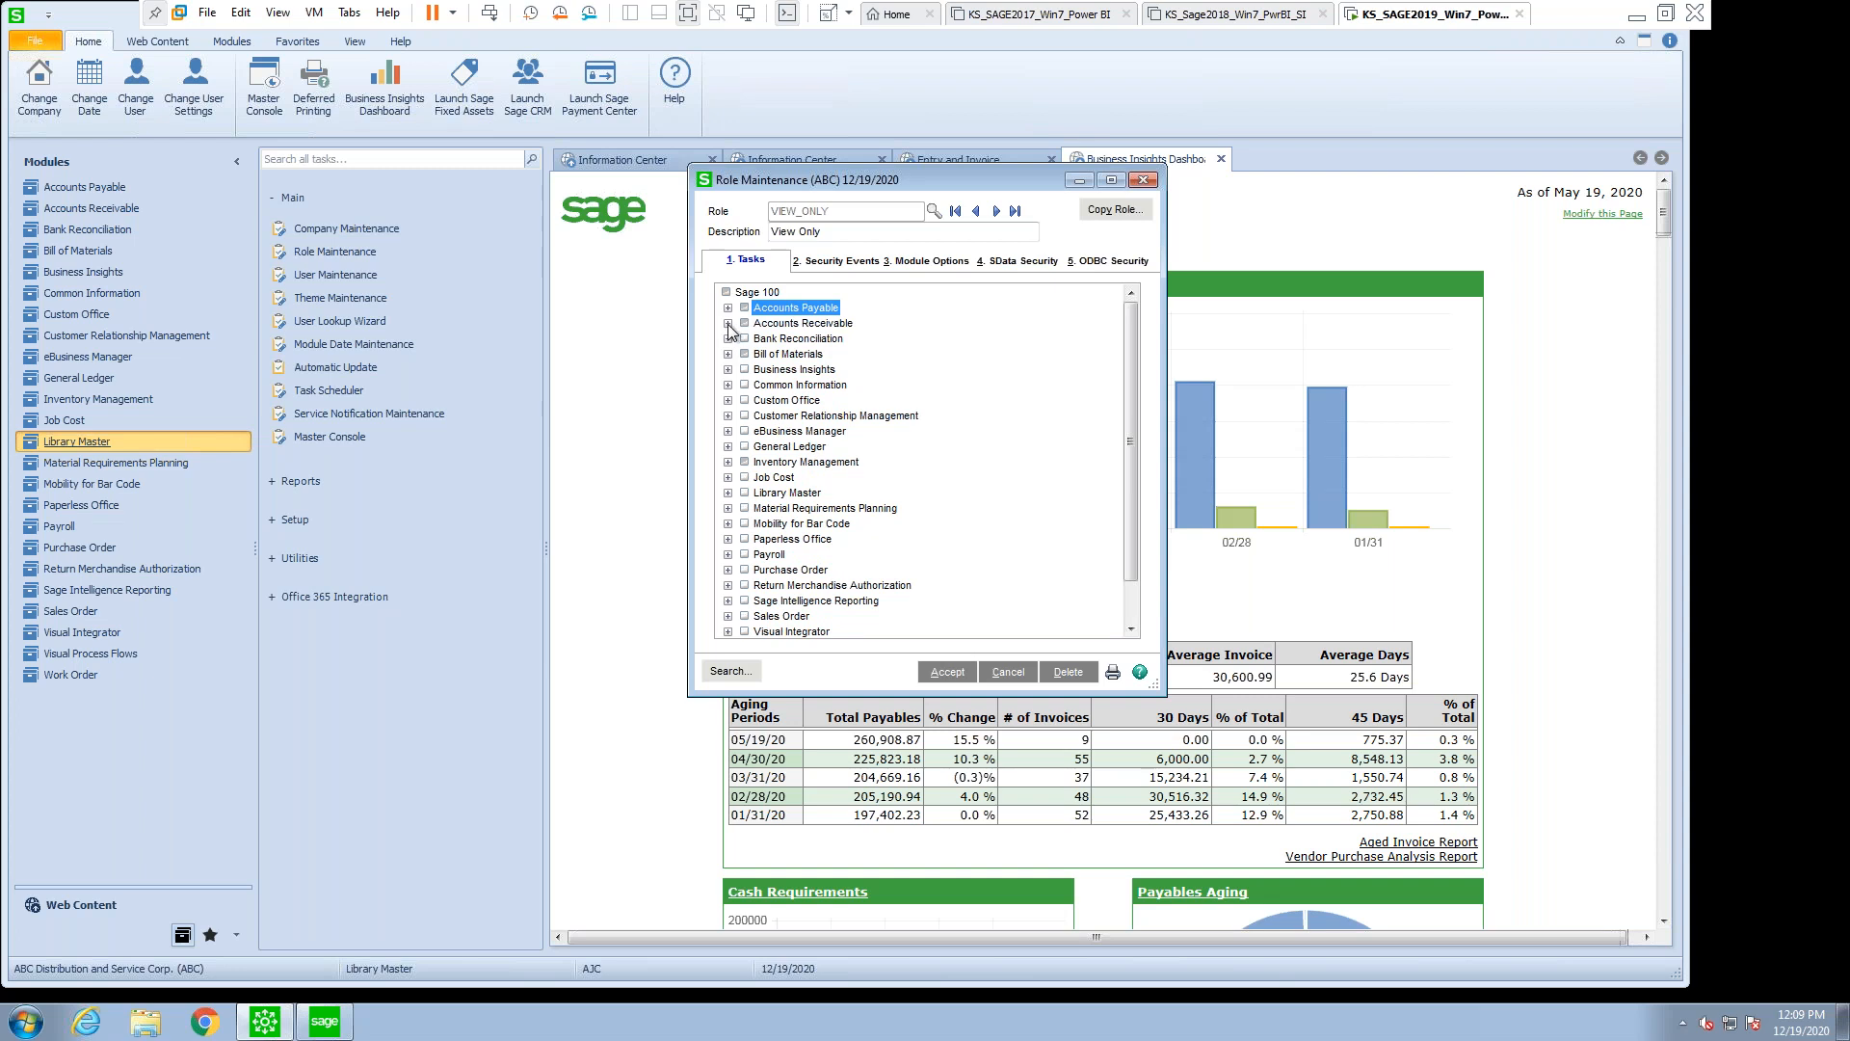
{"action": "mouse_move", "coordinate": [773, 366]}
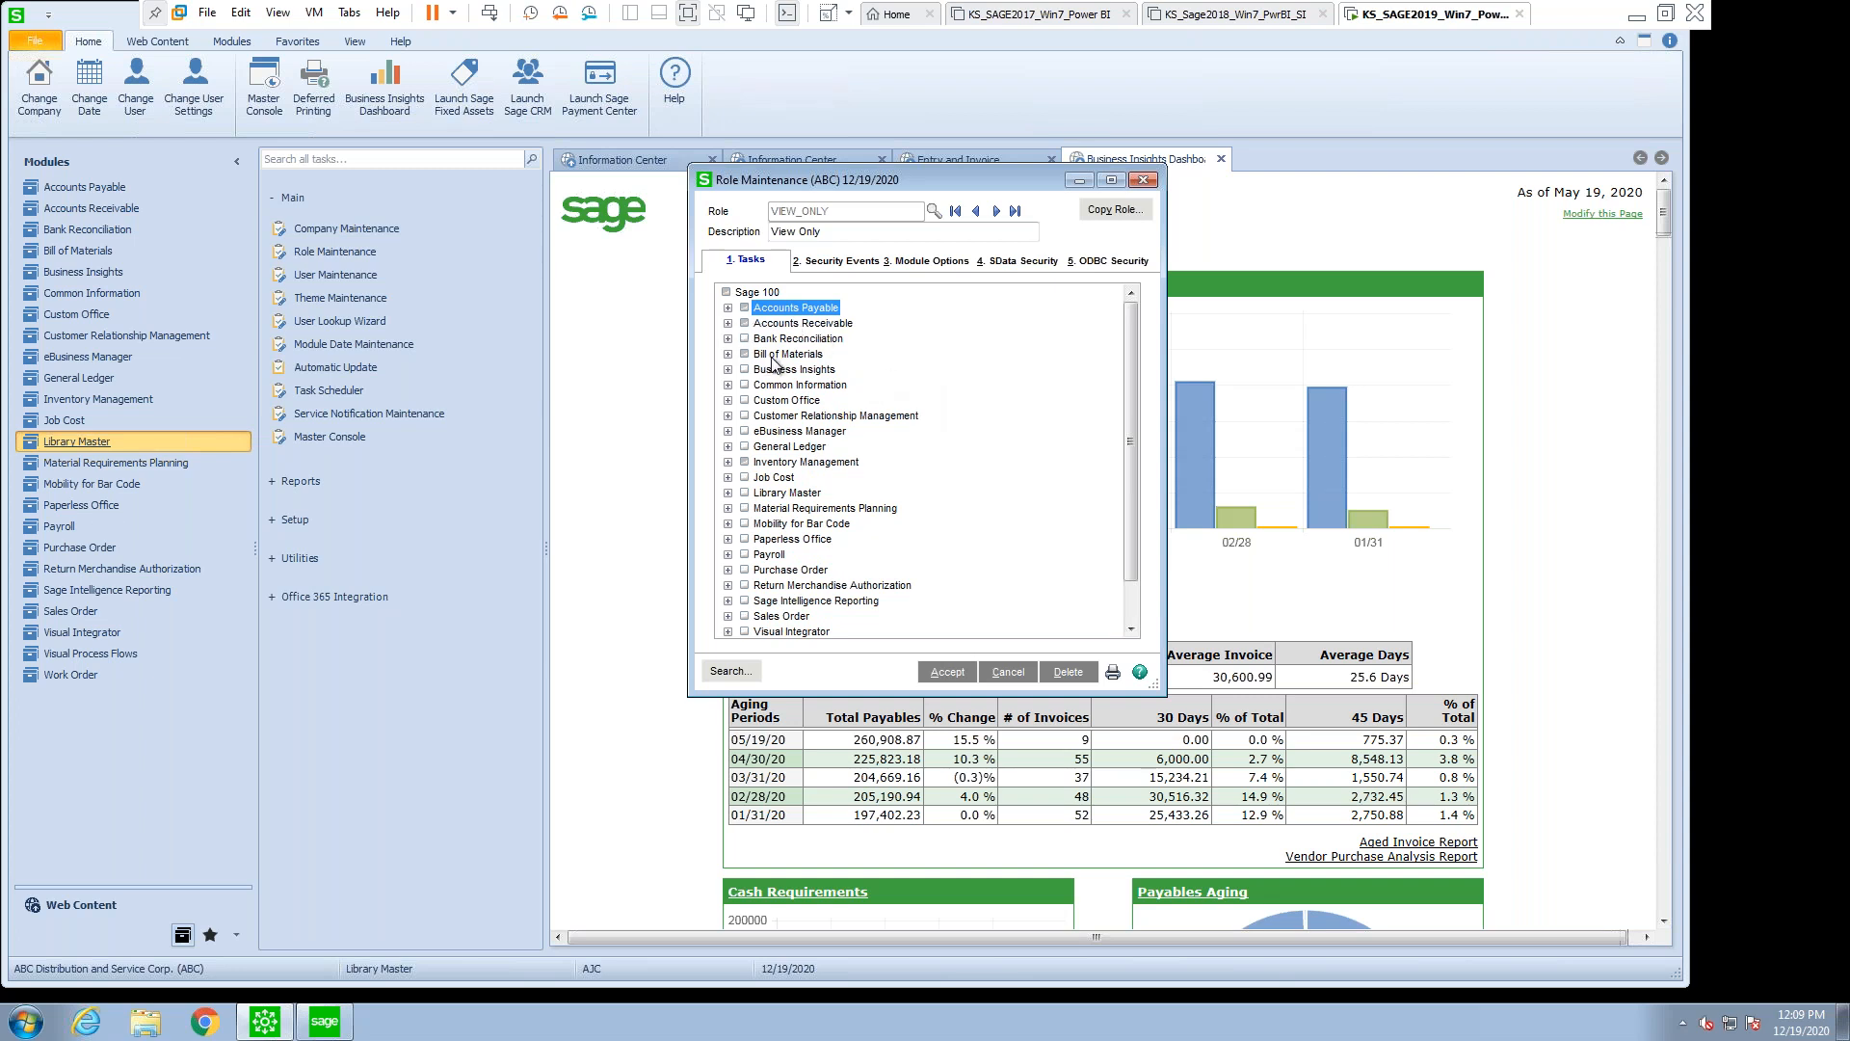
{"action": "mouse_move", "coordinate": [802, 474]}
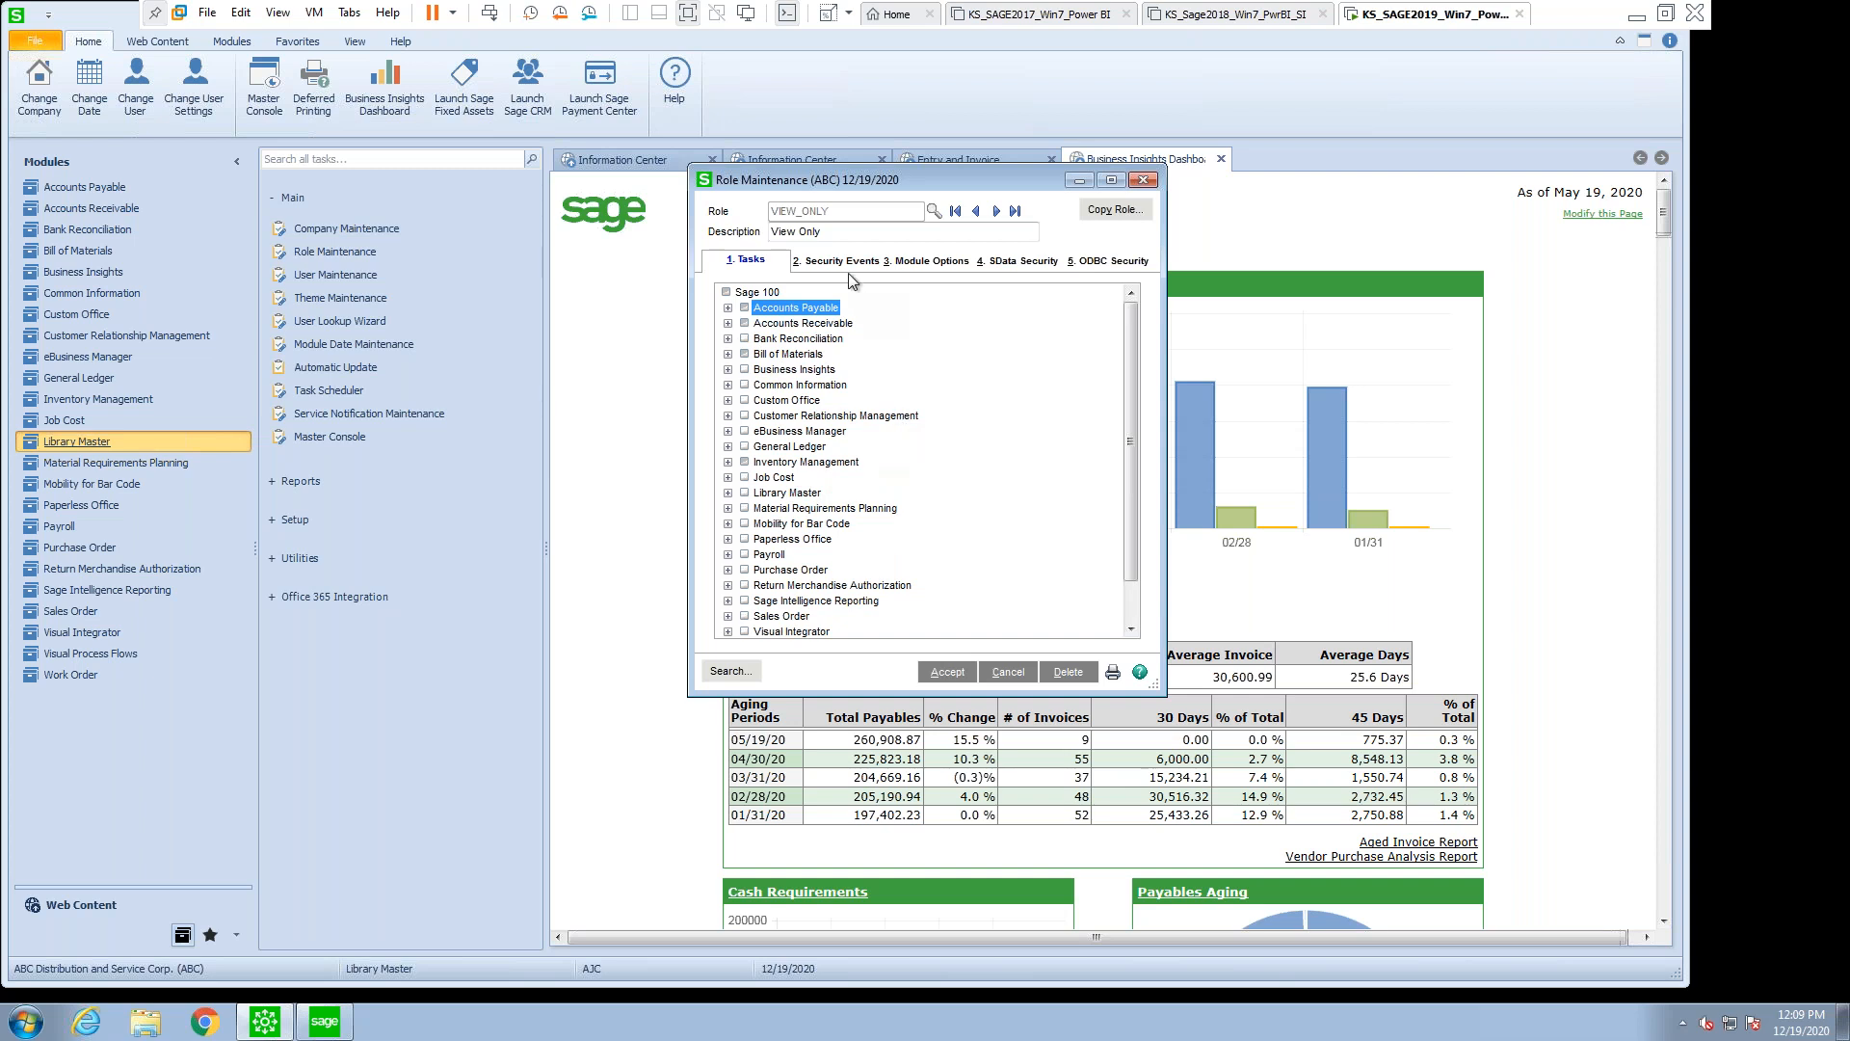
{"action": "left_click", "coordinate": [946, 672]}
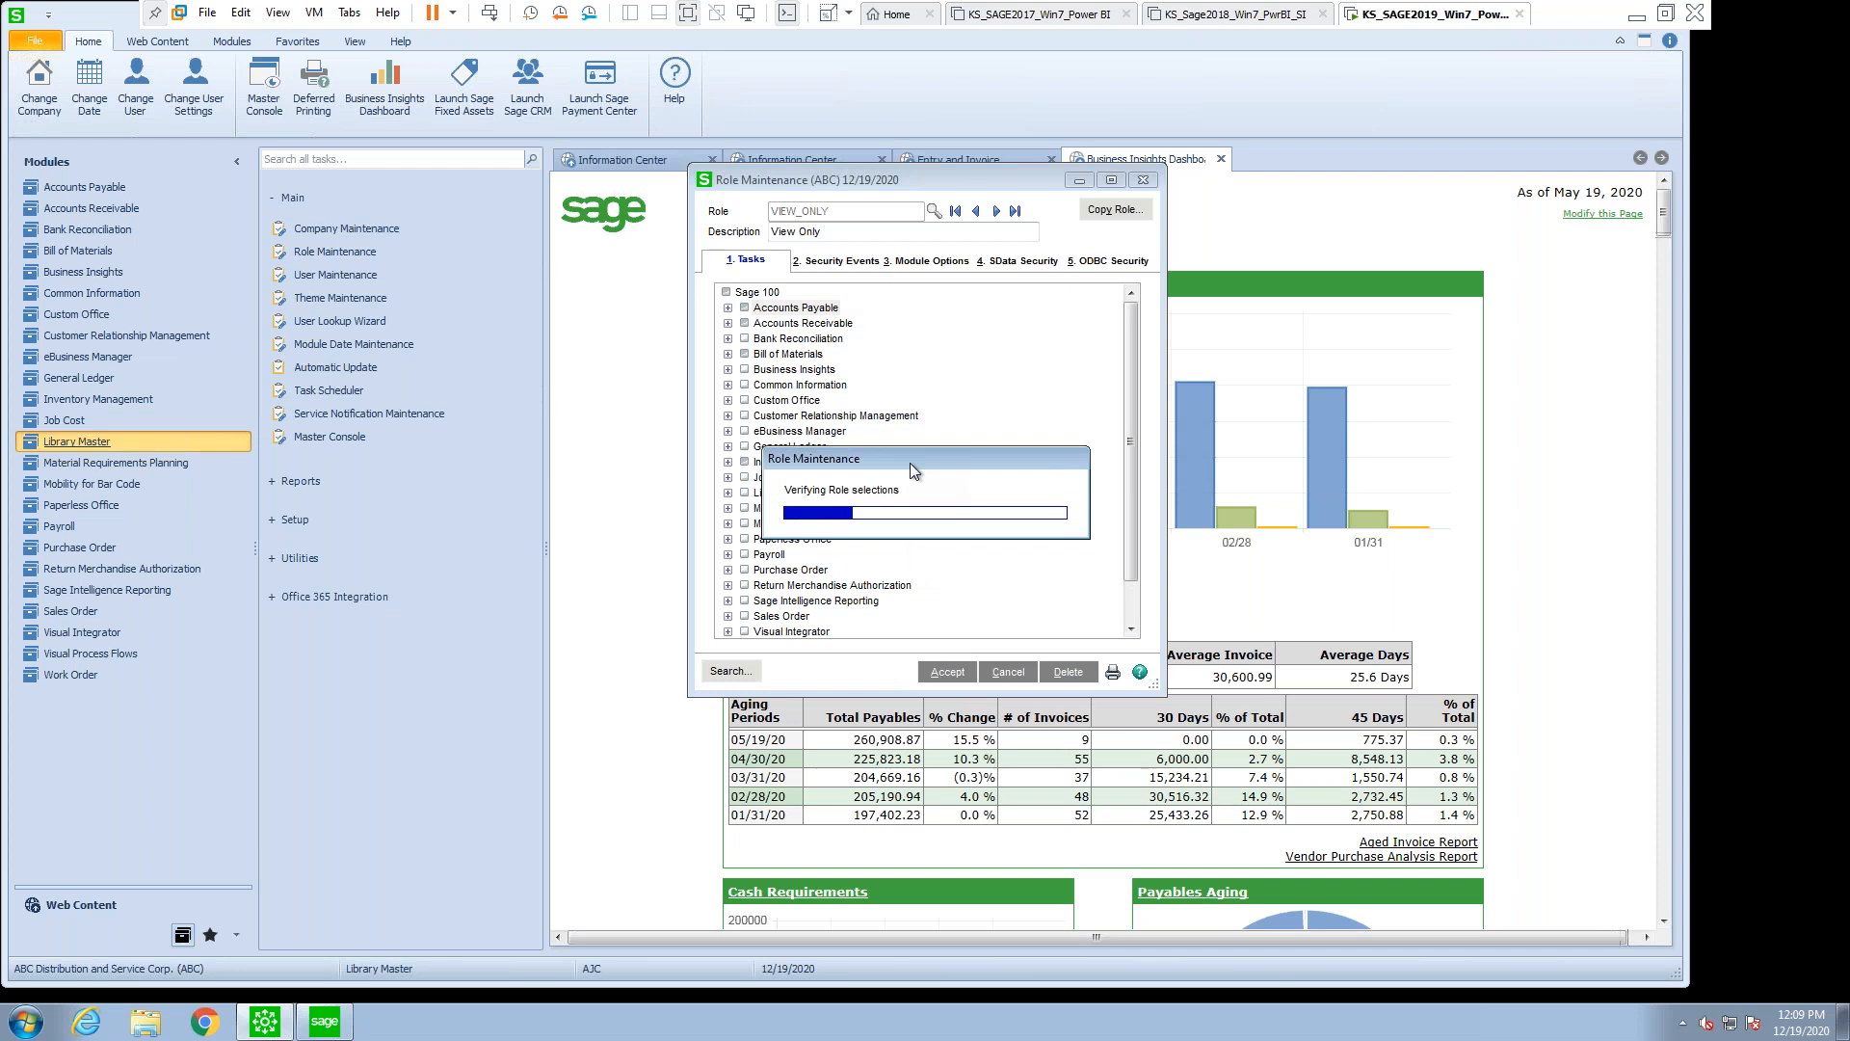
- Review the VIEW_ONLY role's Accounts Payable security events, expanding and then collapsing them
{"action": "left_click", "coordinate": [840, 261]}
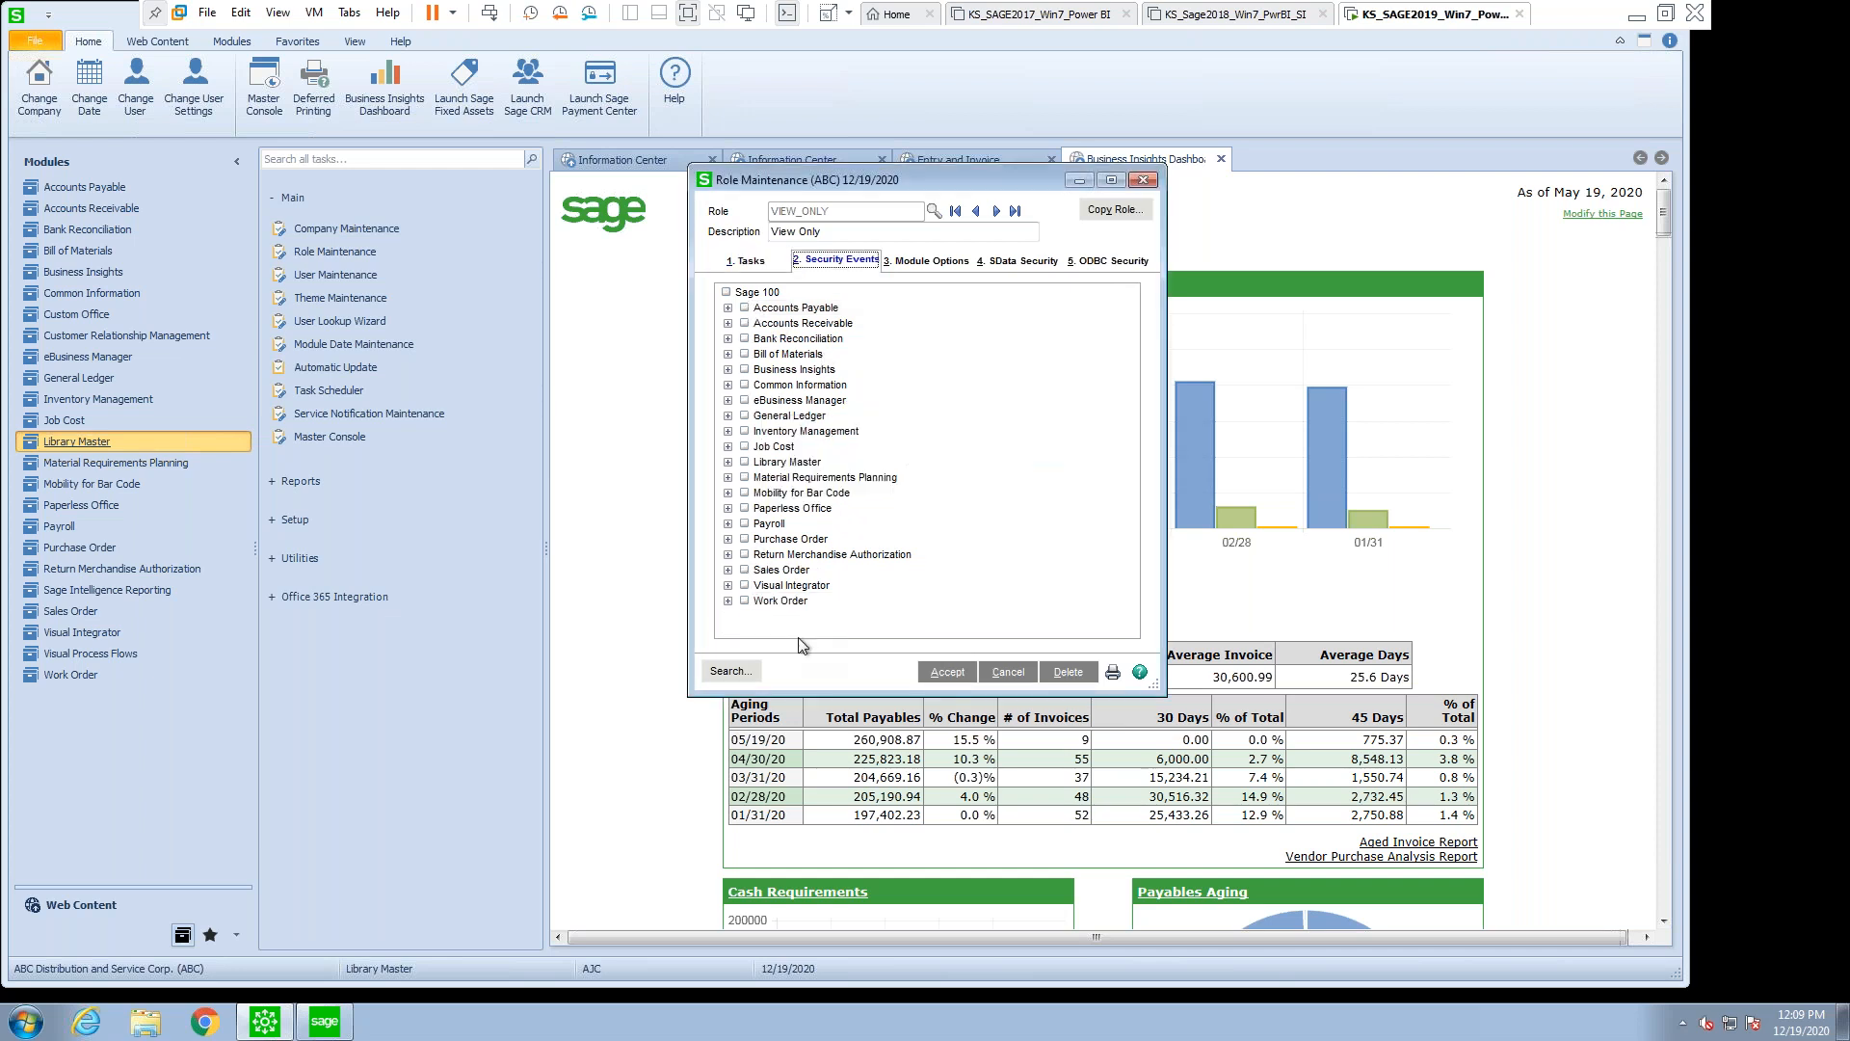
{"action": "left_click", "coordinate": [728, 306]}
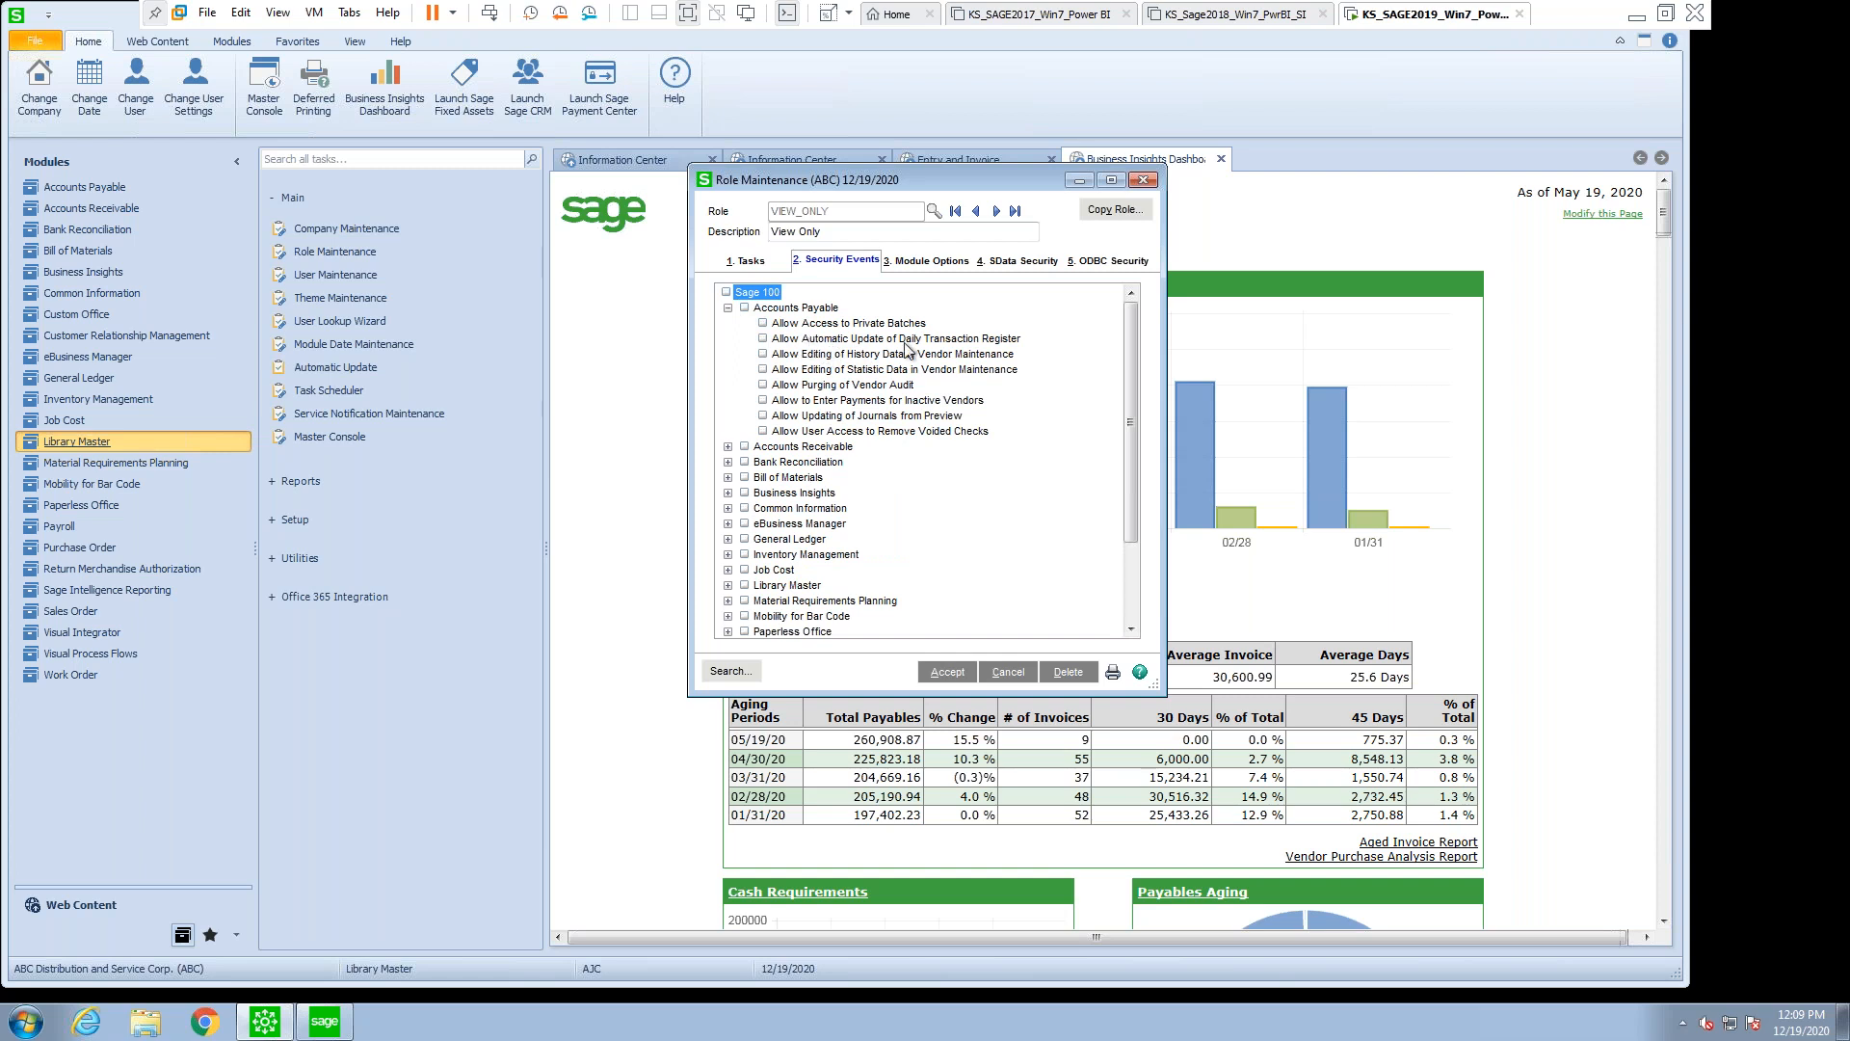
{"action": "mouse_move", "coordinate": [826, 364]}
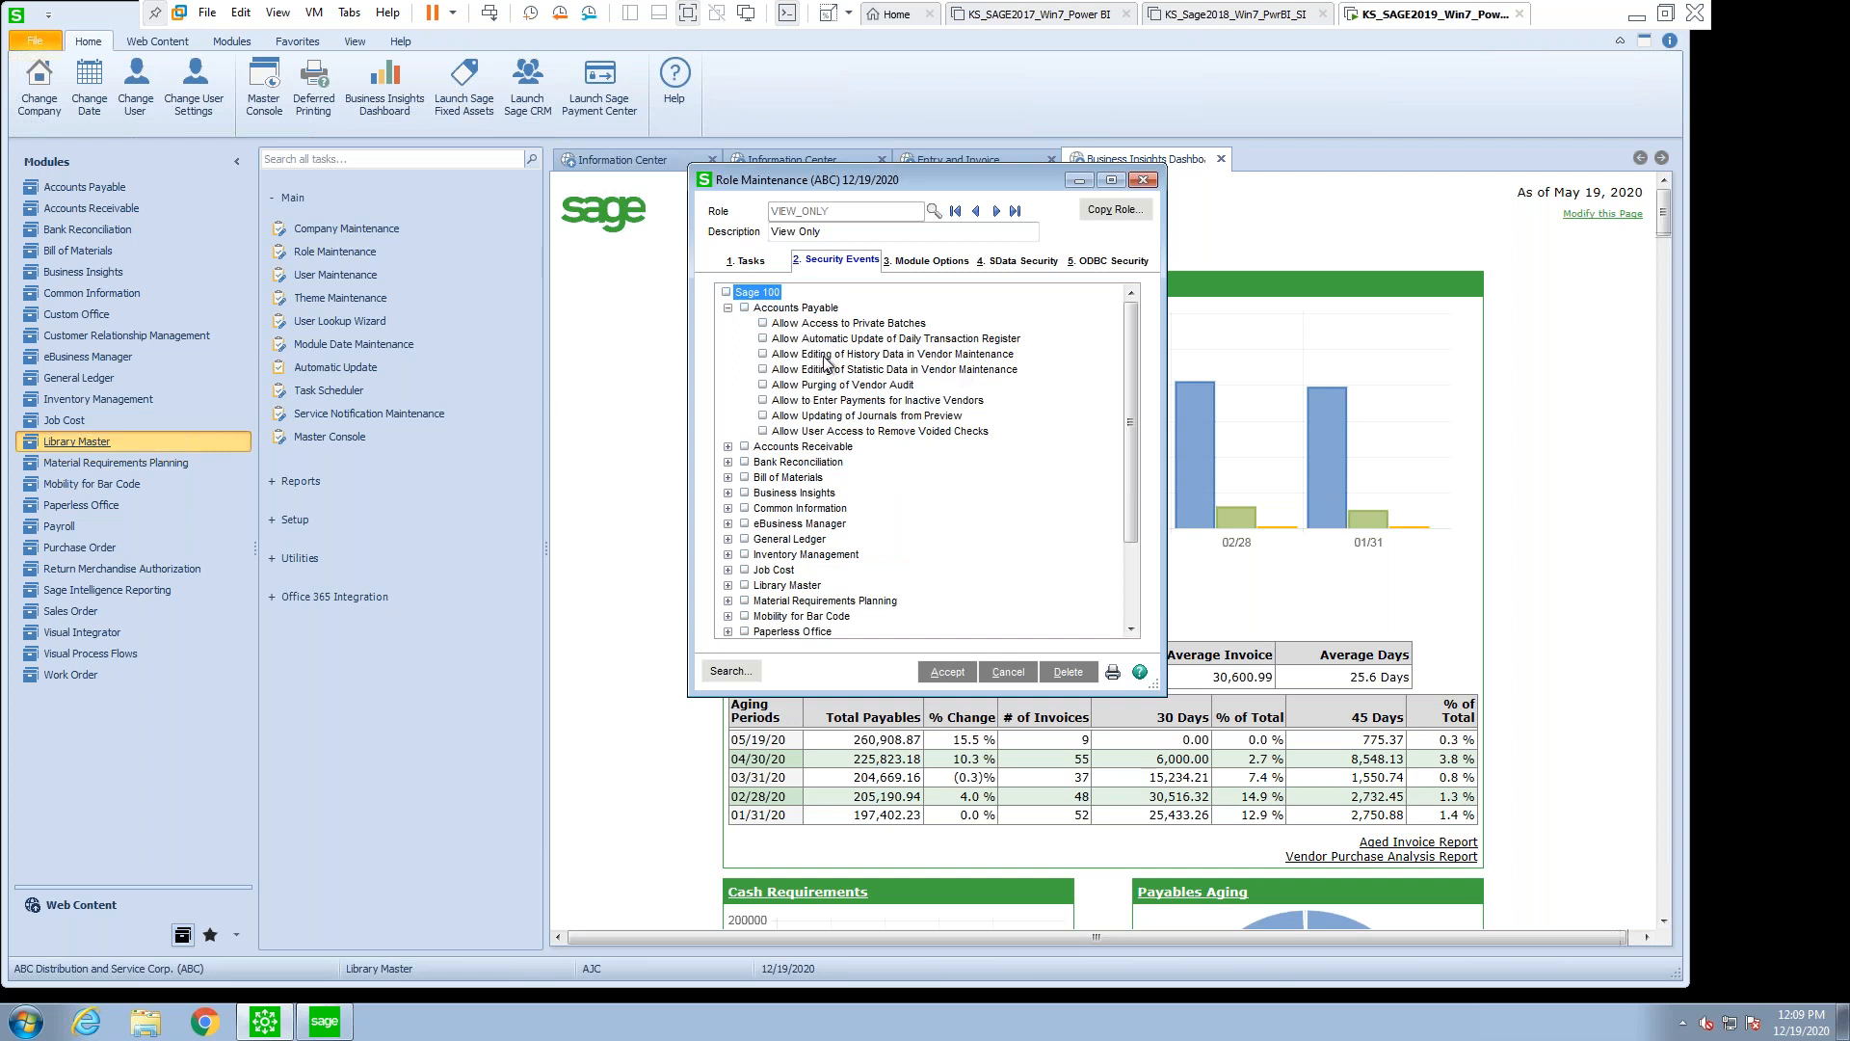
{"action": "mouse_move", "coordinate": [944, 483]}
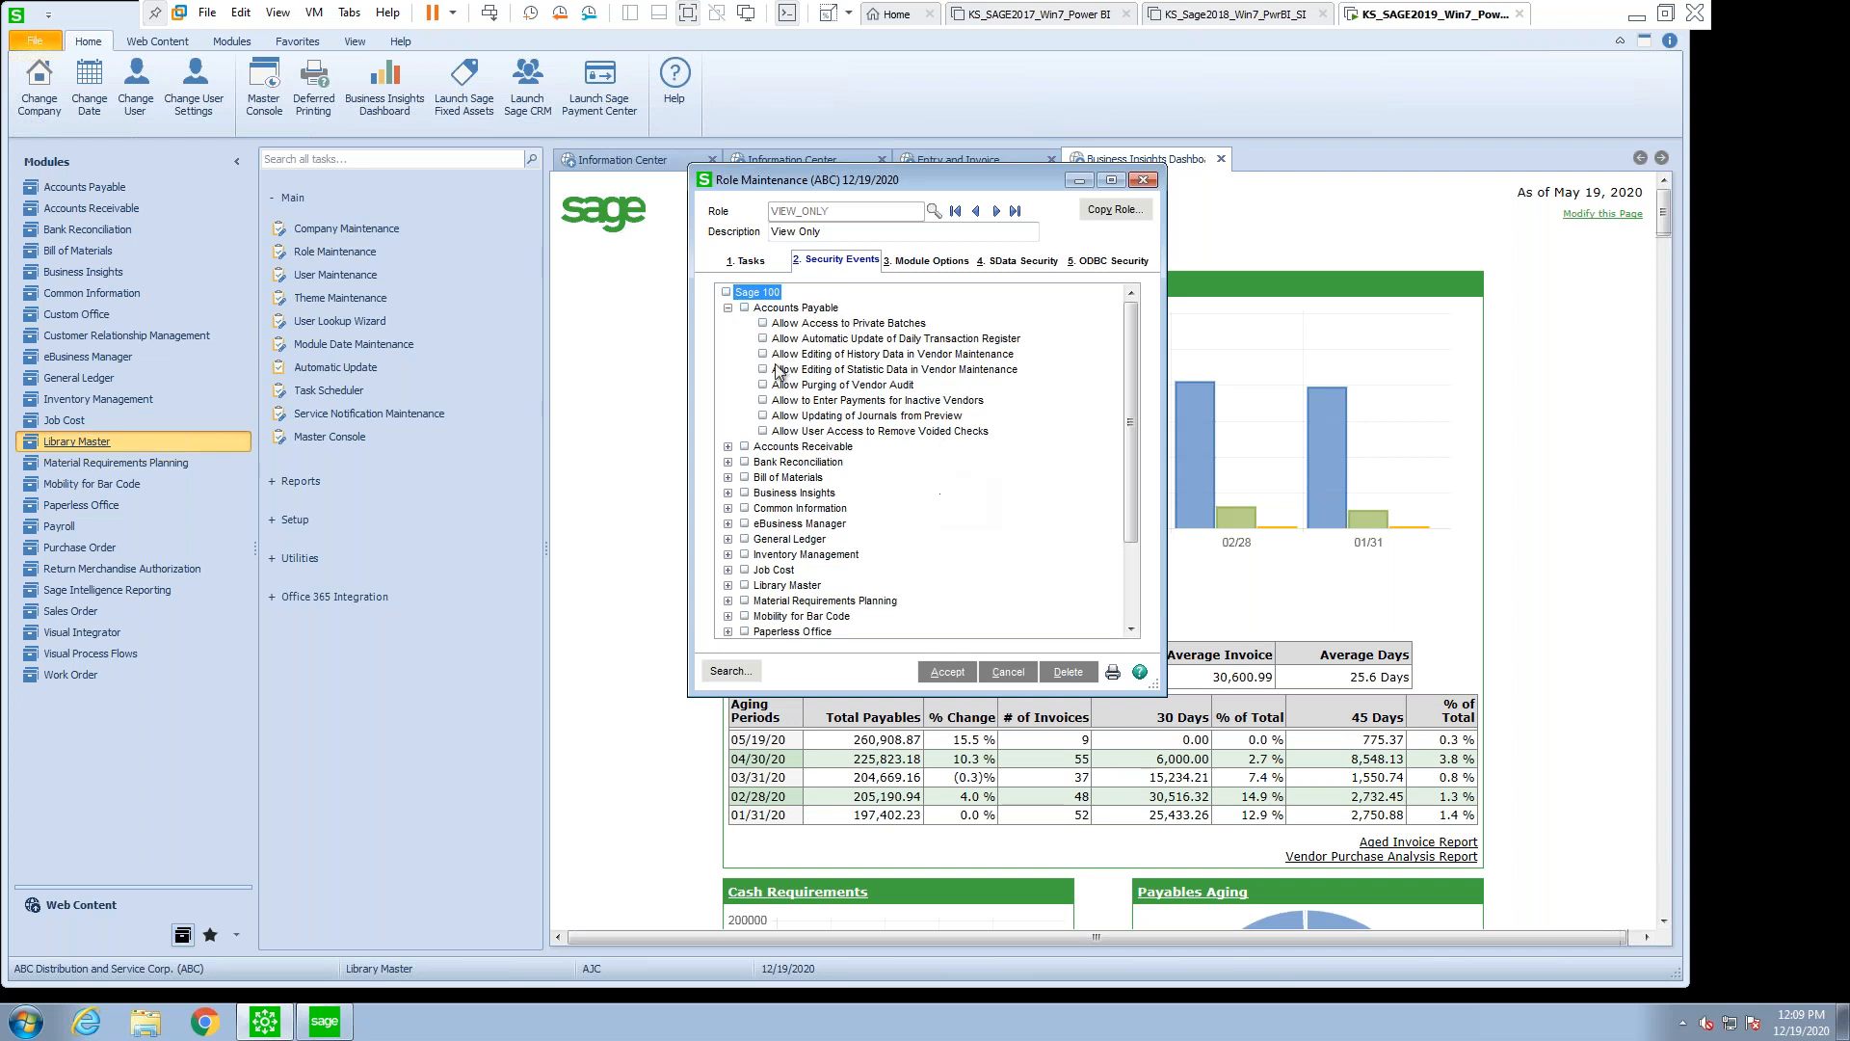
{"action": "left_click", "coordinate": [730, 309]}
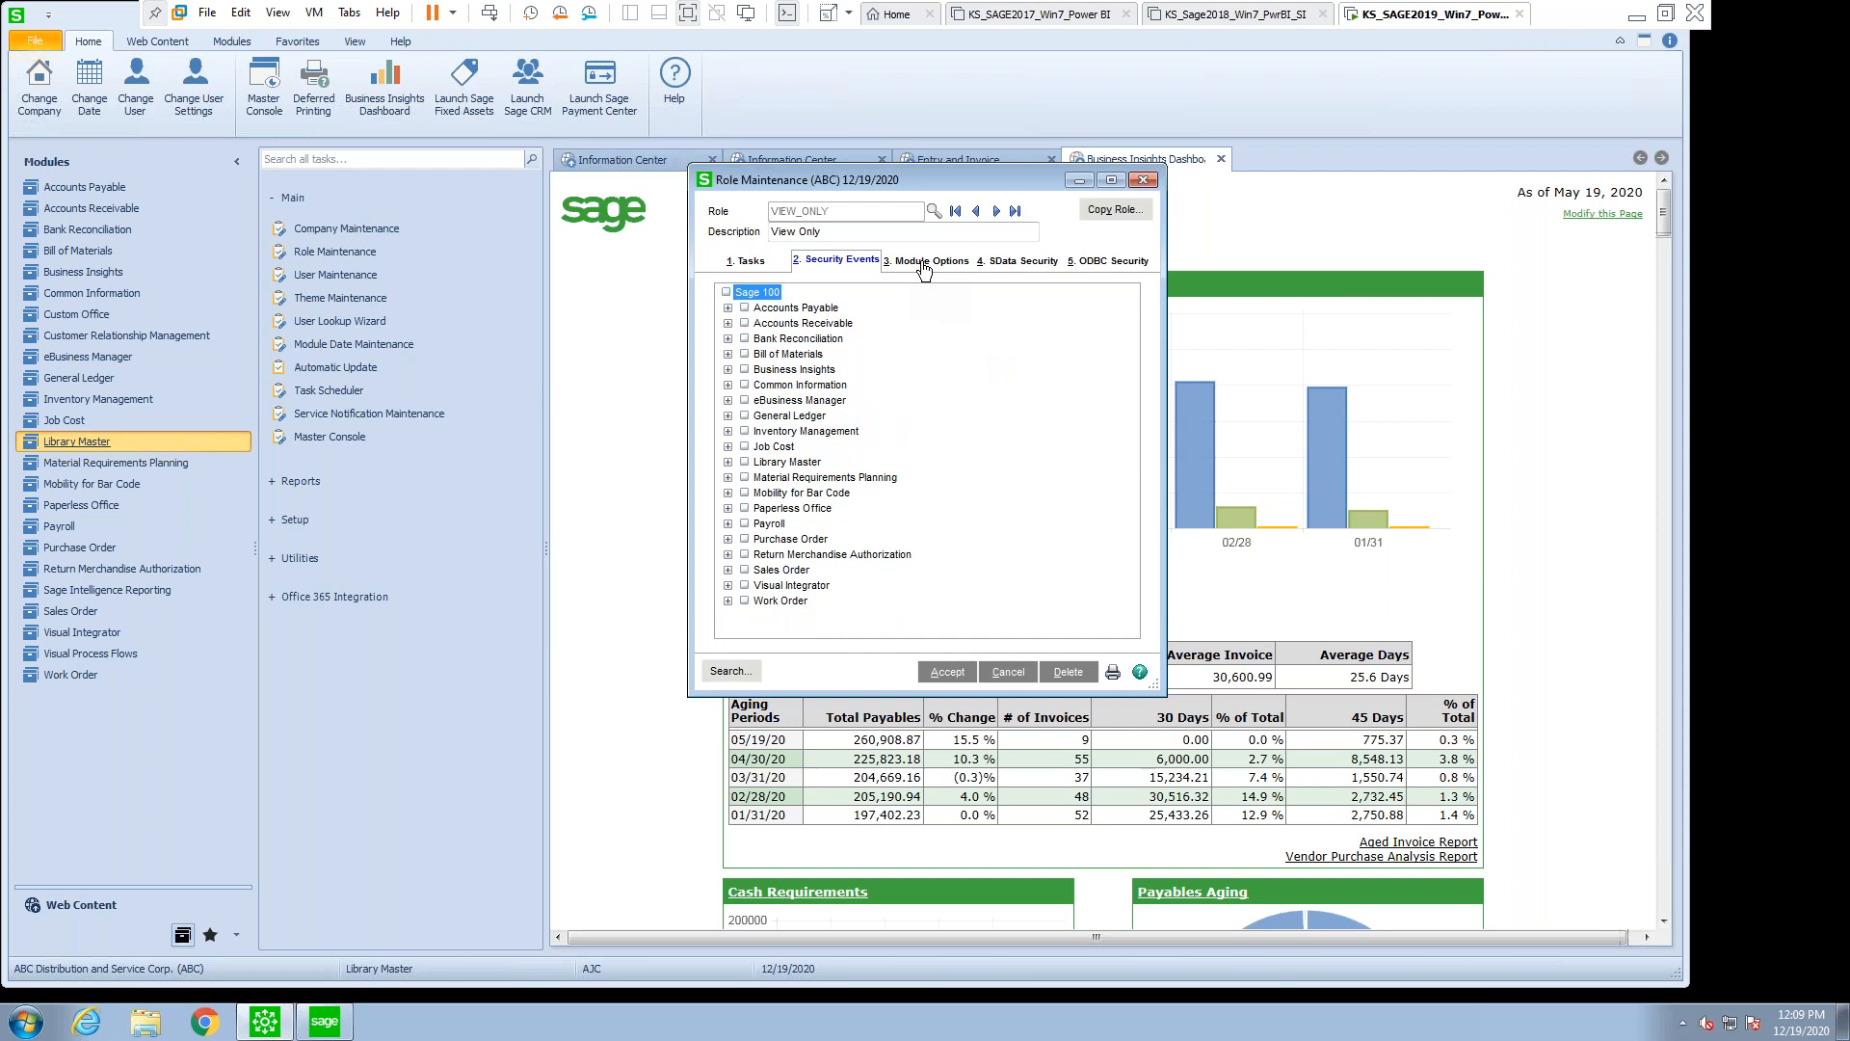
- Expand Accounts Payable on the VIEW_ONLY role's Module Options tab to review its options
{"action": "left_click", "coordinate": [929, 259]}
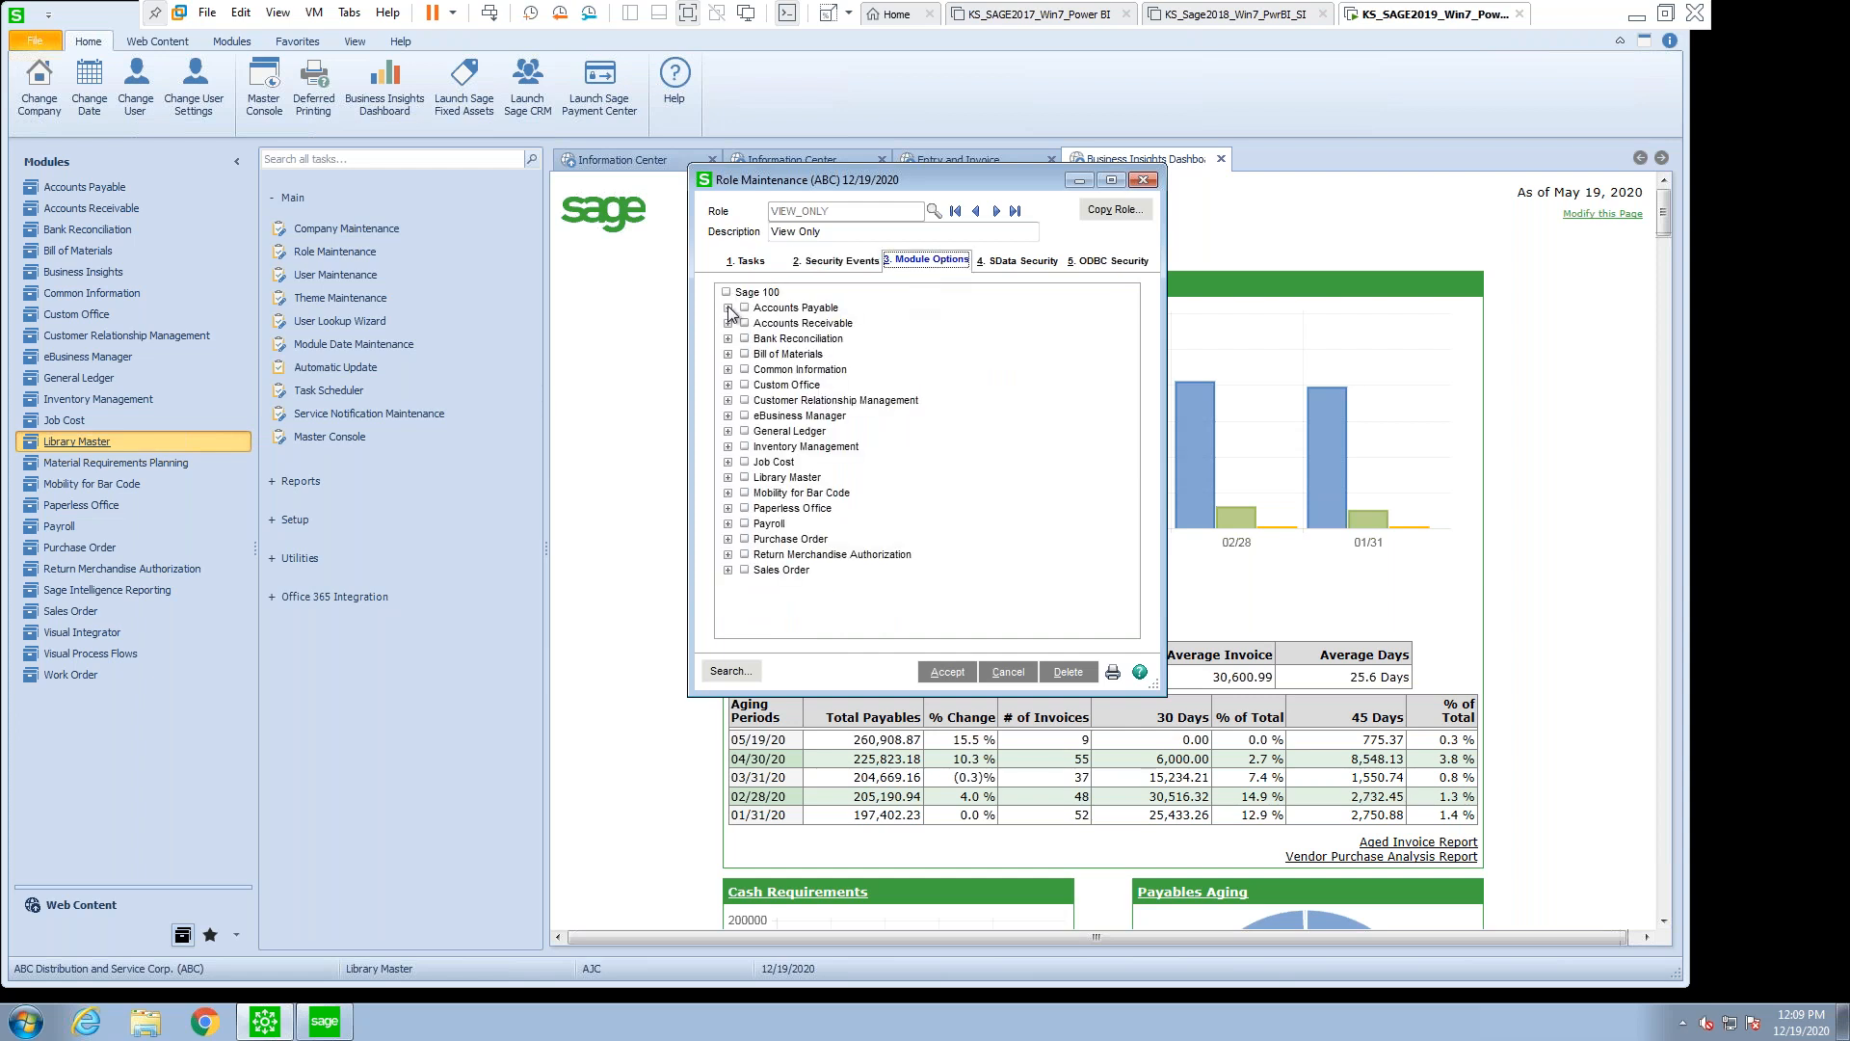
{"action": "left_click", "coordinate": [729, 308]}
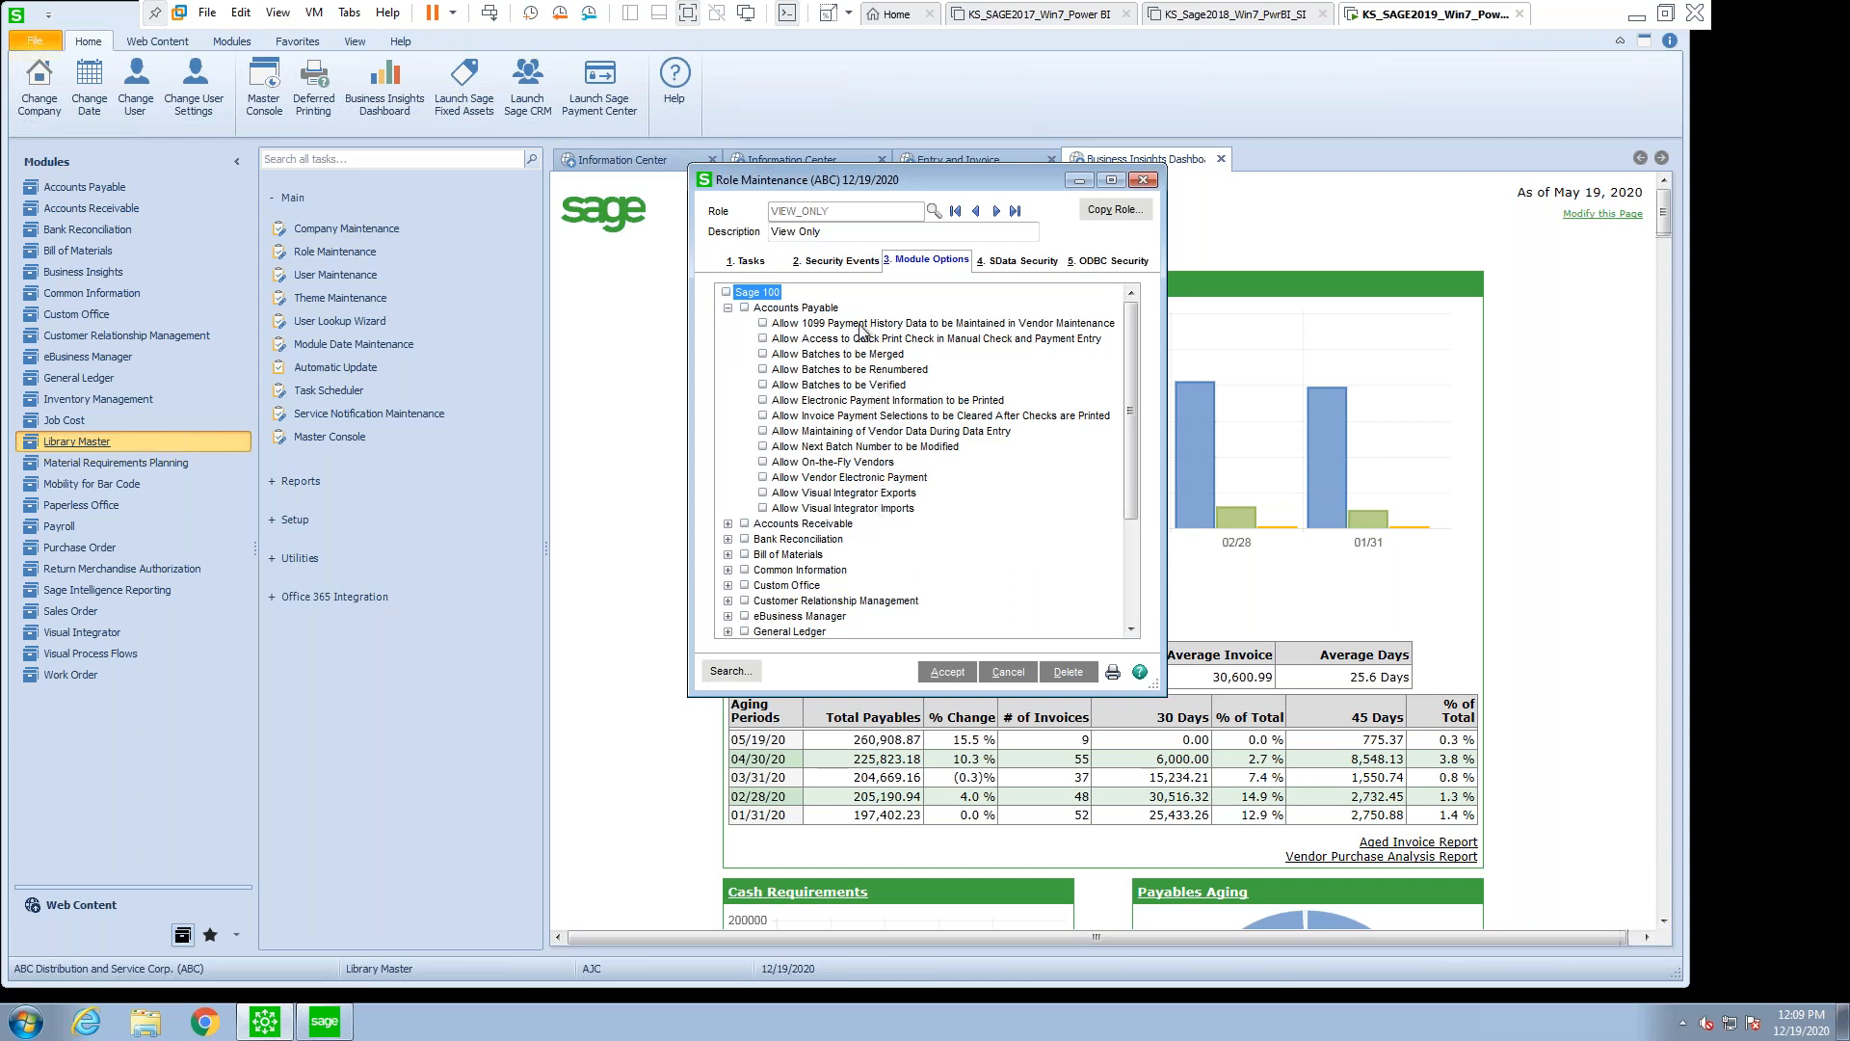
{"action": "mouse_move", "coordinate": [861, 332]}
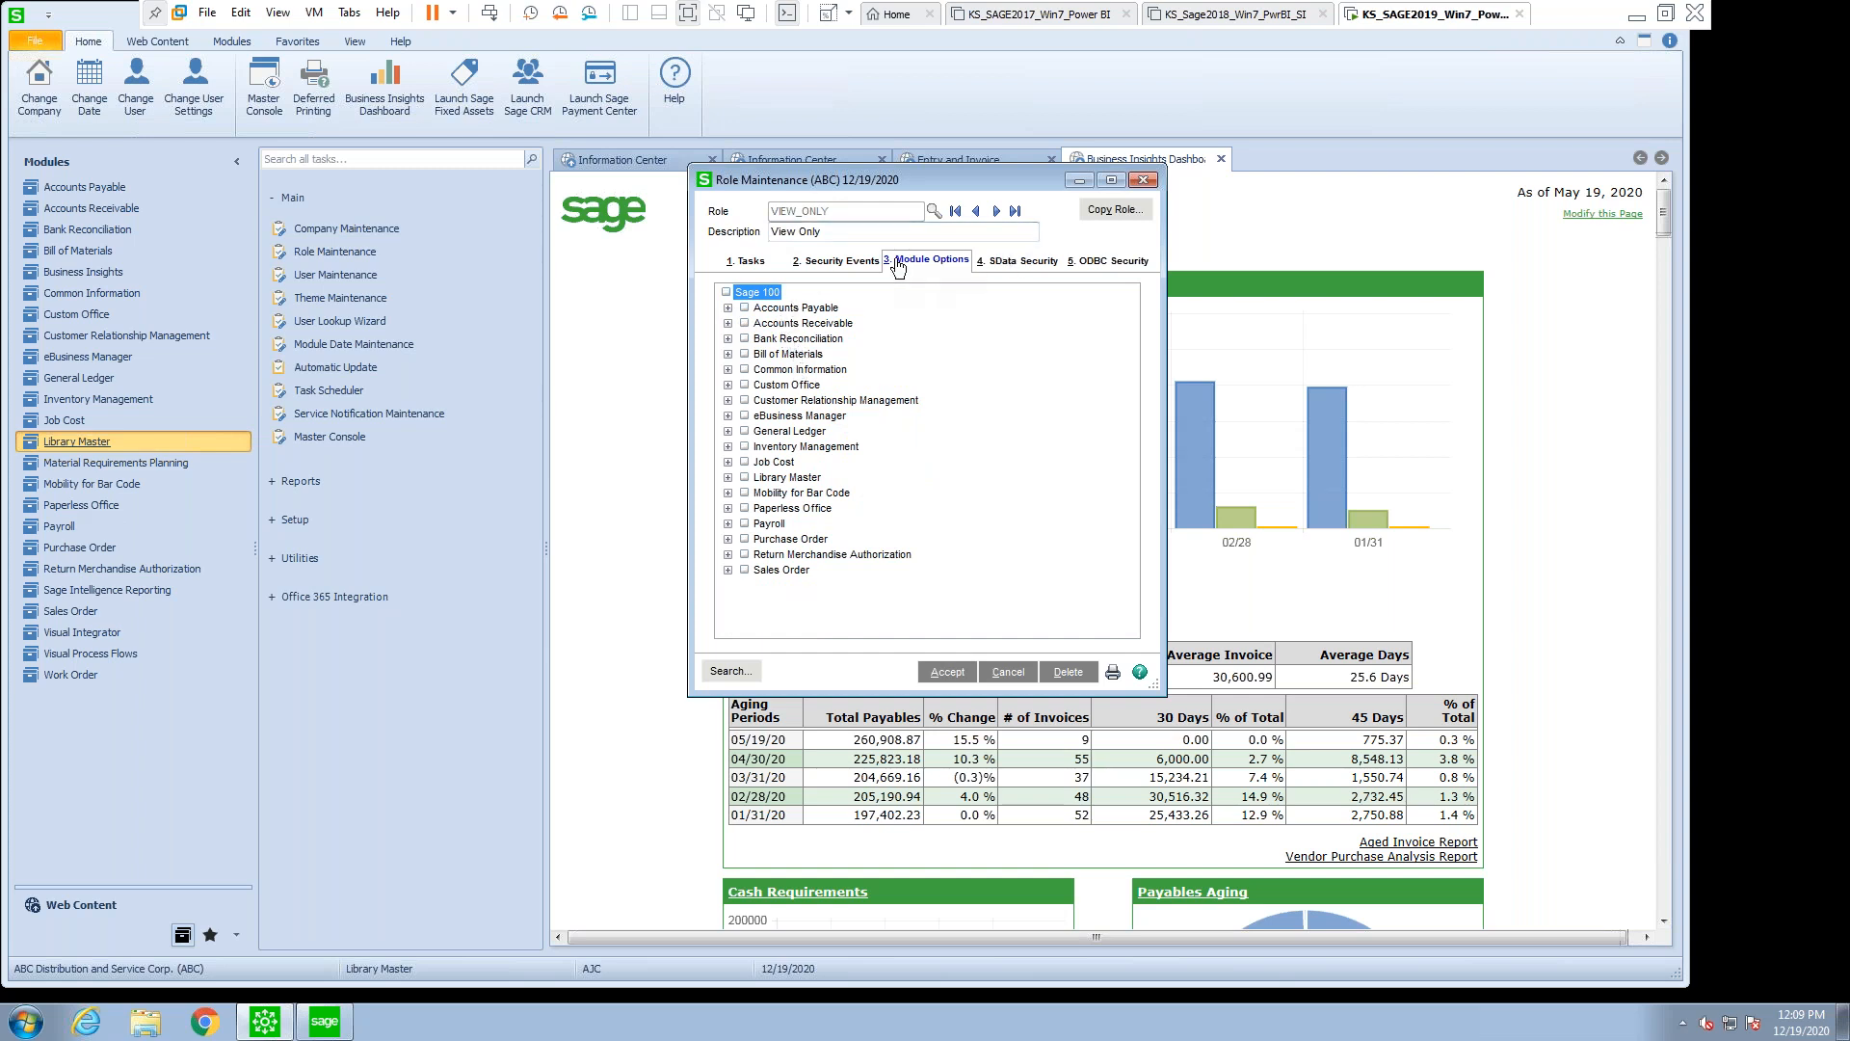
{"action": "mouse_move", "coordinate": [936, 277]}
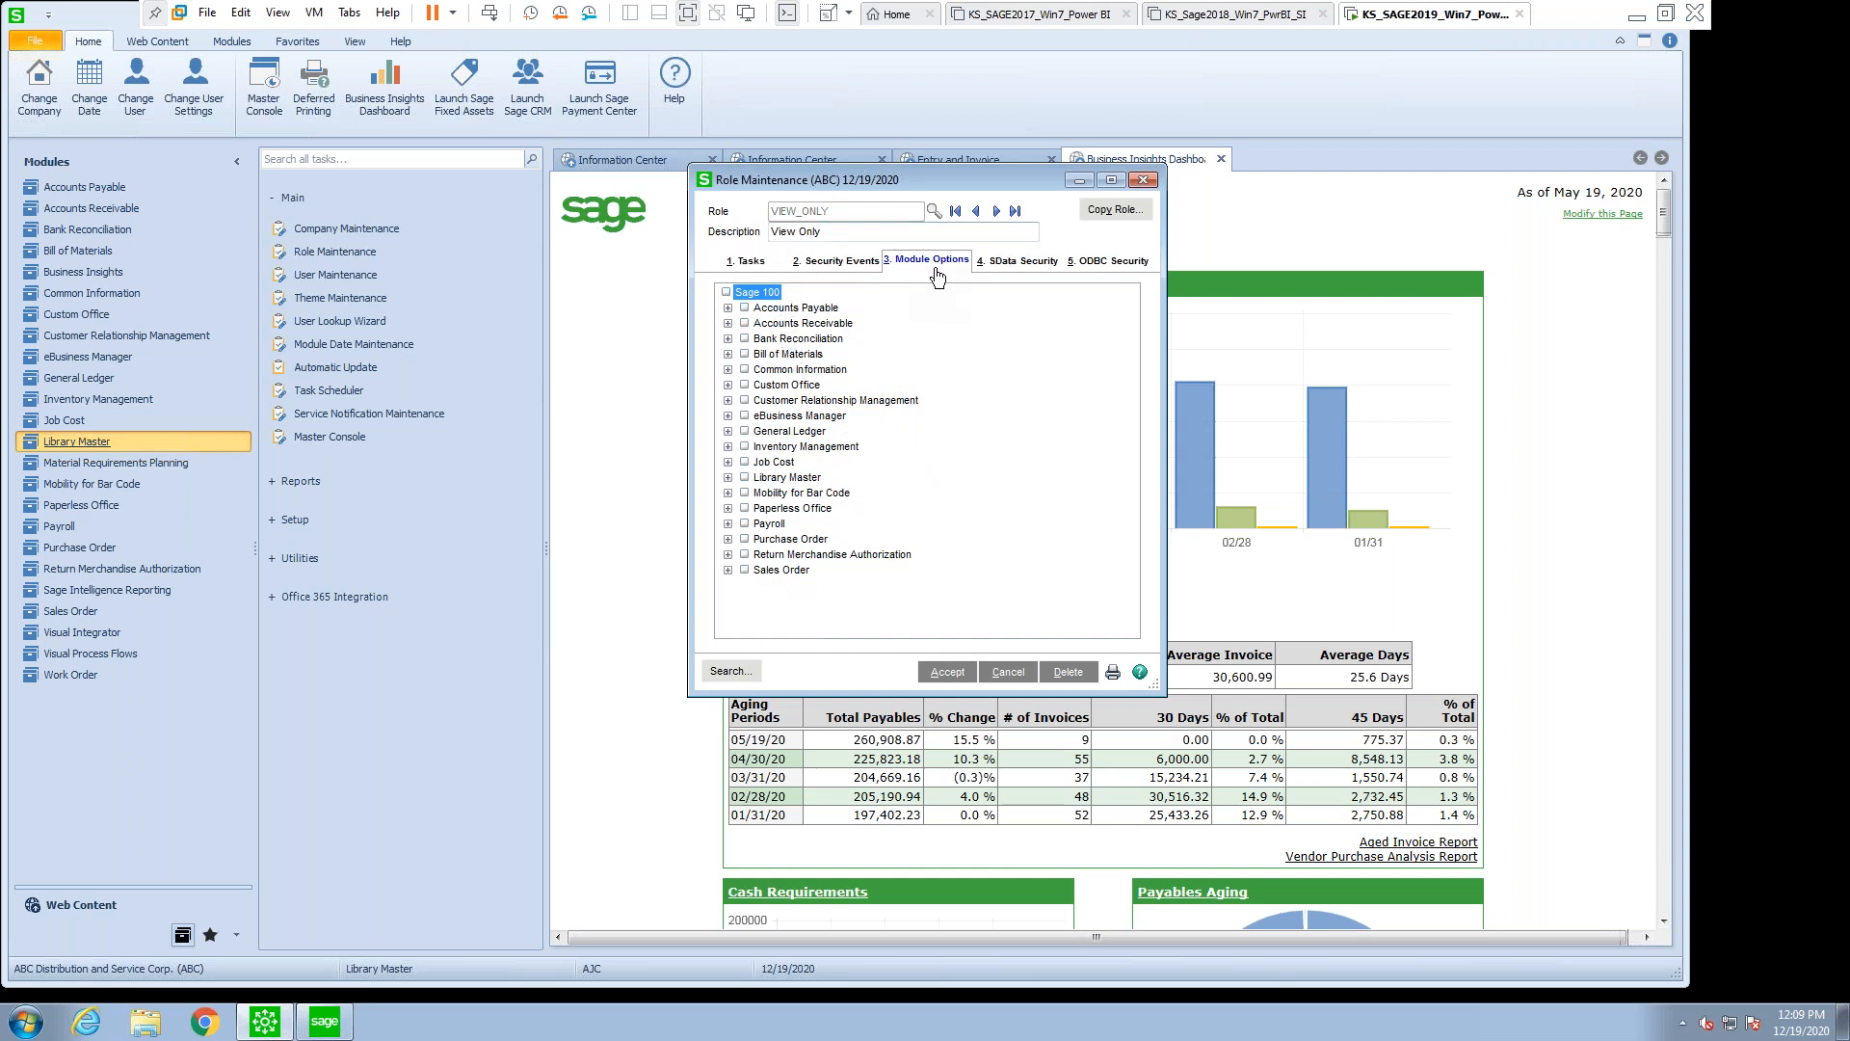
{"action": "mouse_move", "coordinate": [1113, 262]}
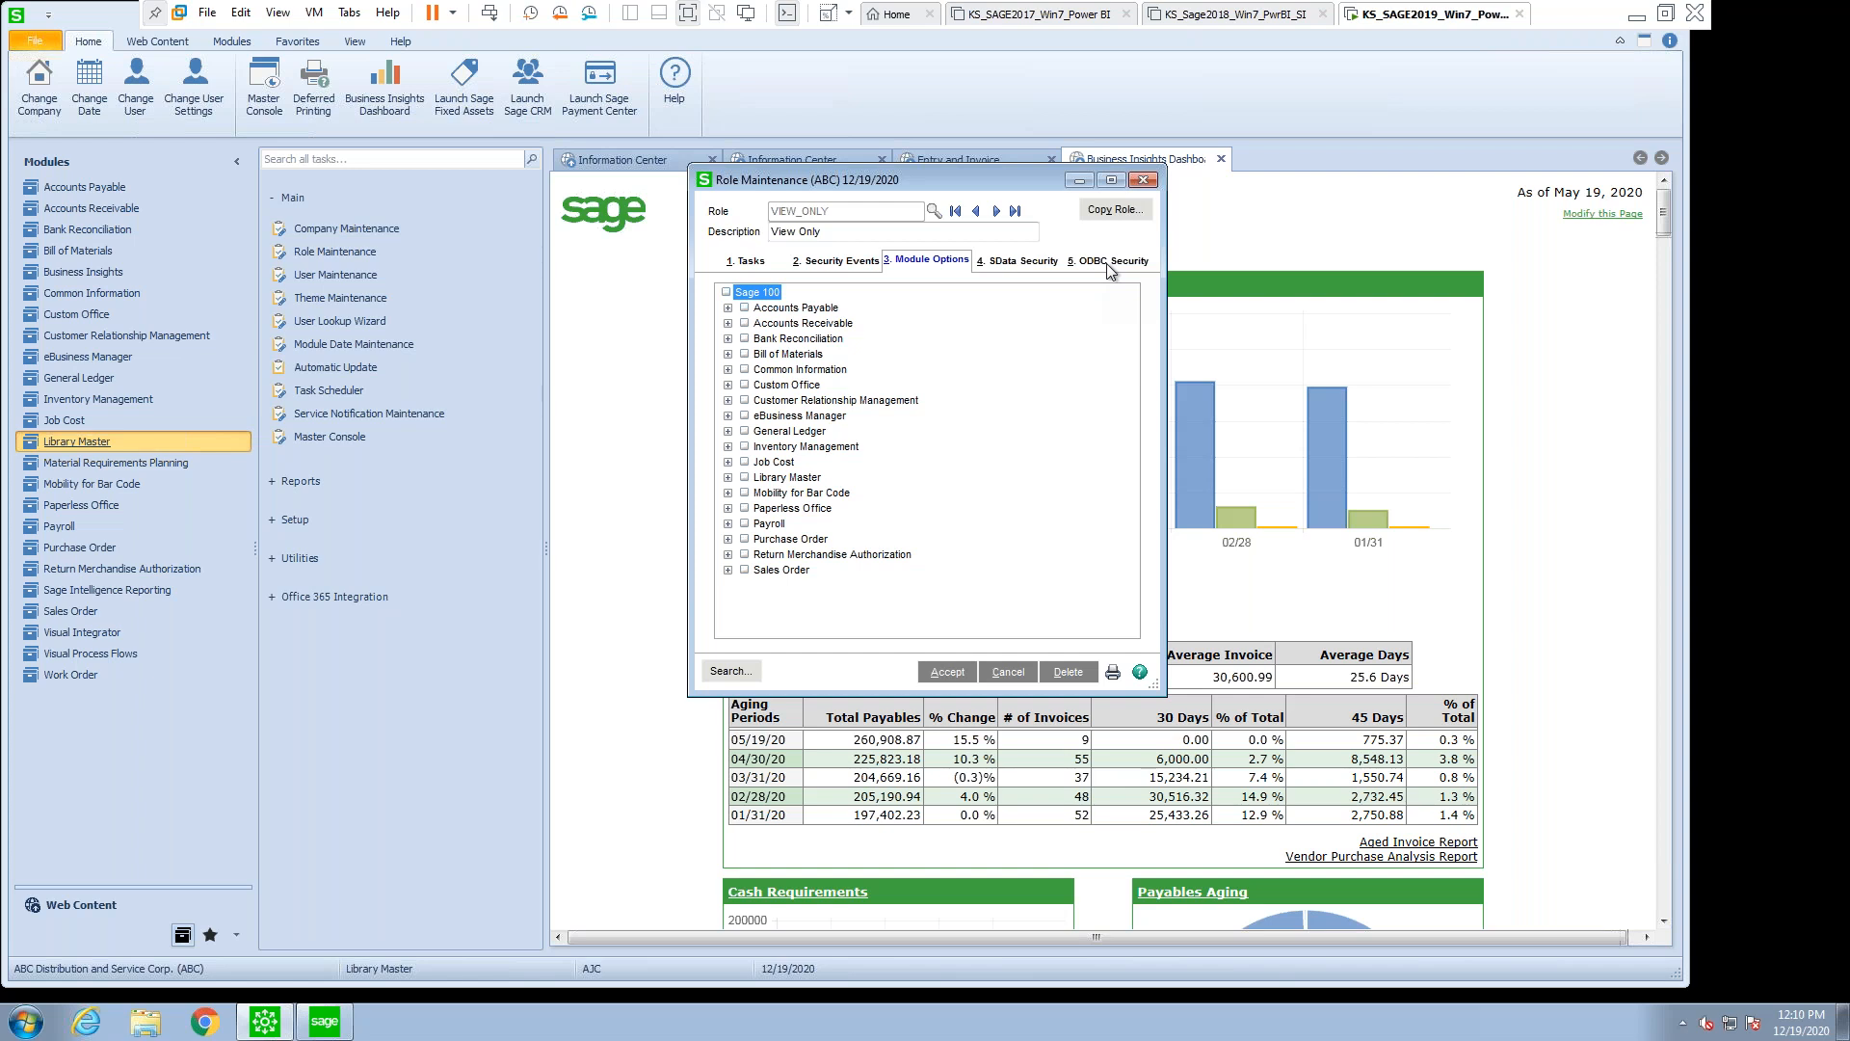
{"action": "mouse_move", "coordinate": [1107, 269]}
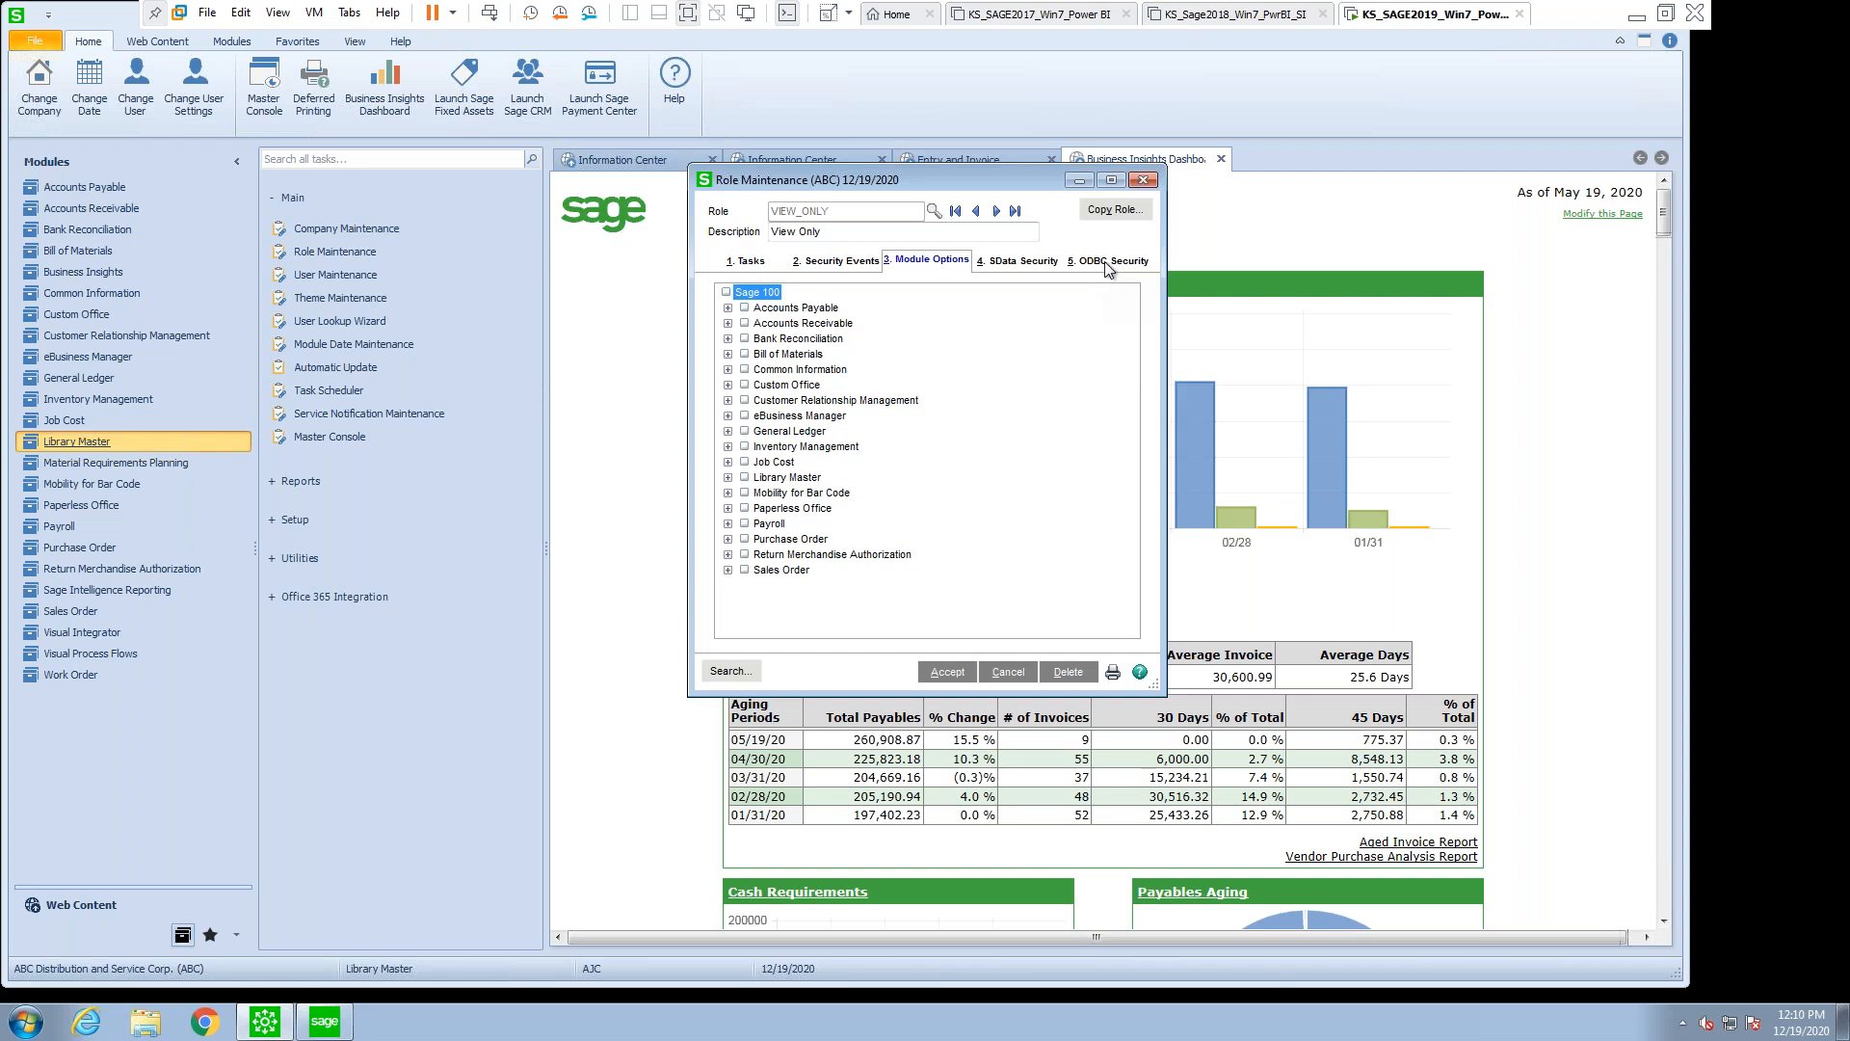
{"action": "mouse_move", "coordinate": [1107, 269]}
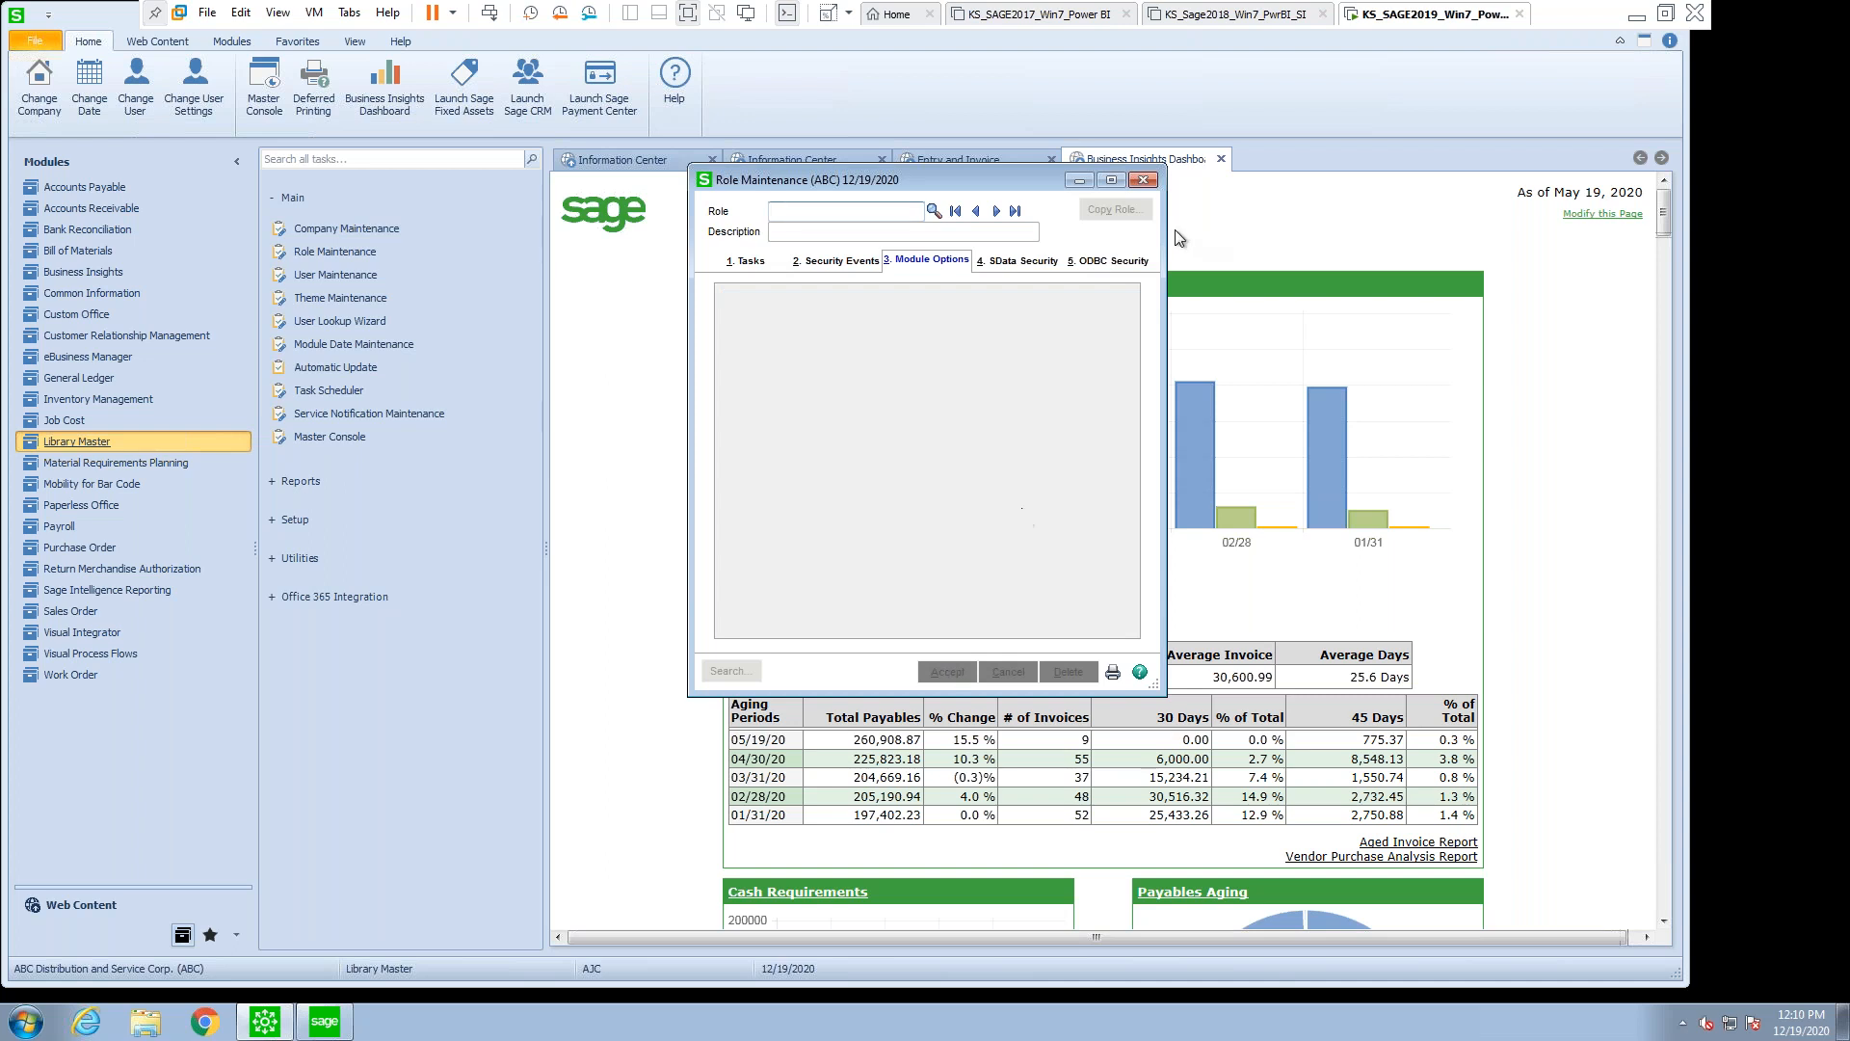
- Close Role Maintenance and load user TEST1 in User Maintenance via the logon lookup
{"action": "left_click", "coordinate": [1141, 179]}
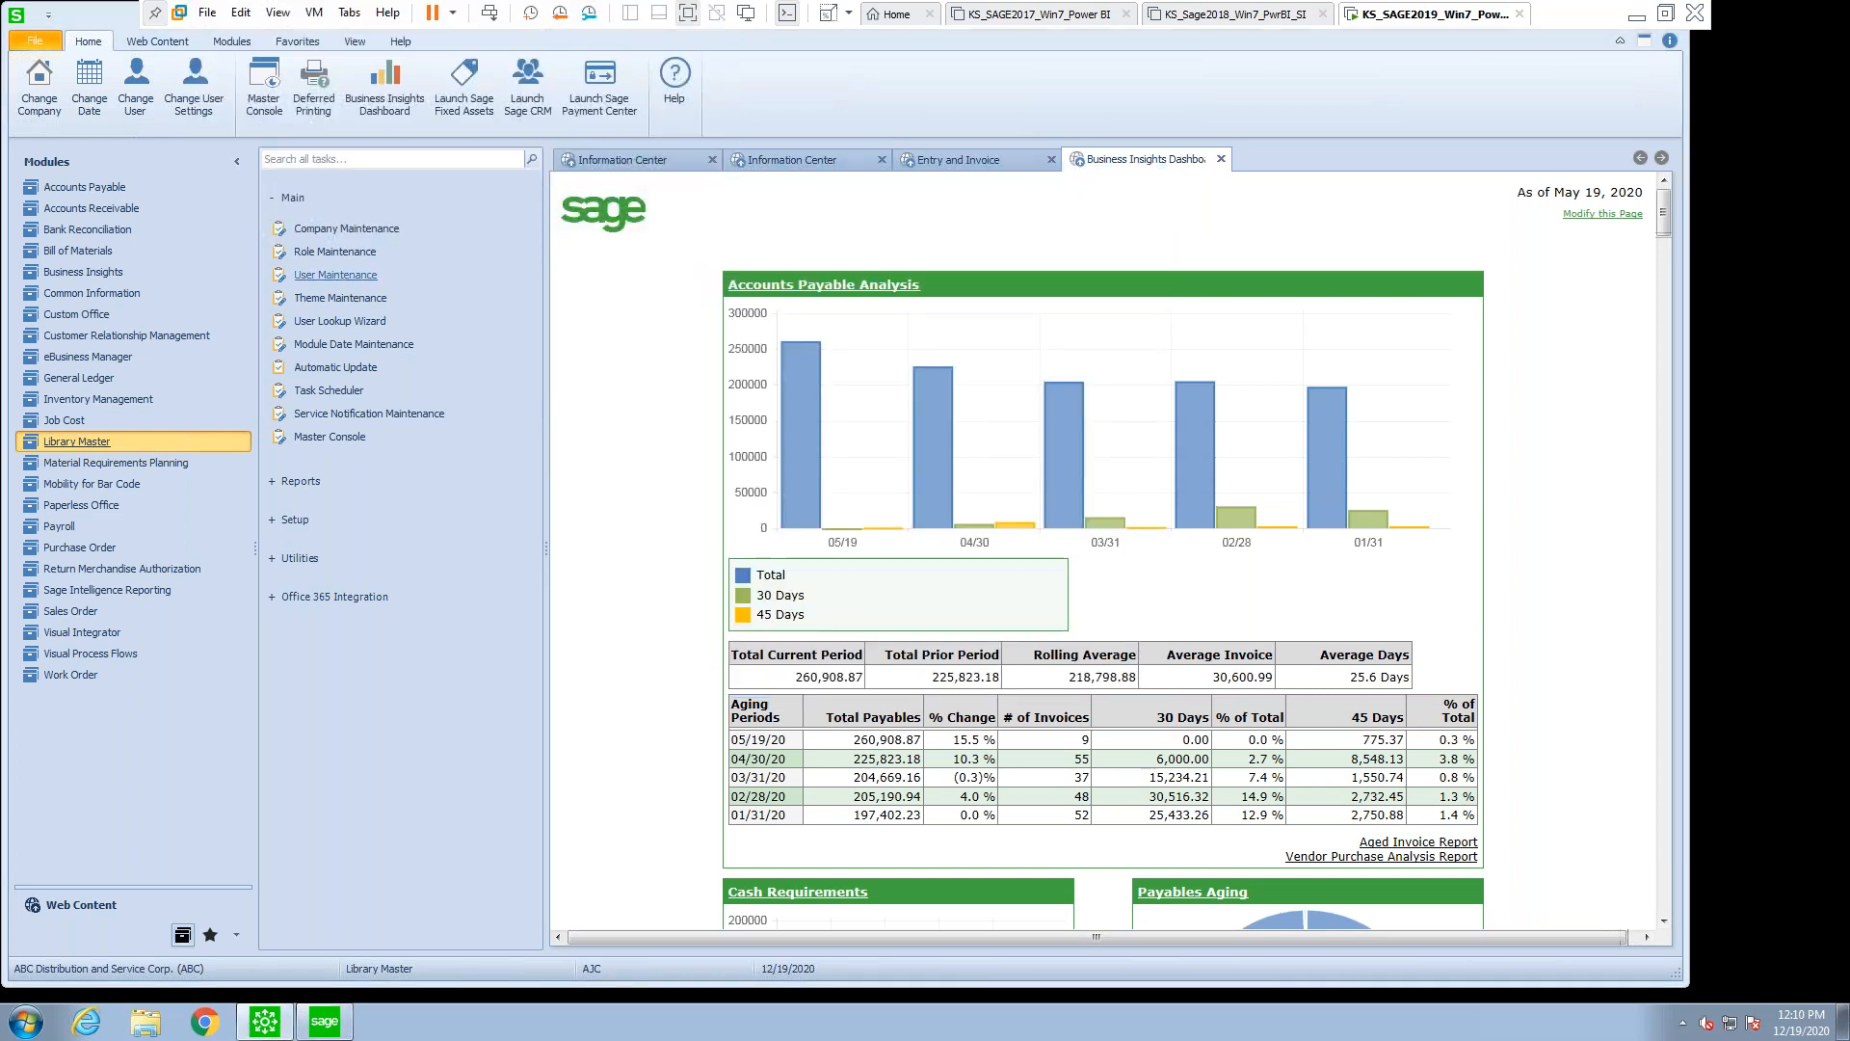
{"action": "left_click", "coordinate": [335, 274]}
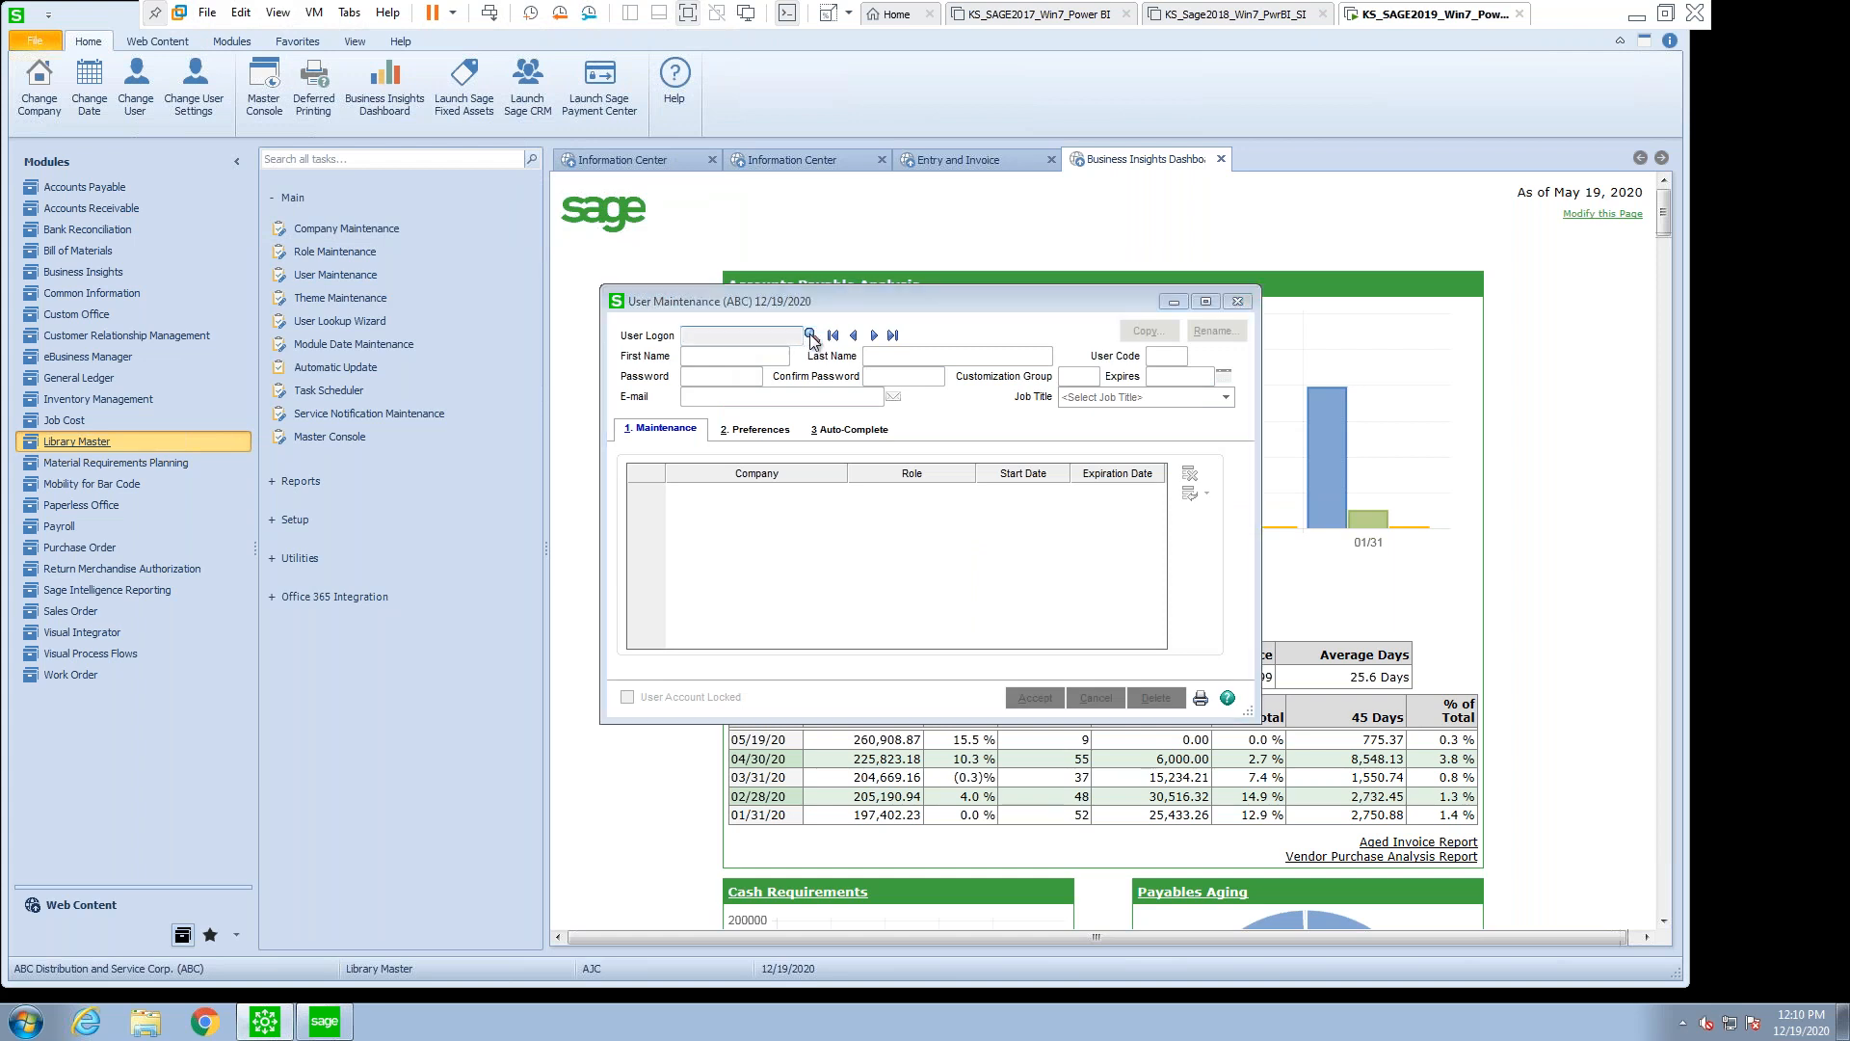
{"action": "left_click", "coordinate": [810, 335]}
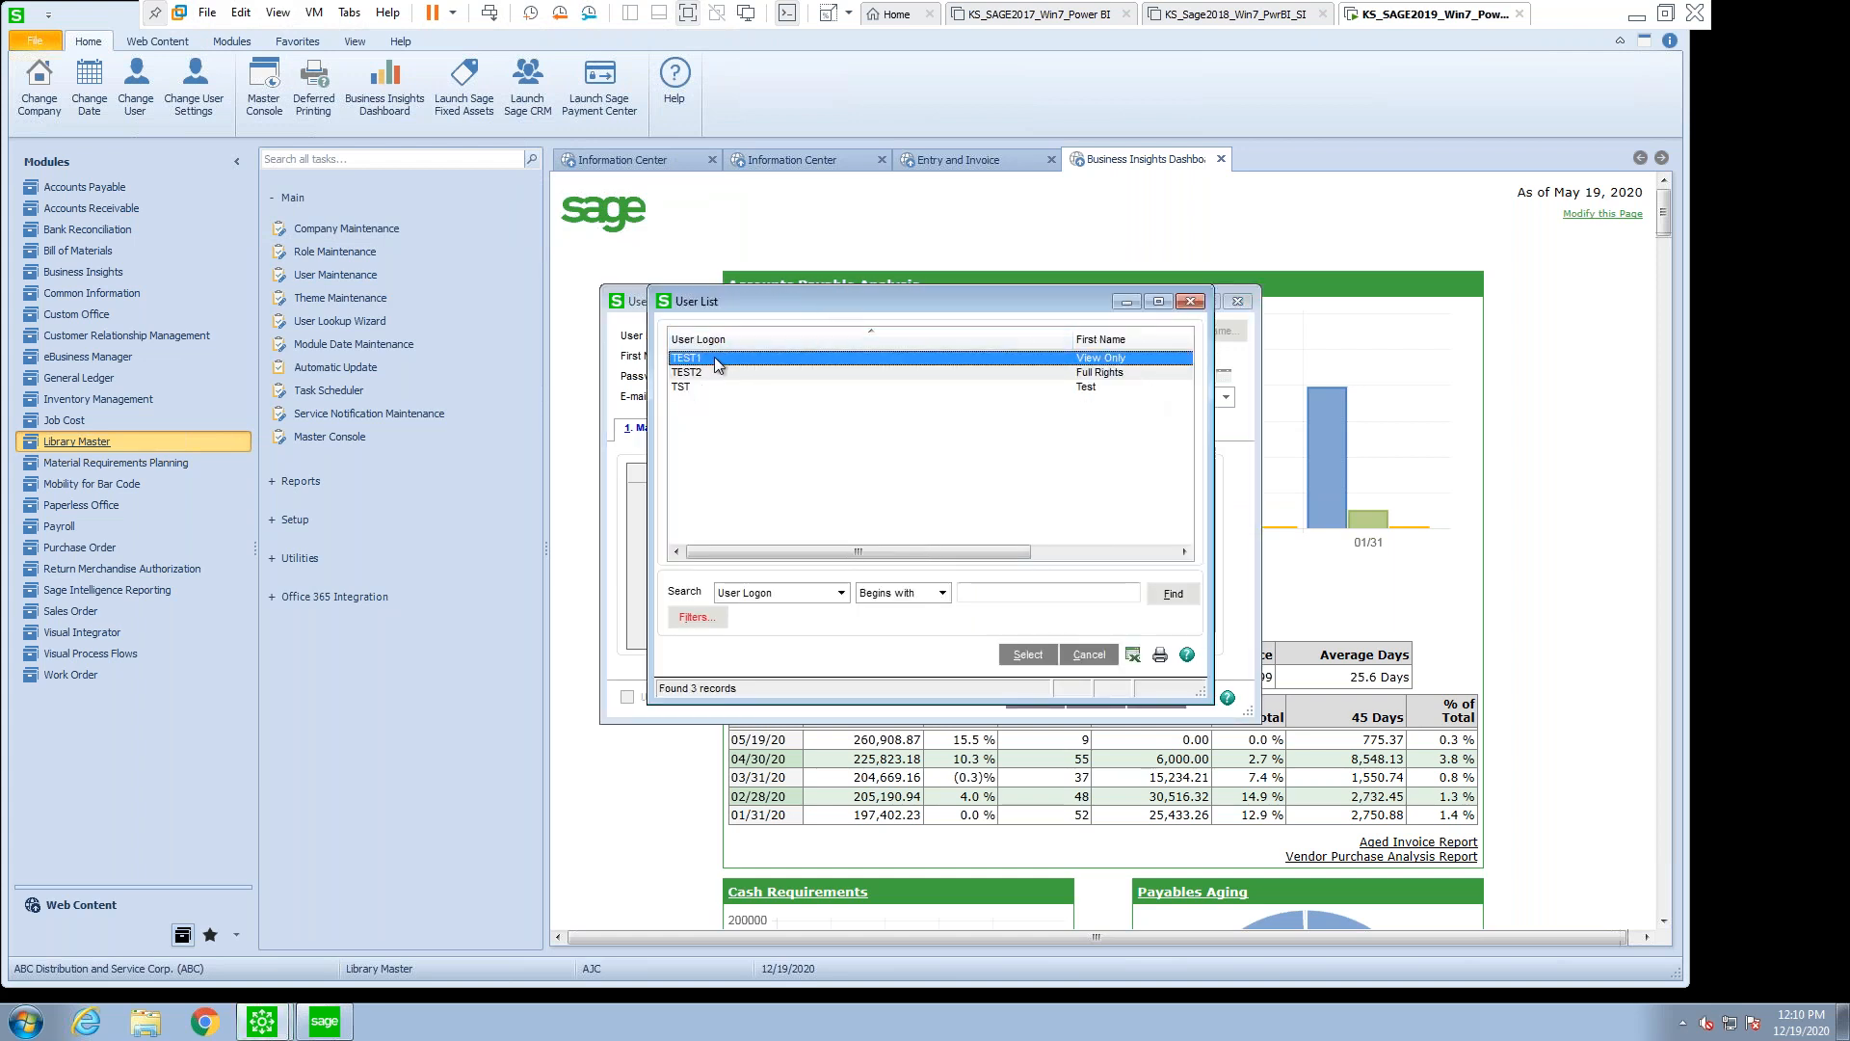
{"action": "left_click", "coordinate": [1026, 654]}
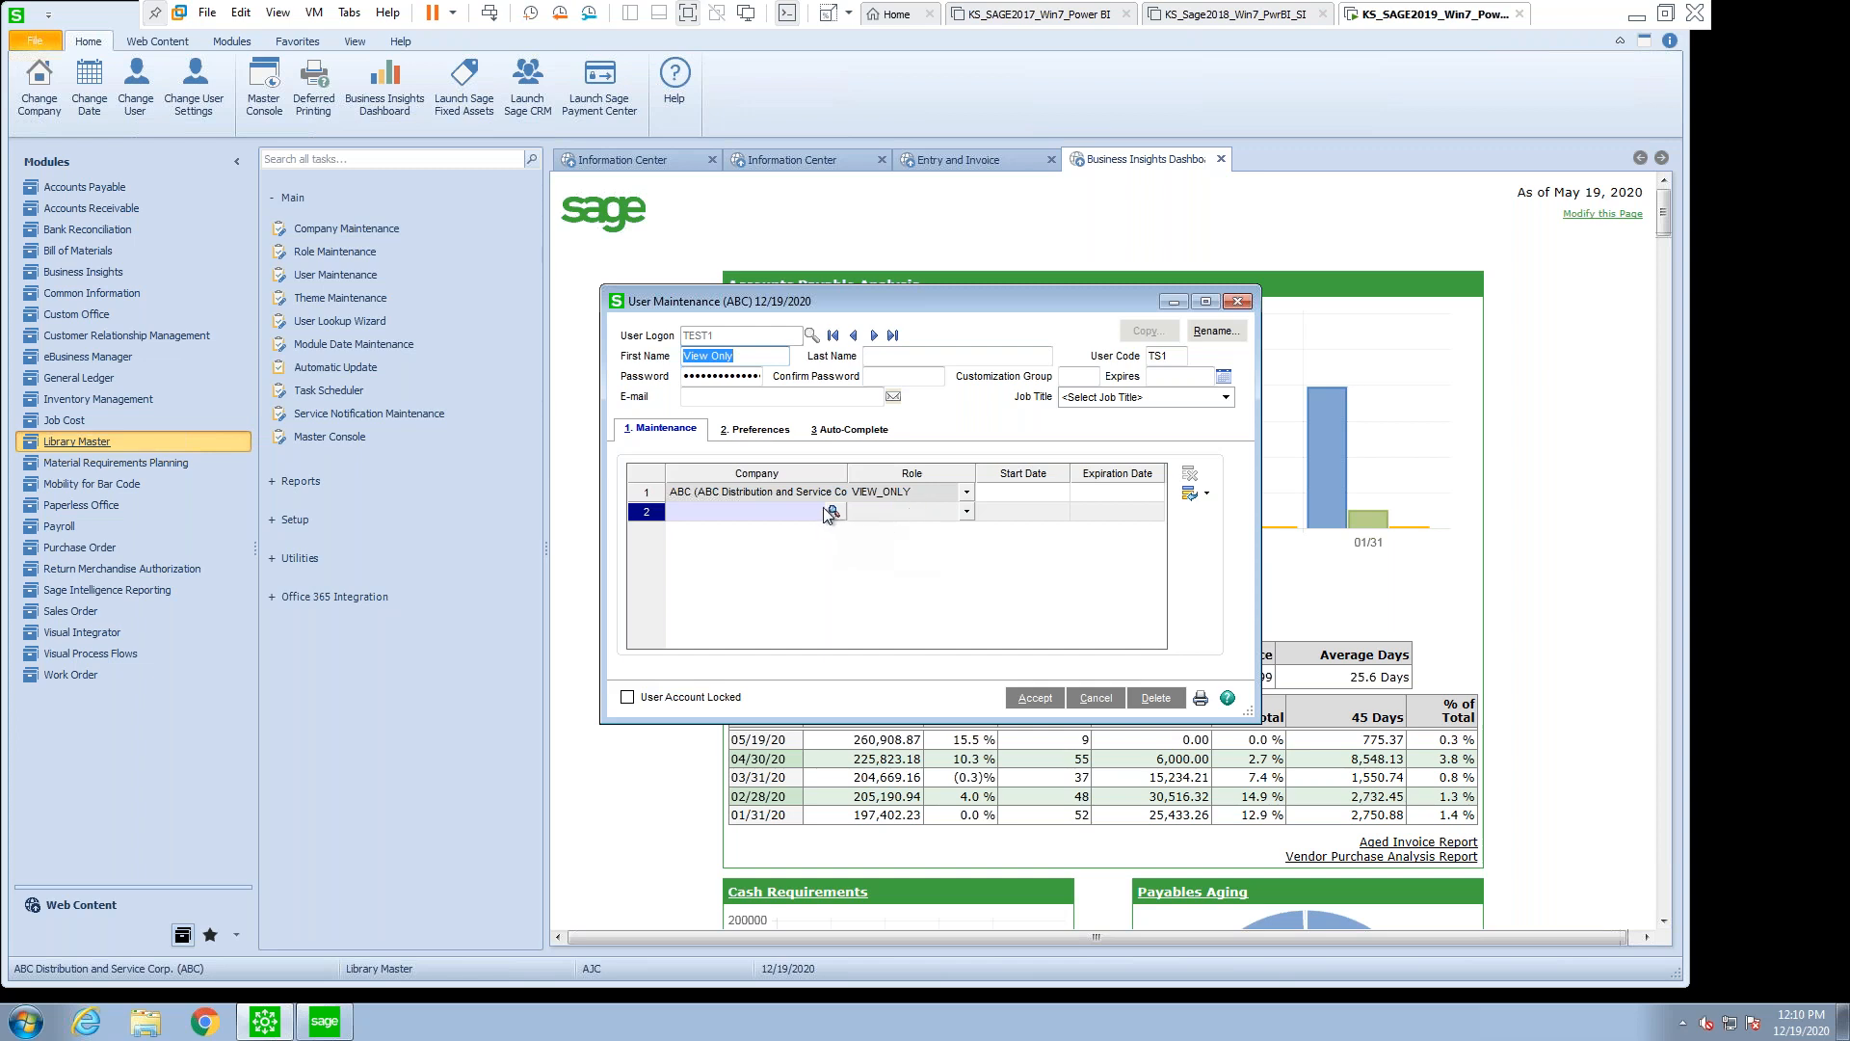
{"action": "mouse_move", "coordinate": [833, 516]}
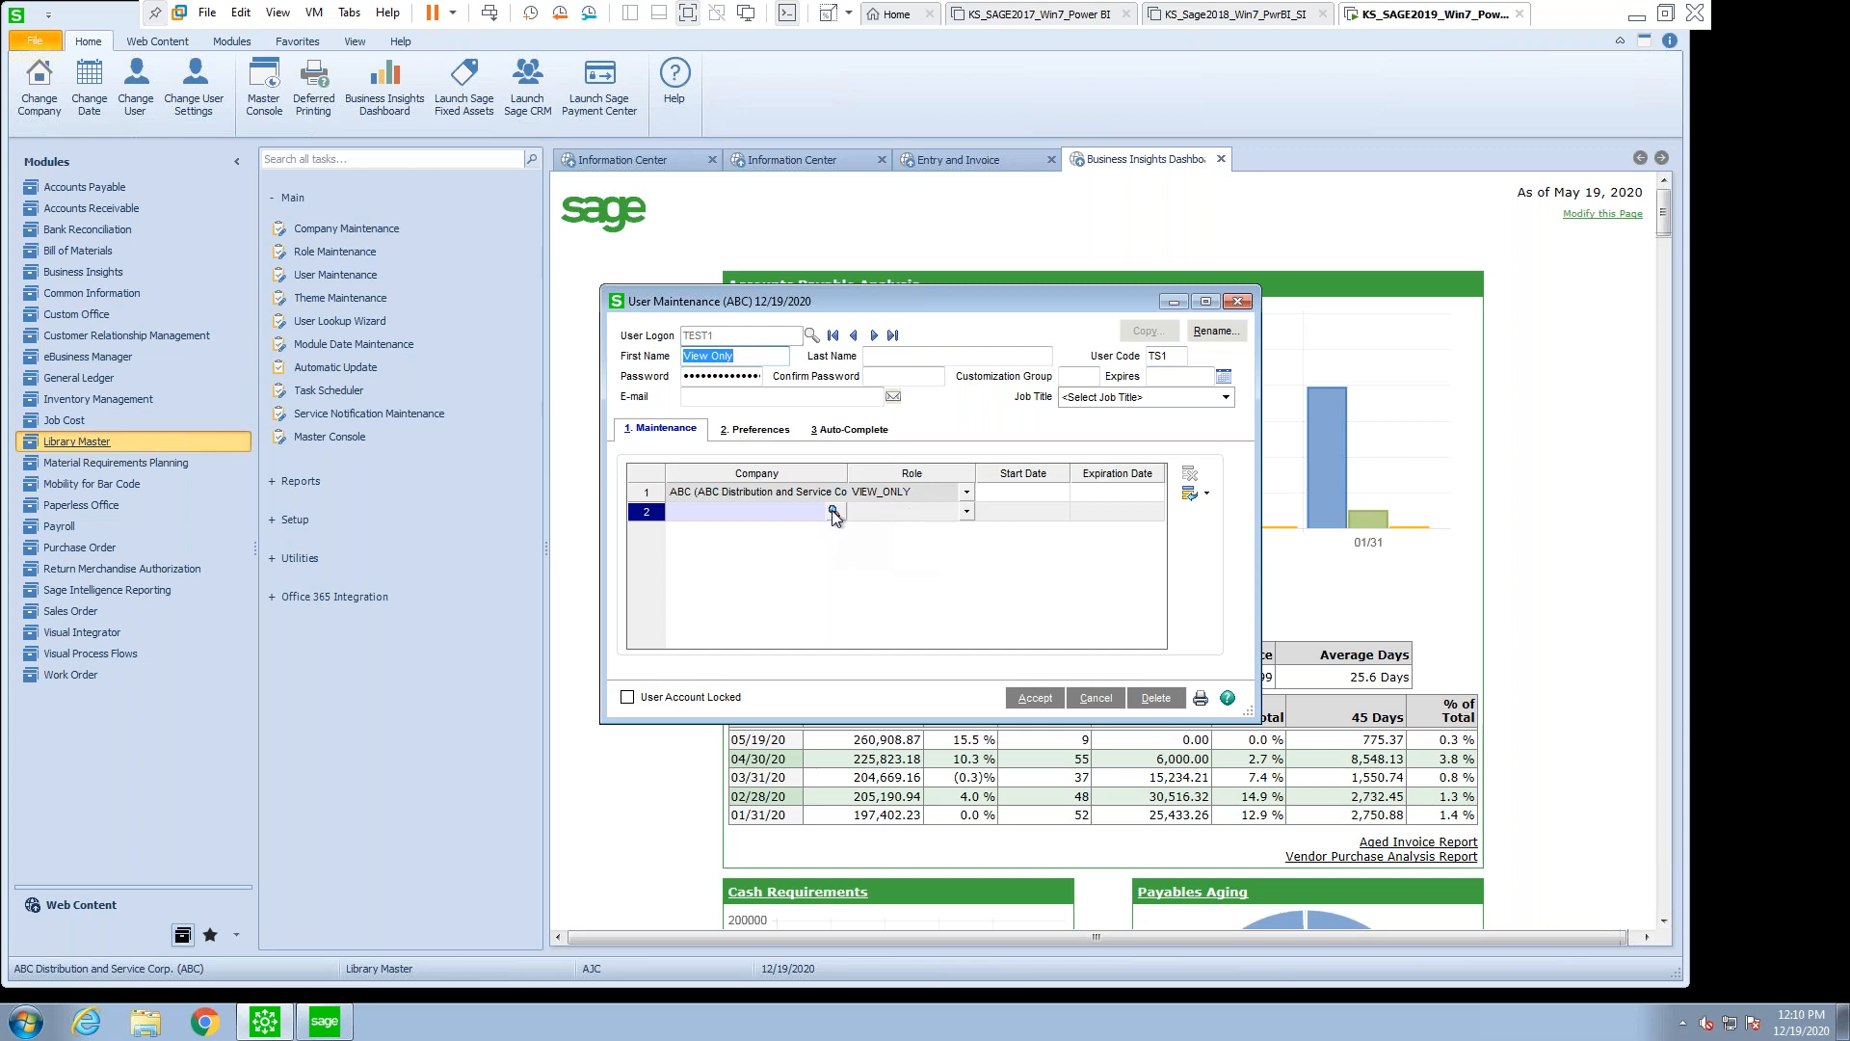
- Add company DEF in TEST1's second grid row and assign it the ADMIN role
{"action": "left_click", "coordinate": [833, 511]}
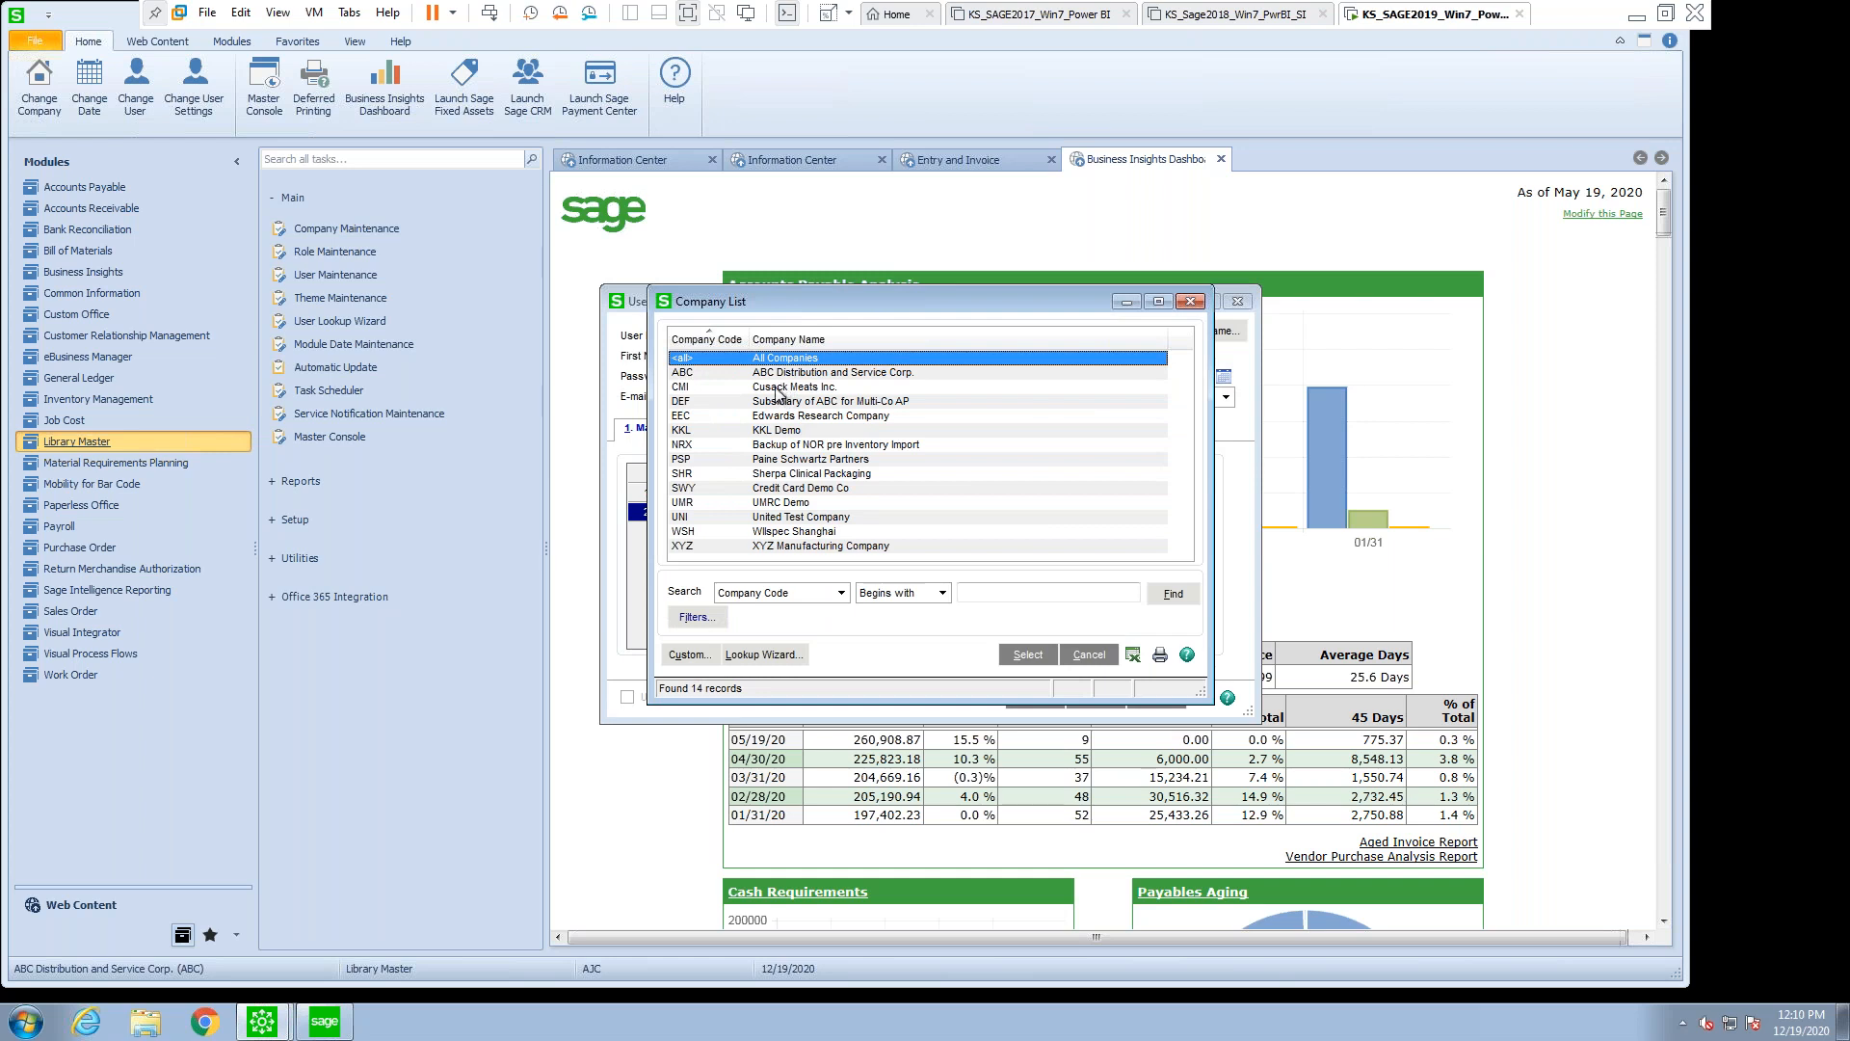
{"action": "left_click", "coordinate": [832, 400]}
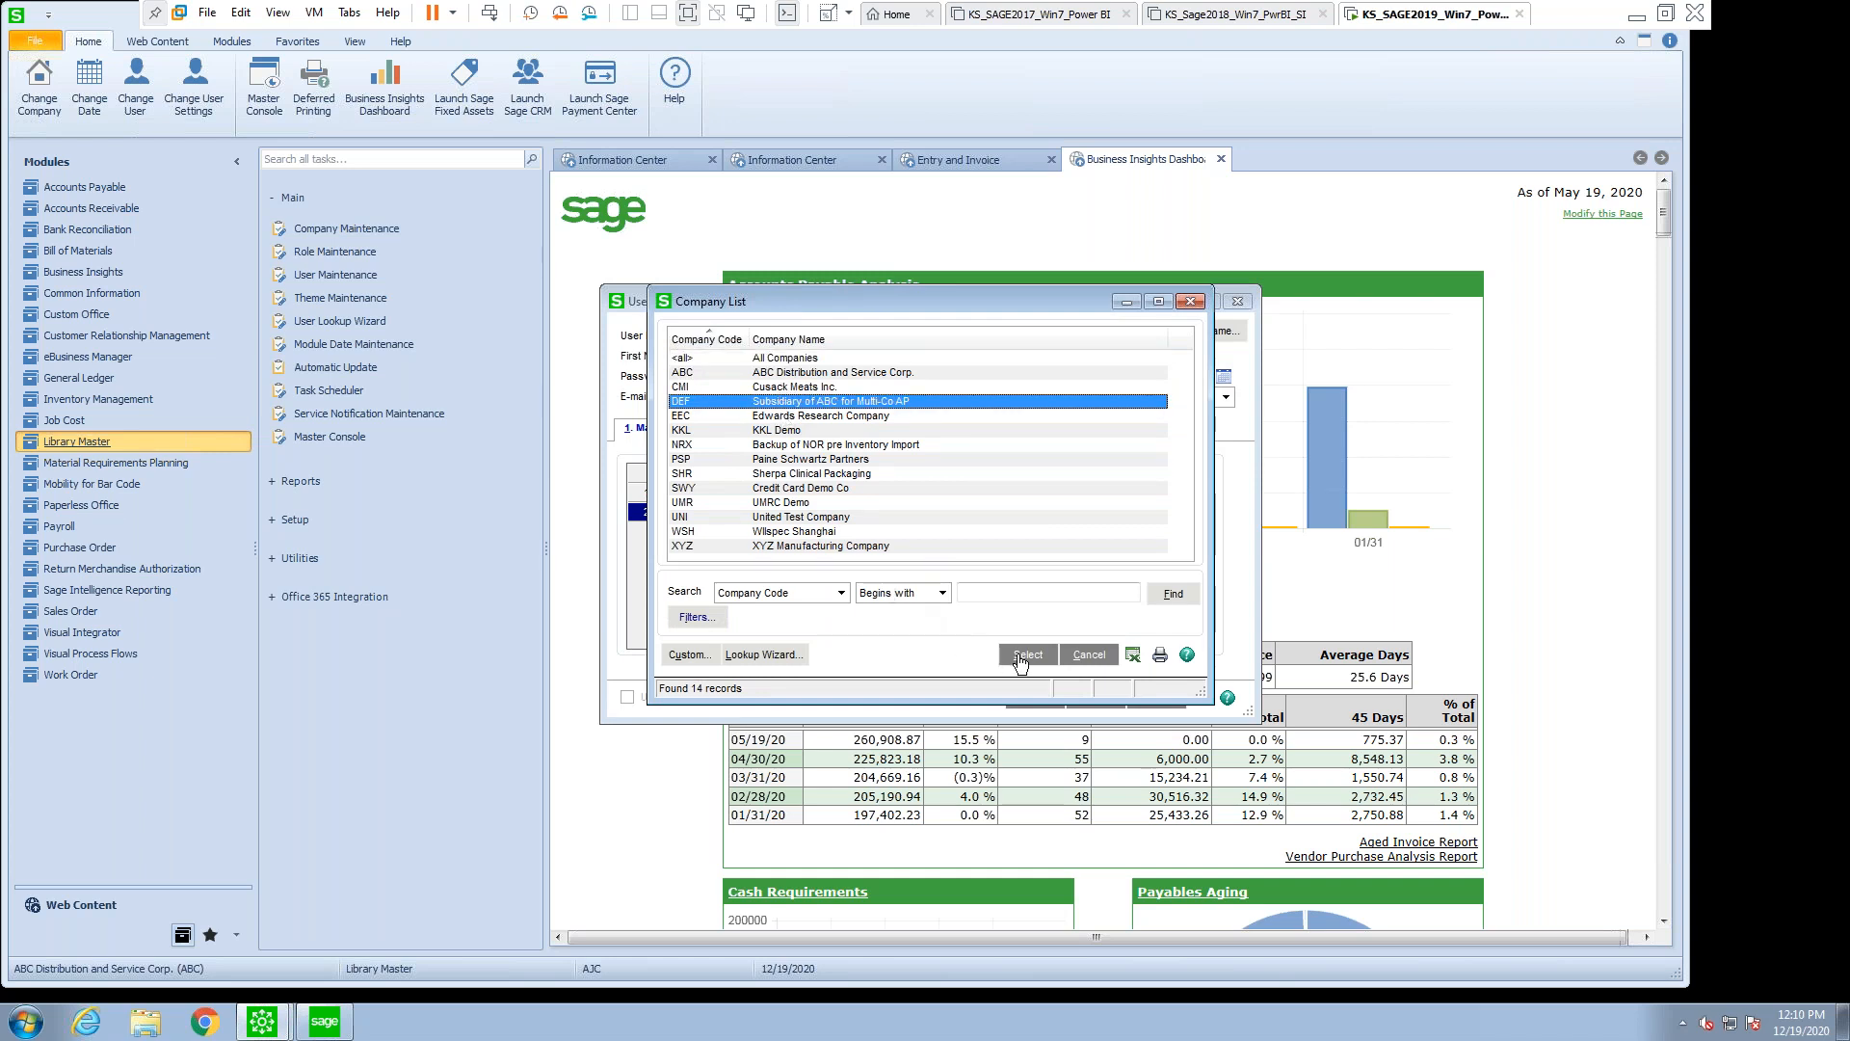
{"action": "left_click", "coordinate": [1025, 656]}
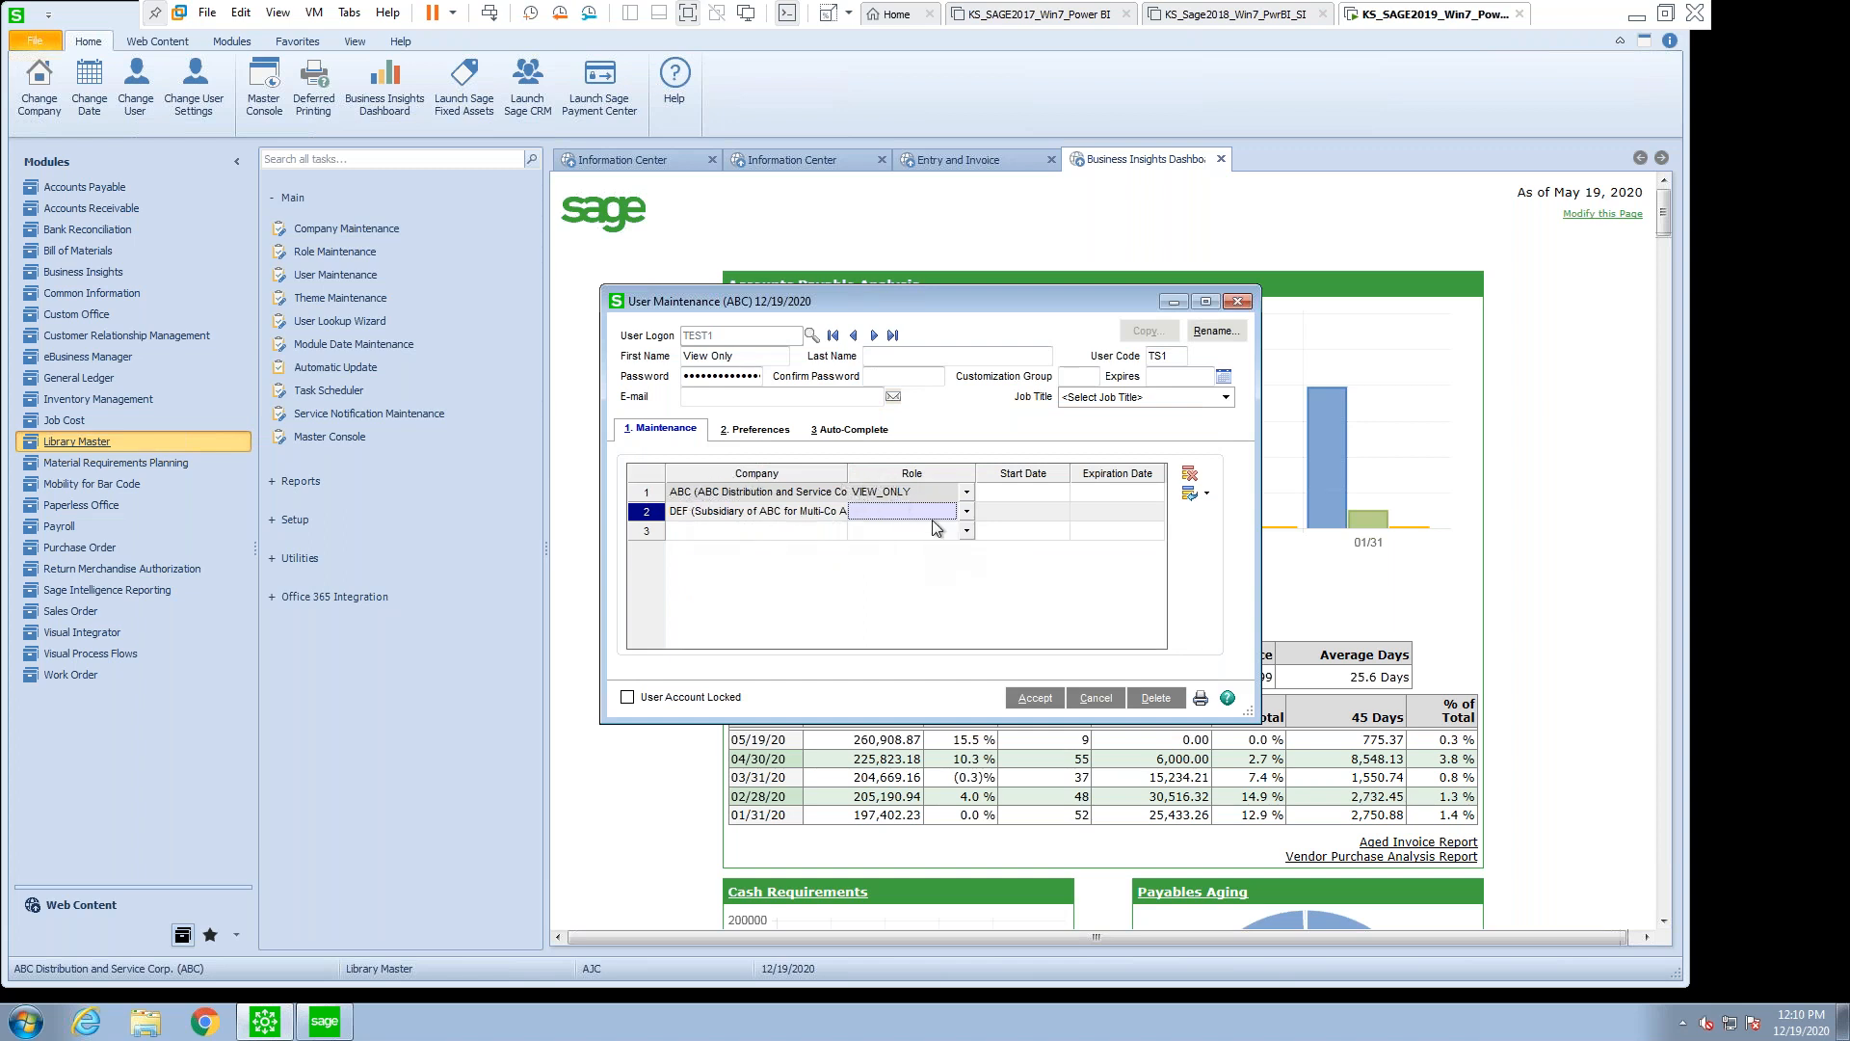
{"action": "left_click", "coordinate": [900, 510]}
{"action": "type", "text": "ADMIN"}
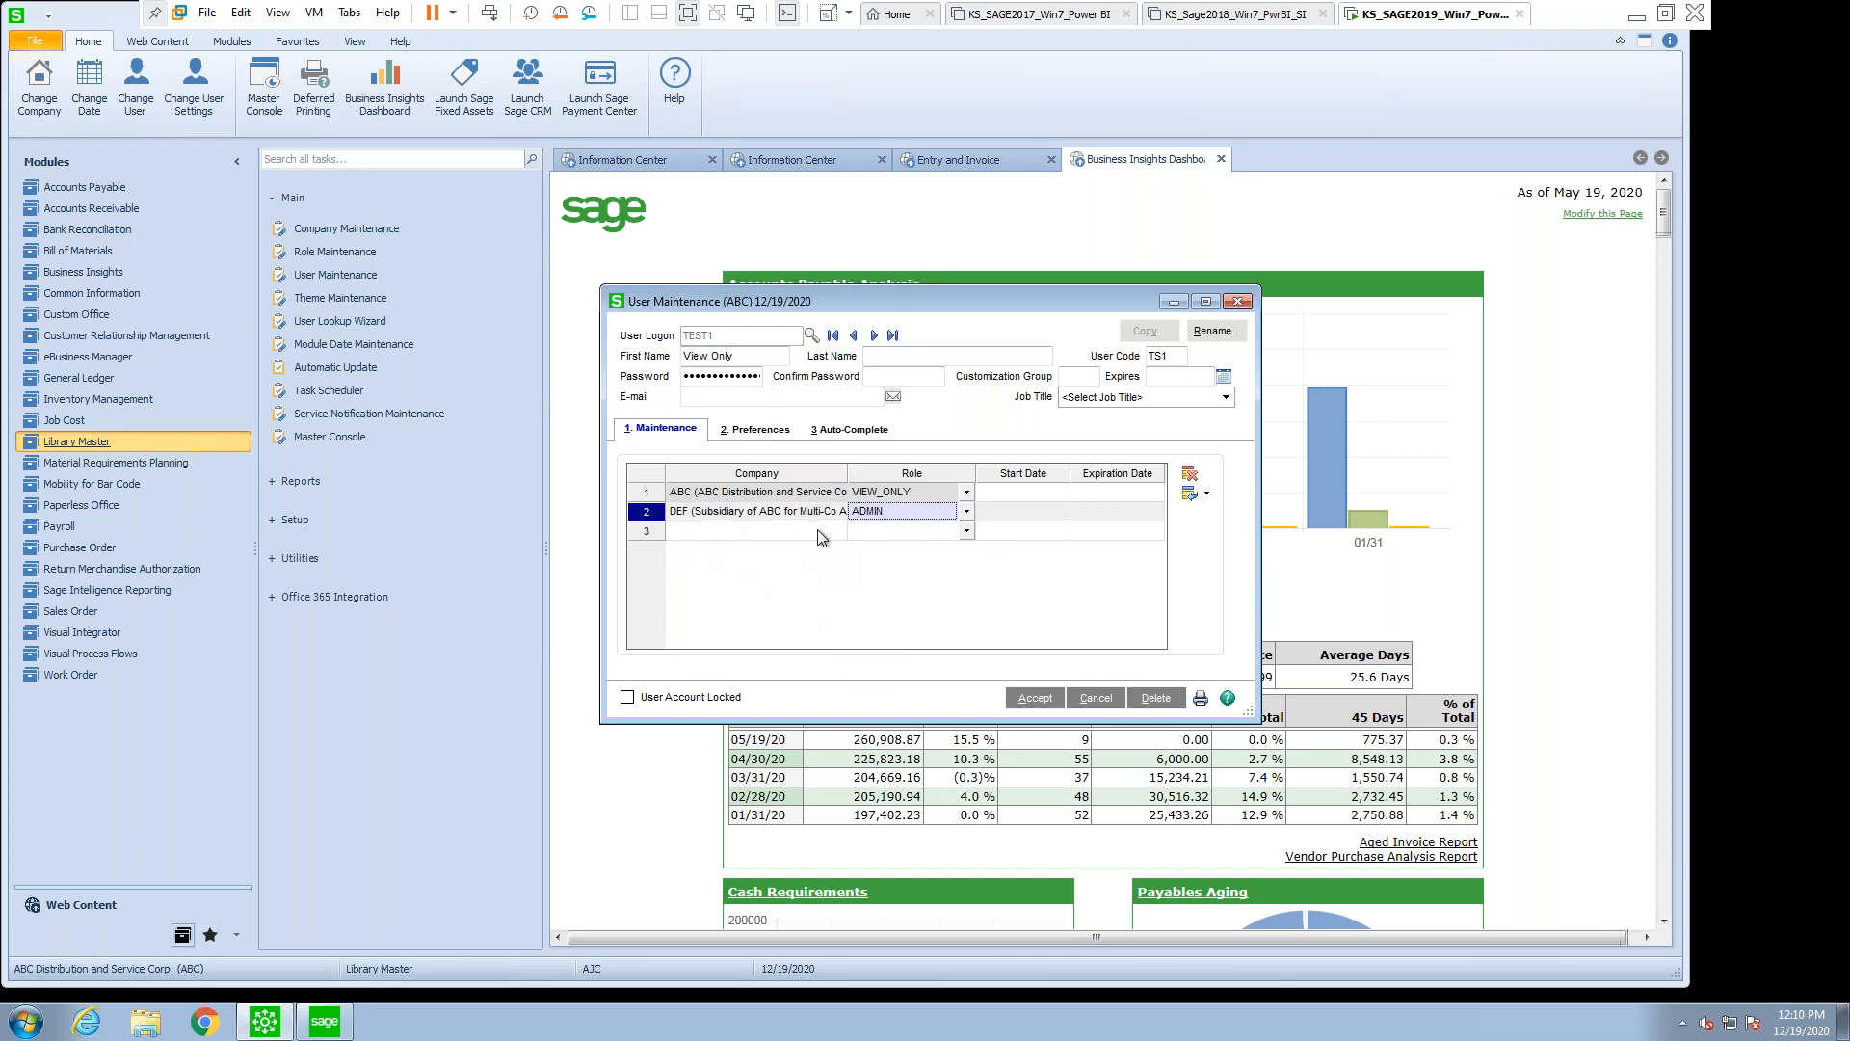
{"action": "mouse_move", "coordinate": [898, 649]}
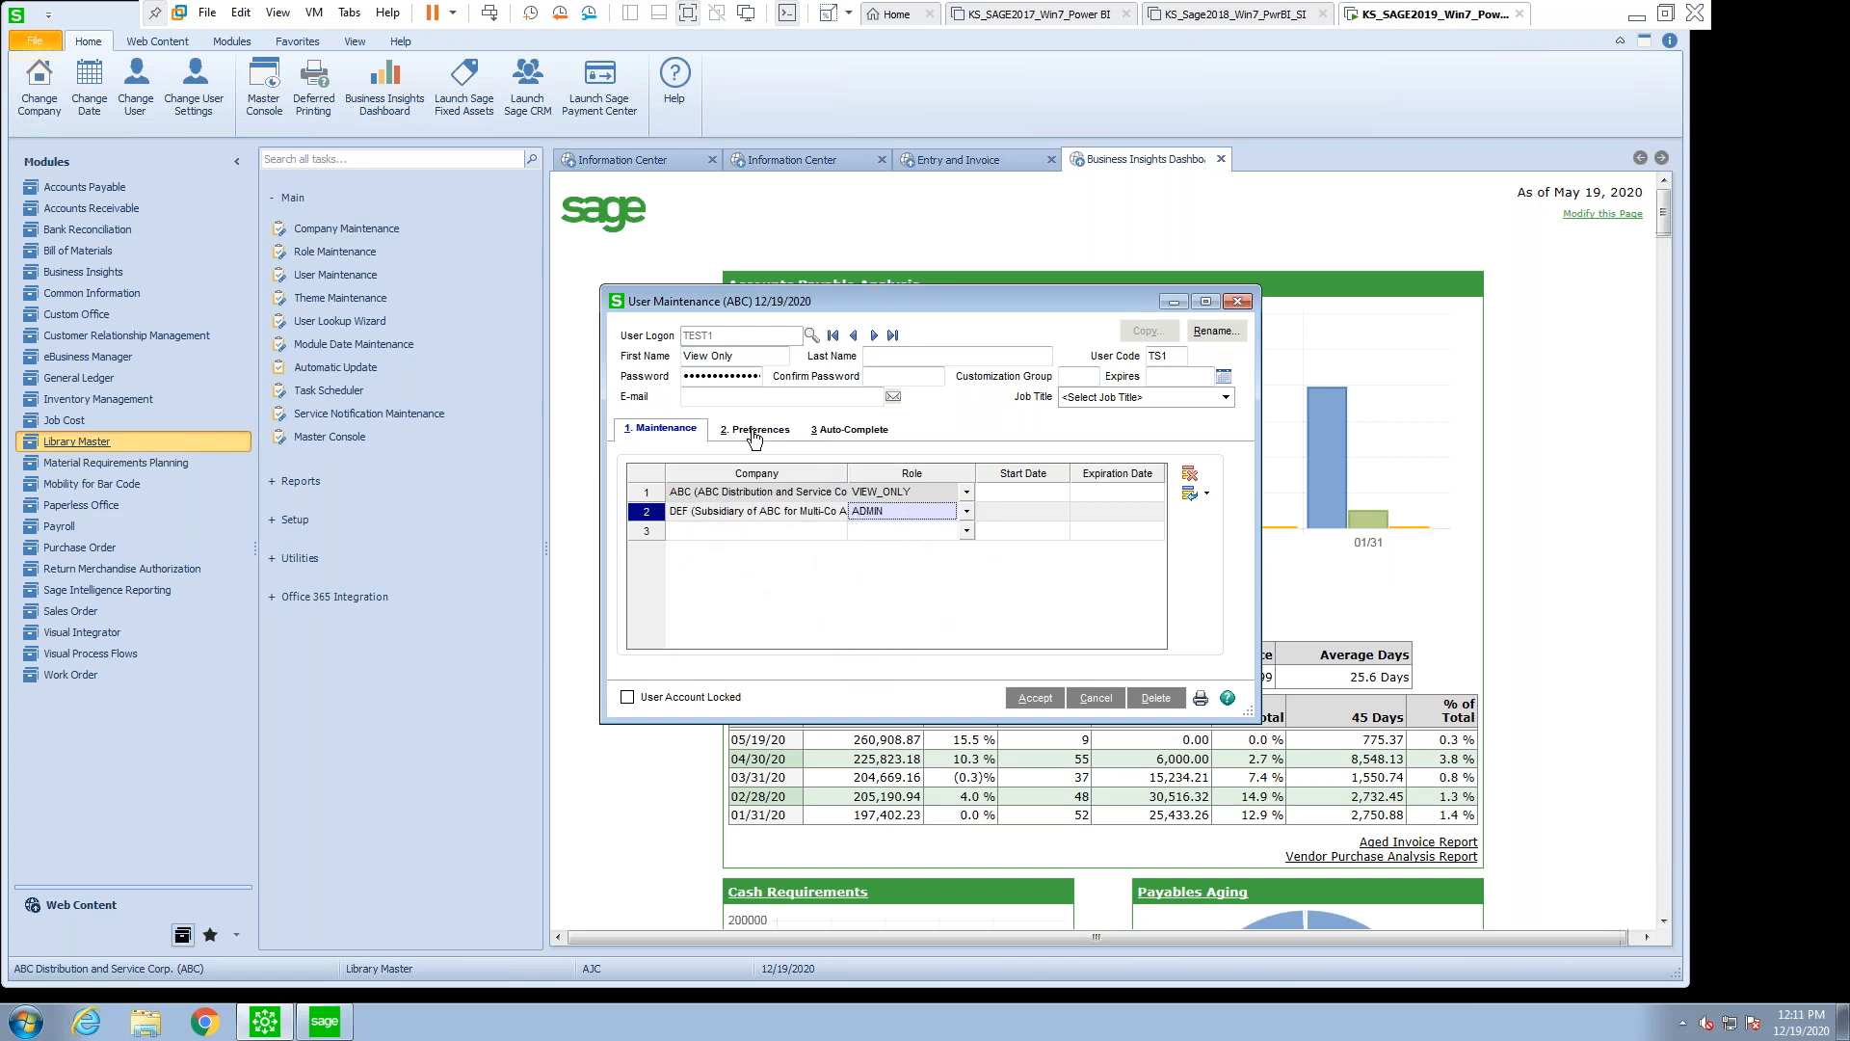
- Turn on TEST1's Automatic Logoff at 20 minutes and Page Width report preview zoom
{"action": "left_click", "coordinate": [753, 428]}
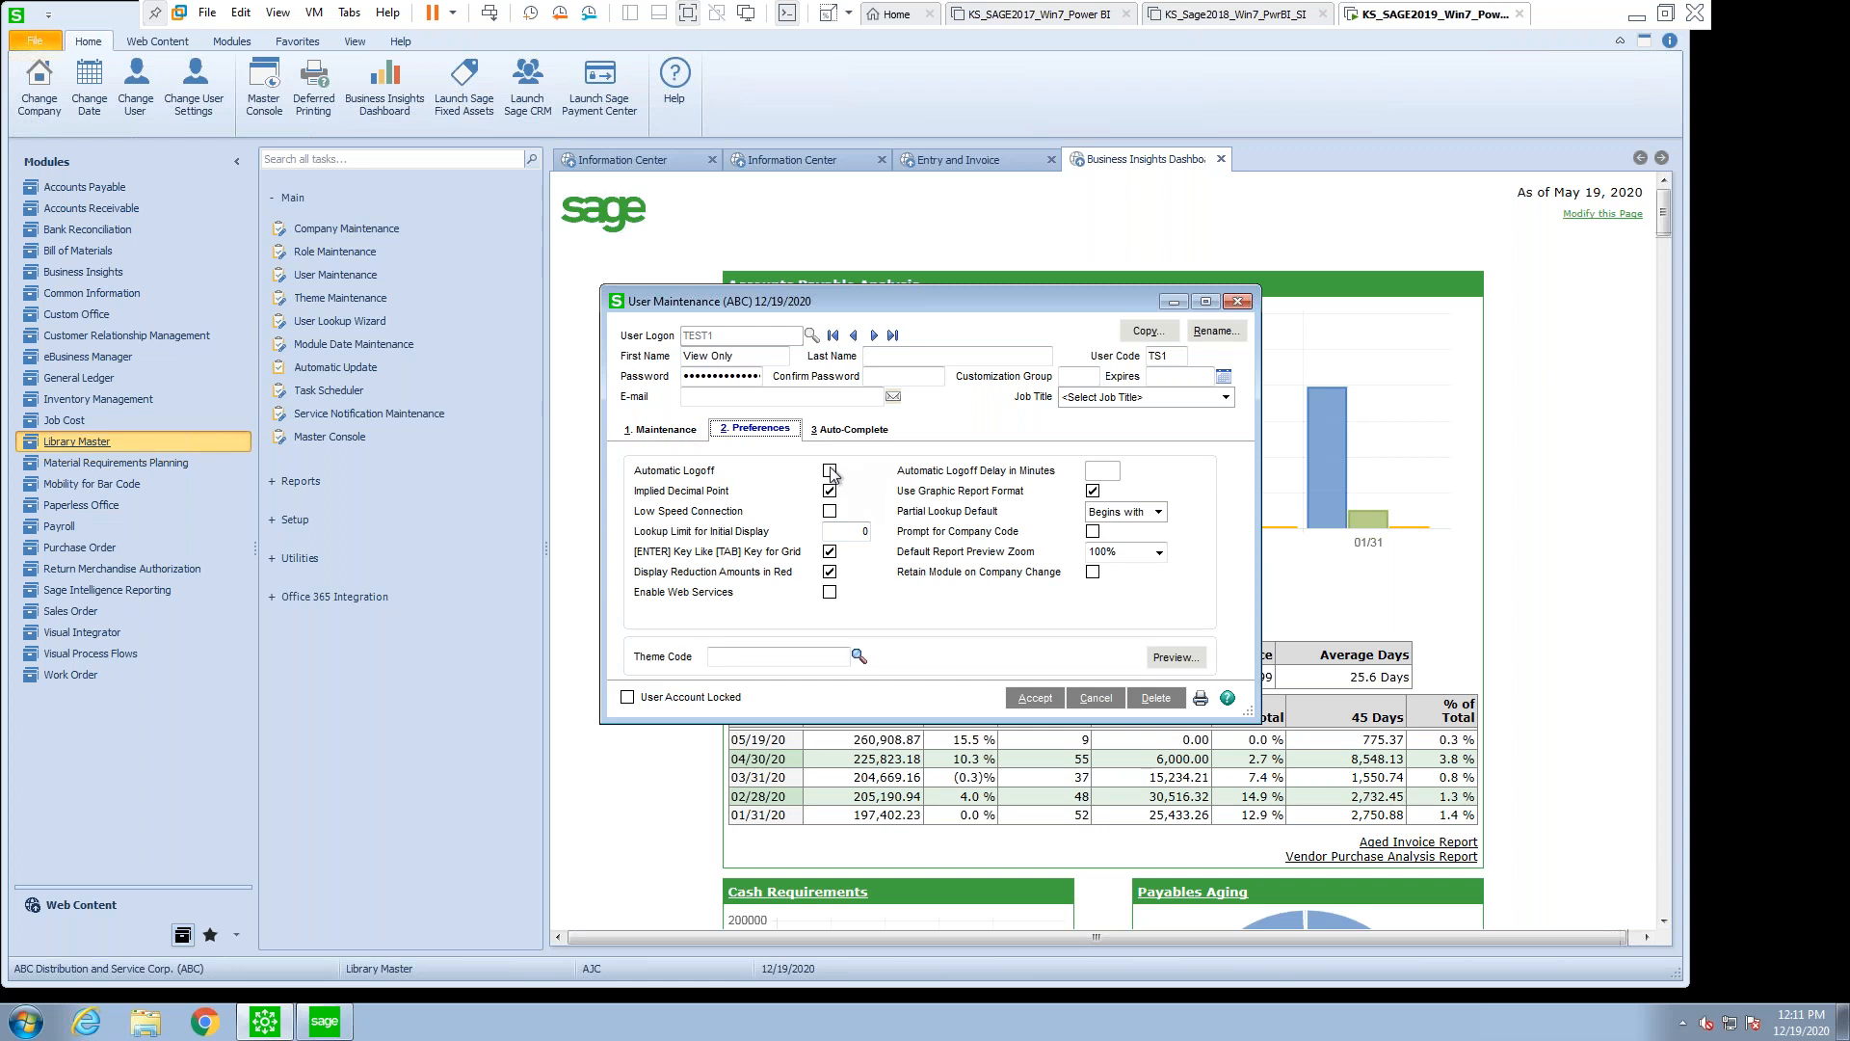
{"action": "left_click", "coordinate": [830, 470]}
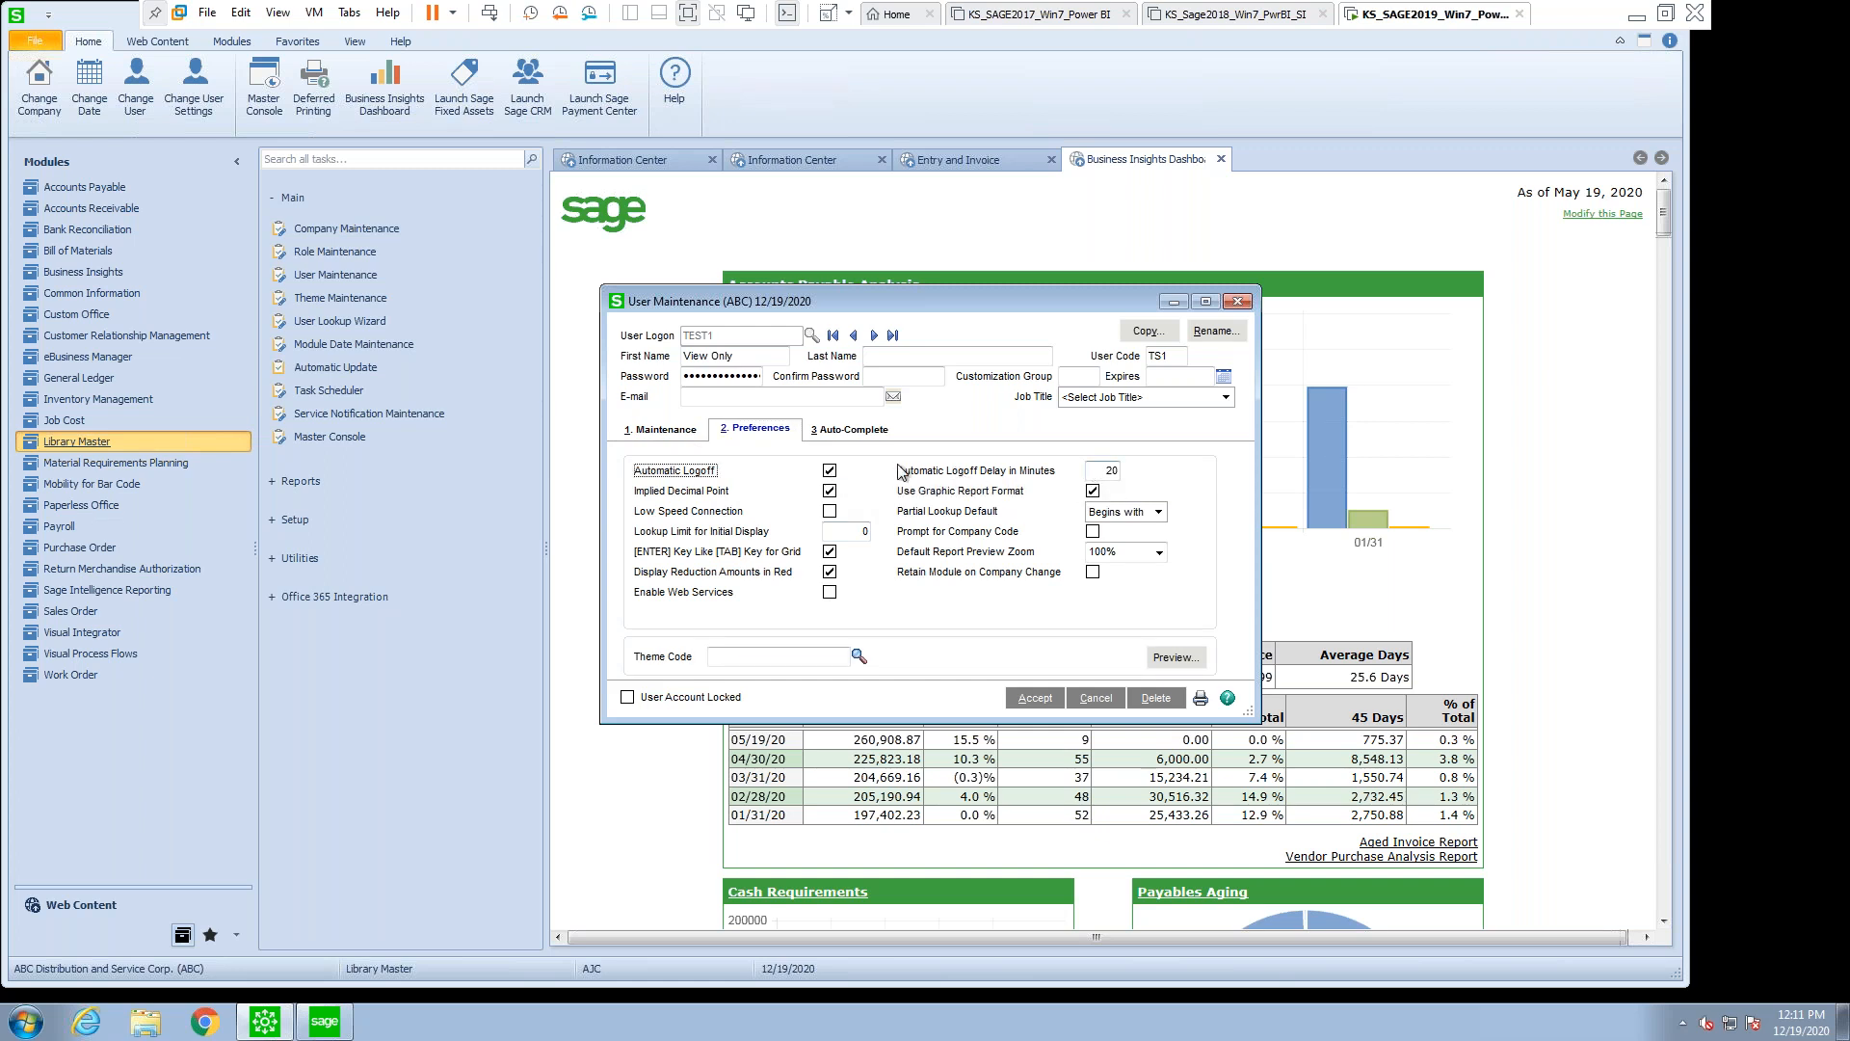
{"action": "mouse_move", "coordinate": [1136, 479]}
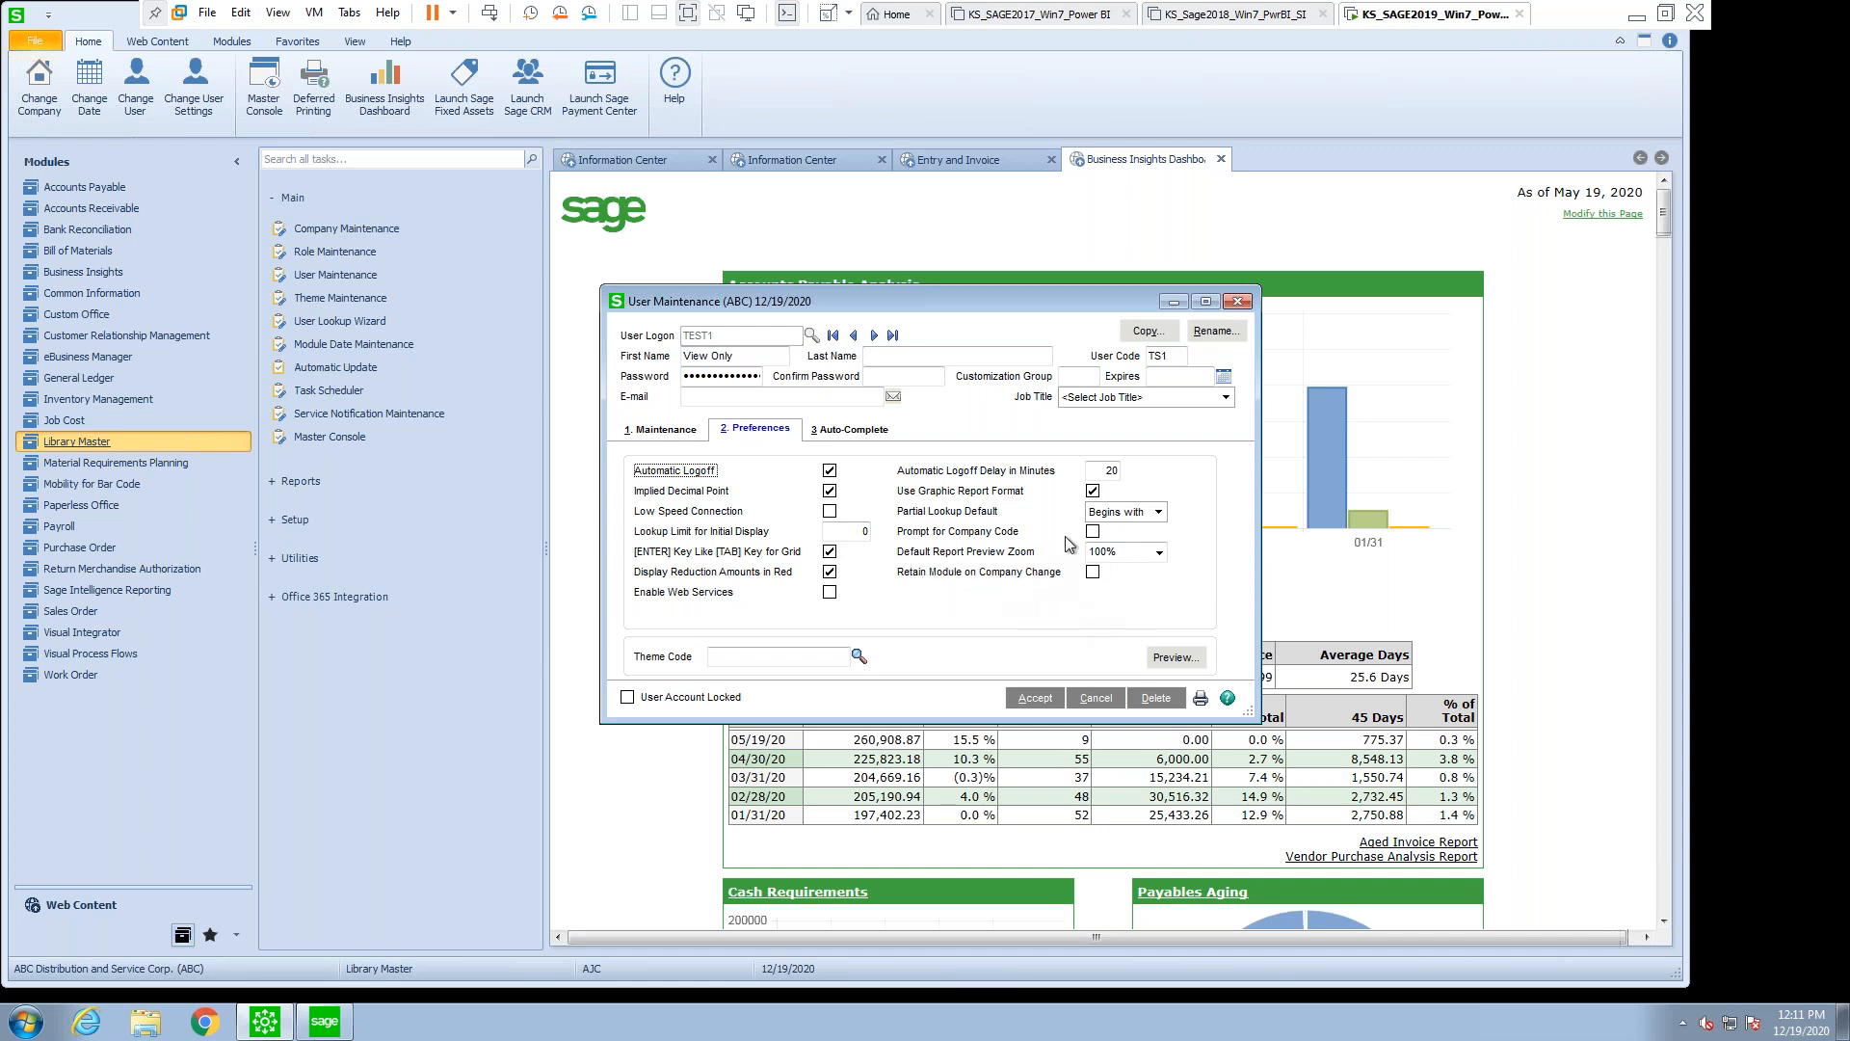
{"action": "mouse_move", "coordinate": [938, 570]}
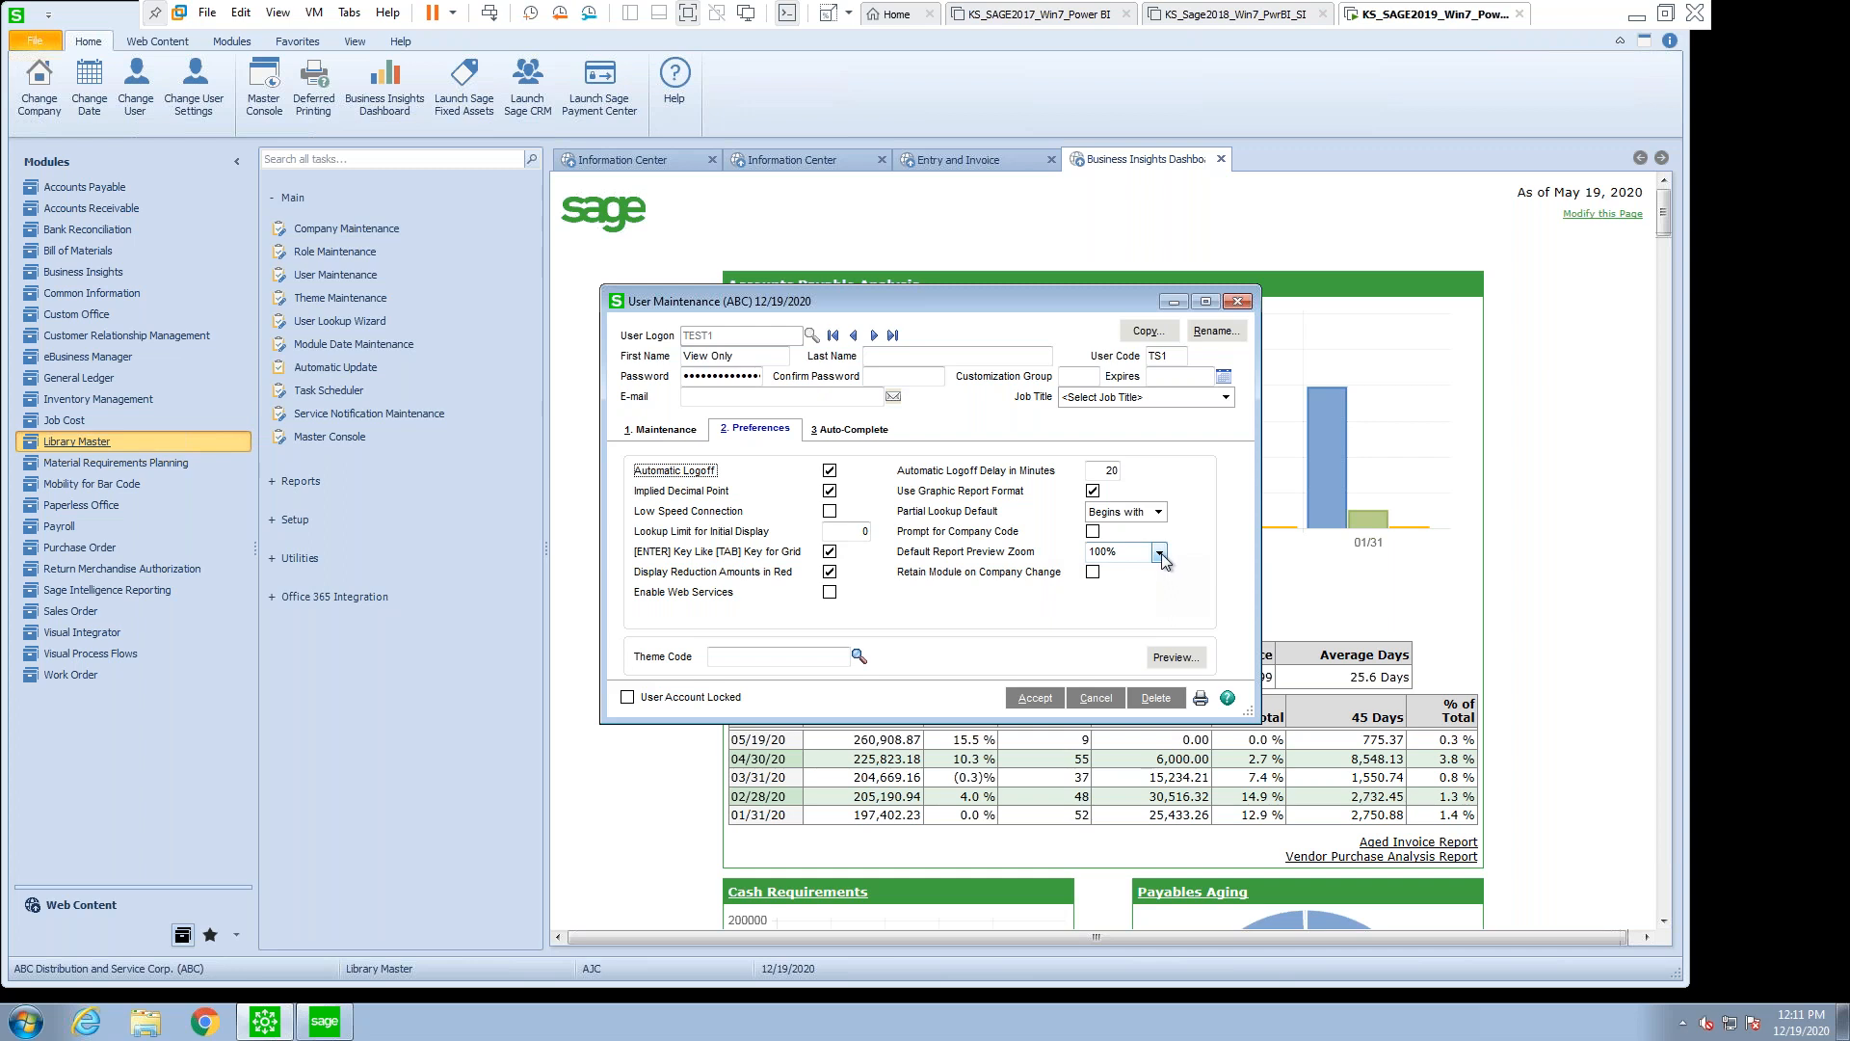
{"action": "left_click", "coordinate": [1159, 551]}
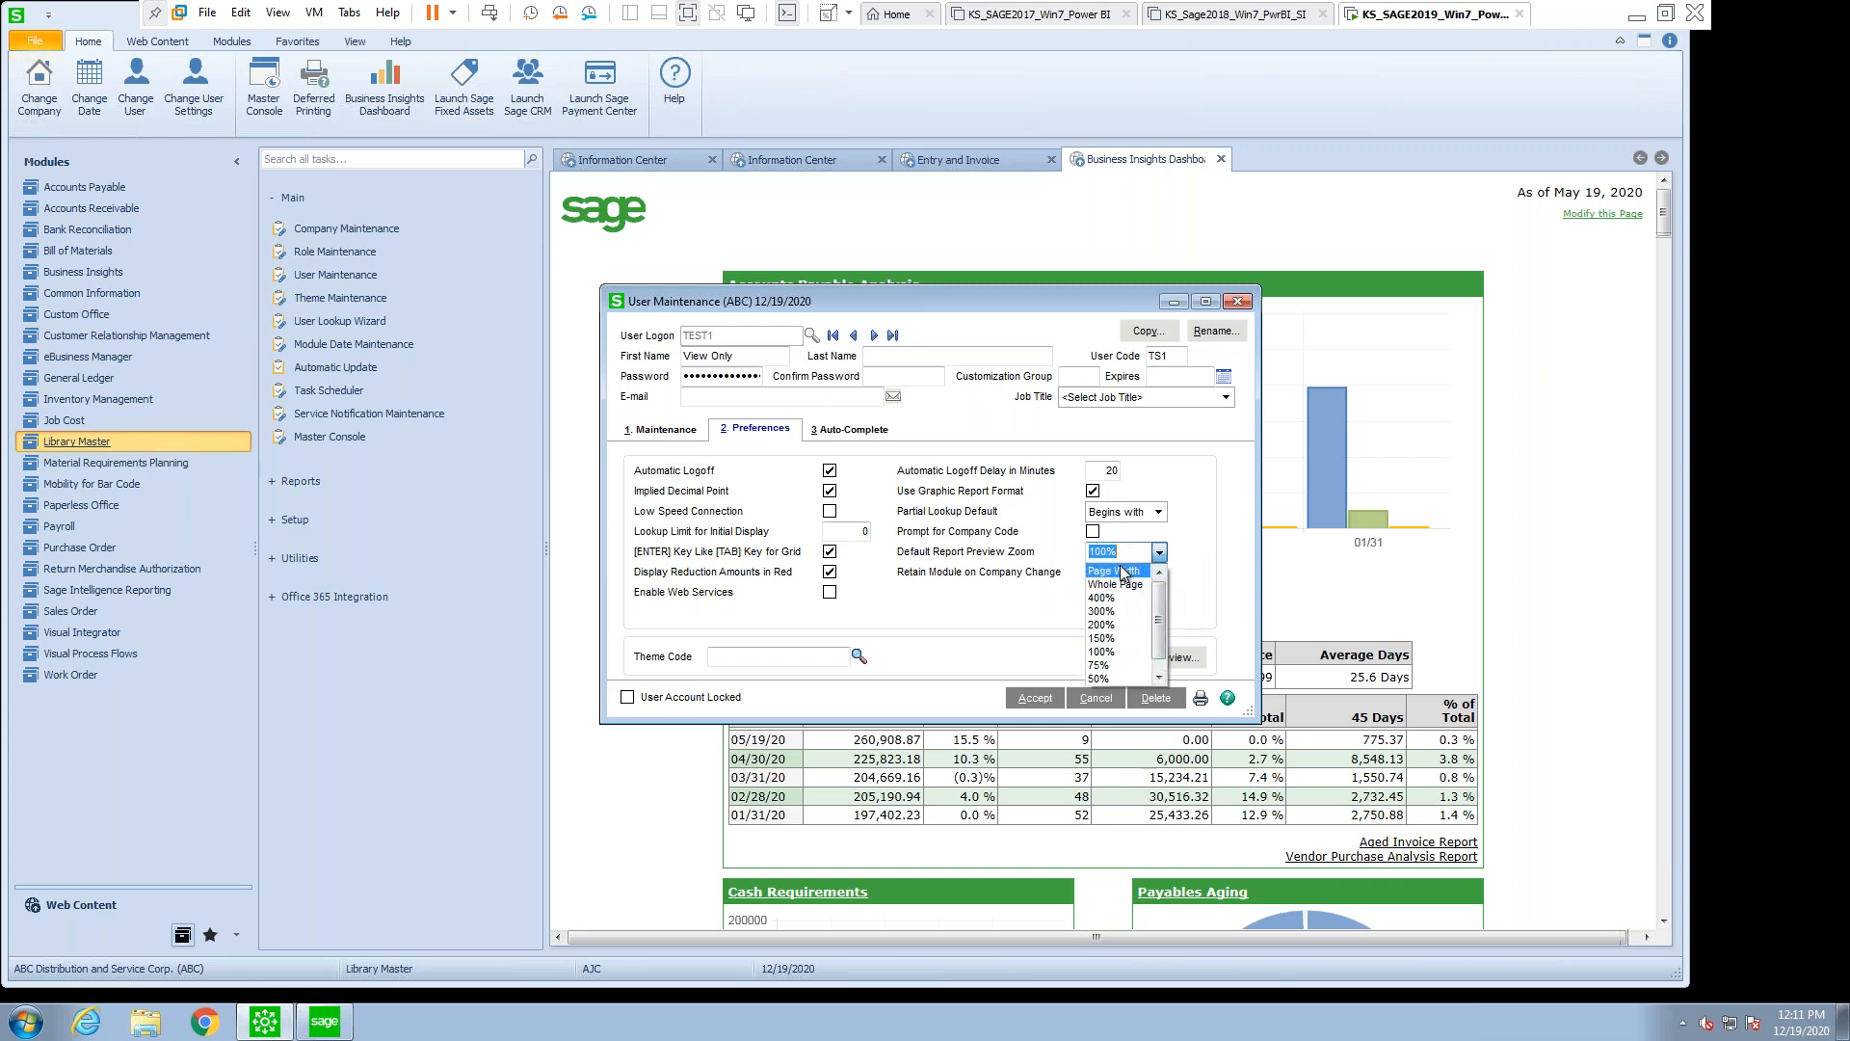
{"action": "left_click", "coordinate": [1113, 569]}
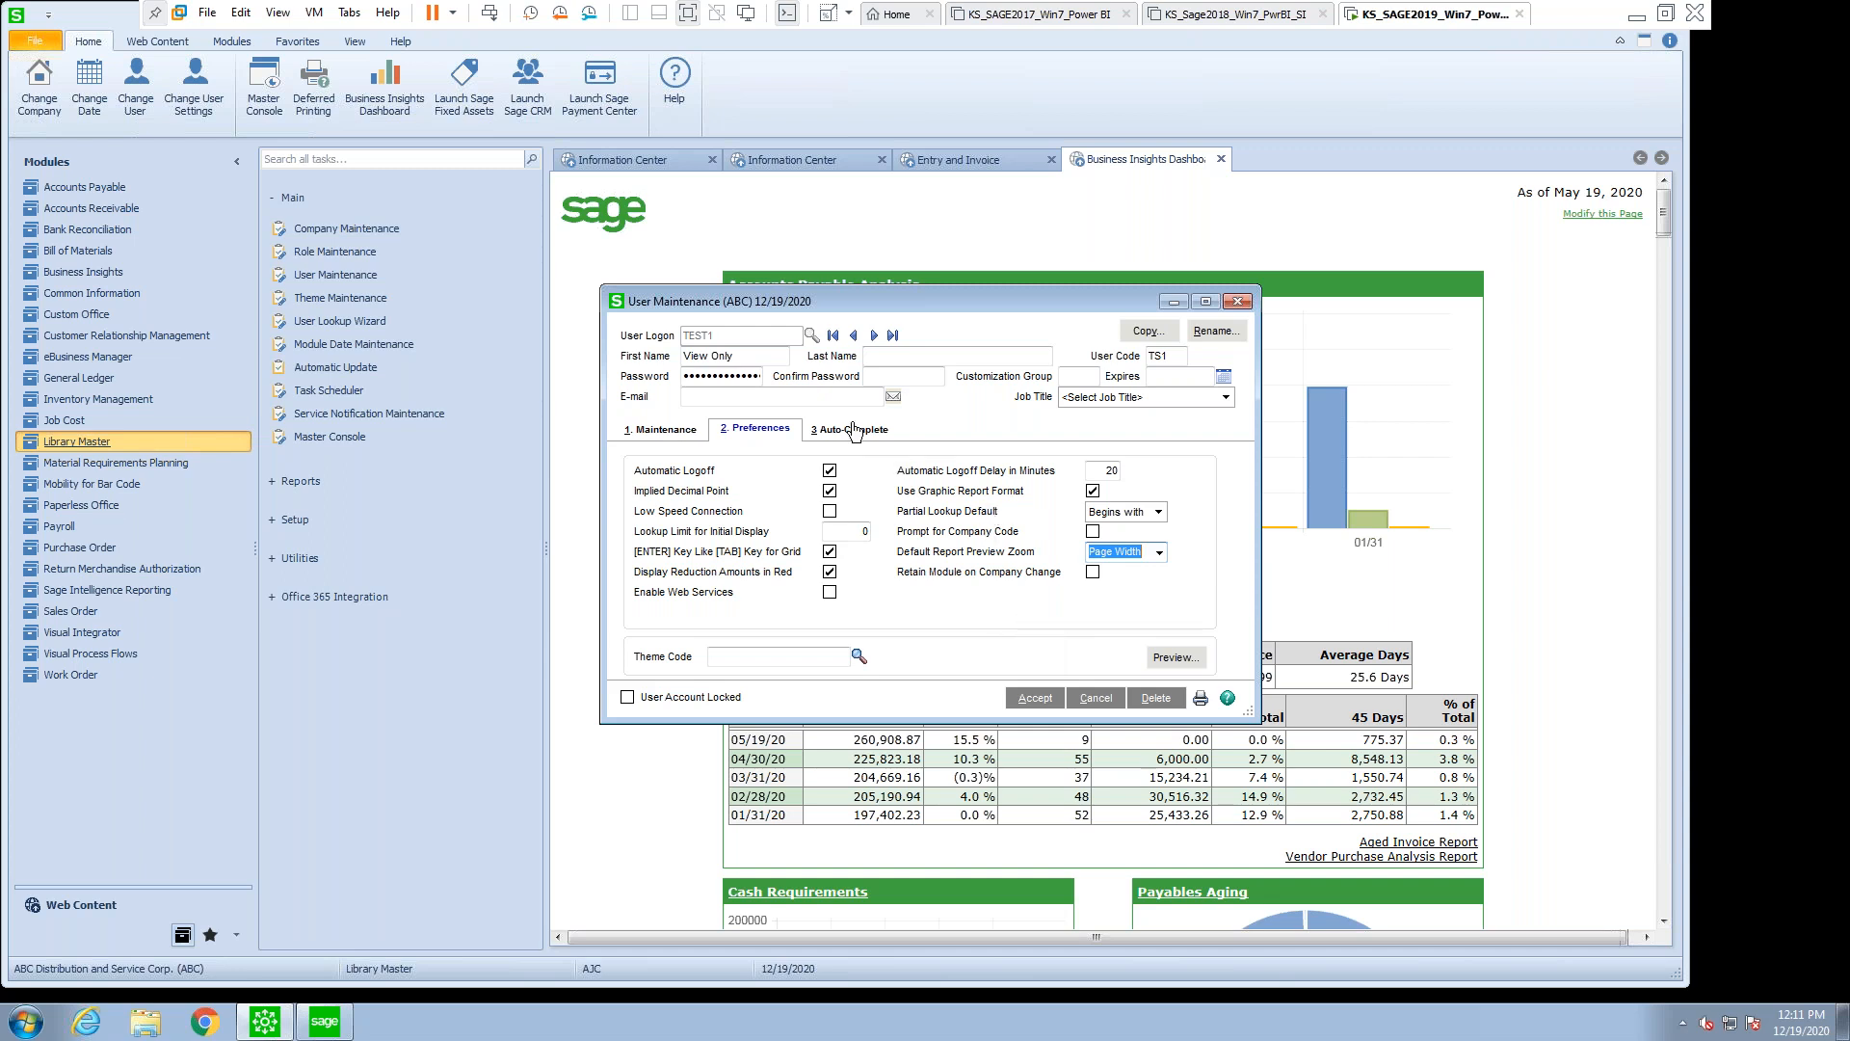
- Check TEST1's Auto-Complete settings, all four record types enabled, and accept the user record
{"action": "left_click", "coordinate": [848, 428]}
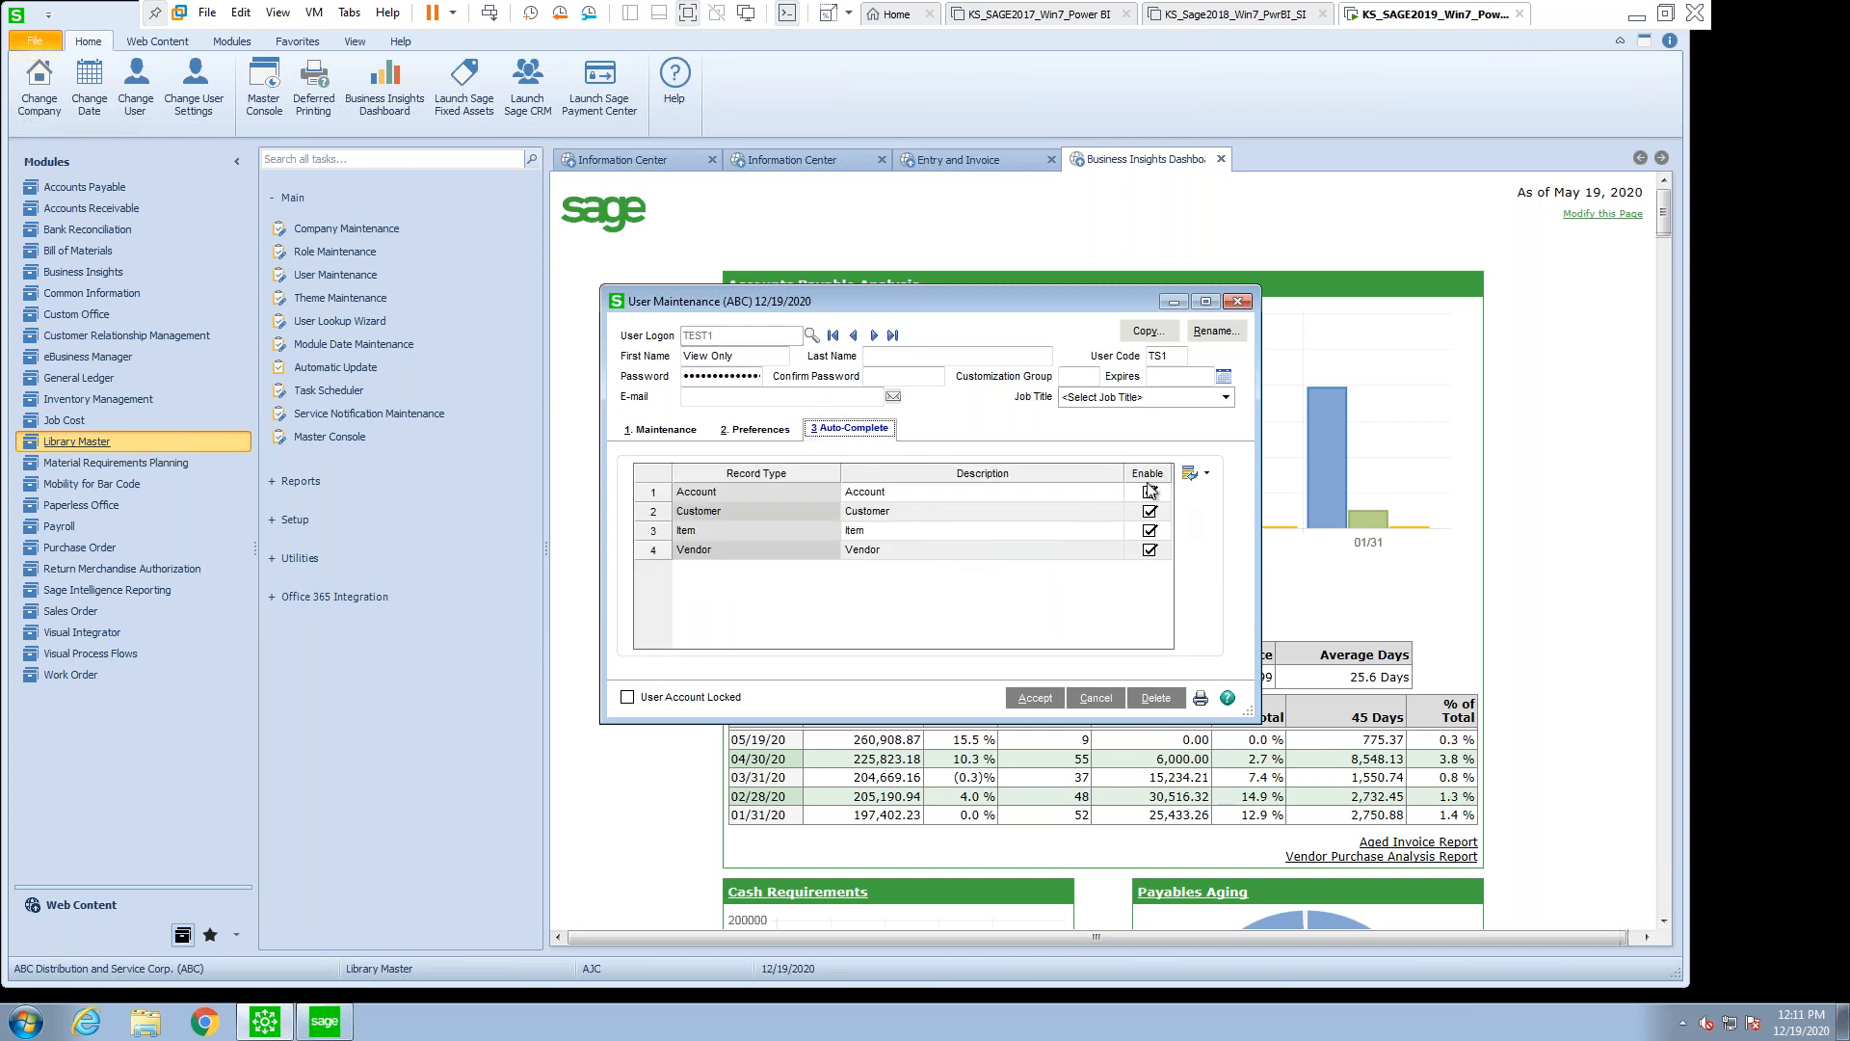
{"action": "left_click", "coordinate": [1150, 490]}
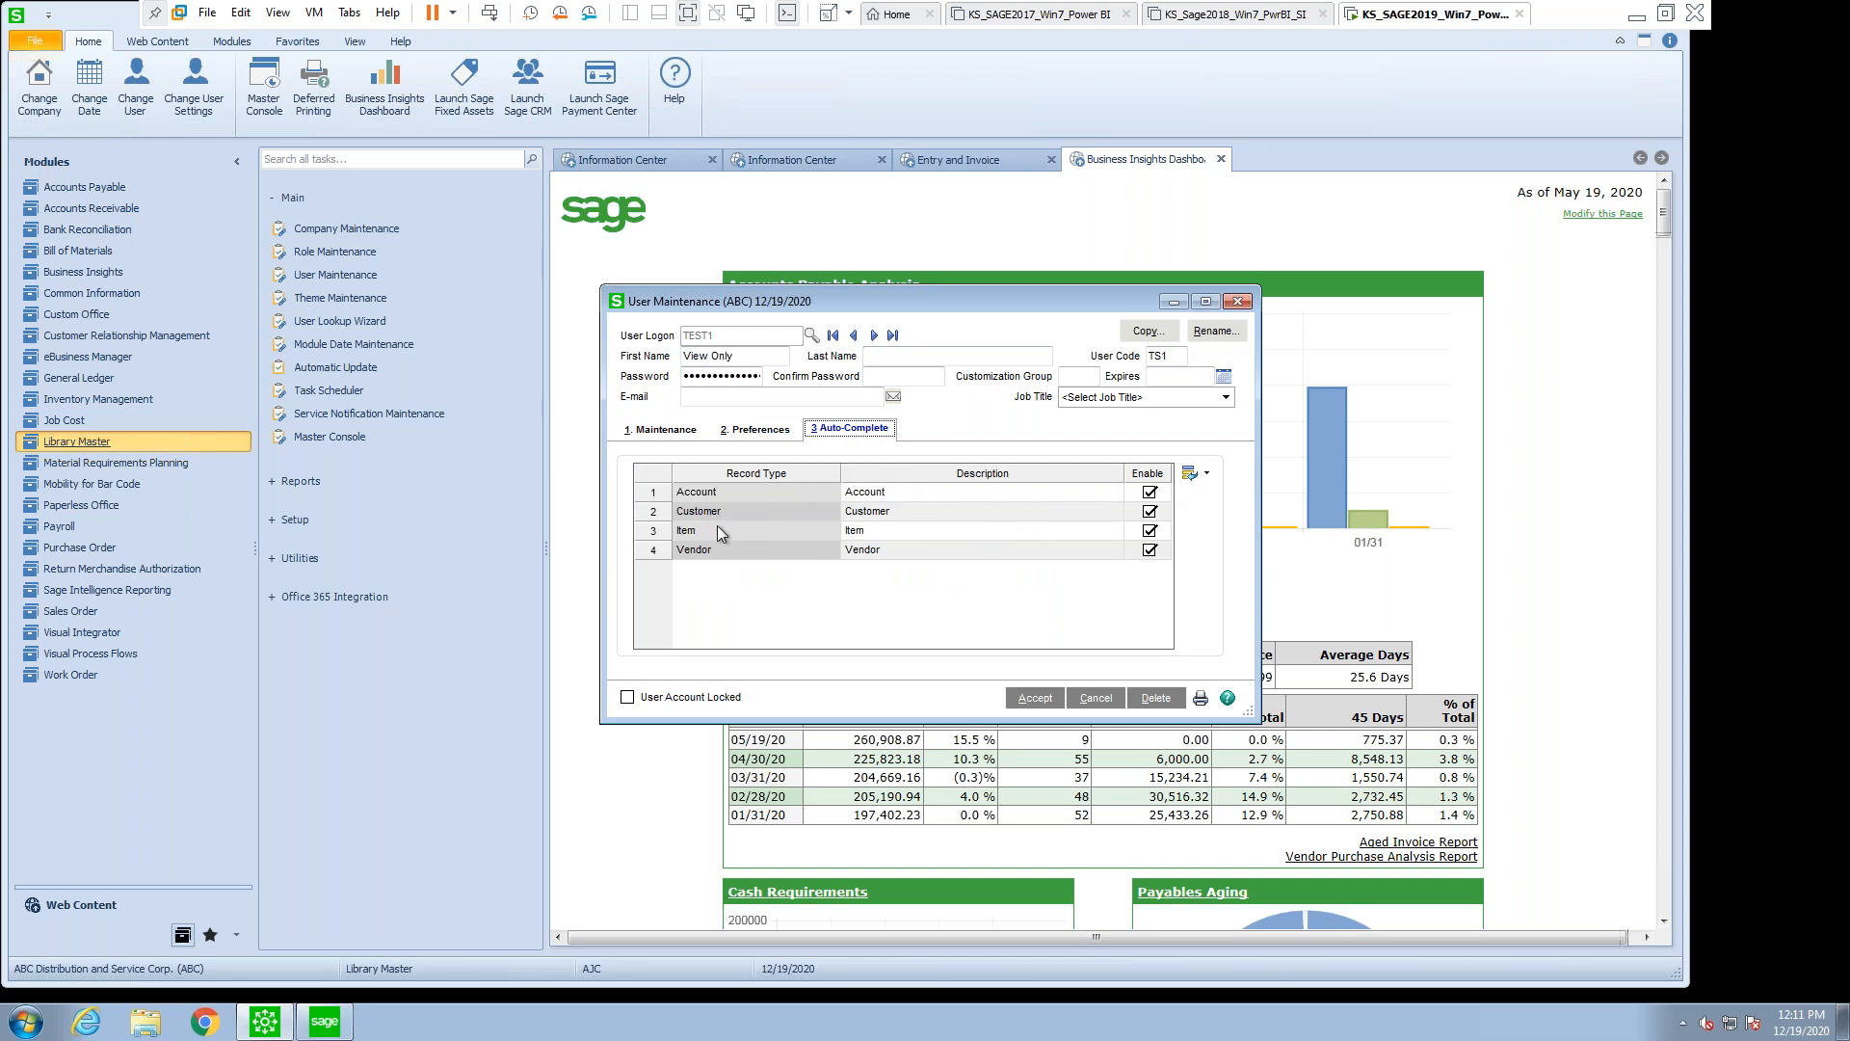
{"action": "mouse_move", "coordinate": [743, 436]}
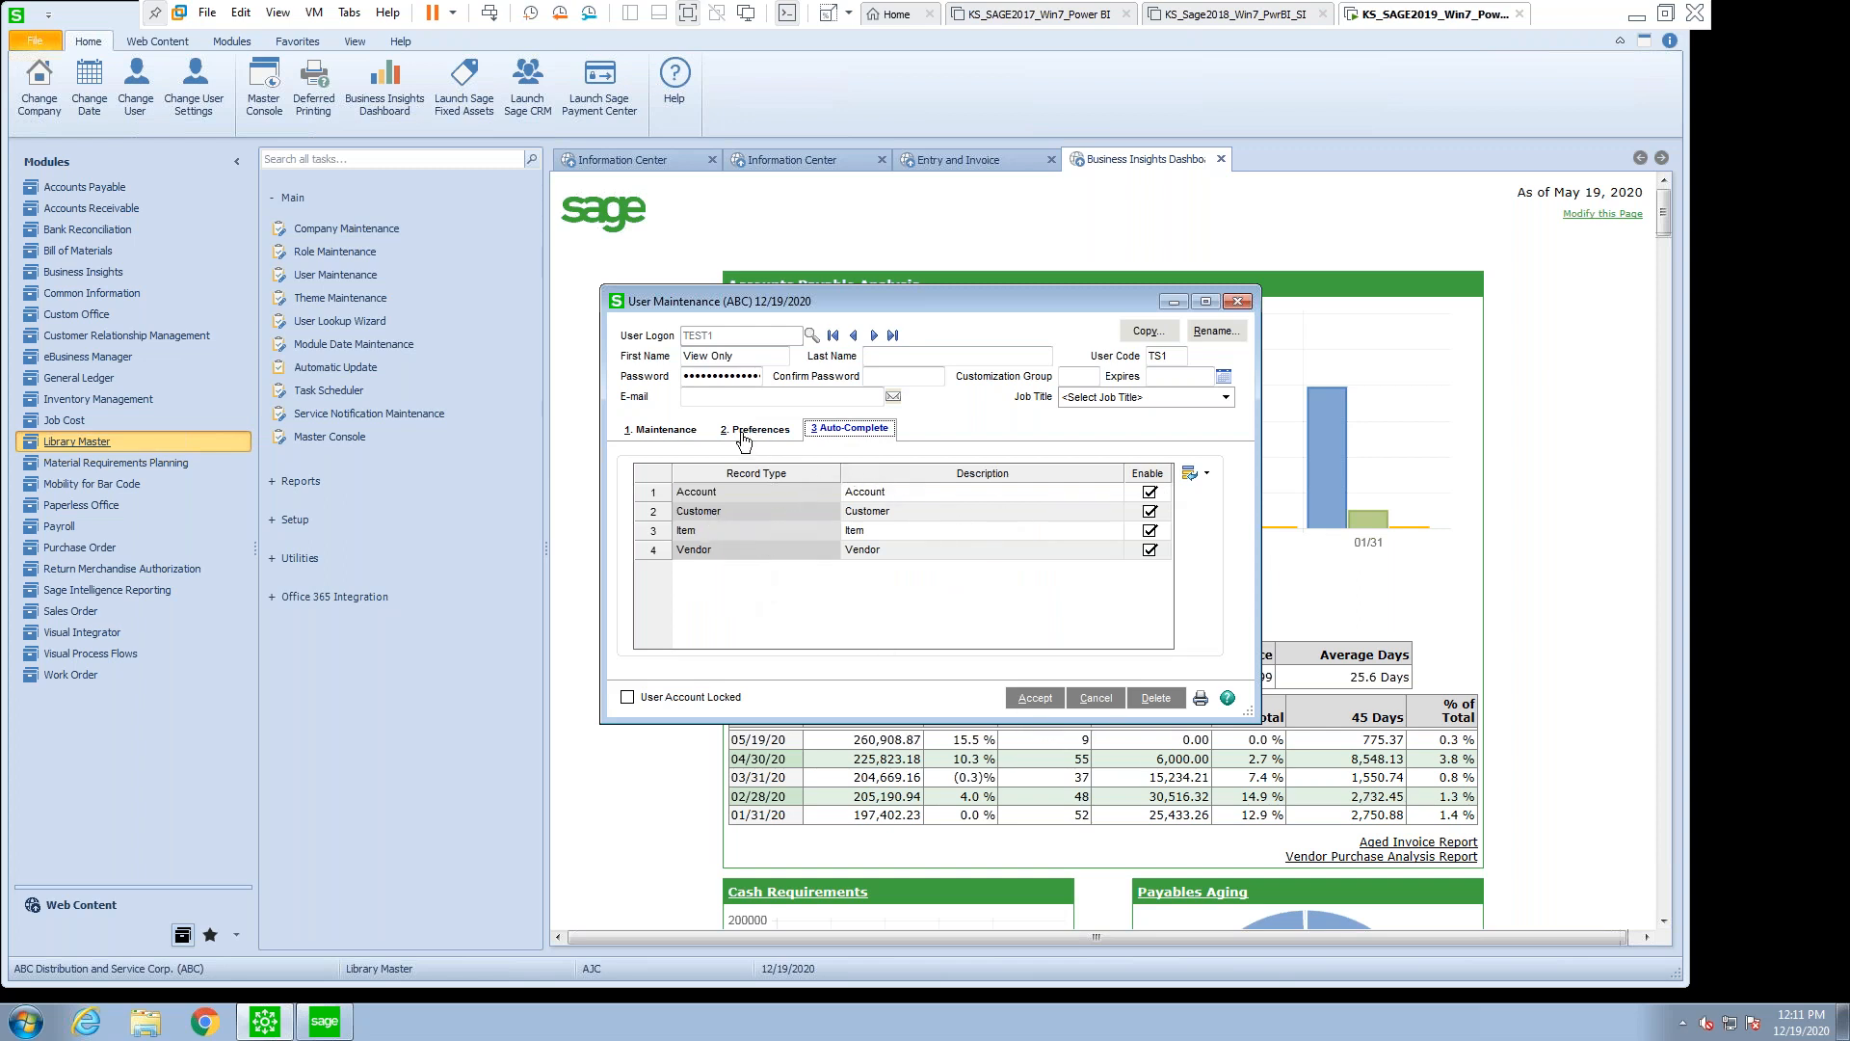
{"action": "left_click", "coordinate": [663, 428]}
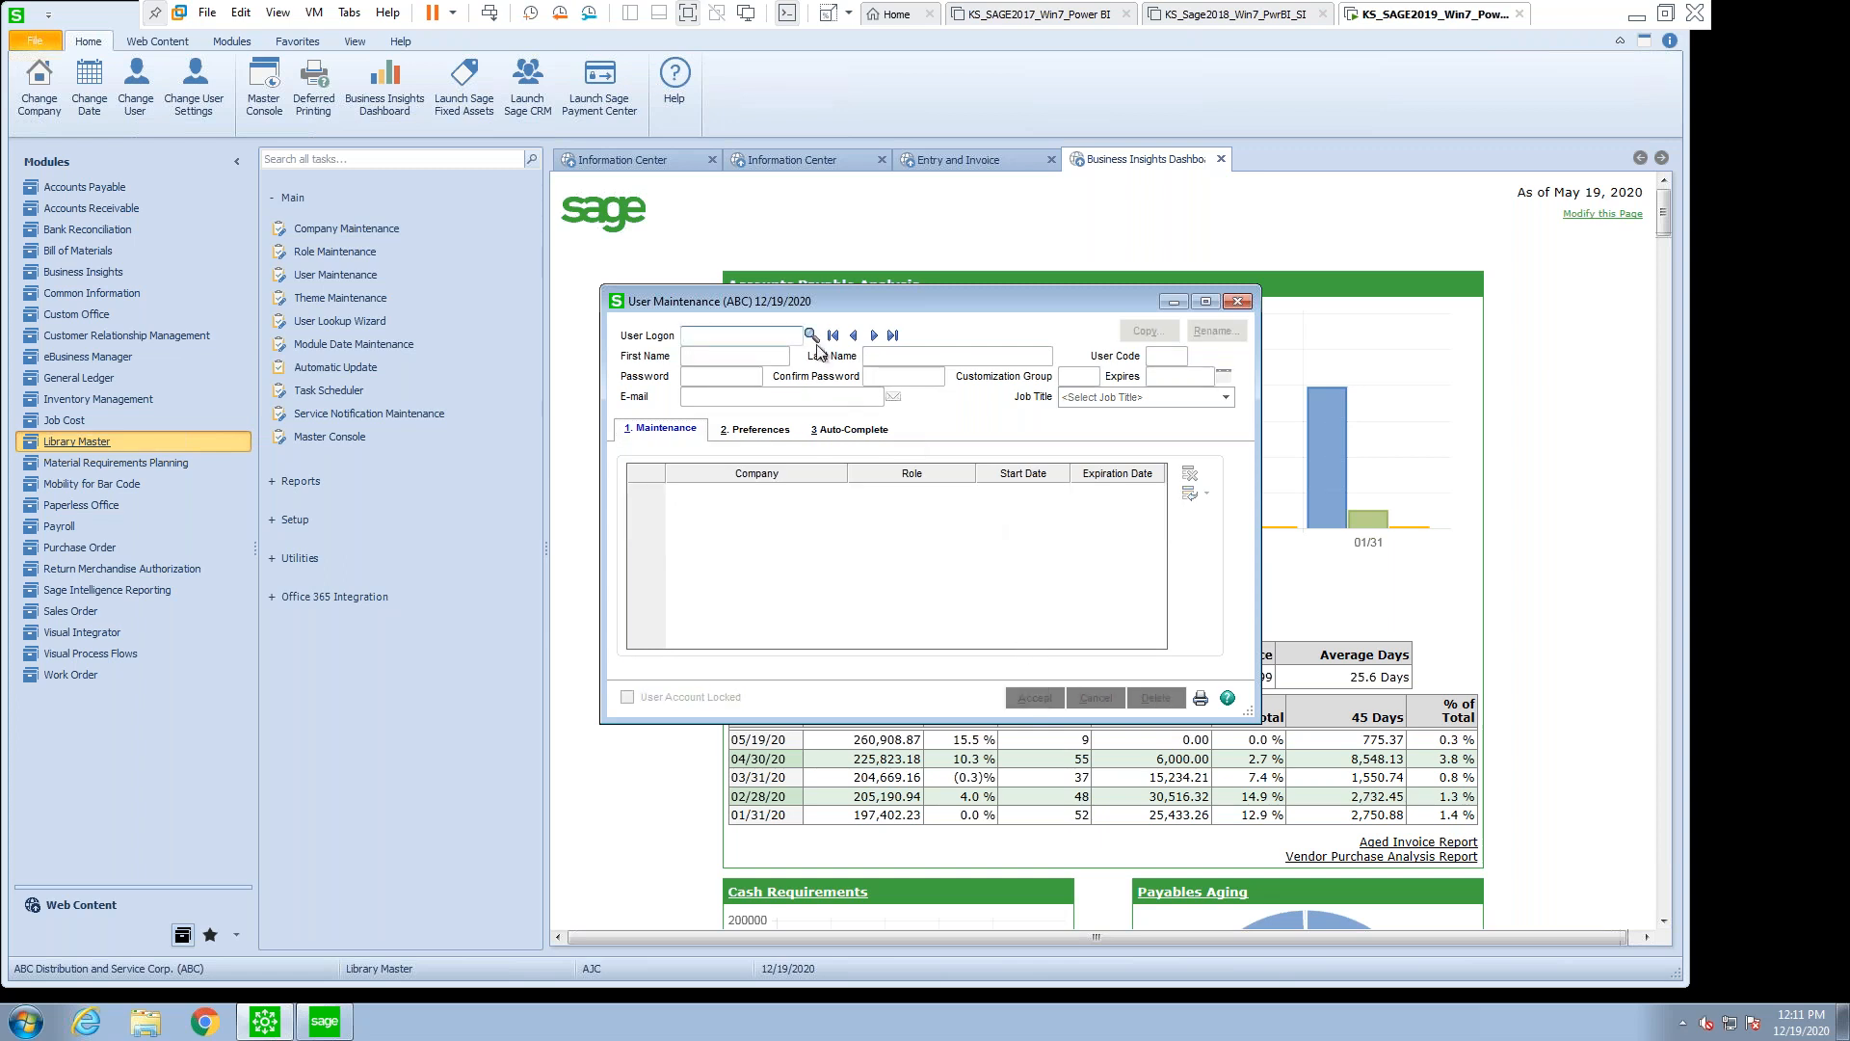
- Open the User Logon lookup and dismiss it without choosing a user
{"action": "left_click", "coordinate": [809, 335]}
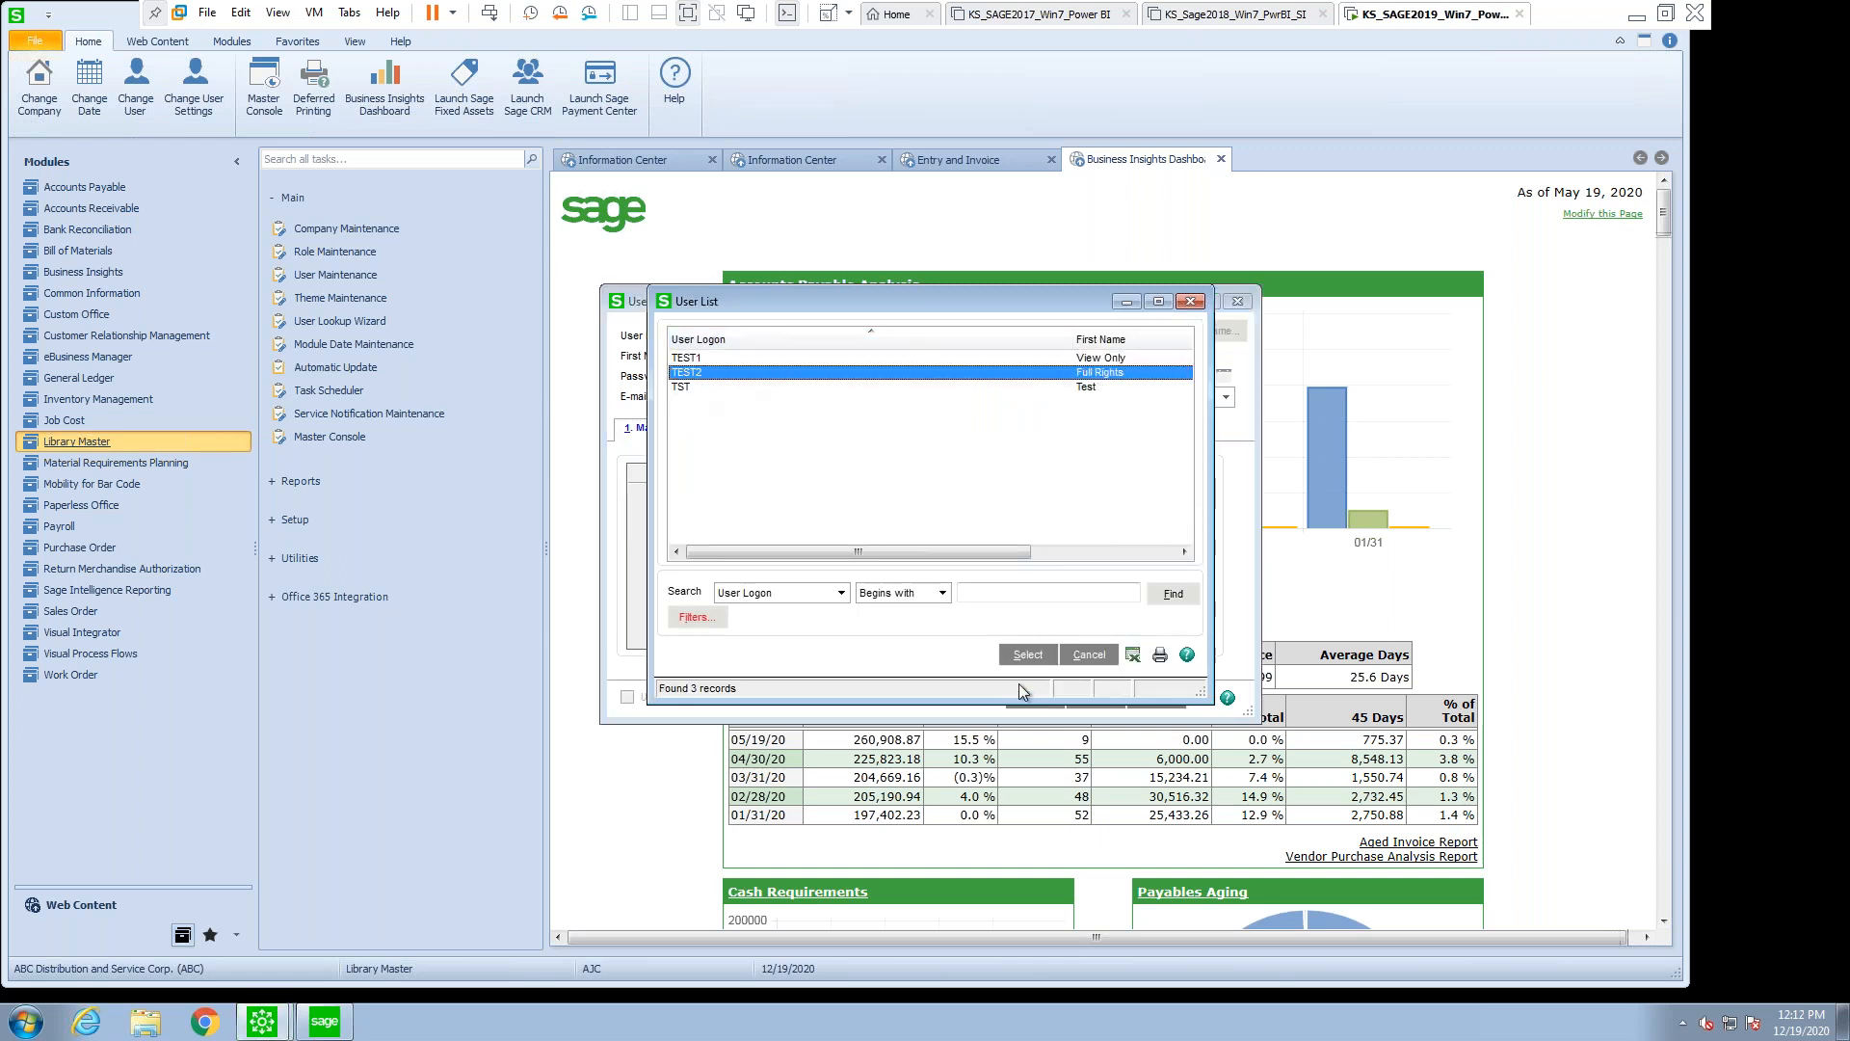
{"action": "left_click", "coordinate": [1026, 653]}
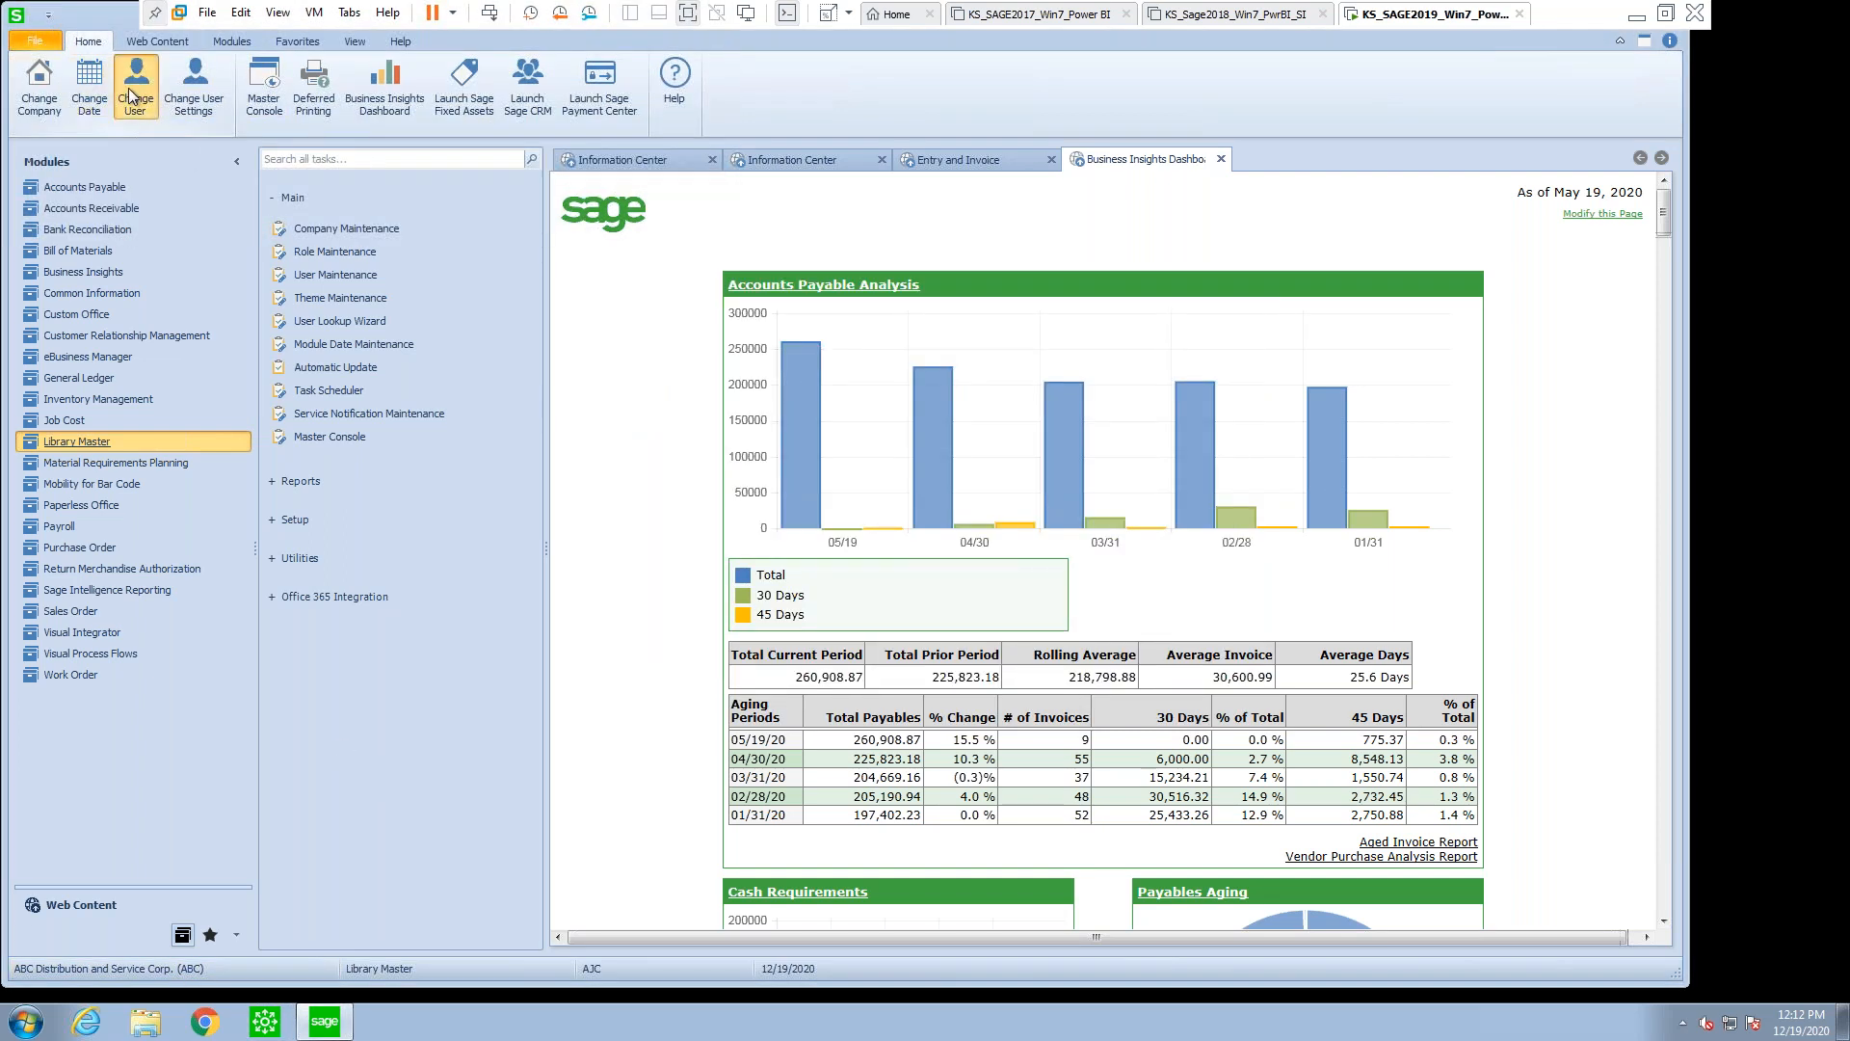
- Use Change User to log on as test1
{"action": "left_click", "coordinate": [135, 85]}
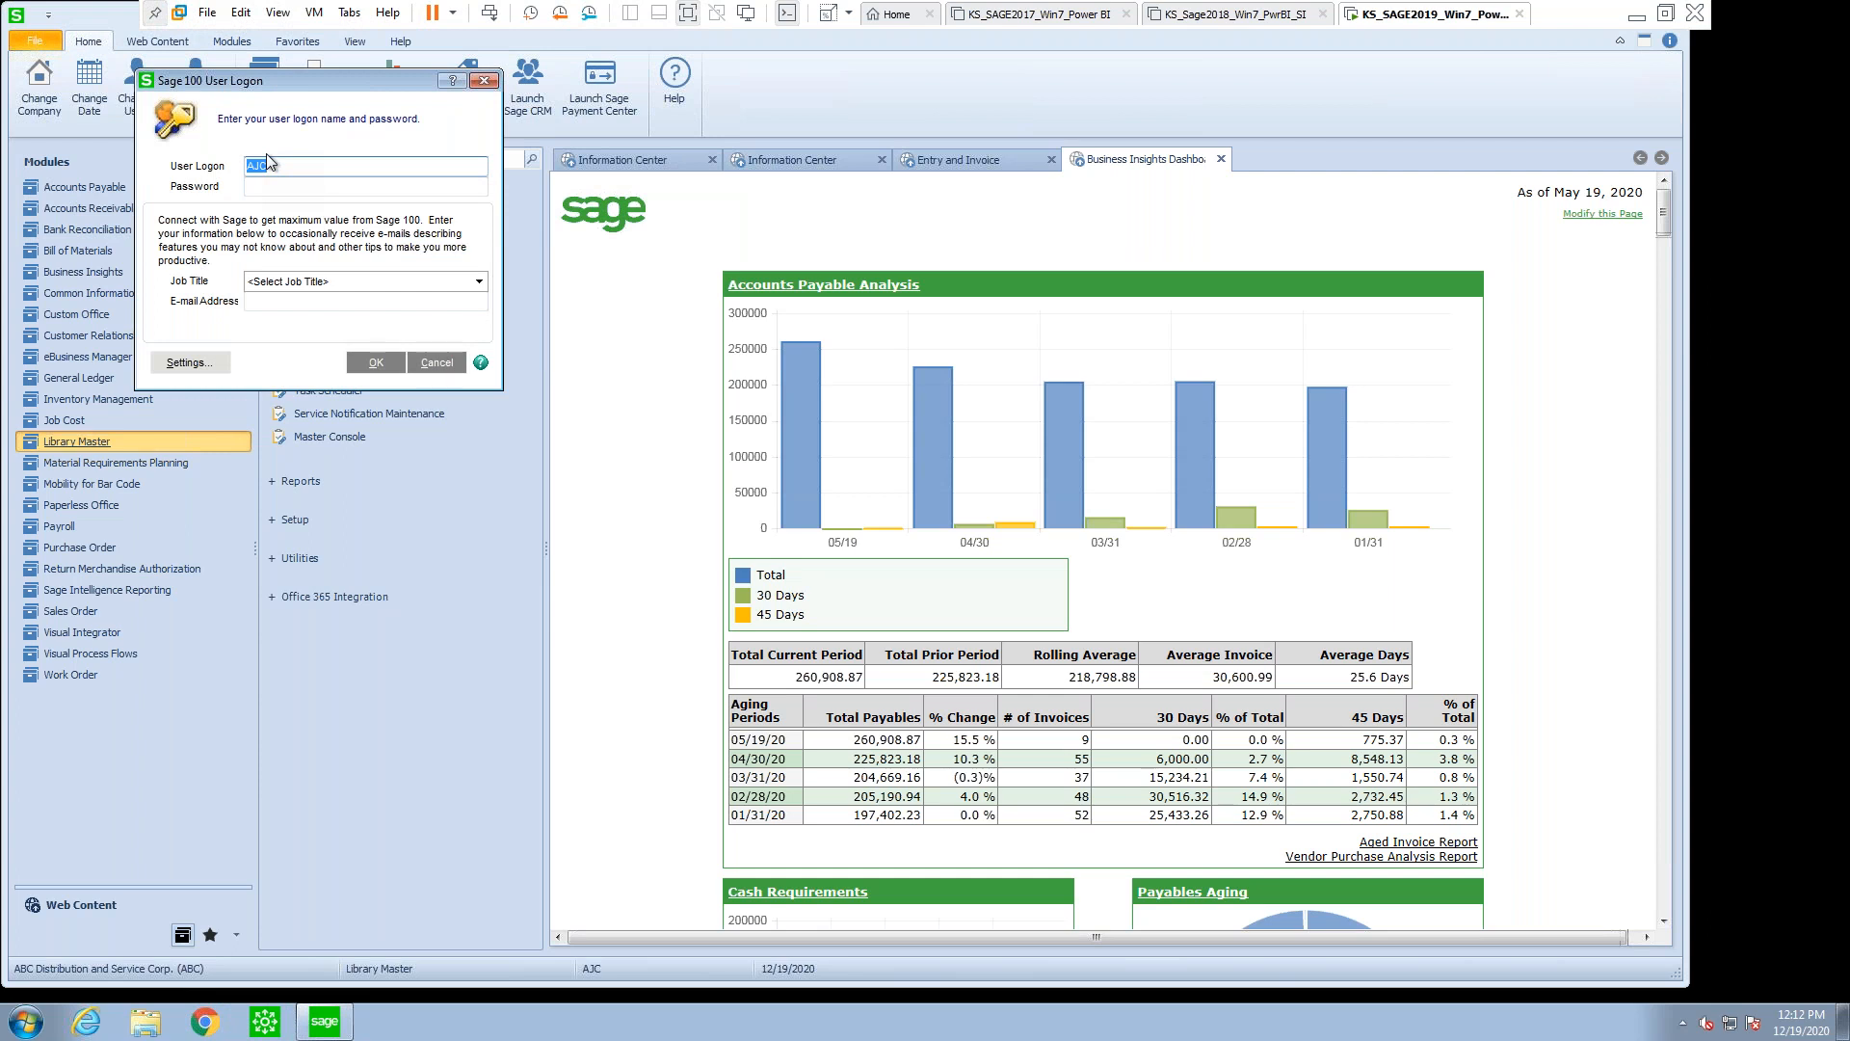
{"action": "type", "text": "test"}
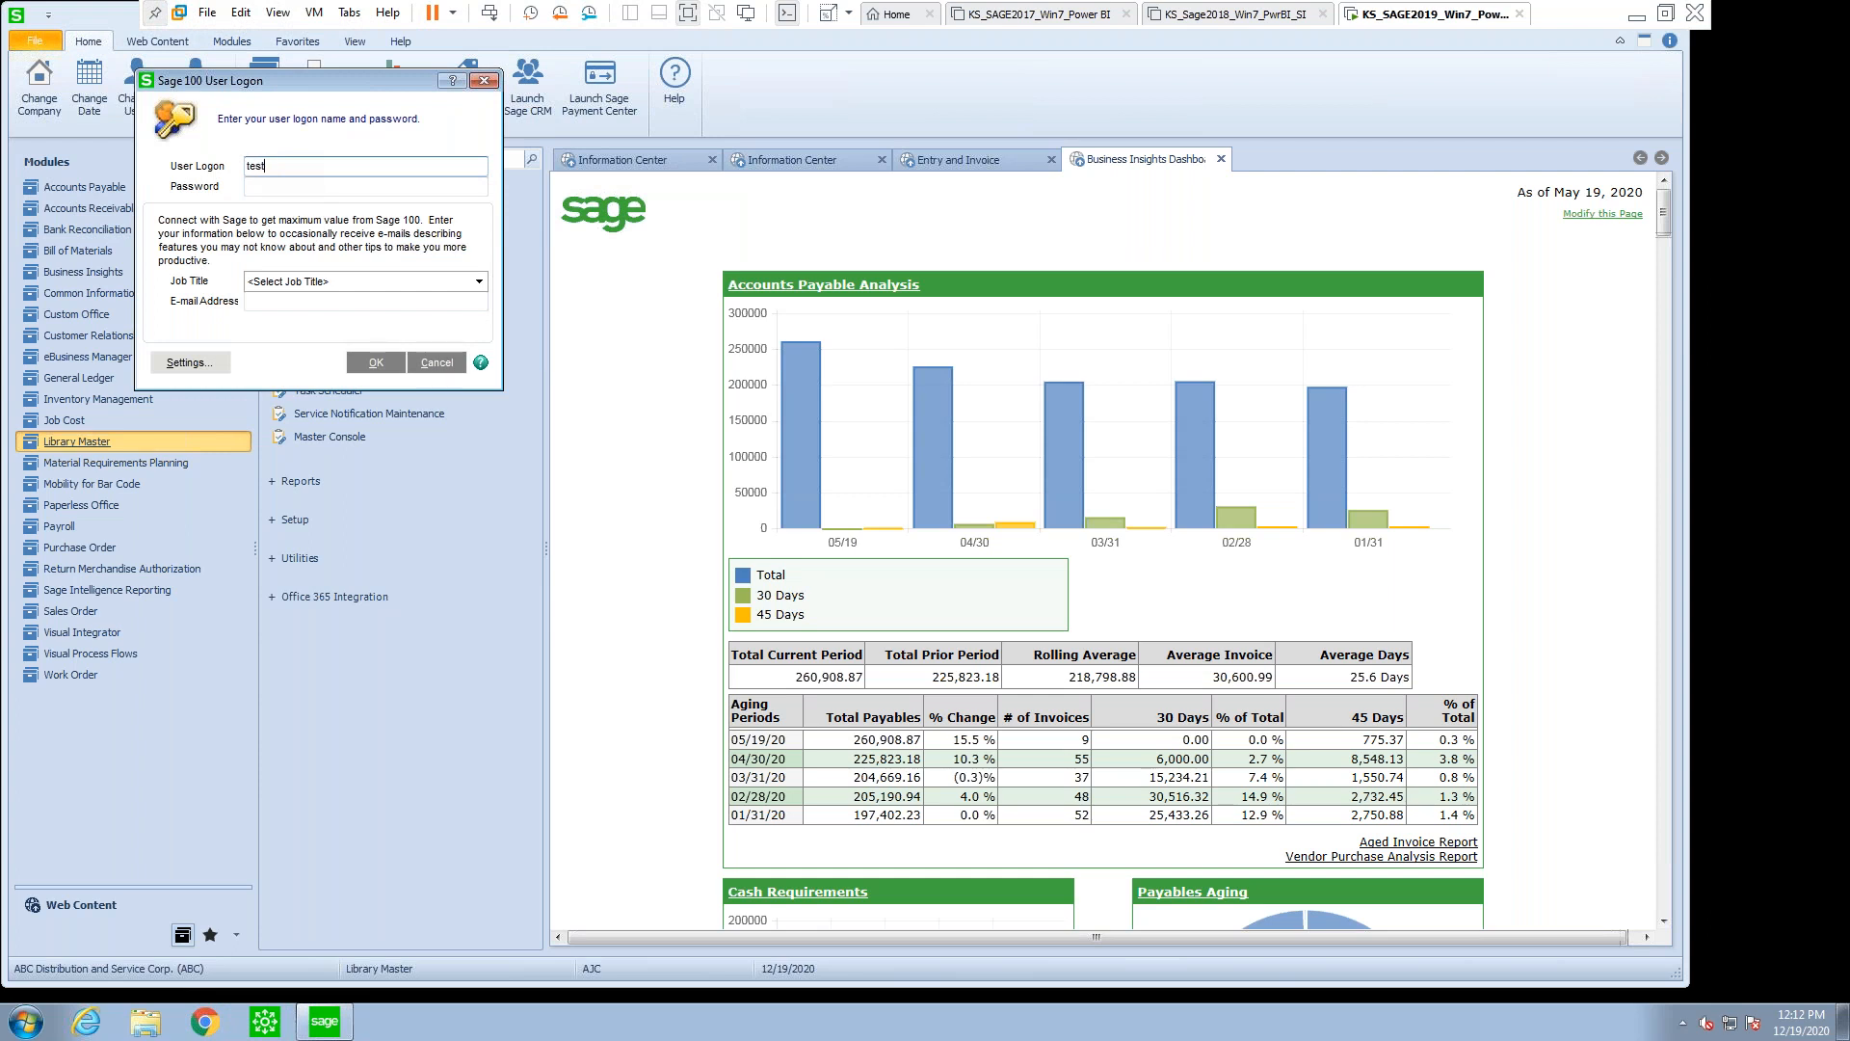
{"action": "type", "text": "1"}
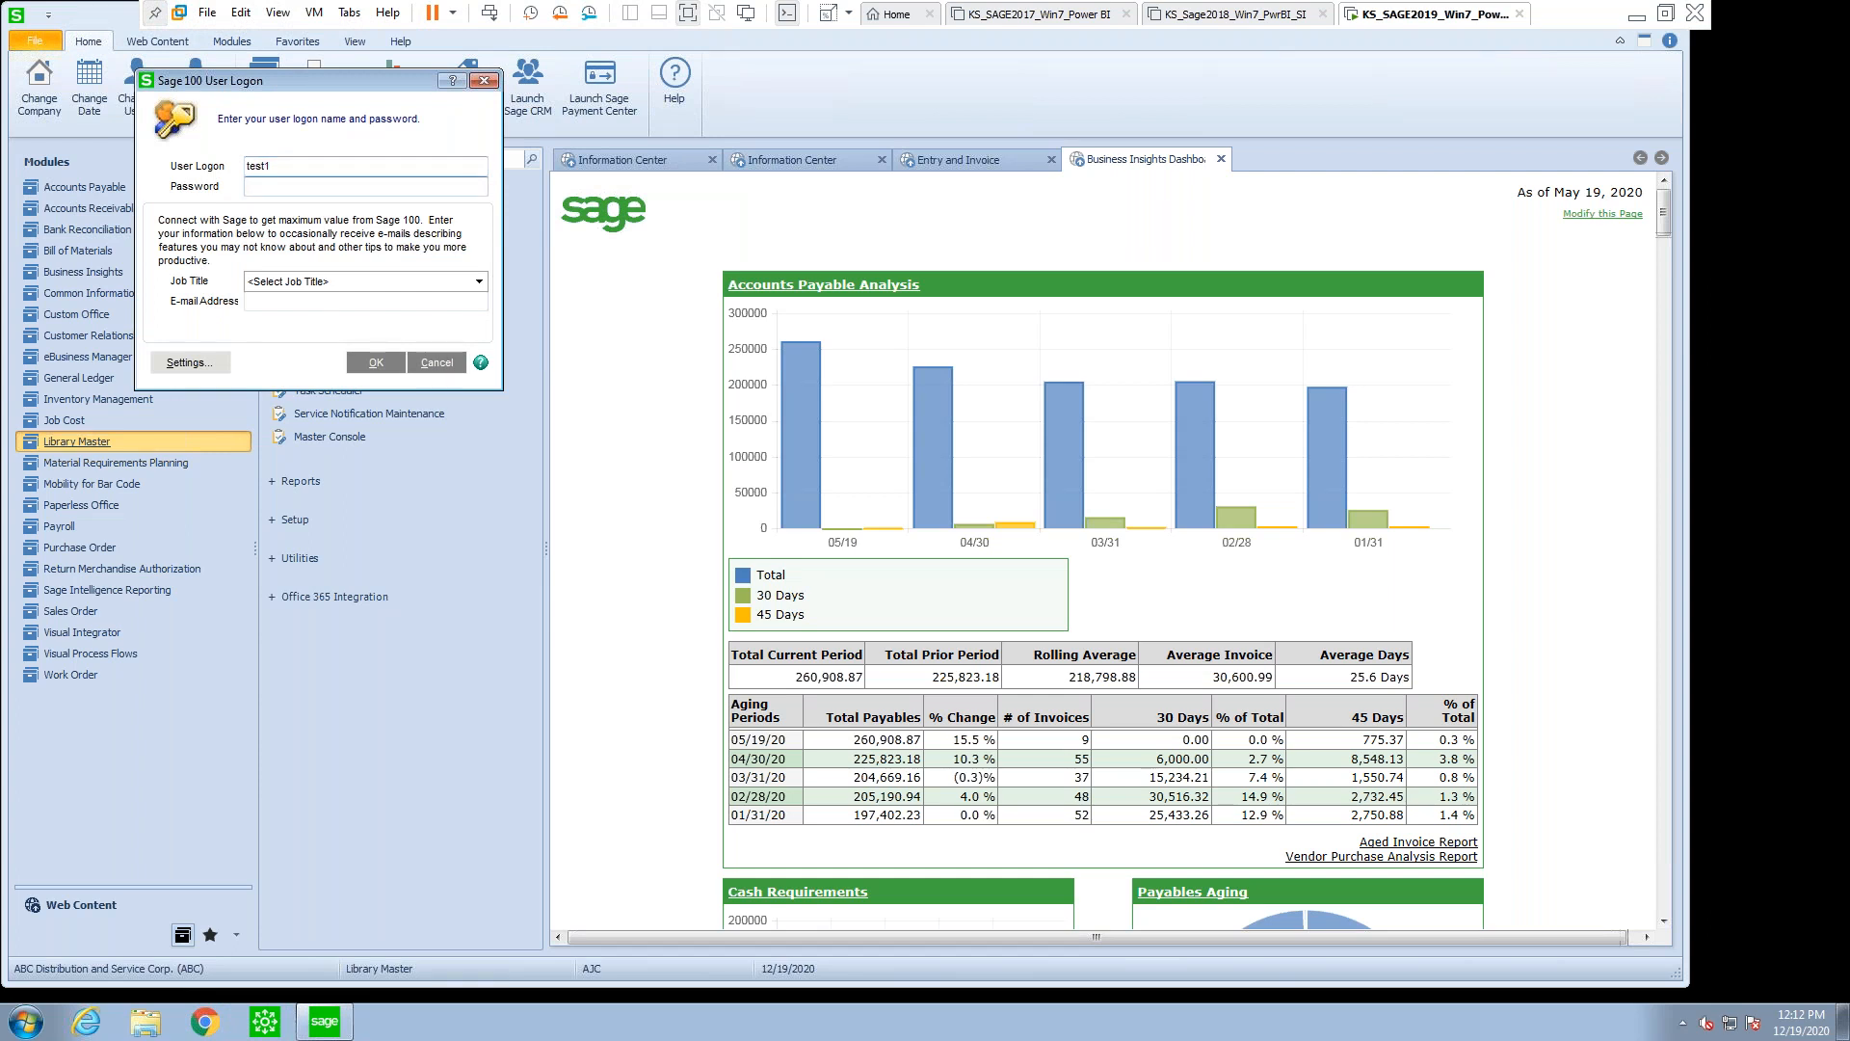
{"action": "left_click", "coordinate": [375, 362]}
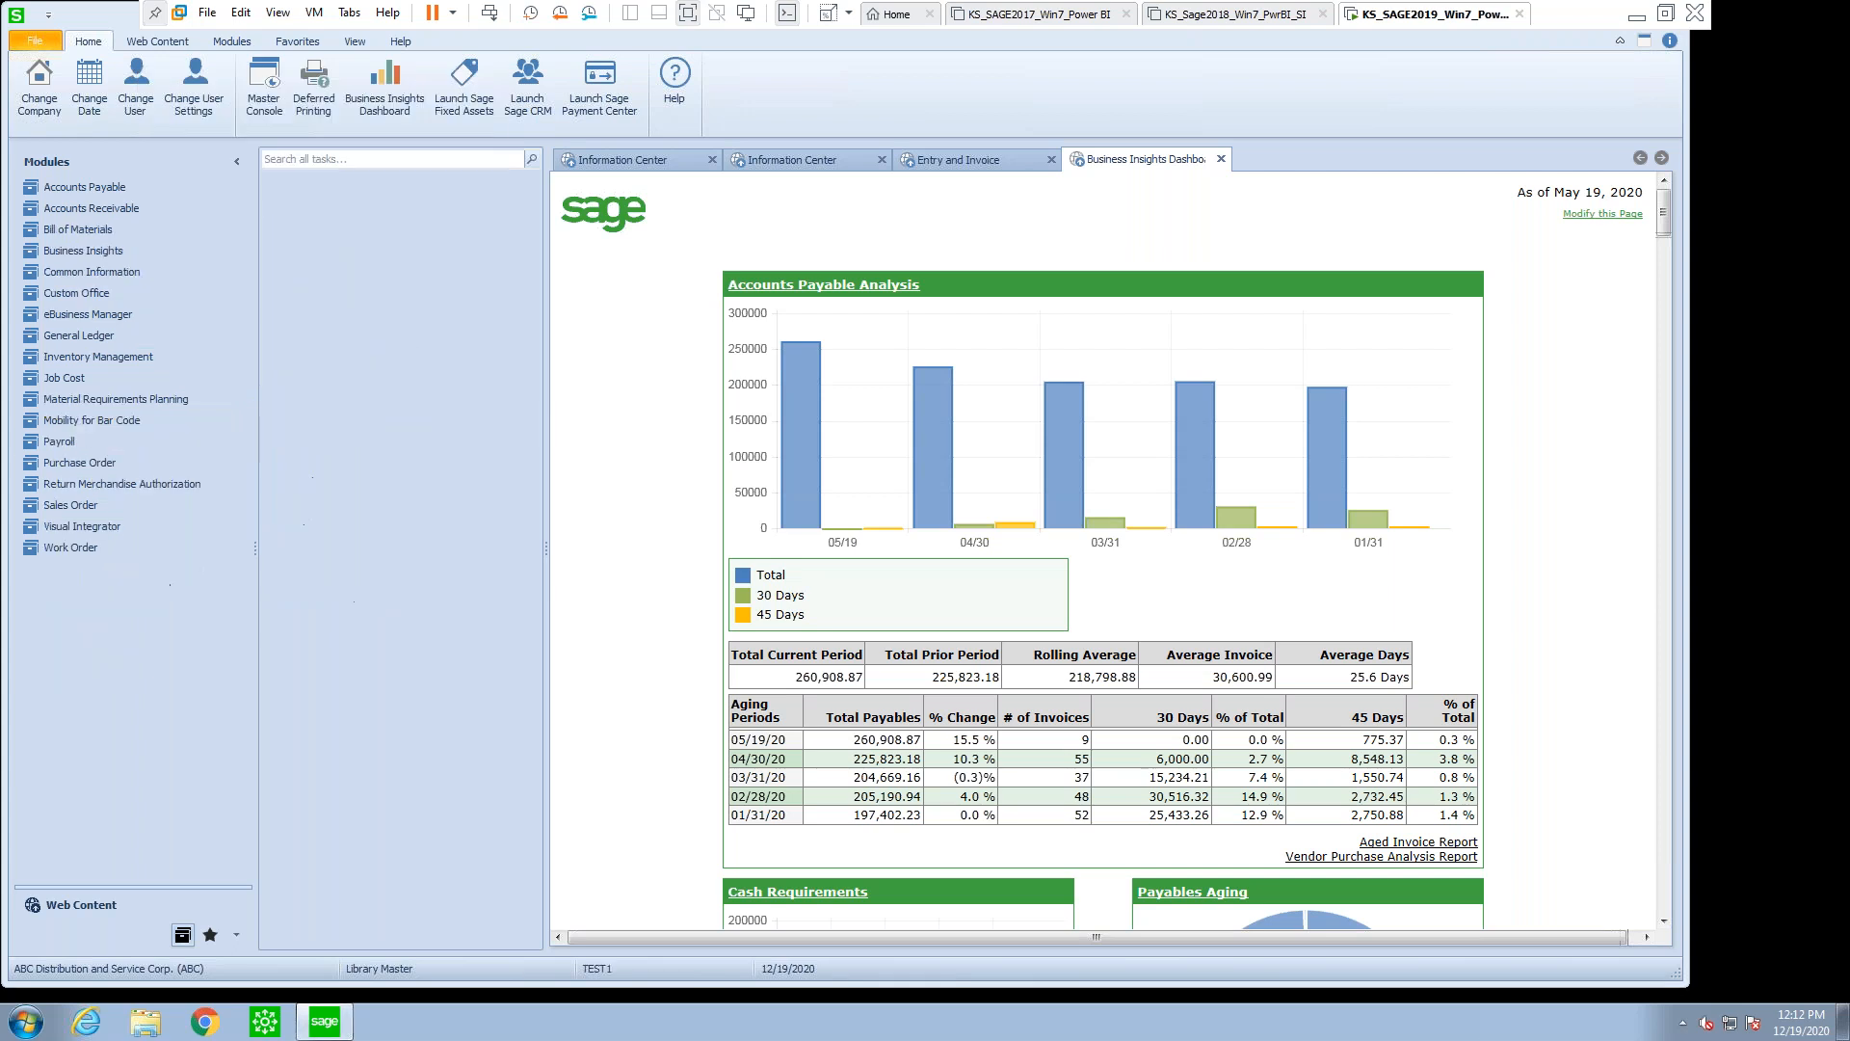
- Browse TEST1's AP, AR and Job Cost tasks; try Job Masterfile History Inquiry and dismiss its error
{"action": "left_click", "coordinate": [84, 186]}
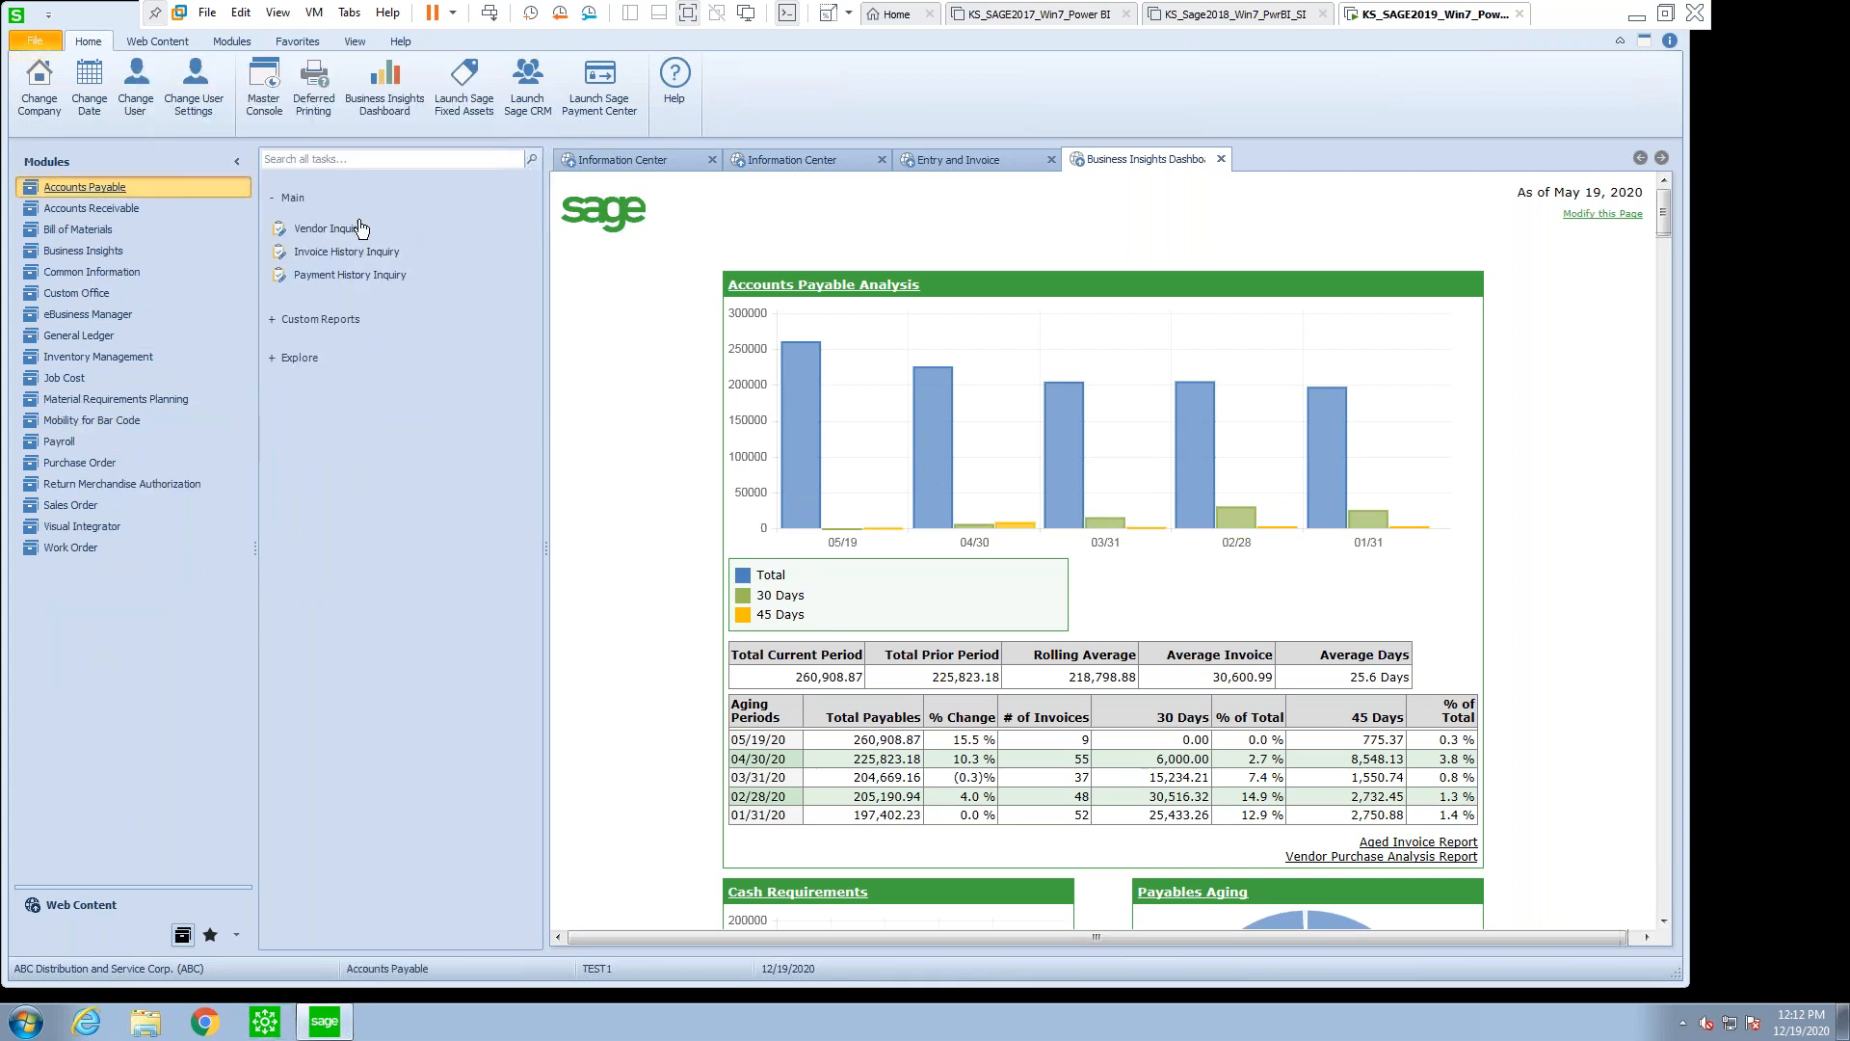
{"action": "mouse_move", "coordinate": [221, 977]}
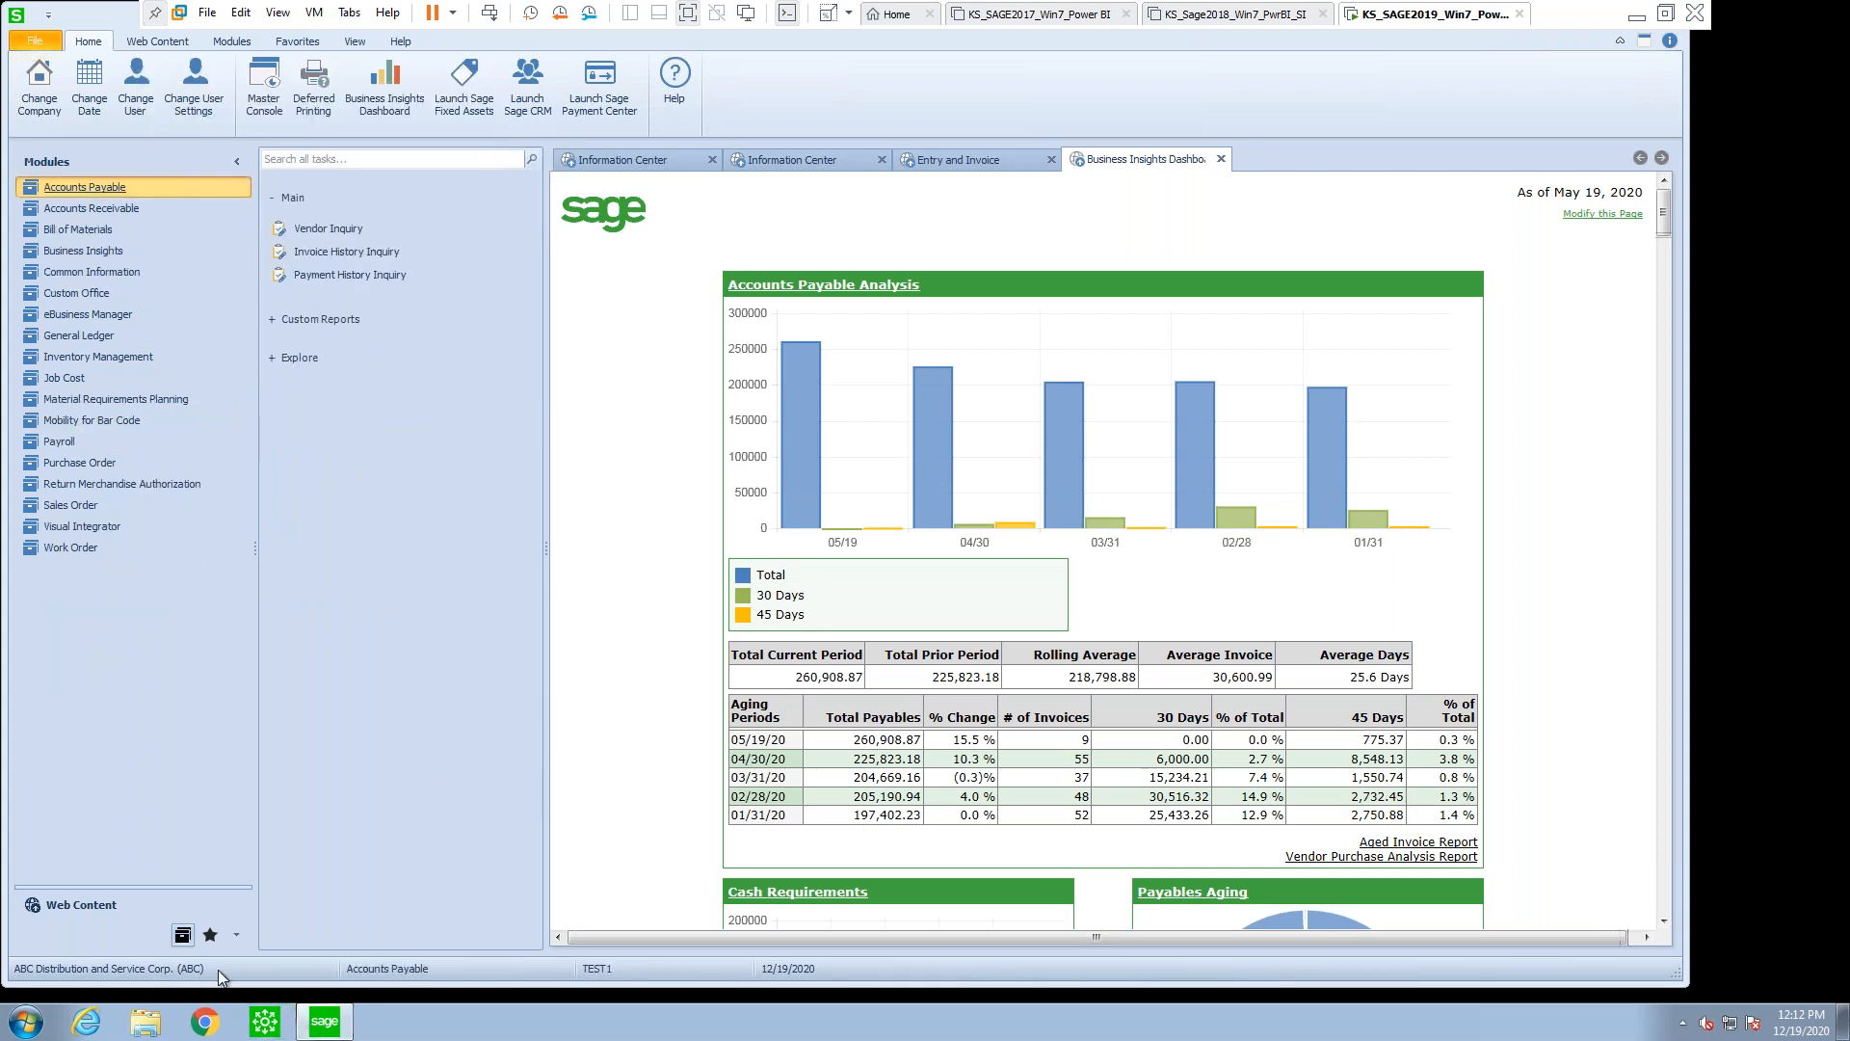
{"action": "mouse_move", "coordinate": [457, 422]}
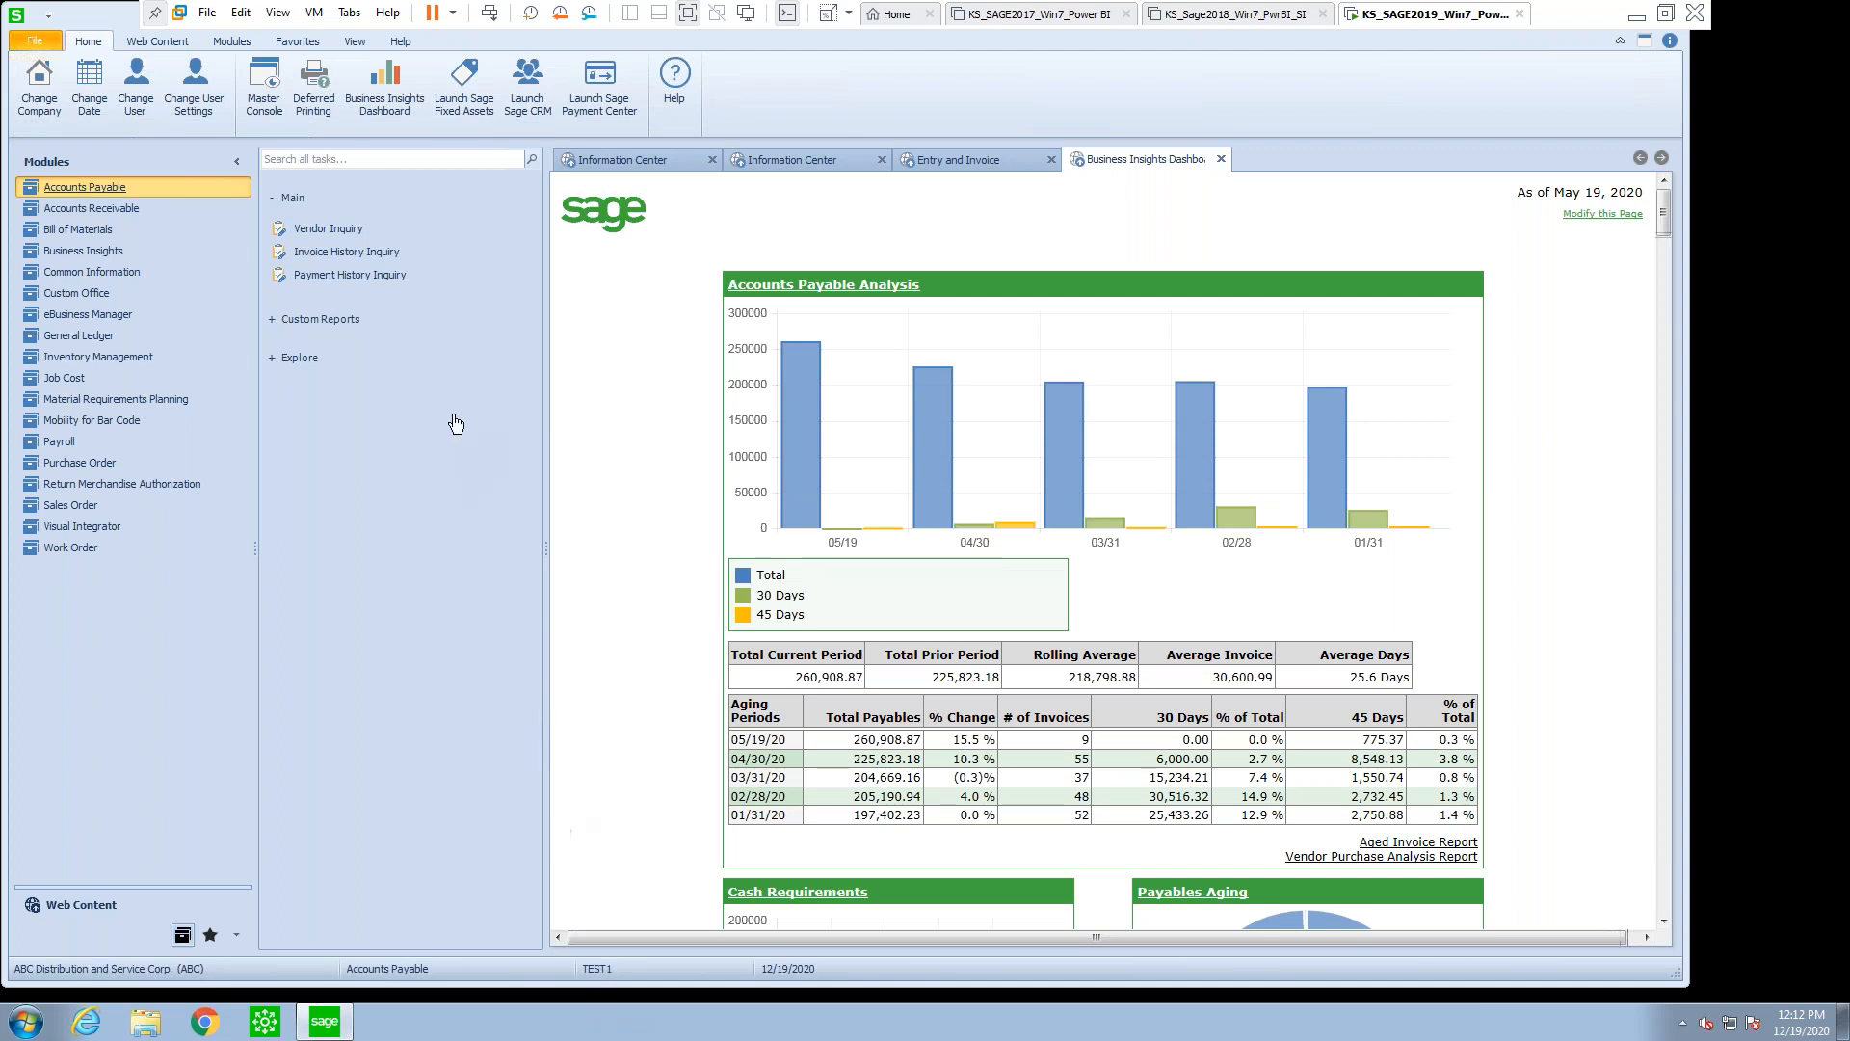
{"action": "mouse_move", "coordinate": [364, 247]}
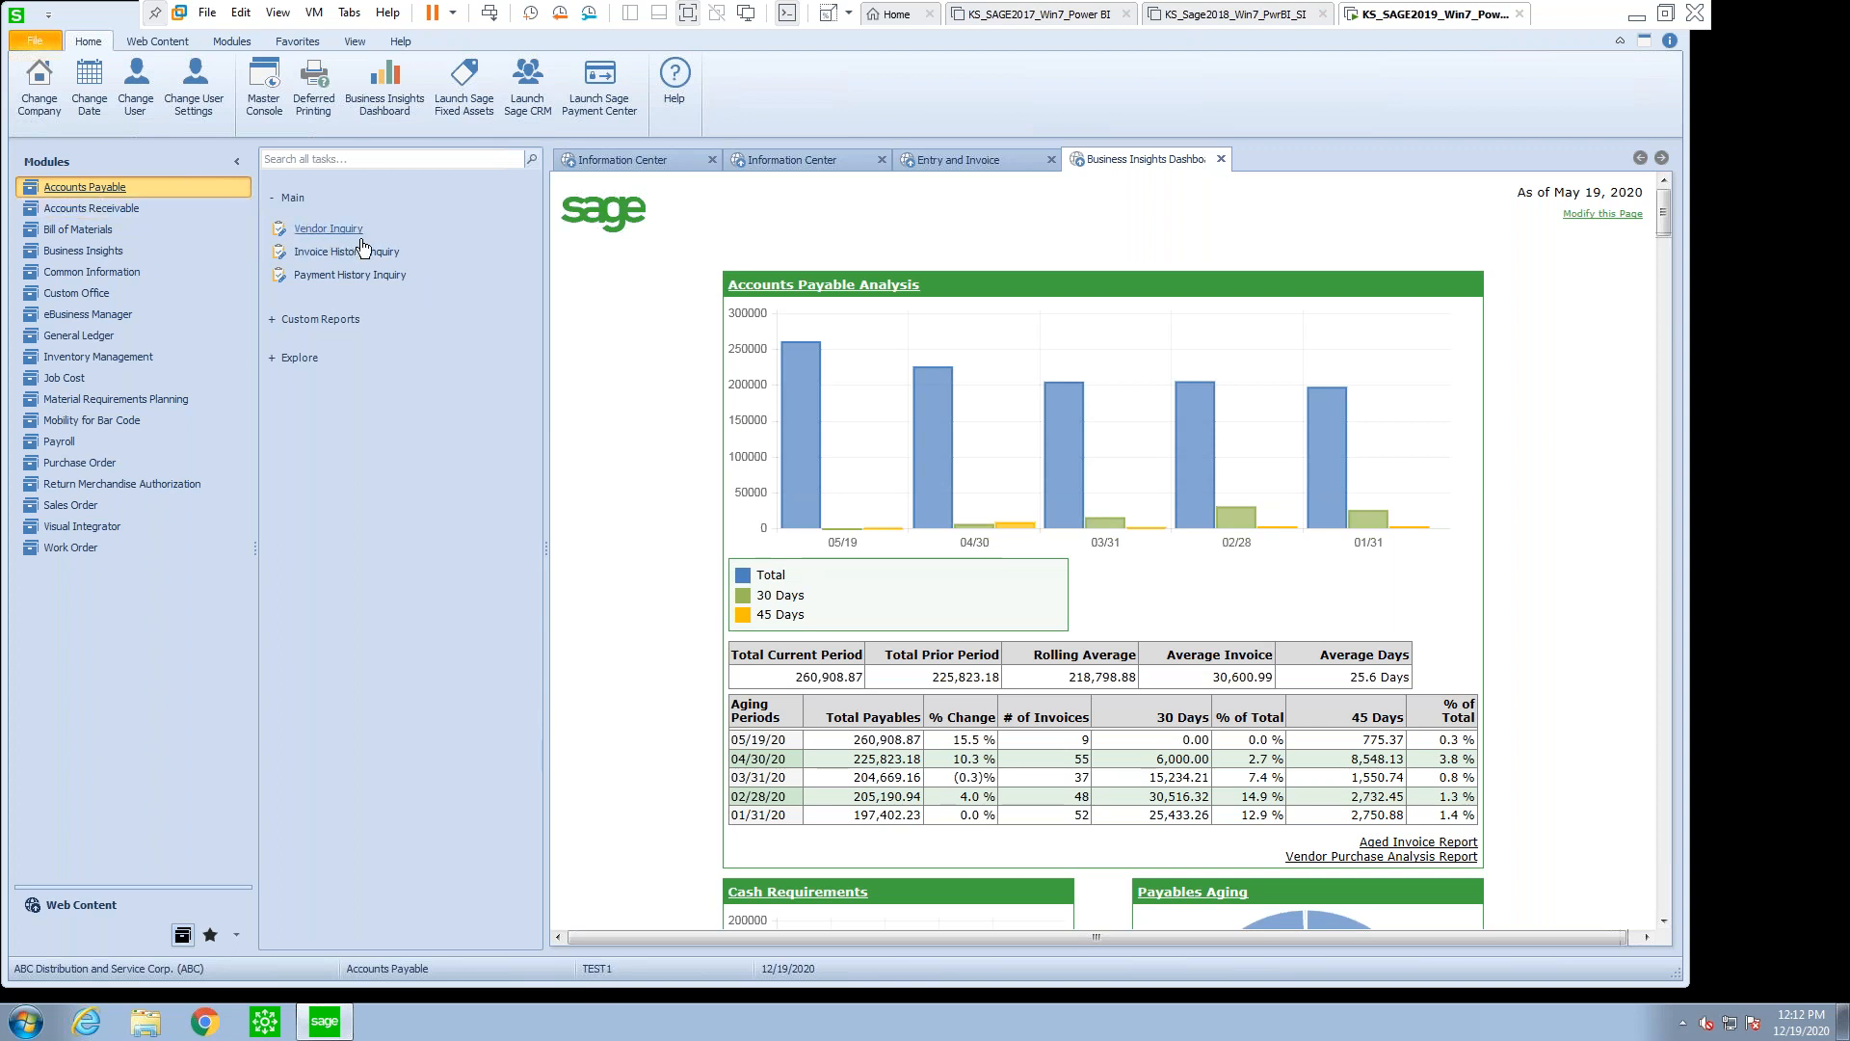
{"action": "mouse_move", "coordinate": [305, 273]}
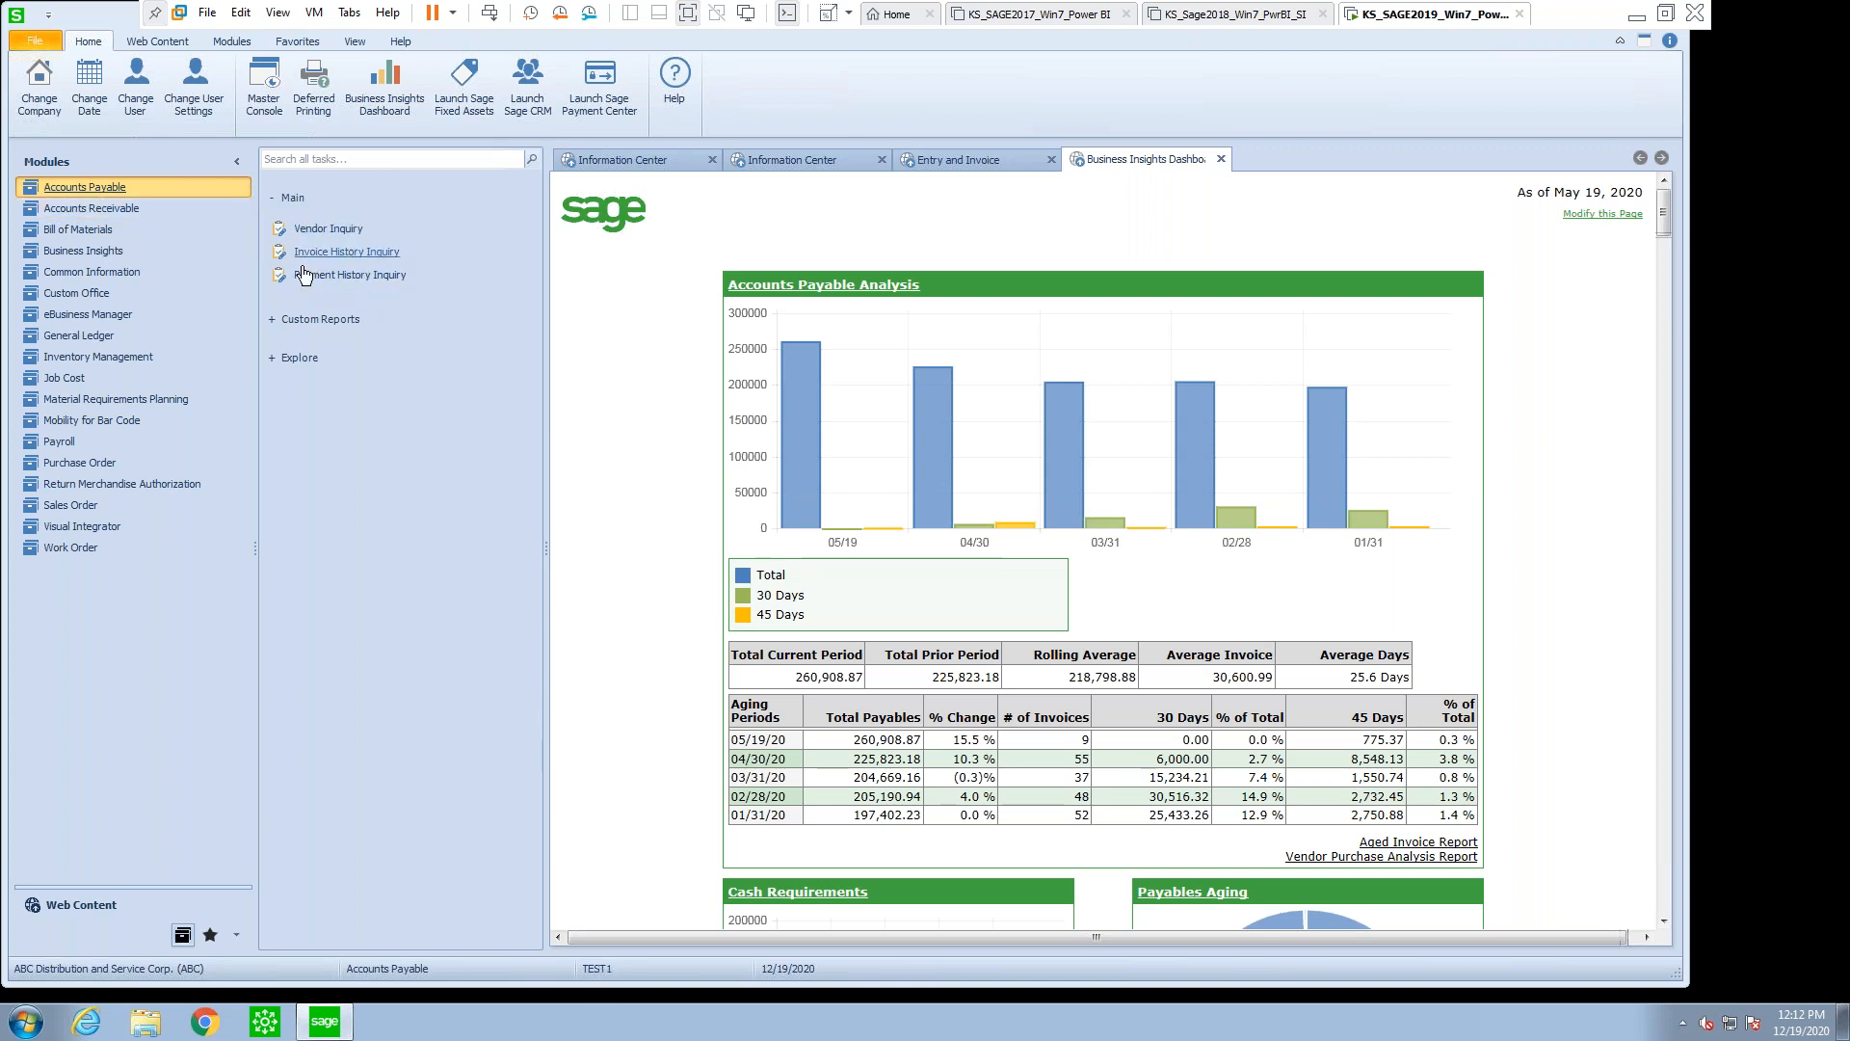
{"action": "left_click", "coordinate": [90, 209]}
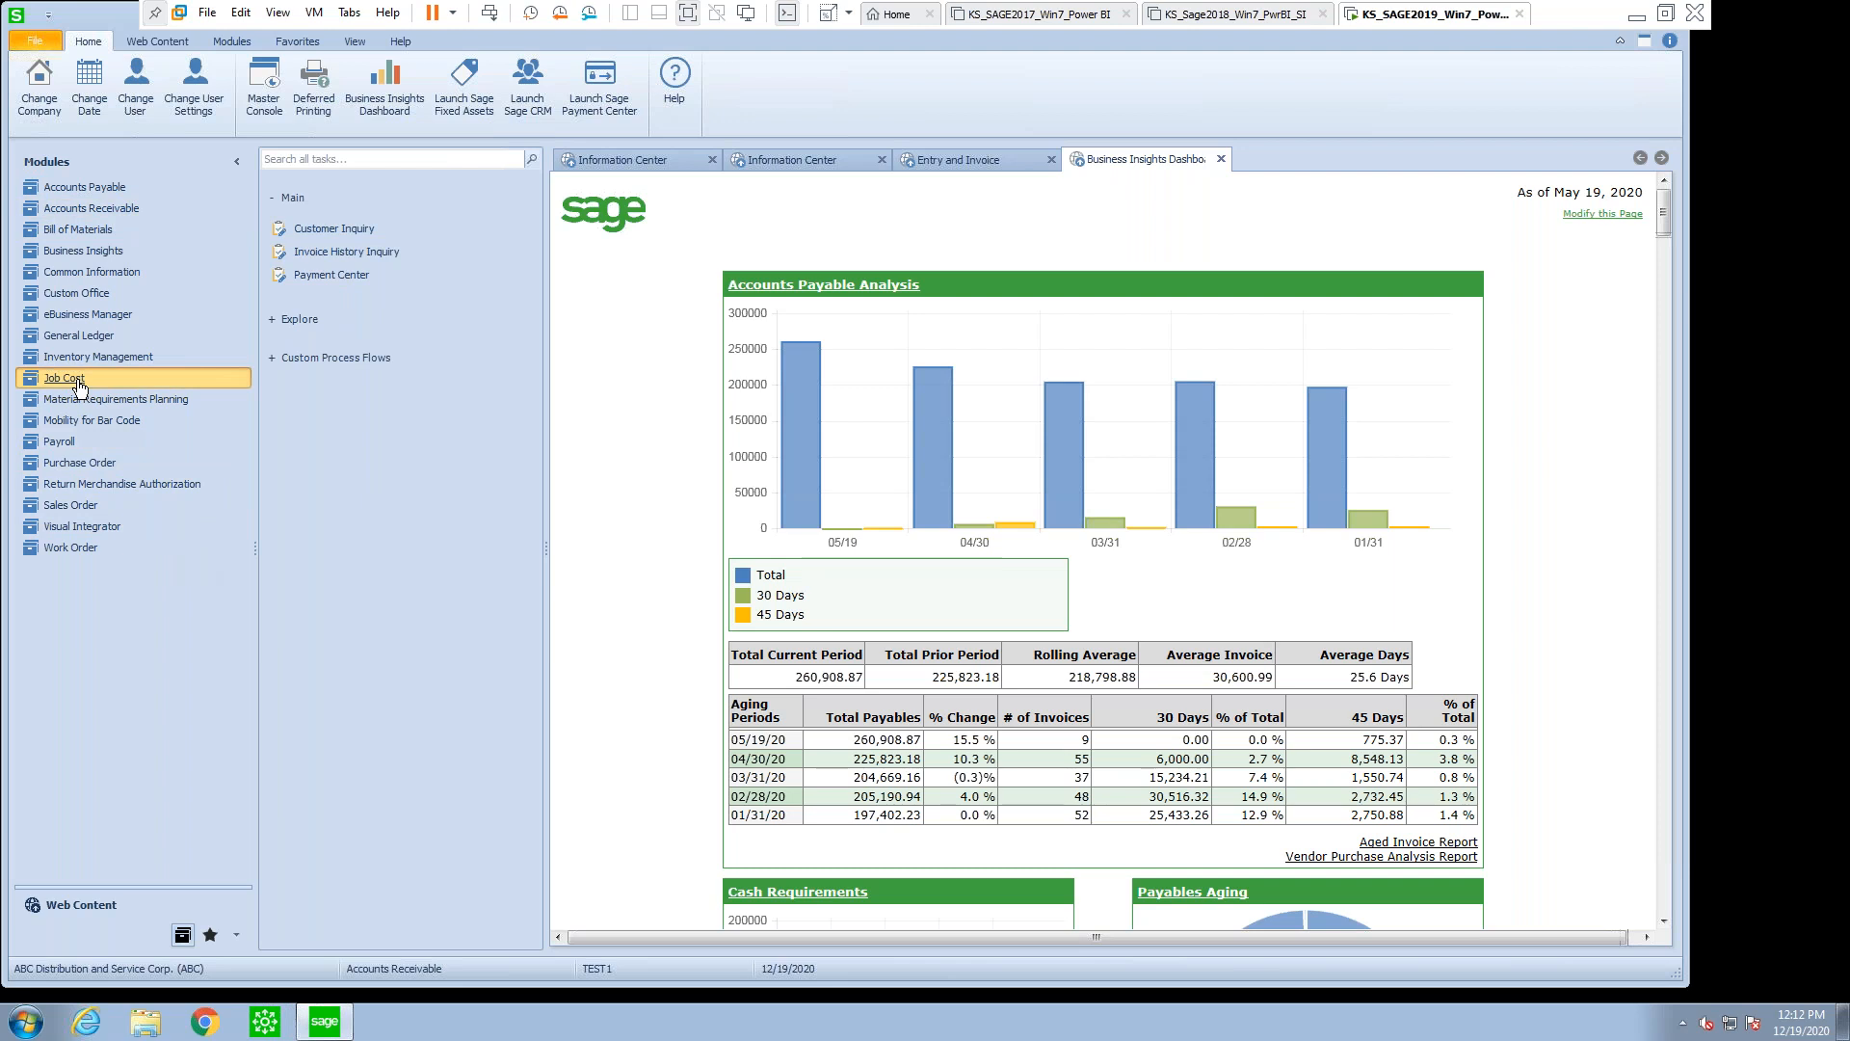
{"action": "left_click", "coordinate": [64, 378]}
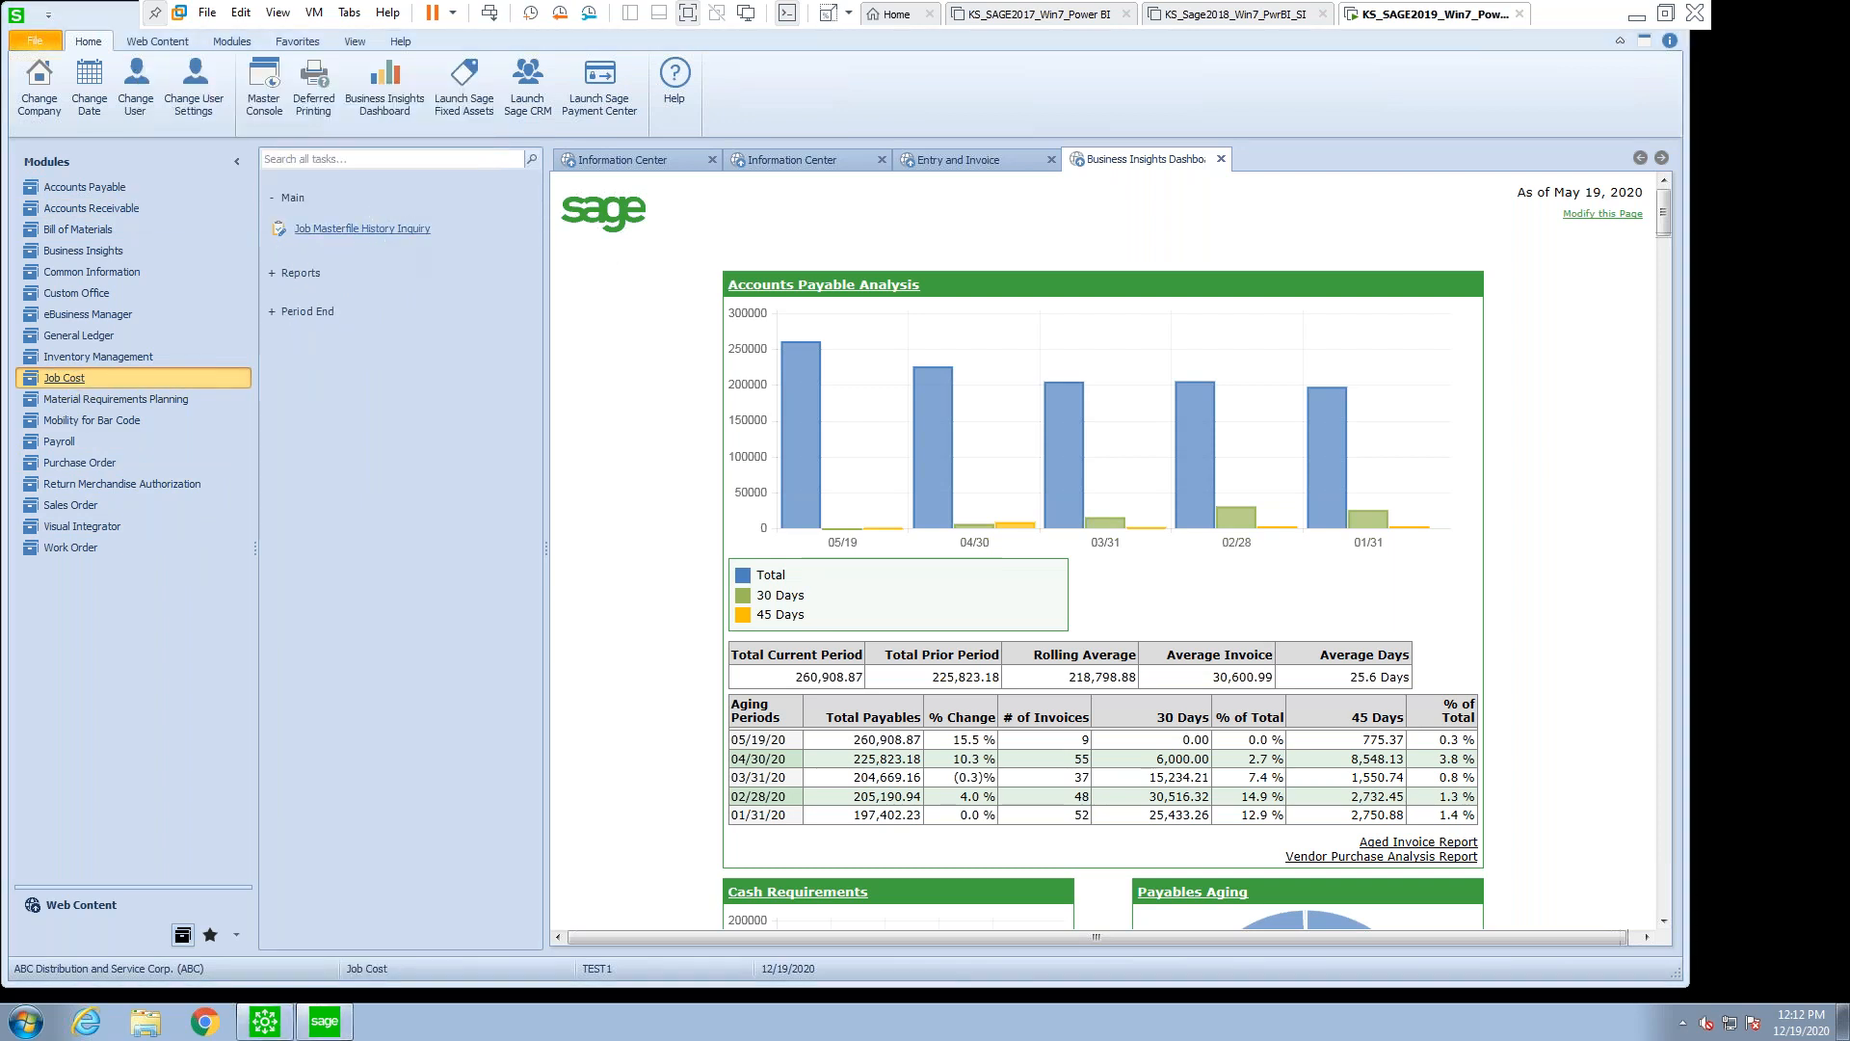
{"action": "left_click", "coordinate": [362, 227]}
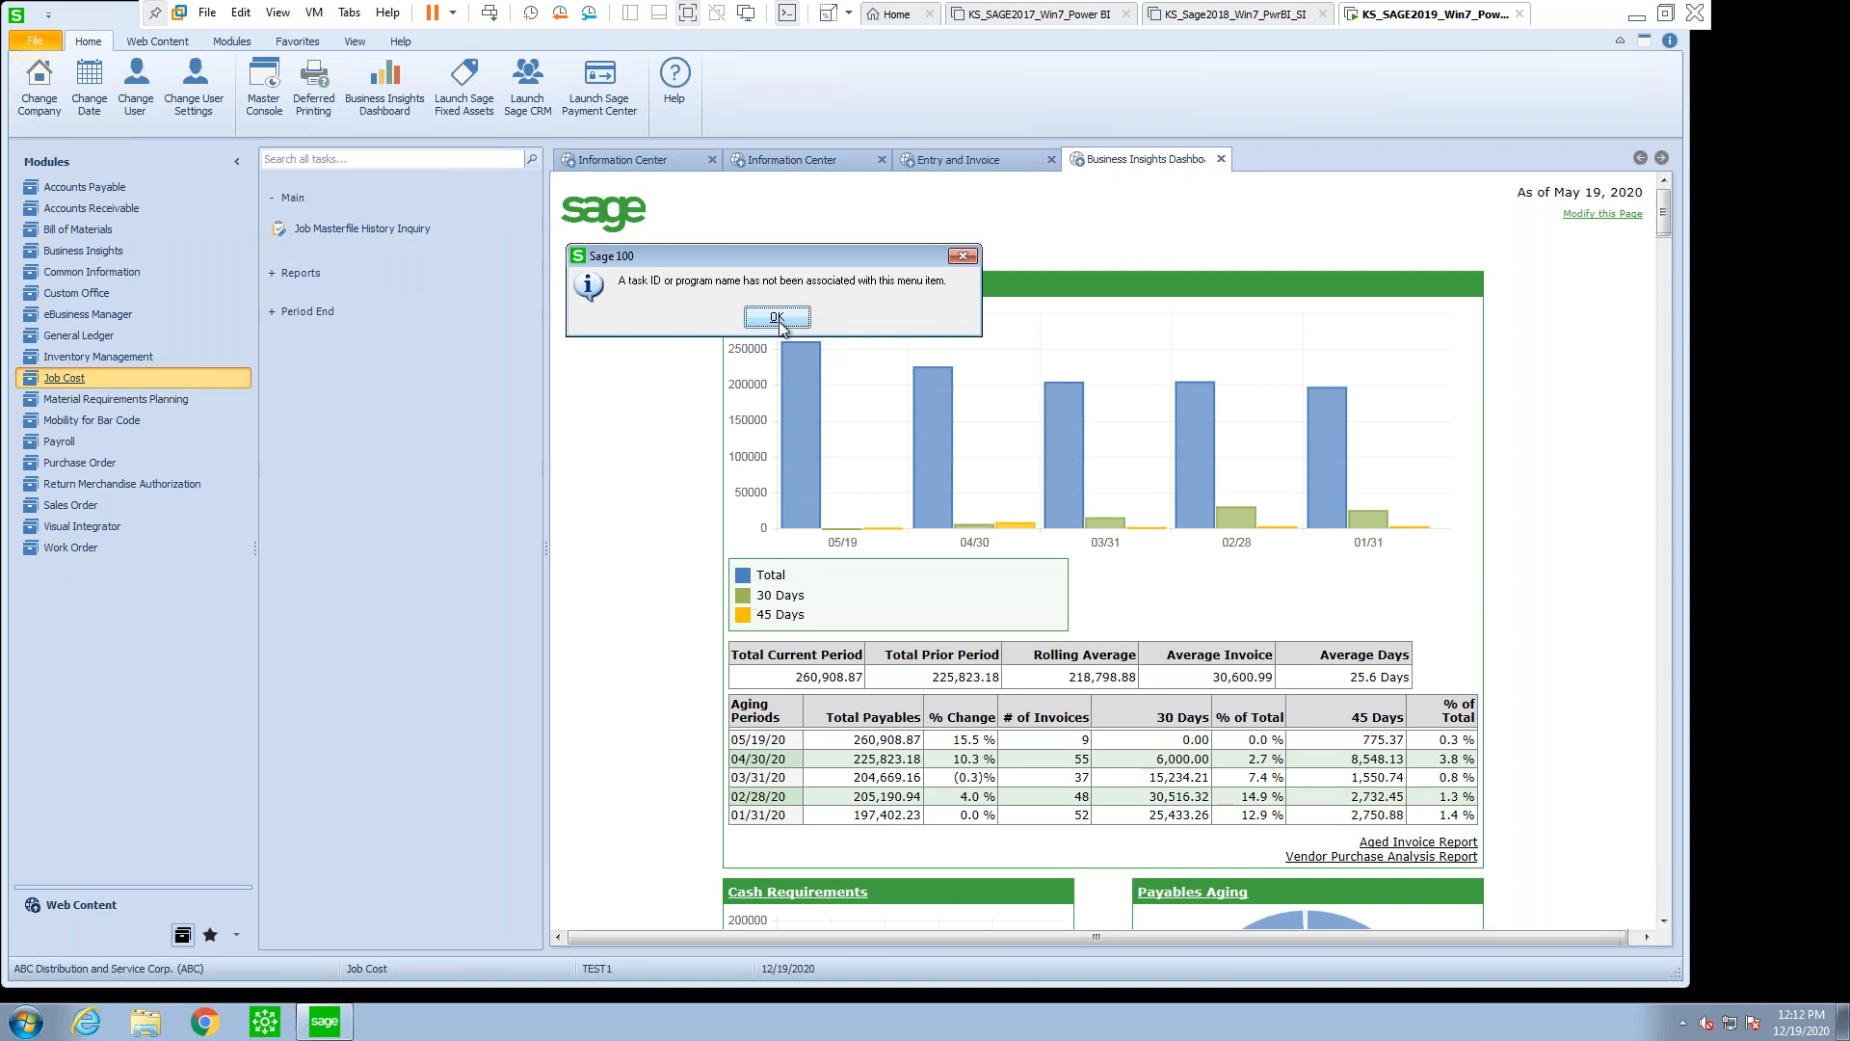
{"action": "left_click", "coordinate": [774, 316]}
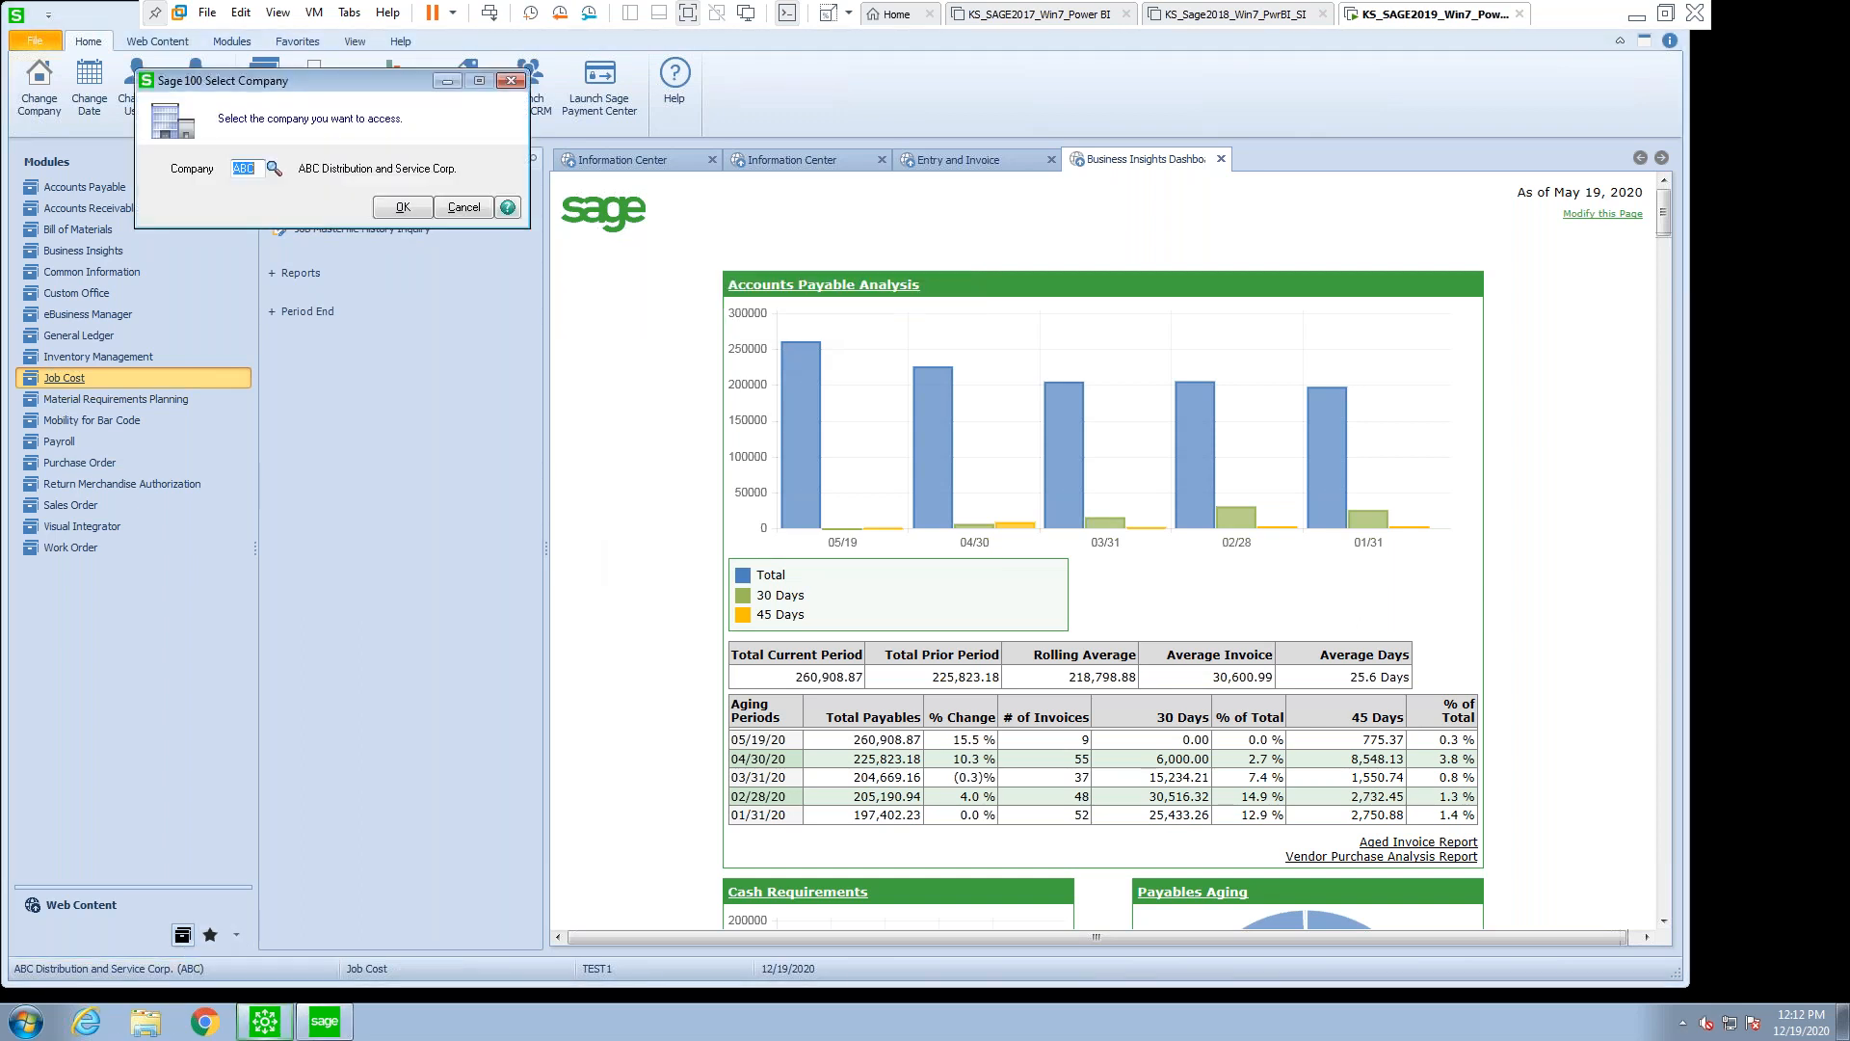
- Switch to company DEF, review its Library Master and Accounts Payable tasks, then return to ABC
{"action": "type", "text": "DEW"}
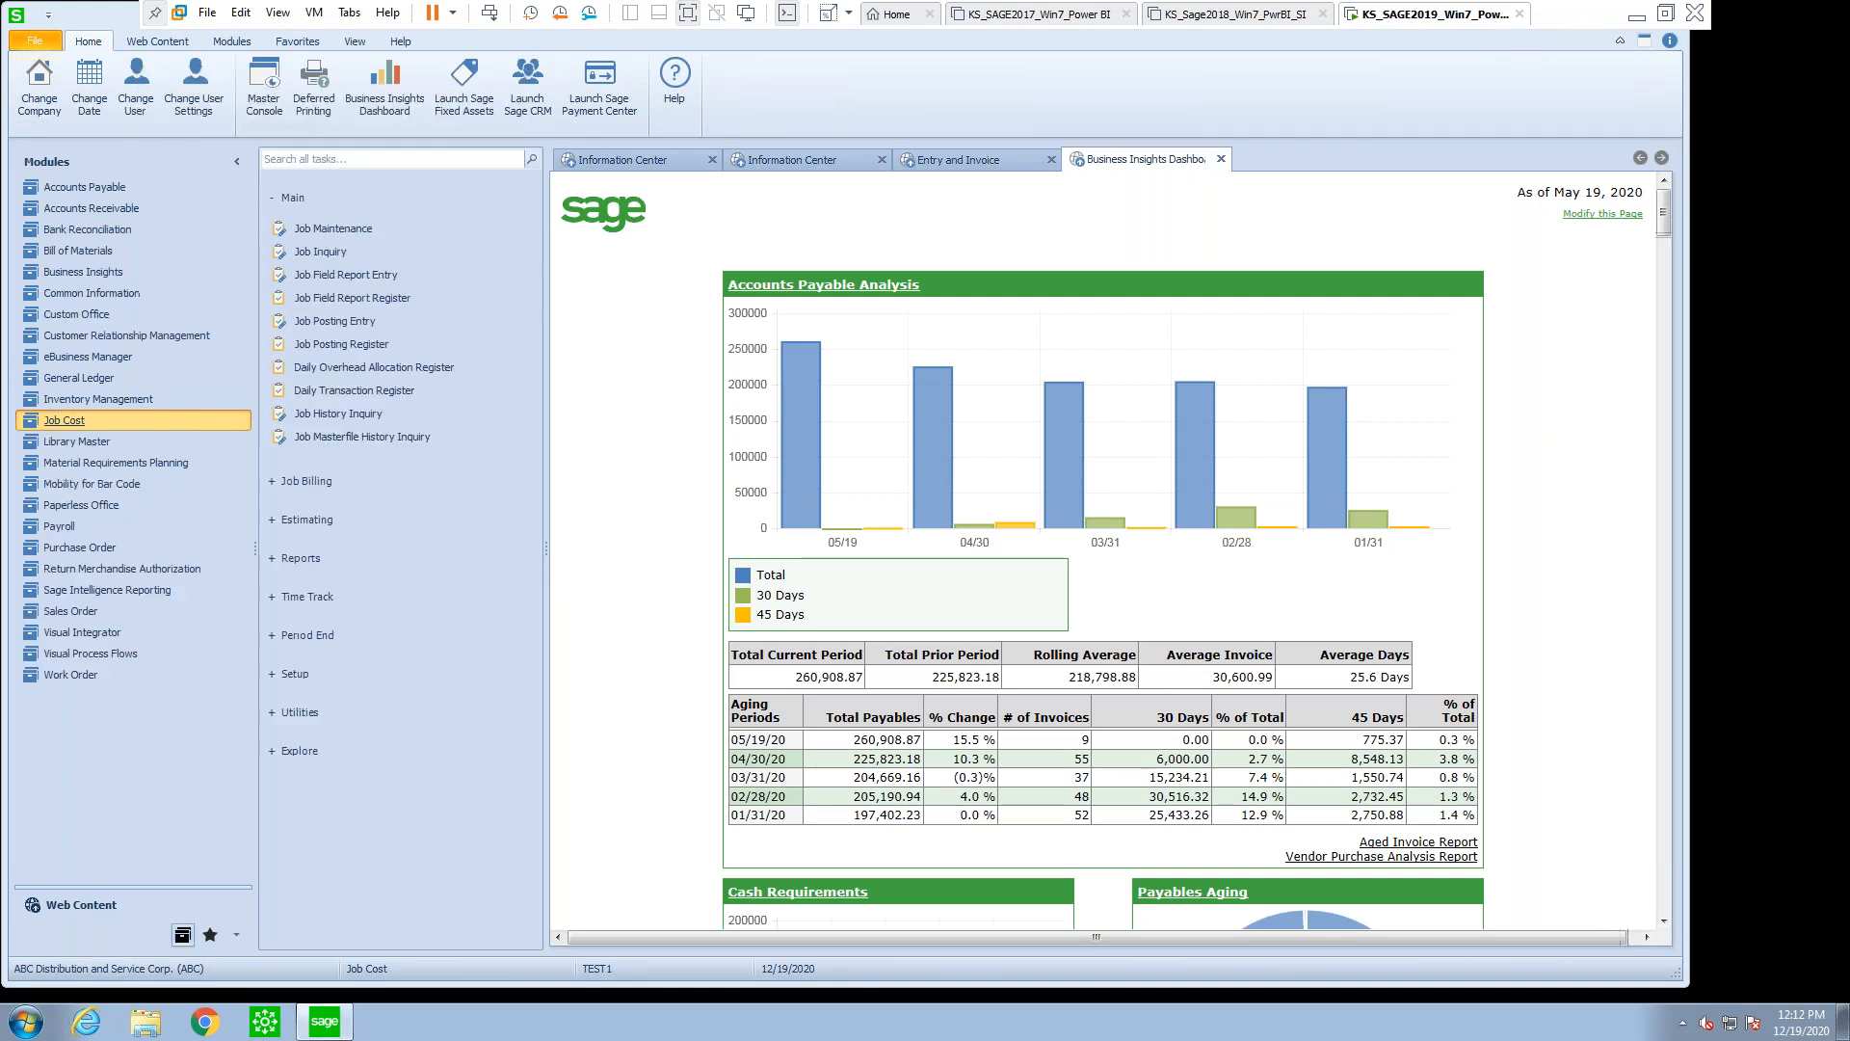
{"action": "left_click", "coordinate": [77, 441]}
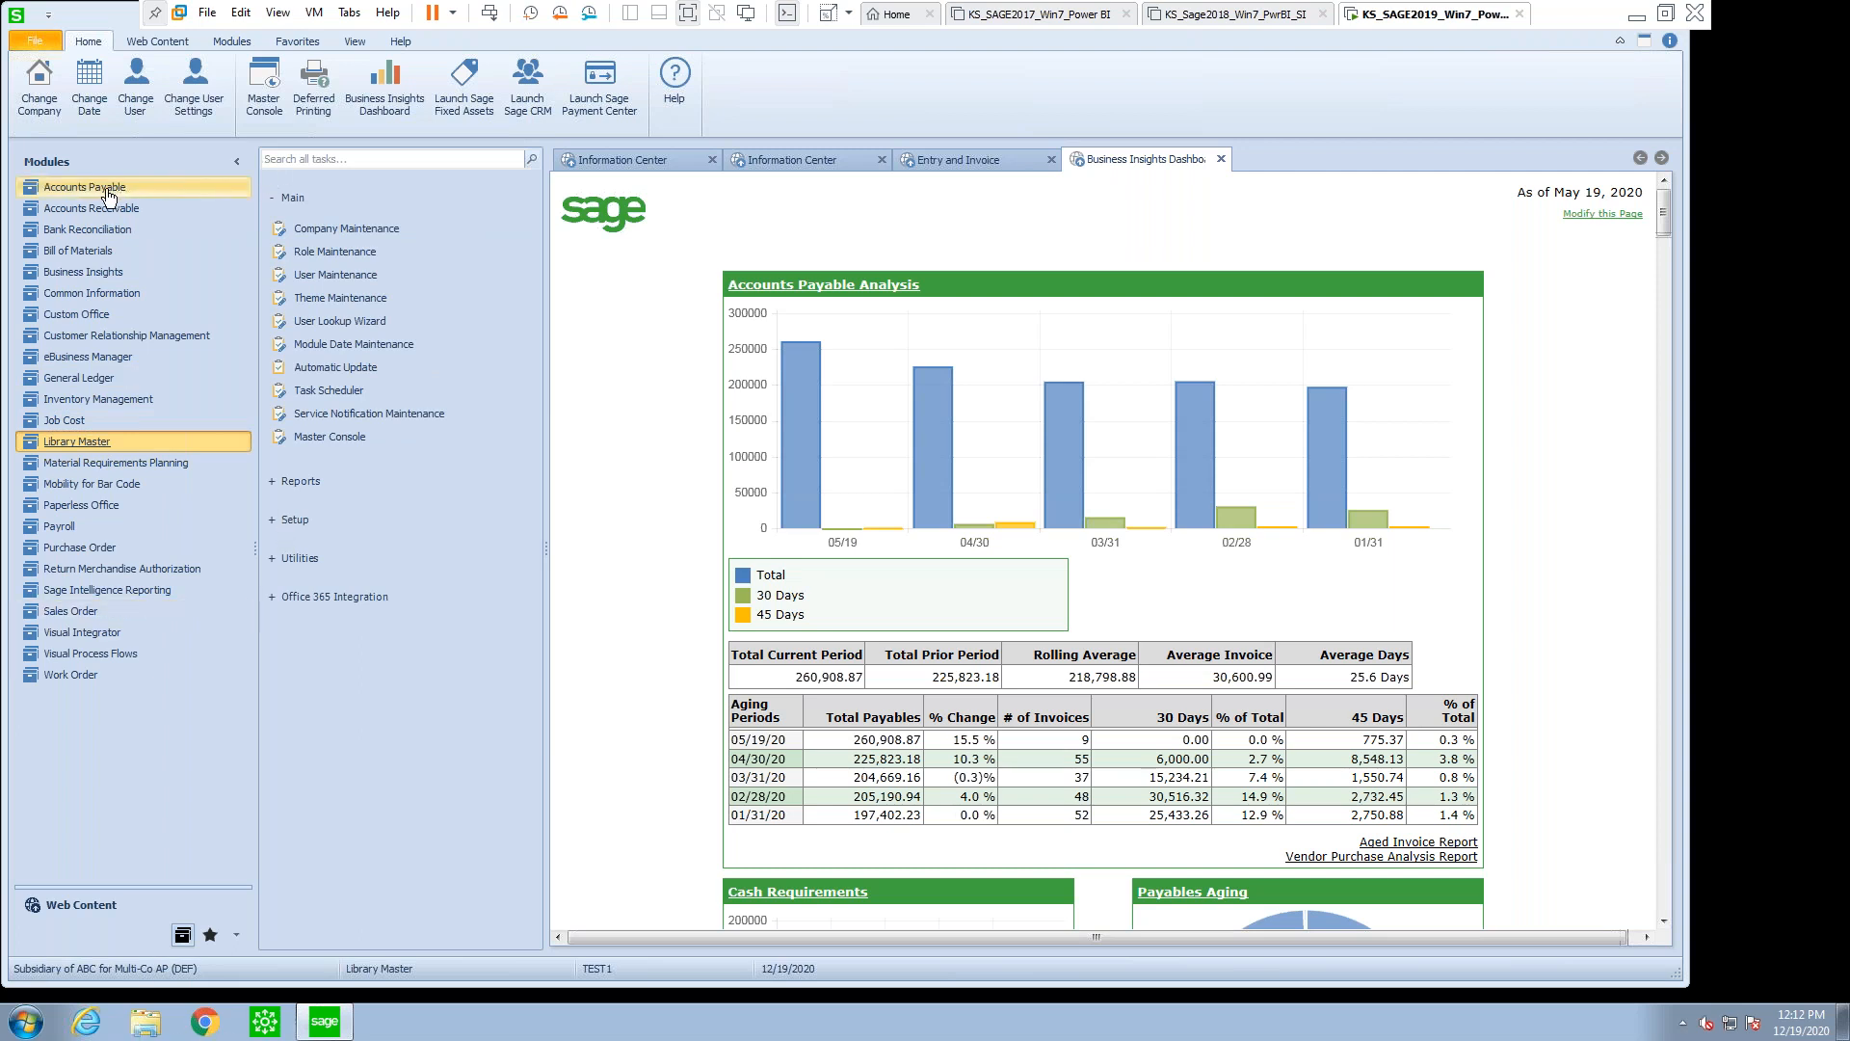
{"action": "left_click", "coordinate": [83, 186]}
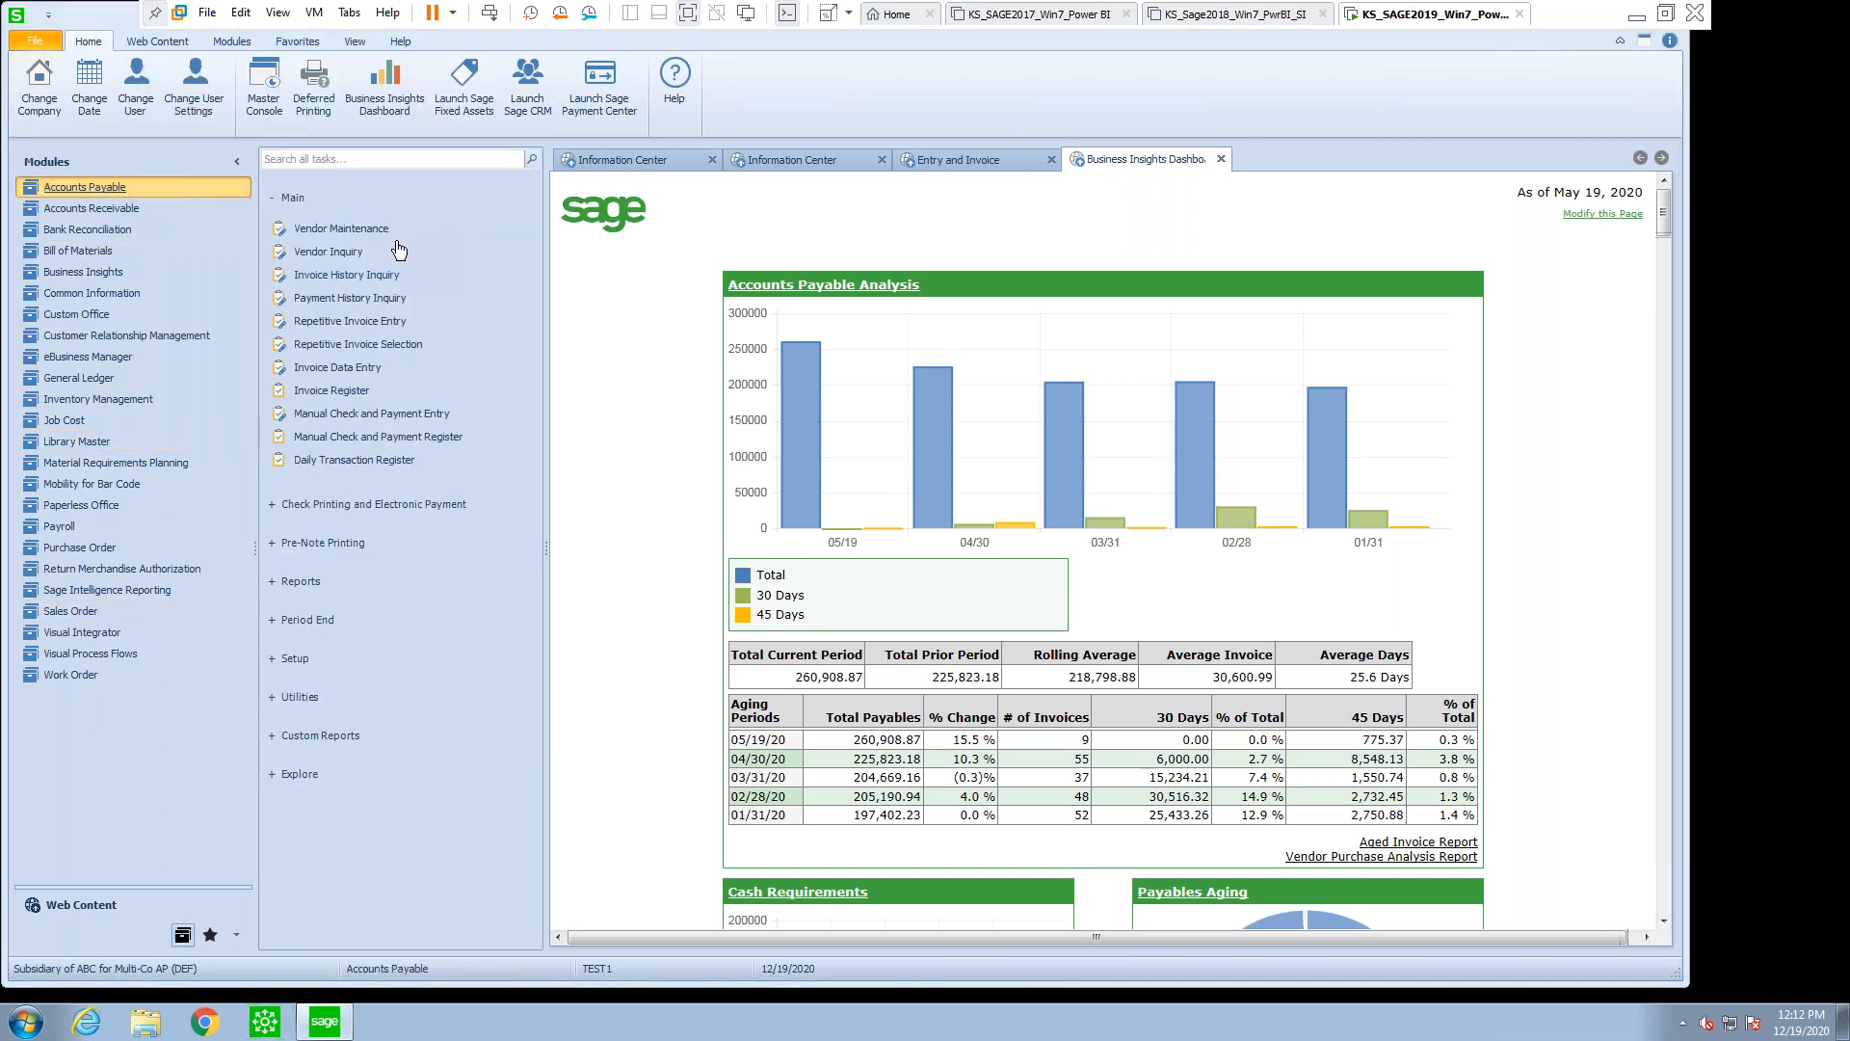
{"action": "mouse_move", "coordinate": [365, 557]}
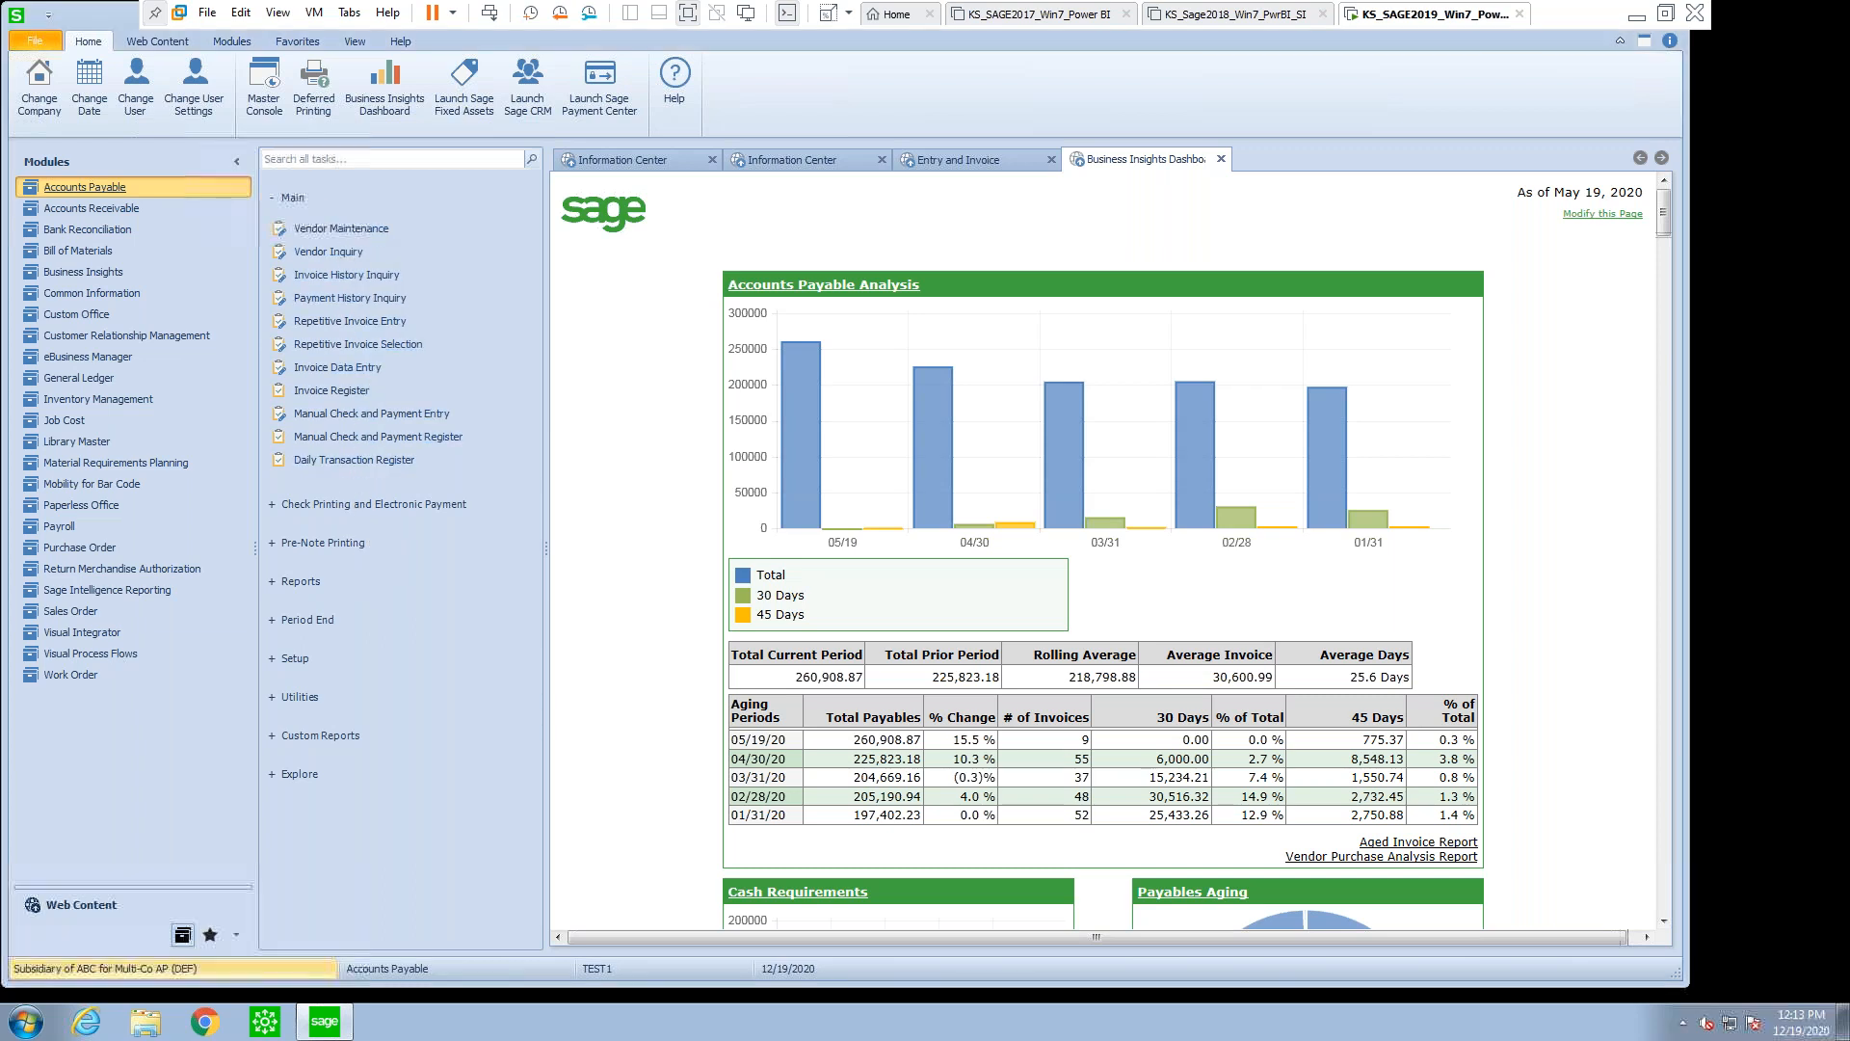
{"action": "left_click", "coordinate": [38, 85]}
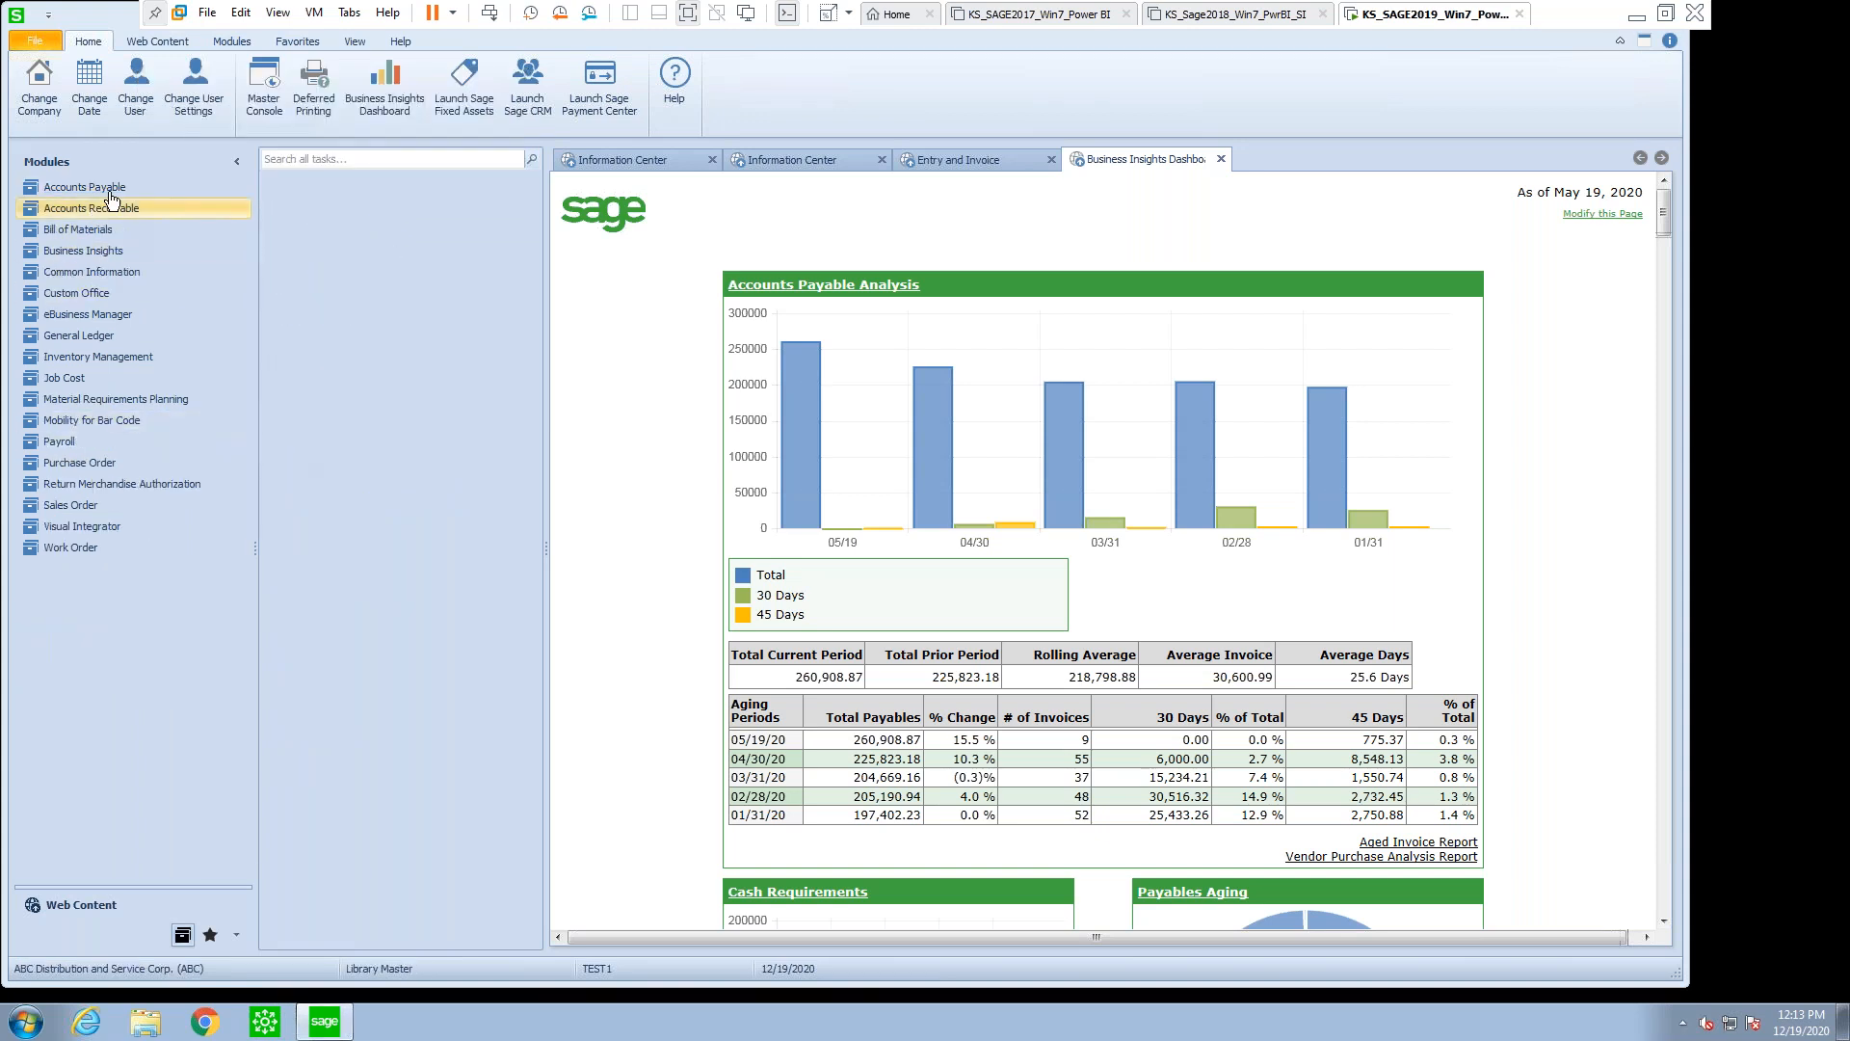
- Try opening a General Ledger task in ABC as TEST1 and dismiss the not-authorized message
{"action": "left_click", "coordinate": [82, 186]}
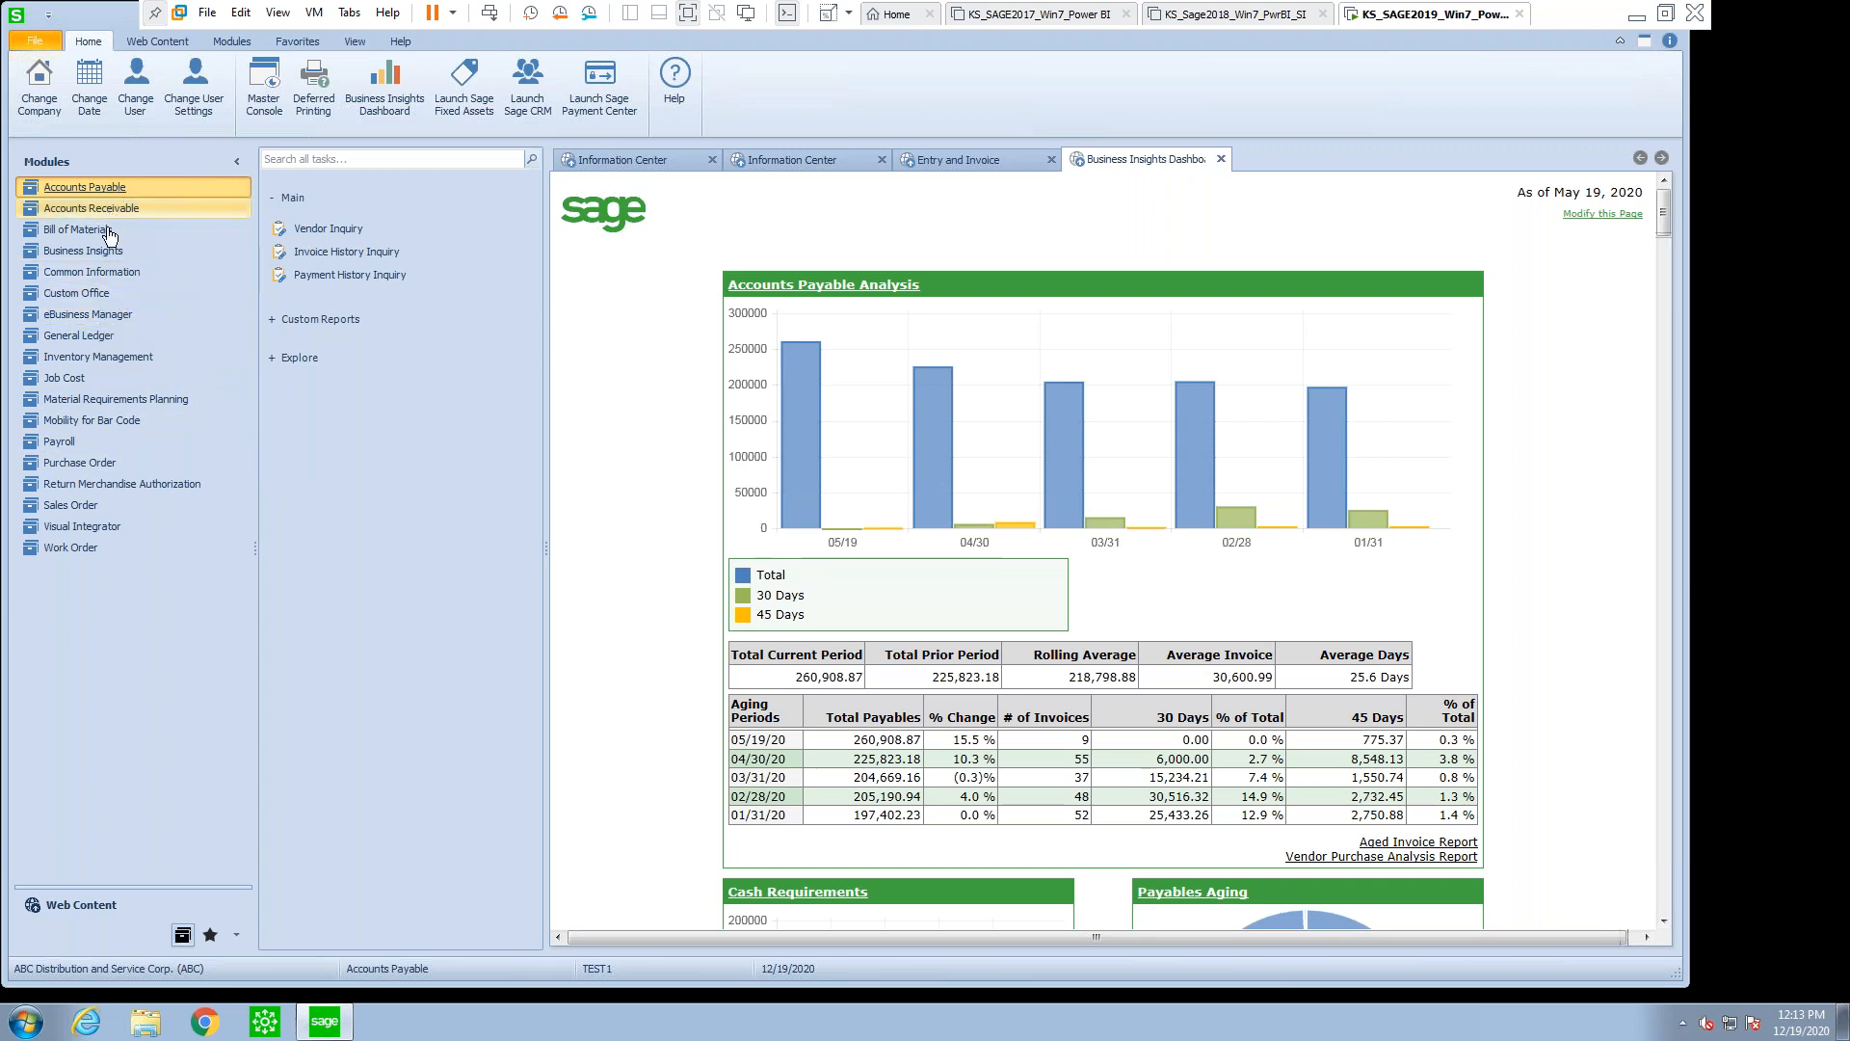
{"action": "mouse_move", "coordinate": [138, 553]}
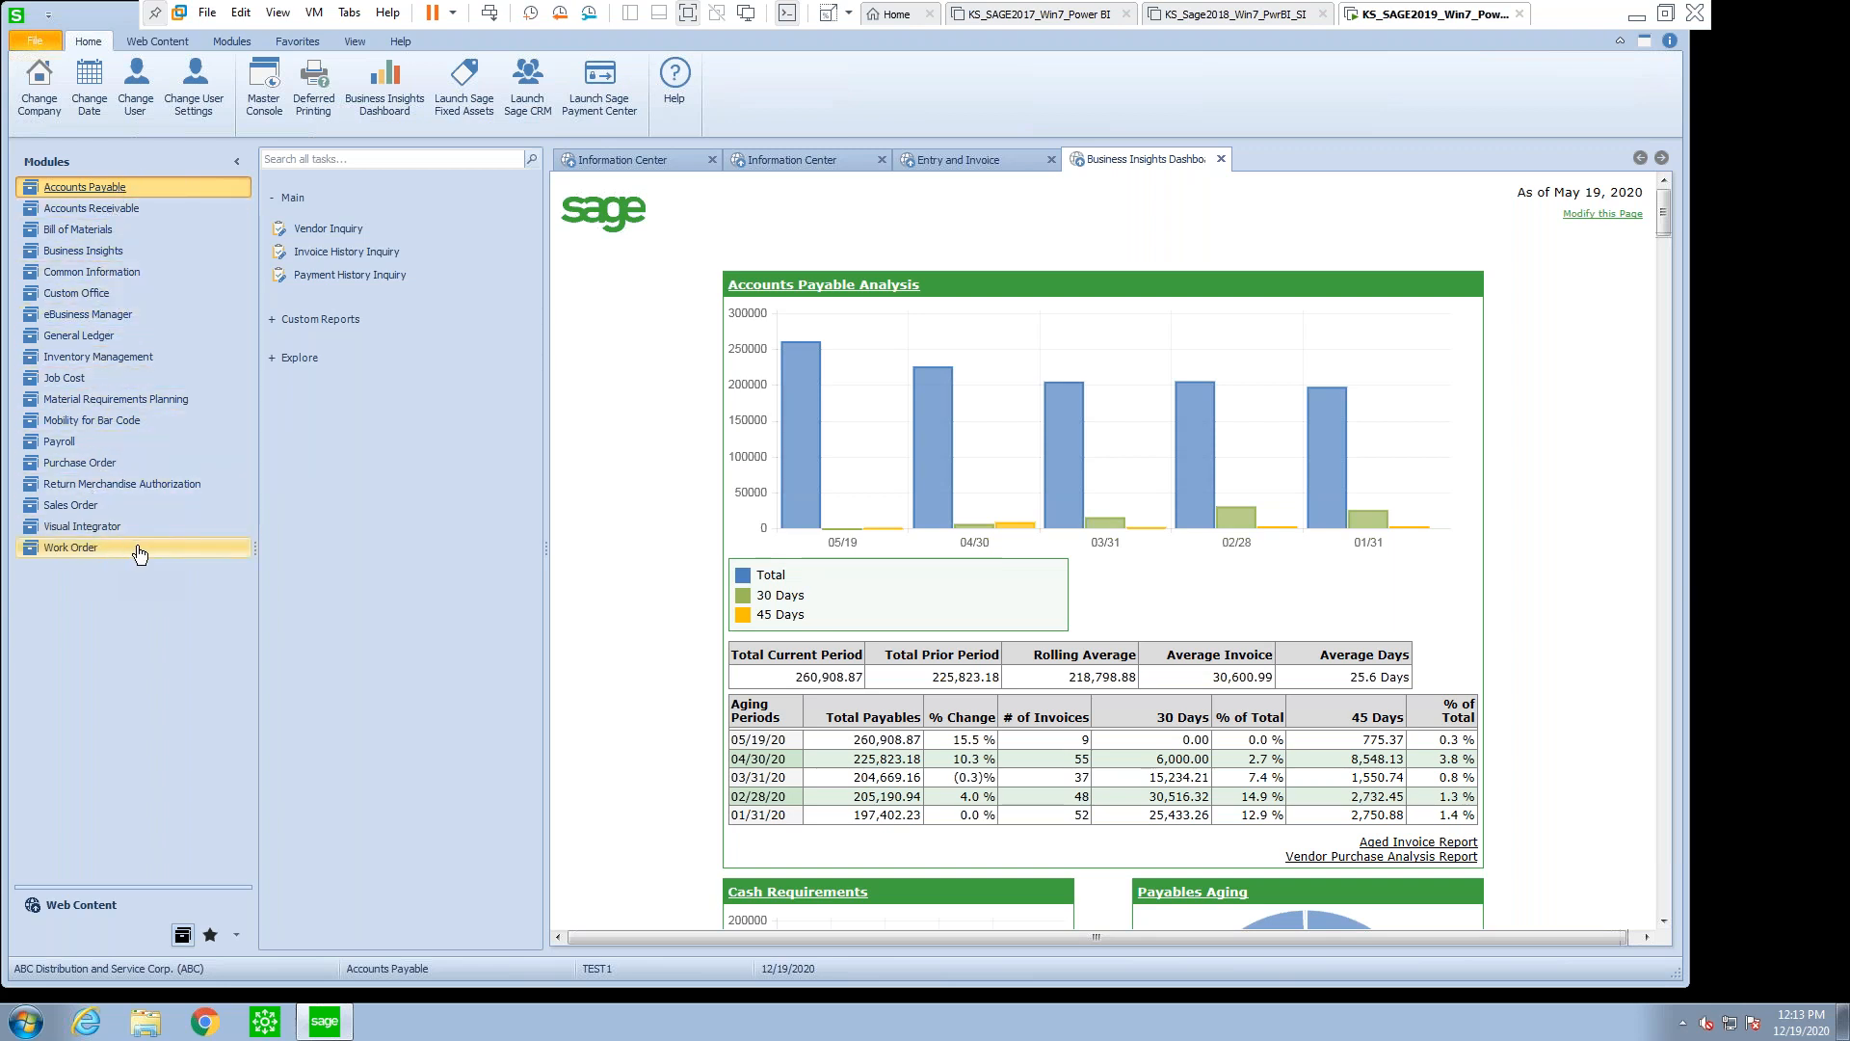
{"action": "mouse_move", "coordinate": [475, 715]}
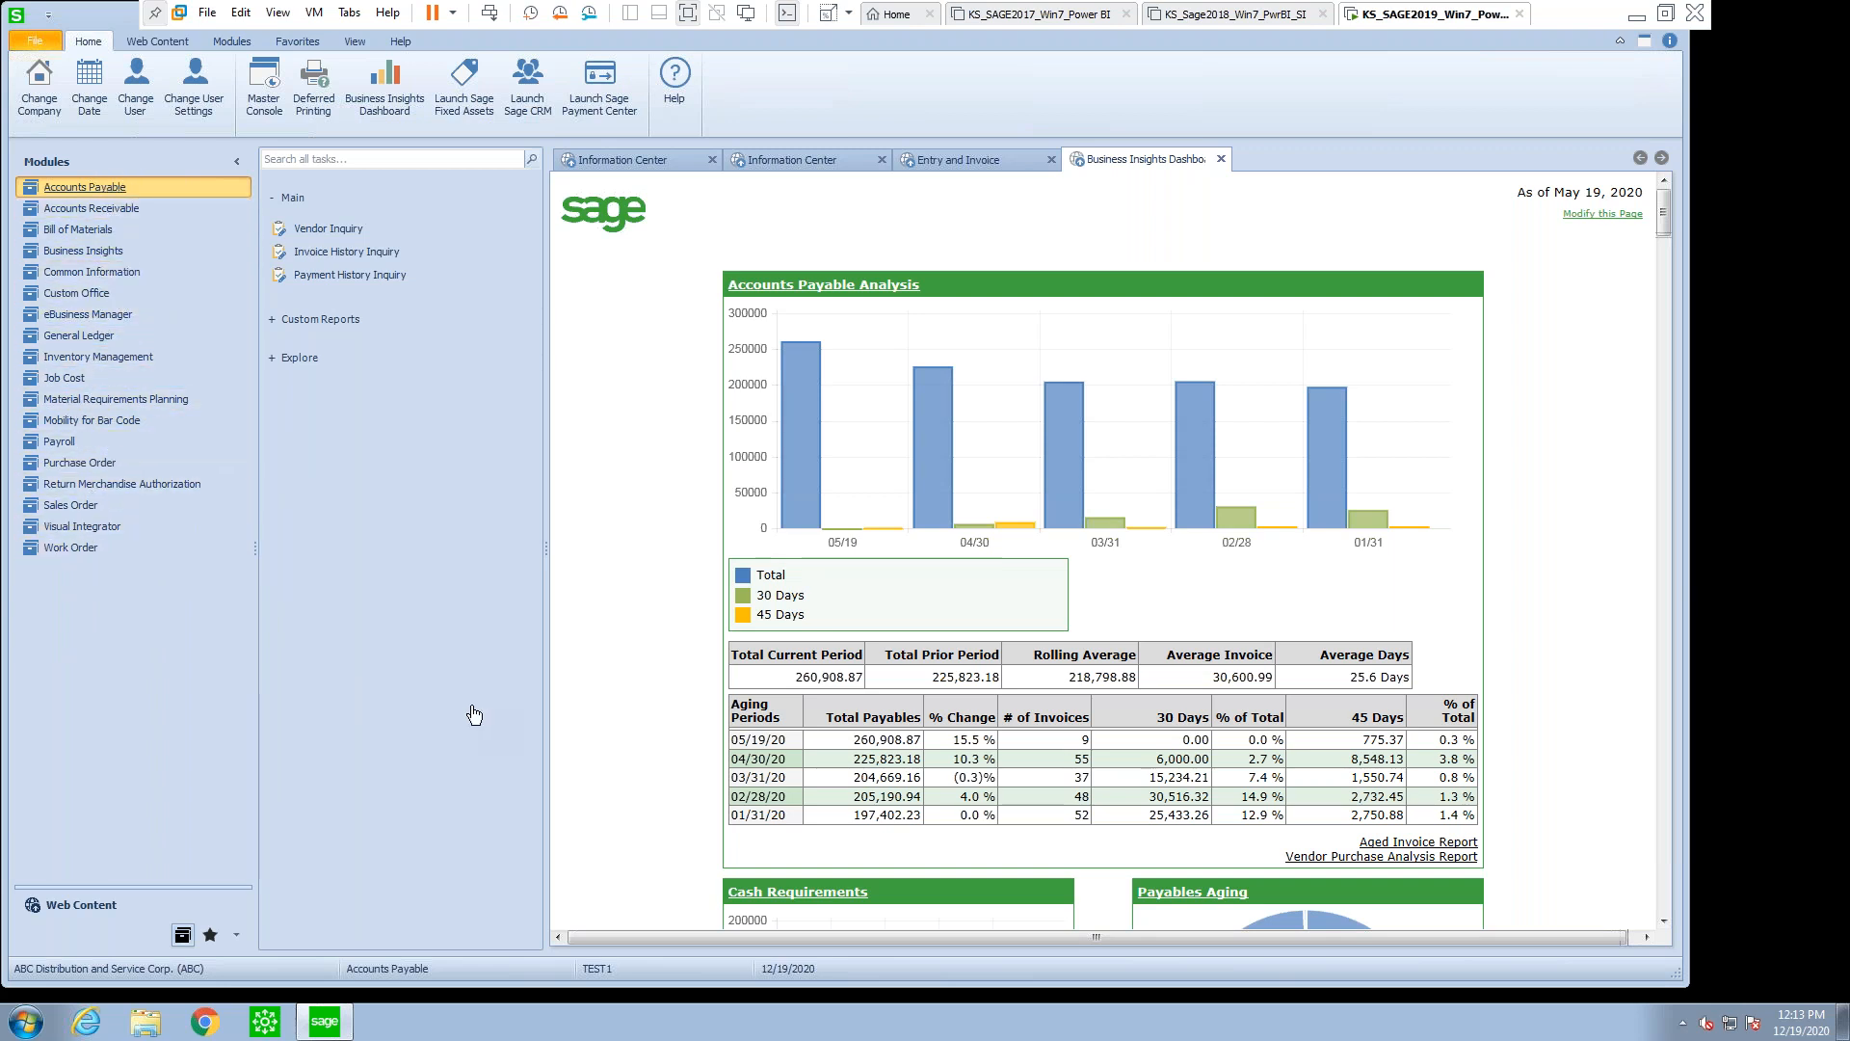
{"action": "mouse_move", "coordinate": [83, 249]}
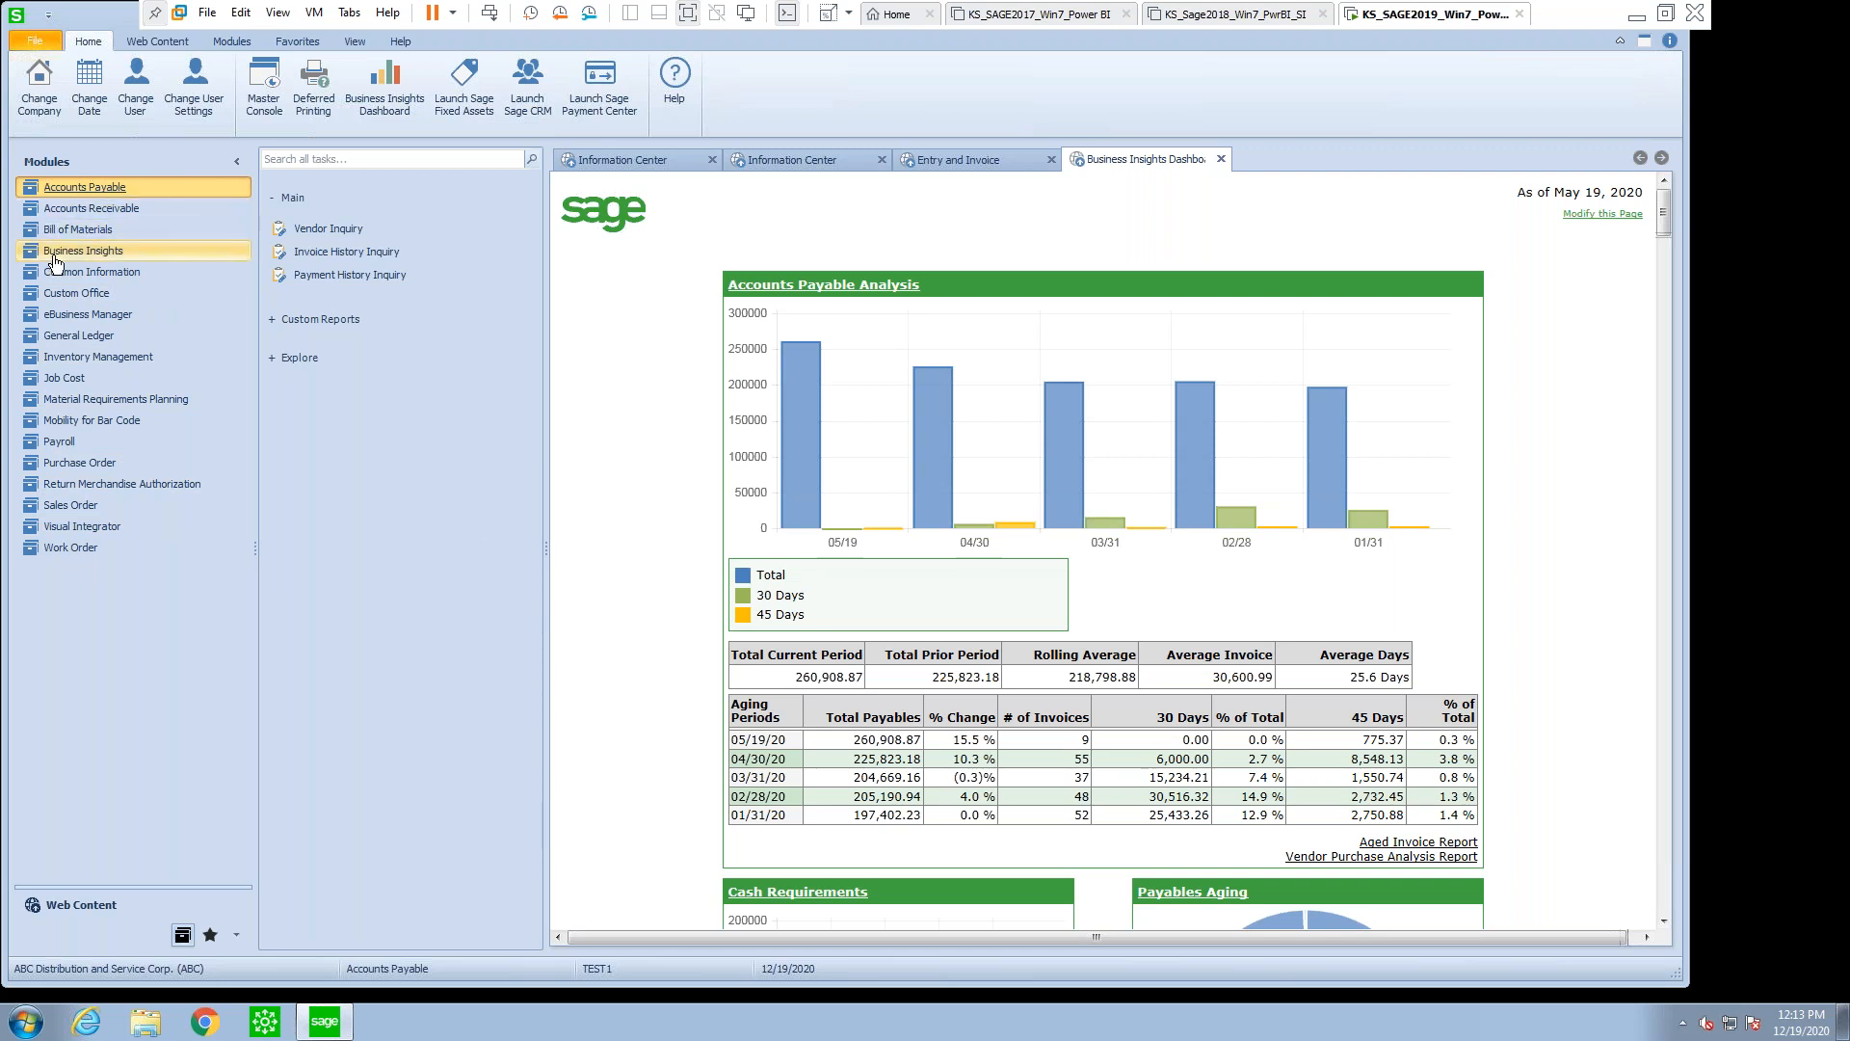
{"action": "mouse_move", "coordinate": [79, 335]}
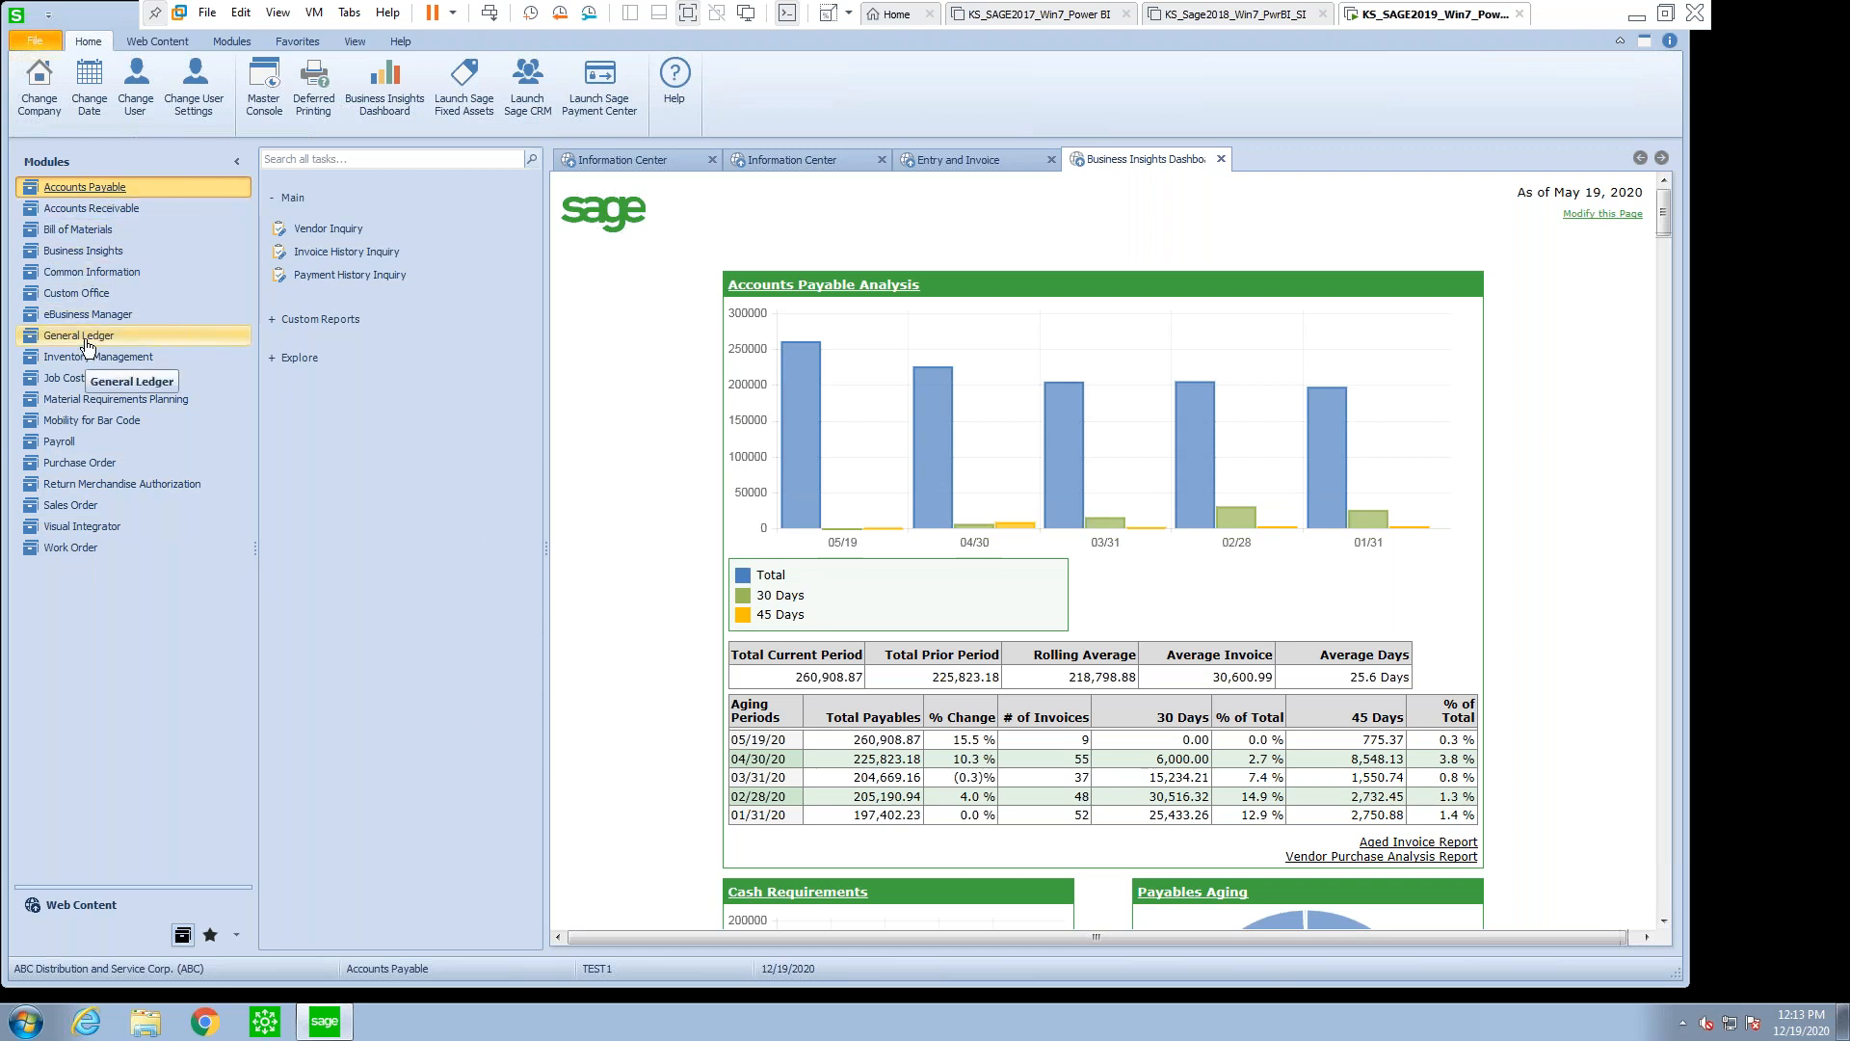
{"action": "left_click", "coordinate": [79, 335]}
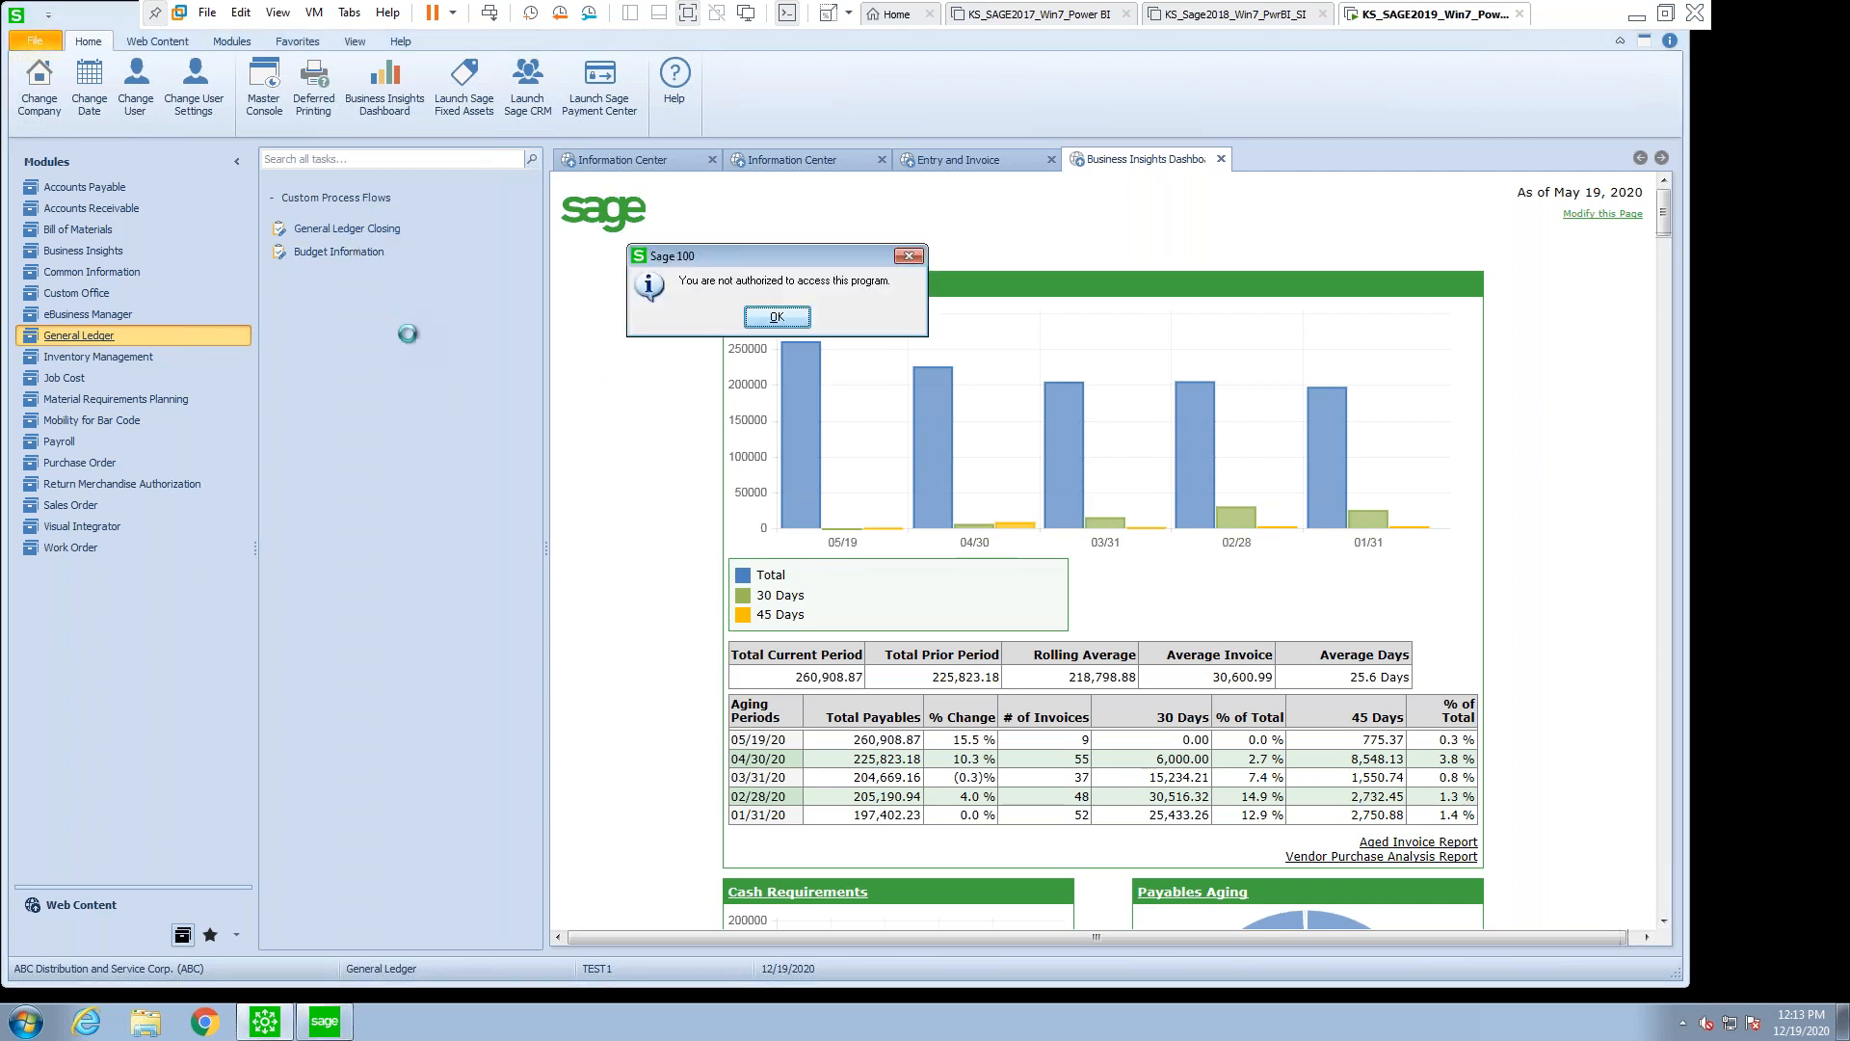
{"action": "left_click", "coordinate": [775, 316]}
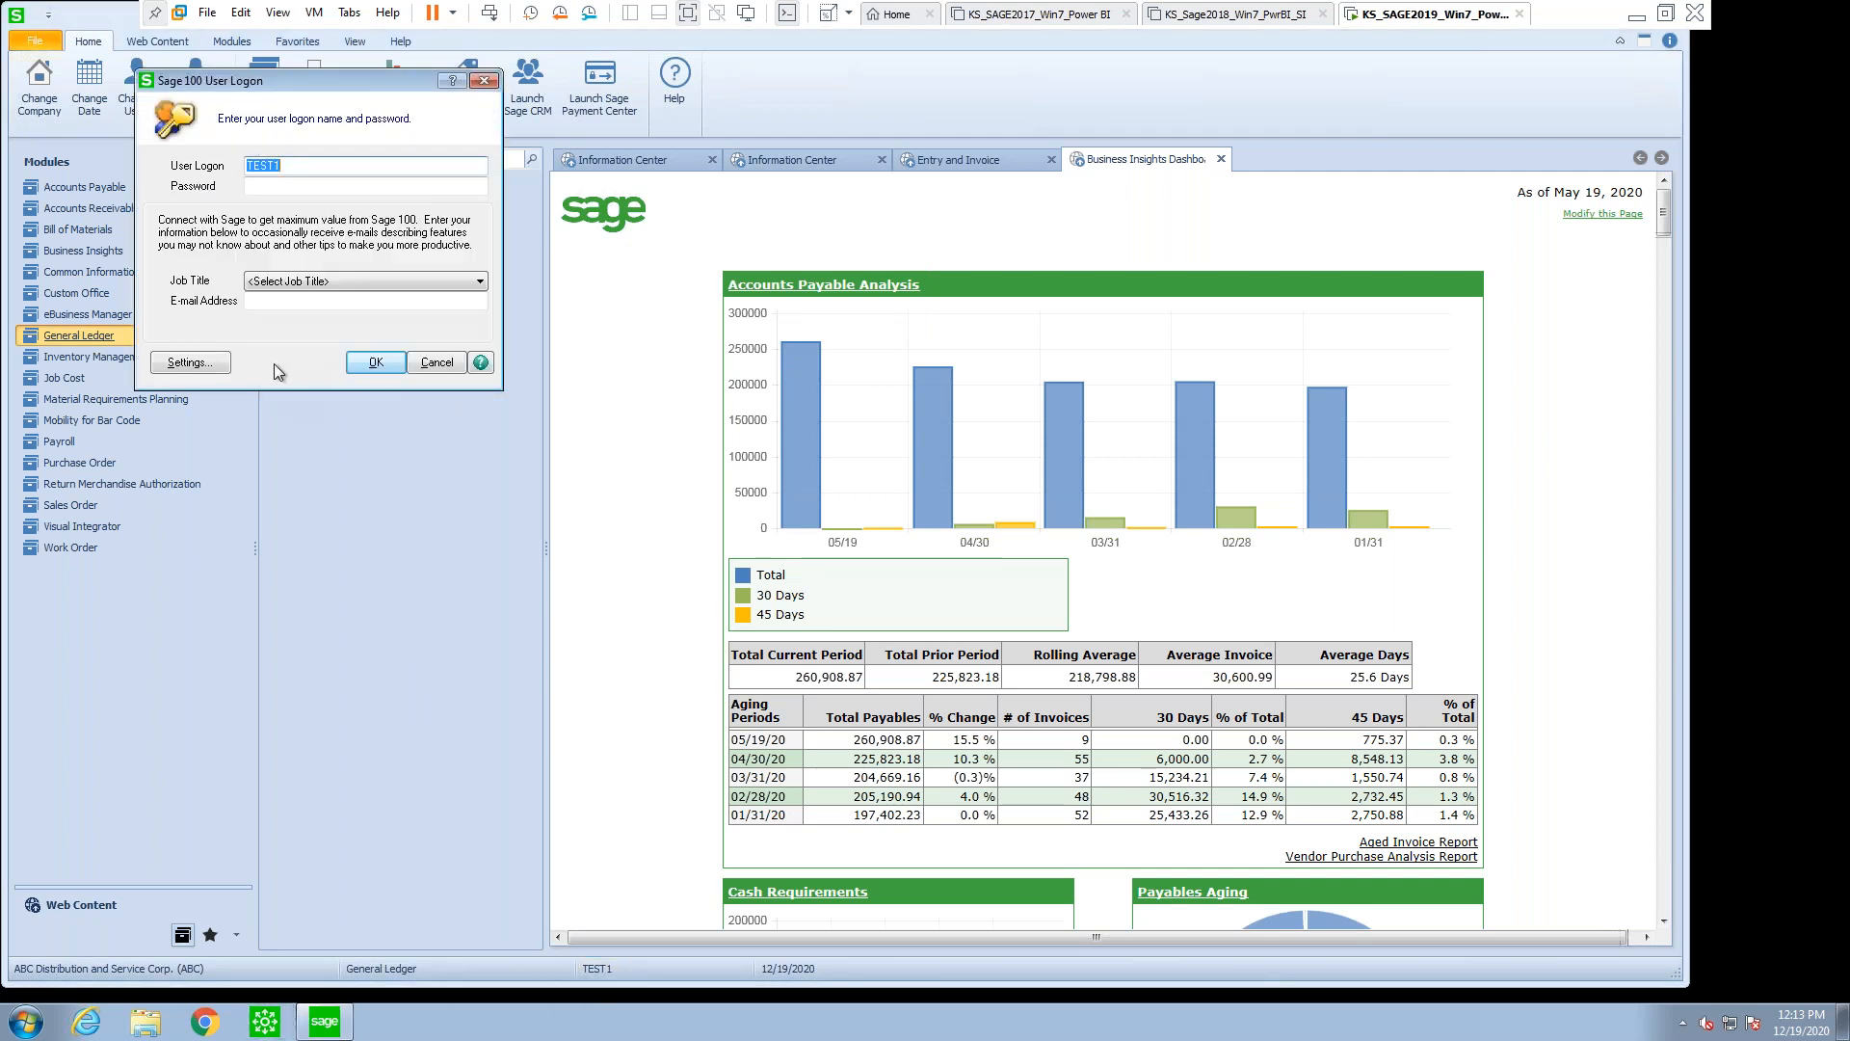
- Log on as test2, accept the accounting date, and show the Library Master tasks
{"action": "type", "text": "test2"}
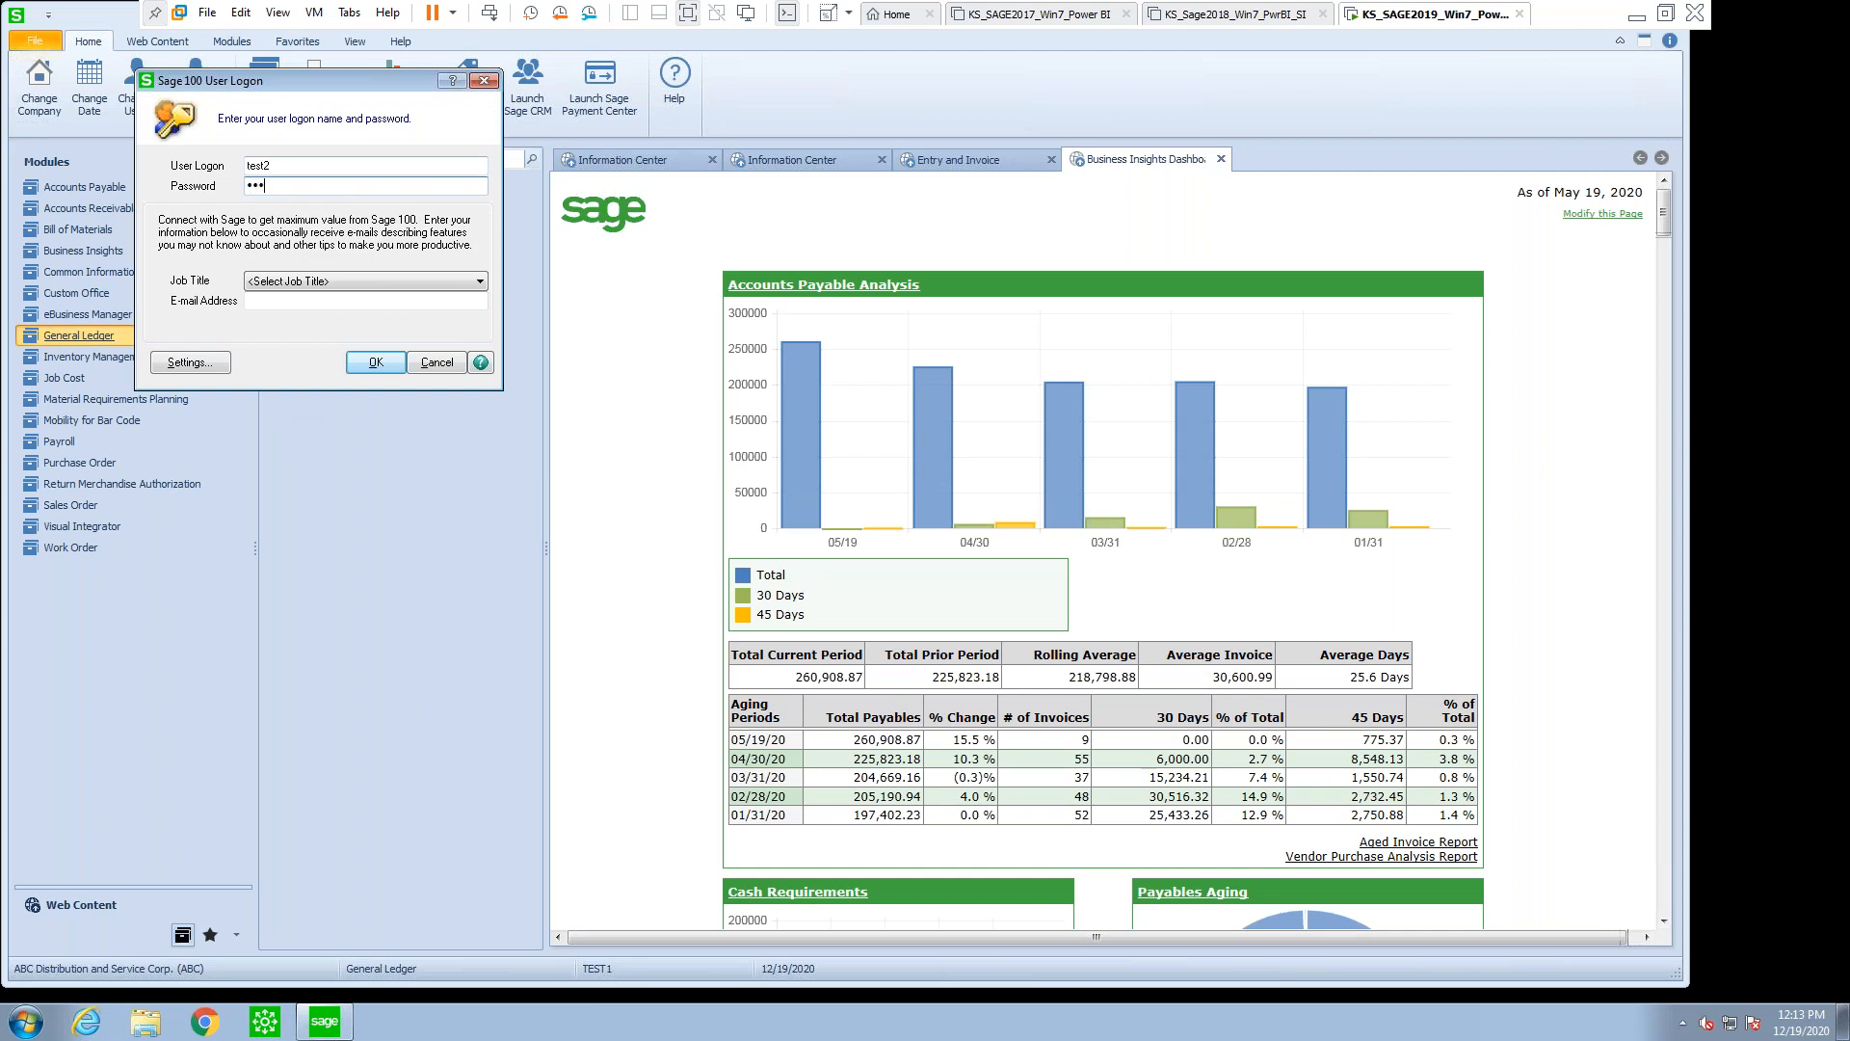
{"action": "left_click", "coordinate": [375, 362]}
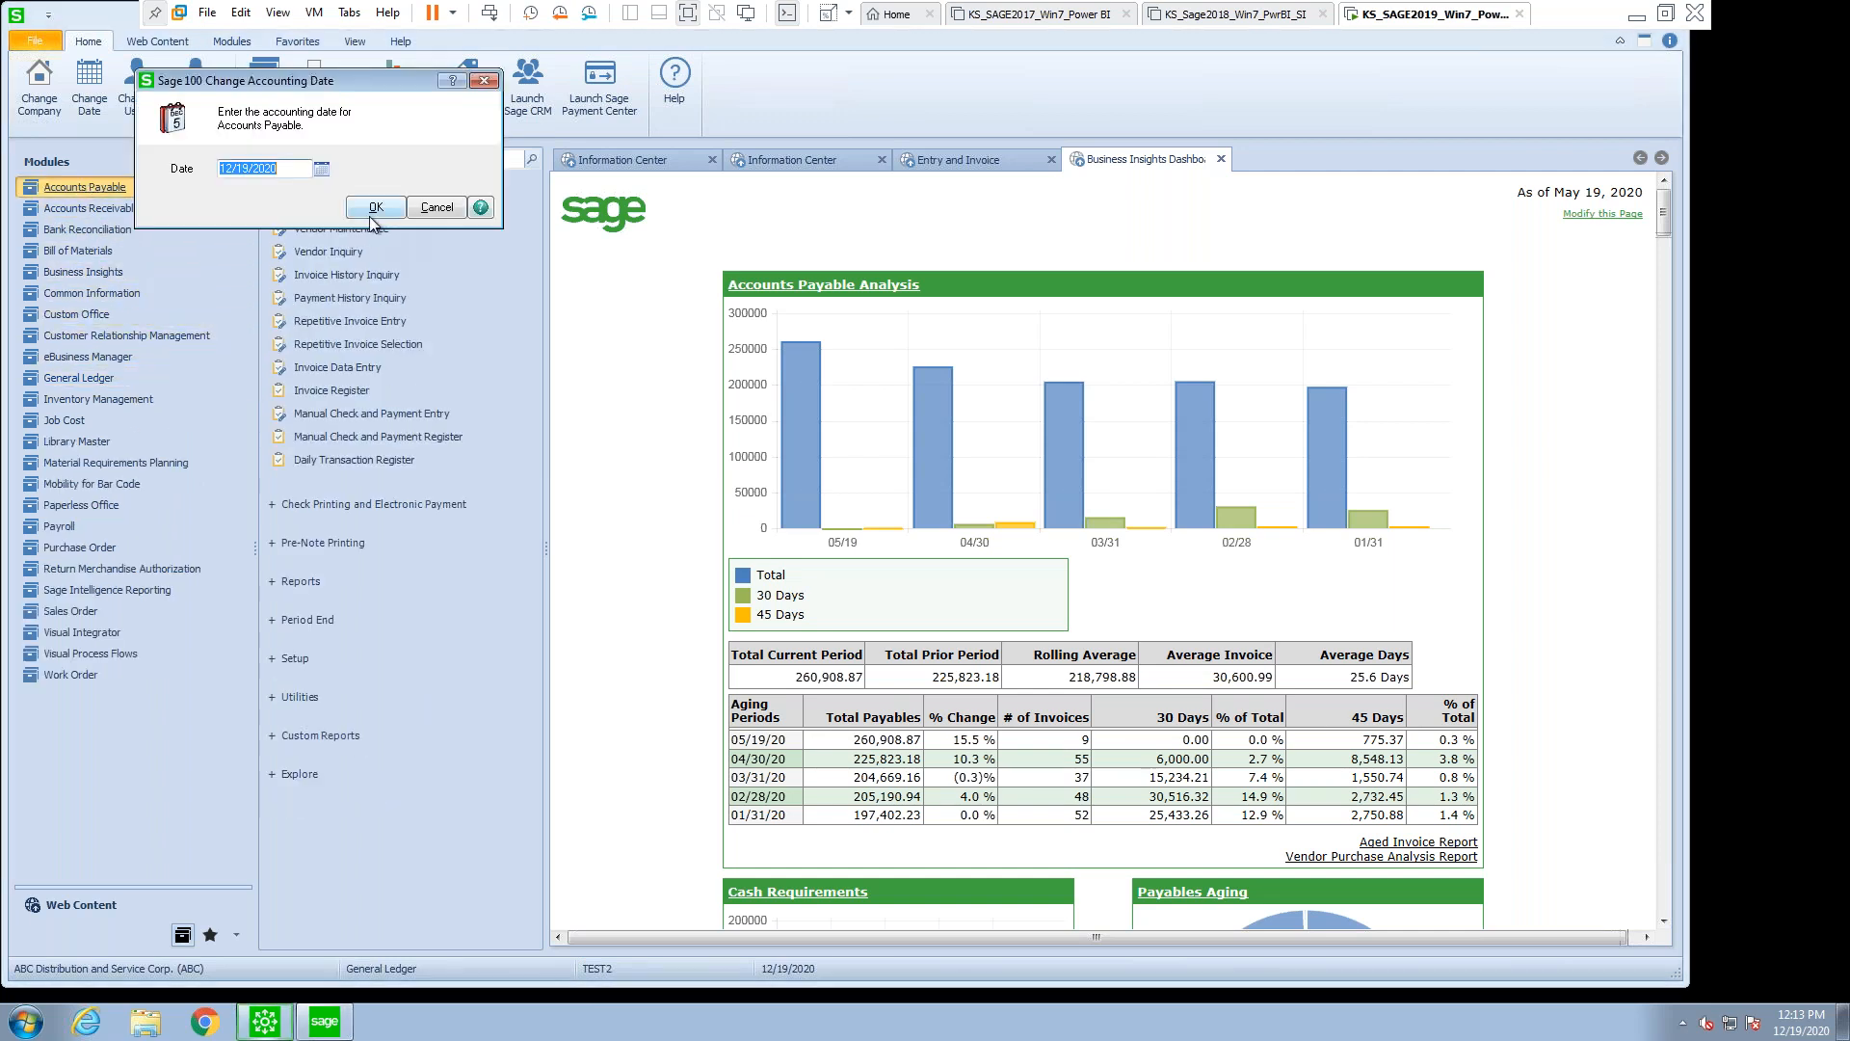
{"action": "left_click", "coordinate": [374, 206]}
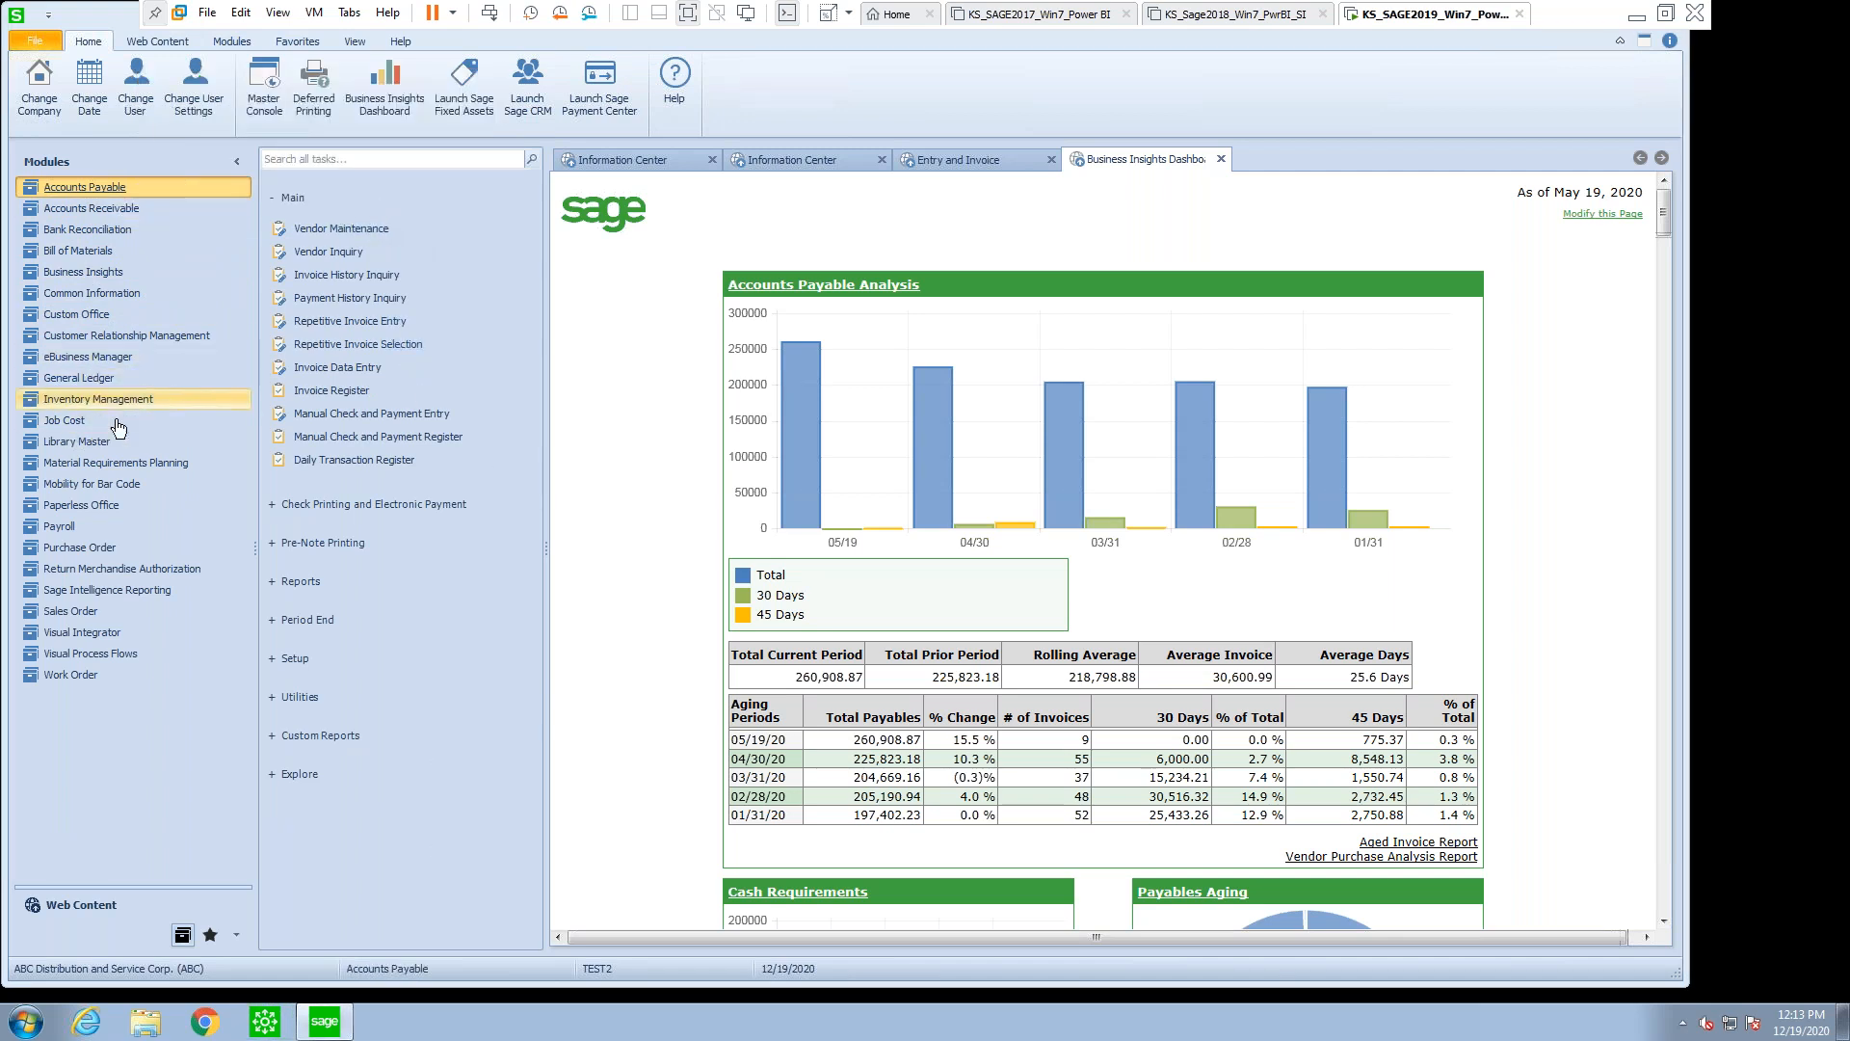
{"action": "left_click", "coordinate": [77, 442]}
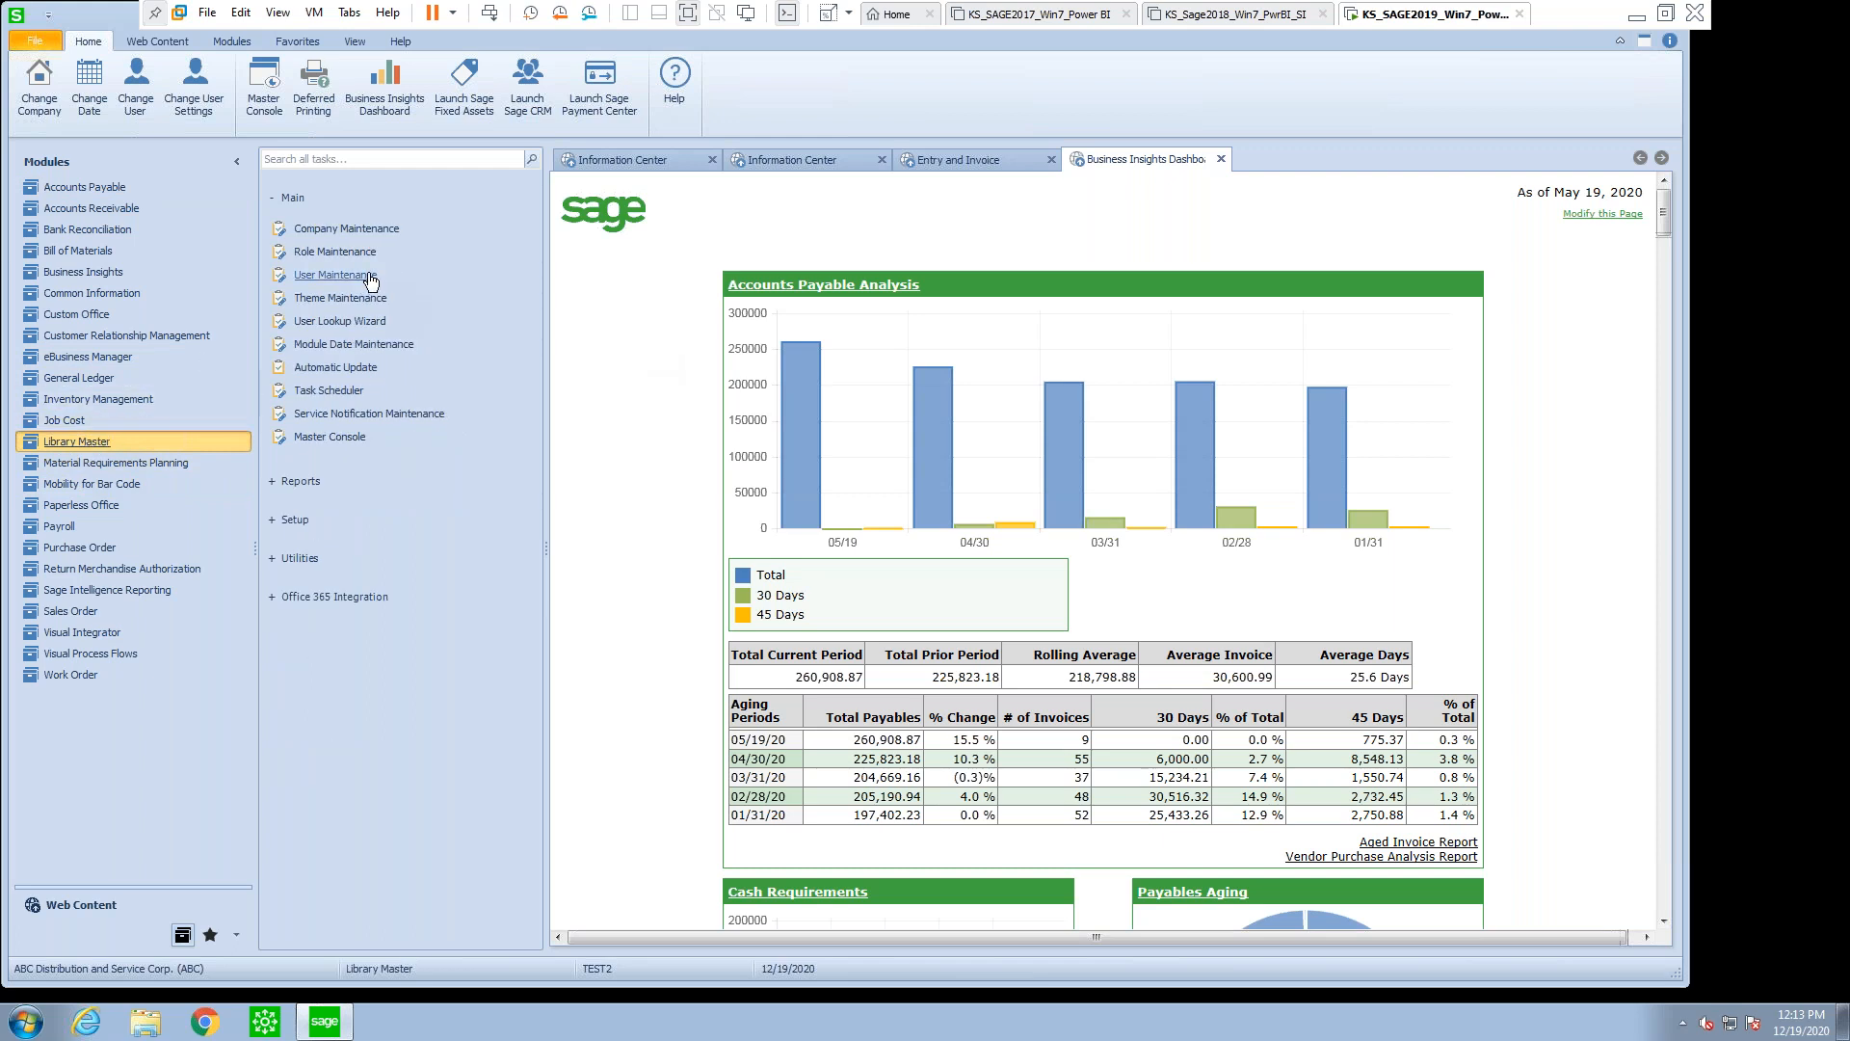
- Open Role Maintenance and load the ADMIN role
{"action": "left_click", "coordinate": [336, 252]}
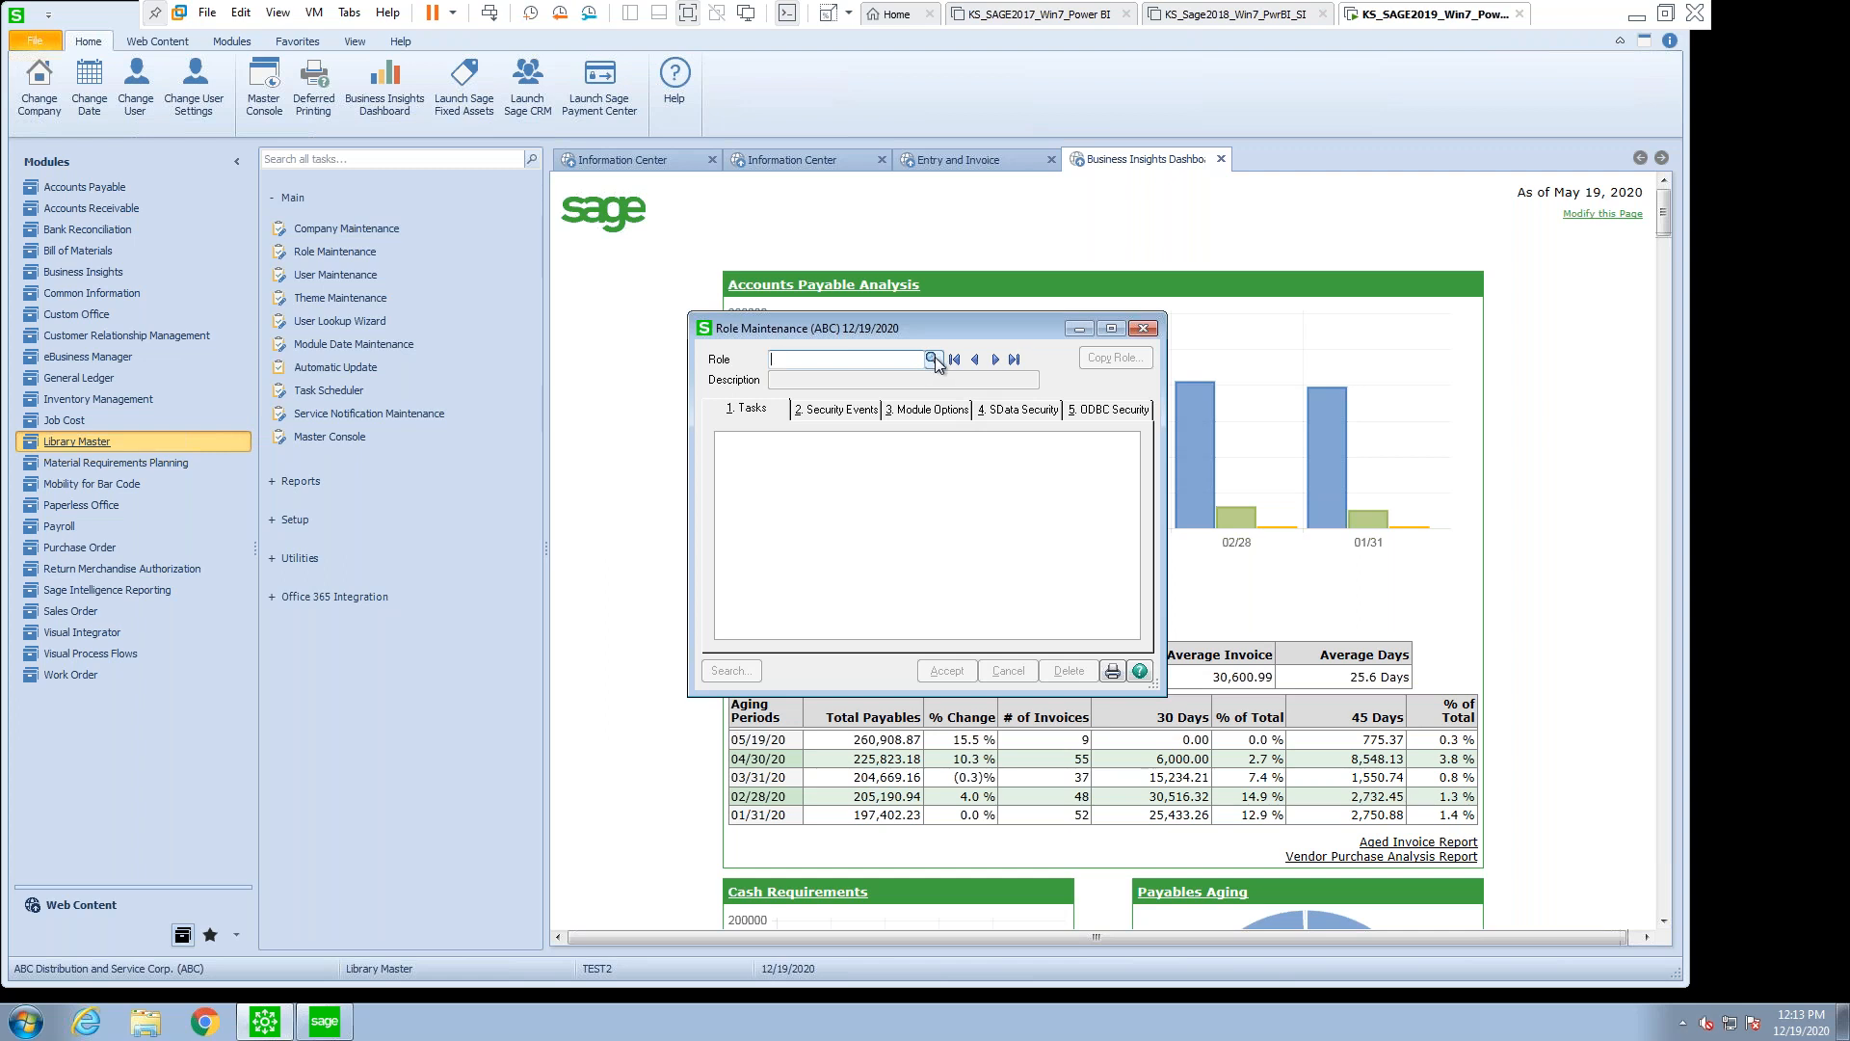
{"action": "left_click", "coordinate": [934, 359]}
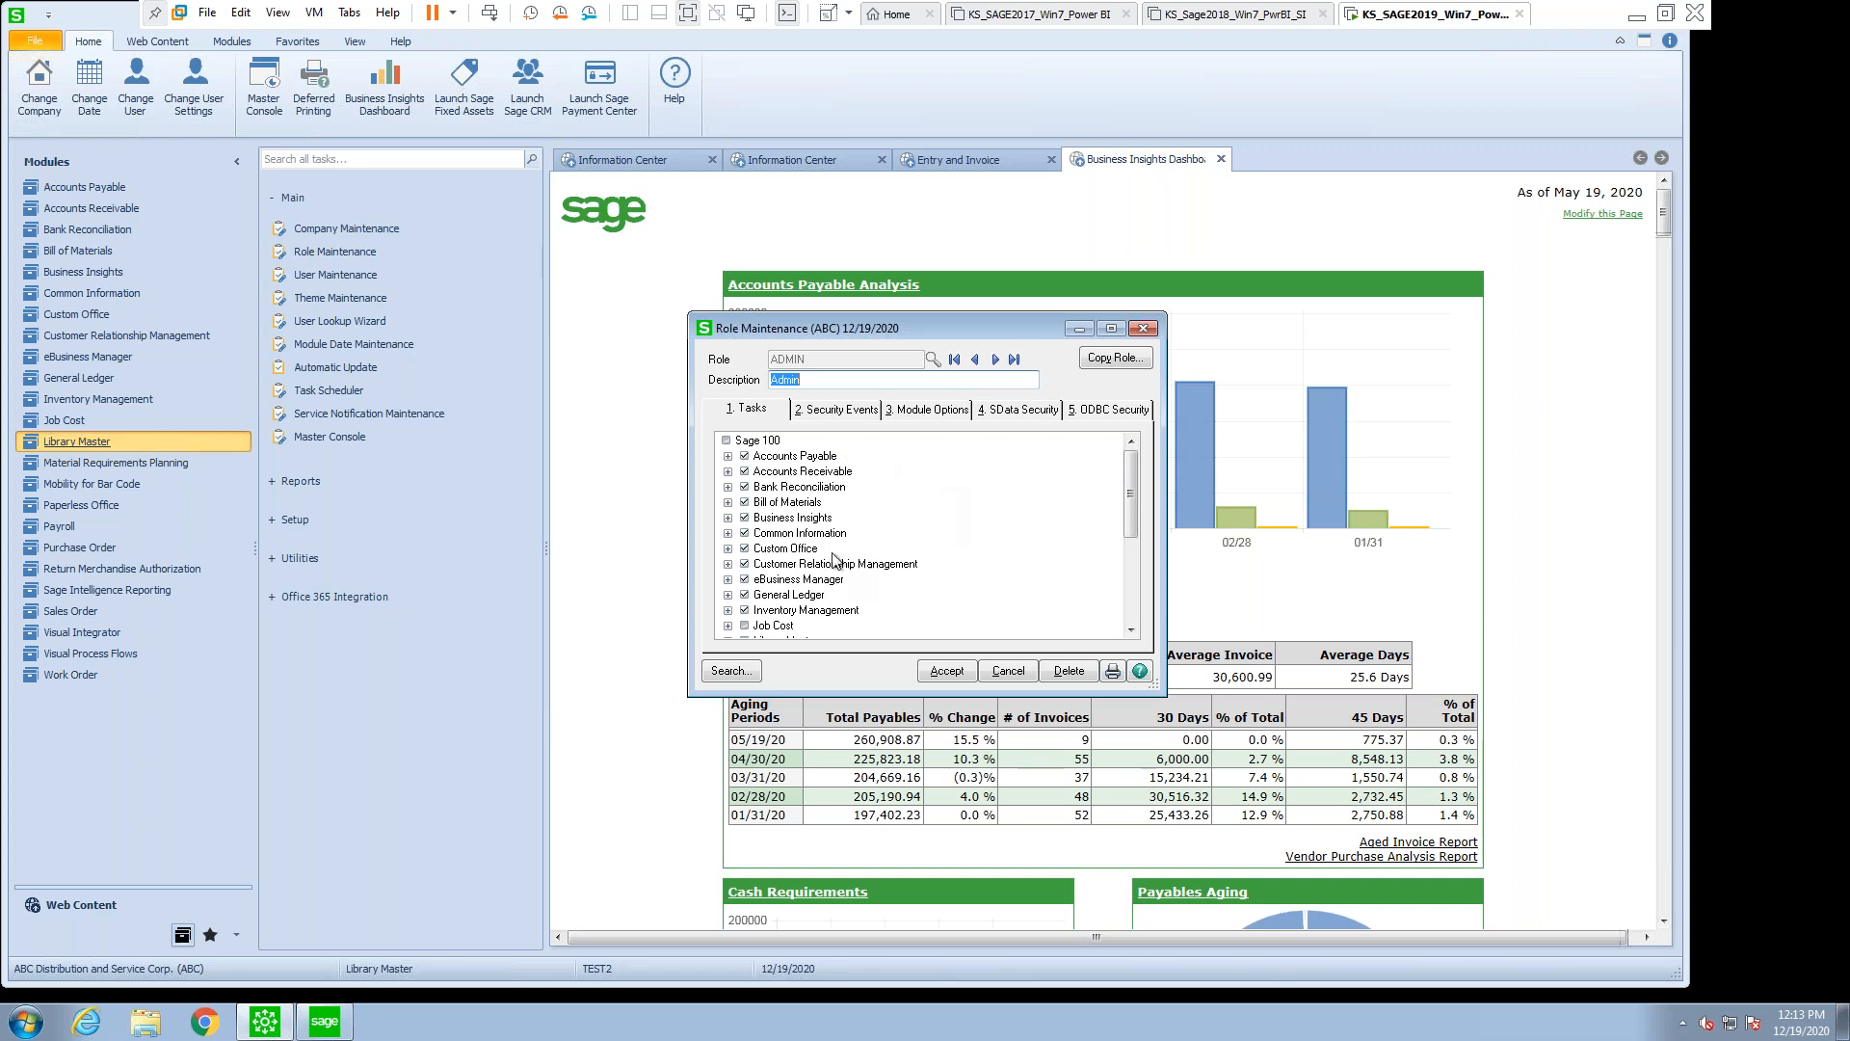
{"action": "scroll", "scroll_direction": "down", "scroll_amount": 3}
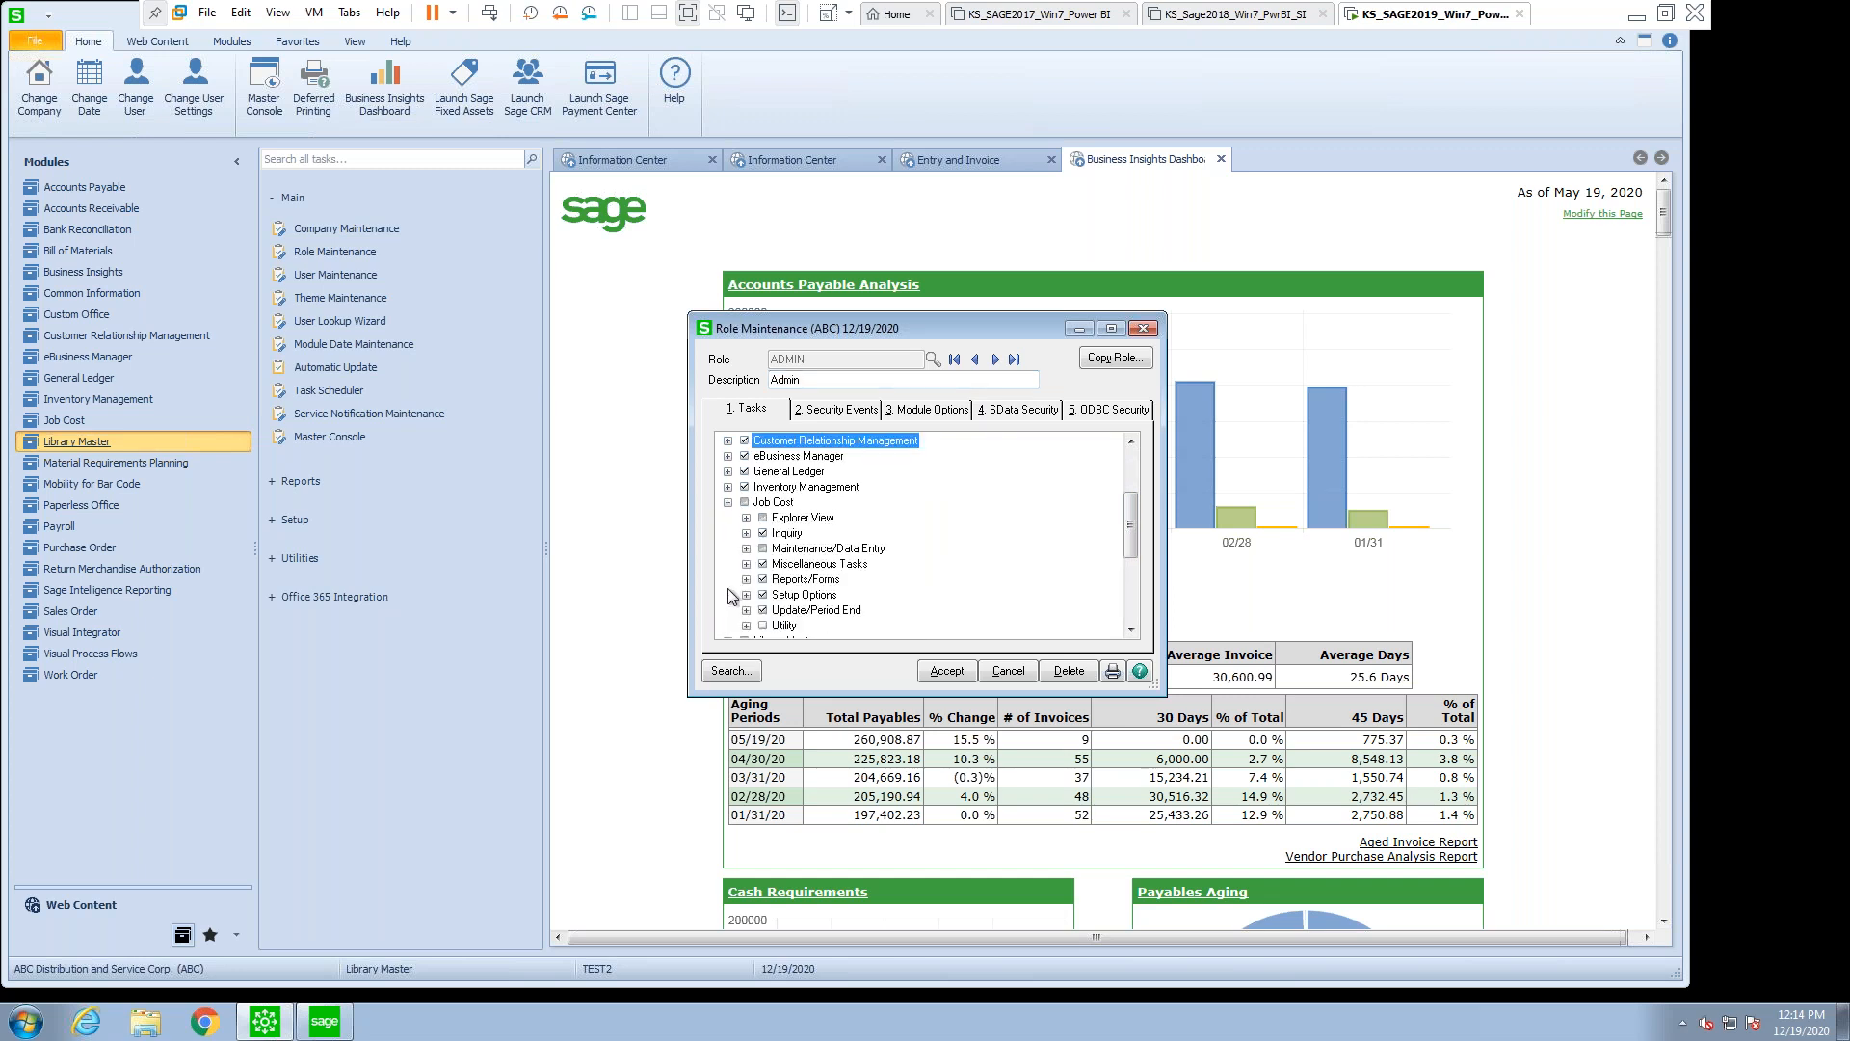
- Expand and collapse the Job Cost branch while scrolling through ADMIN's granted task tree
{"action": "left_click", "coordinate": [746, 516]}
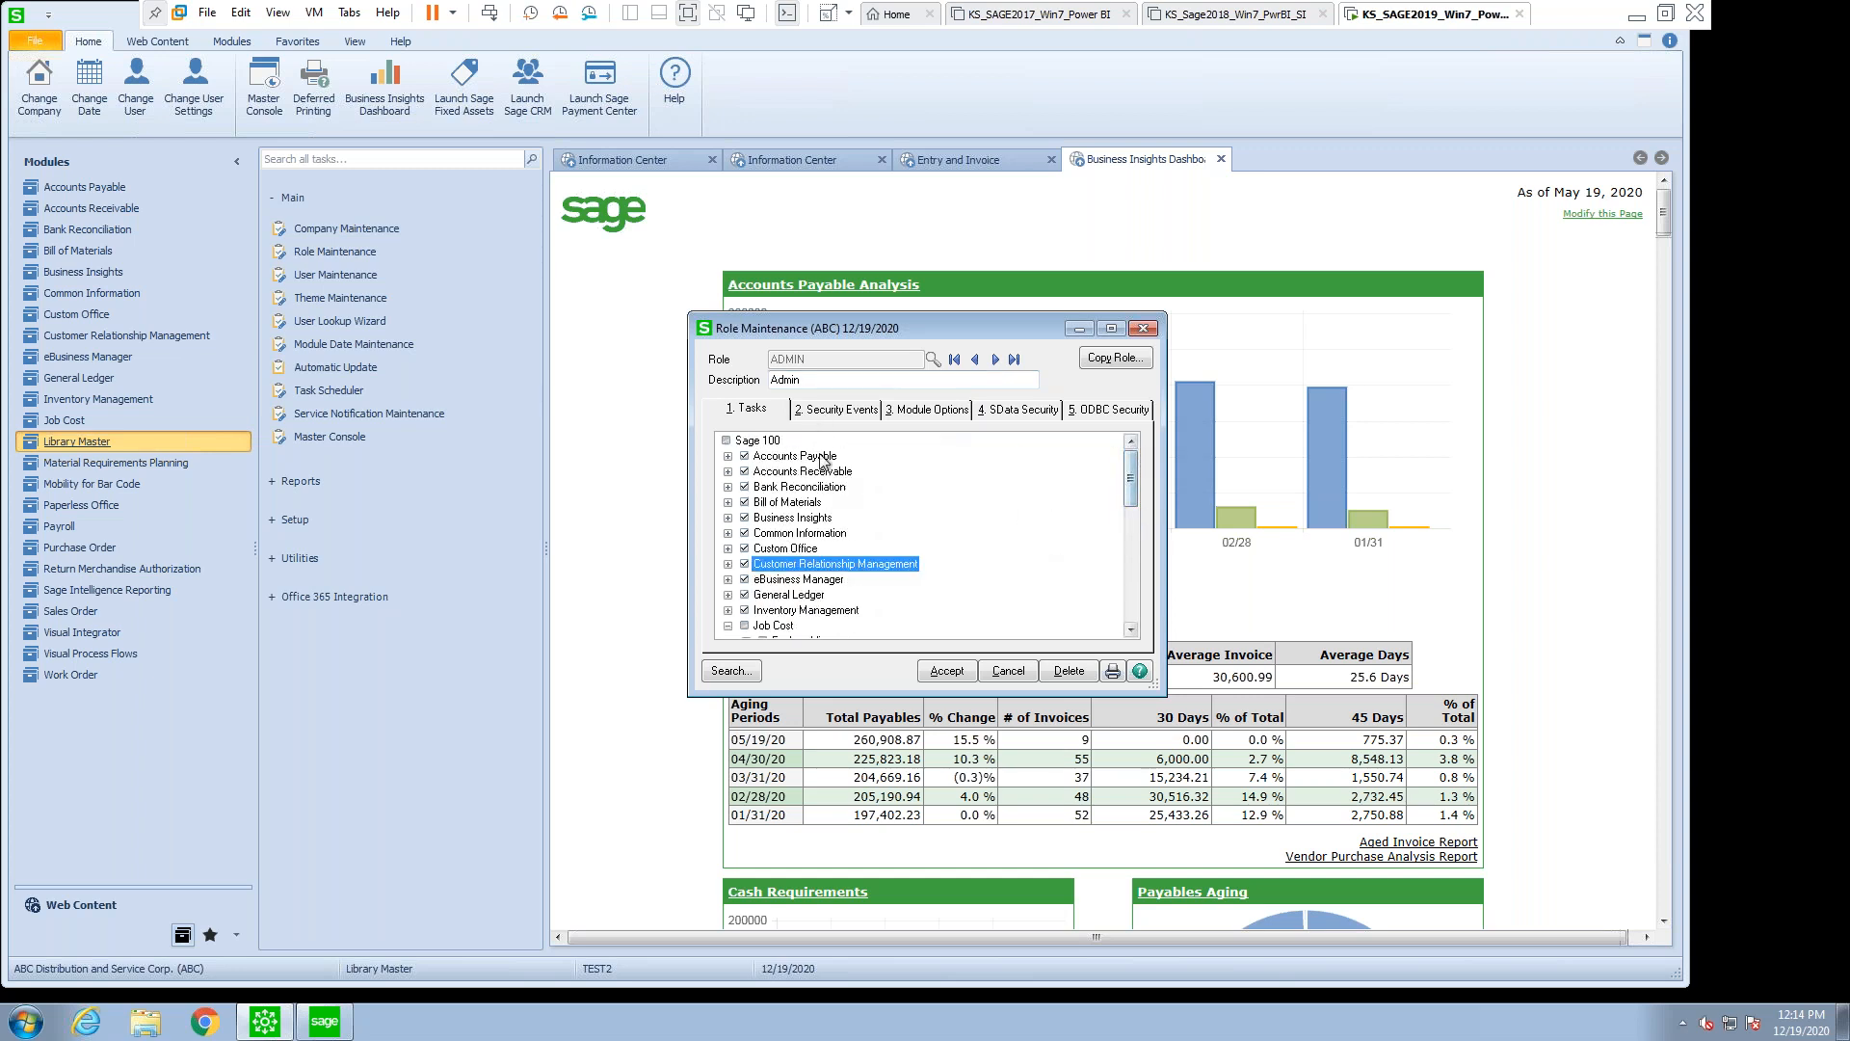
{"action": "left_click", "coordinate": [775, 625]}
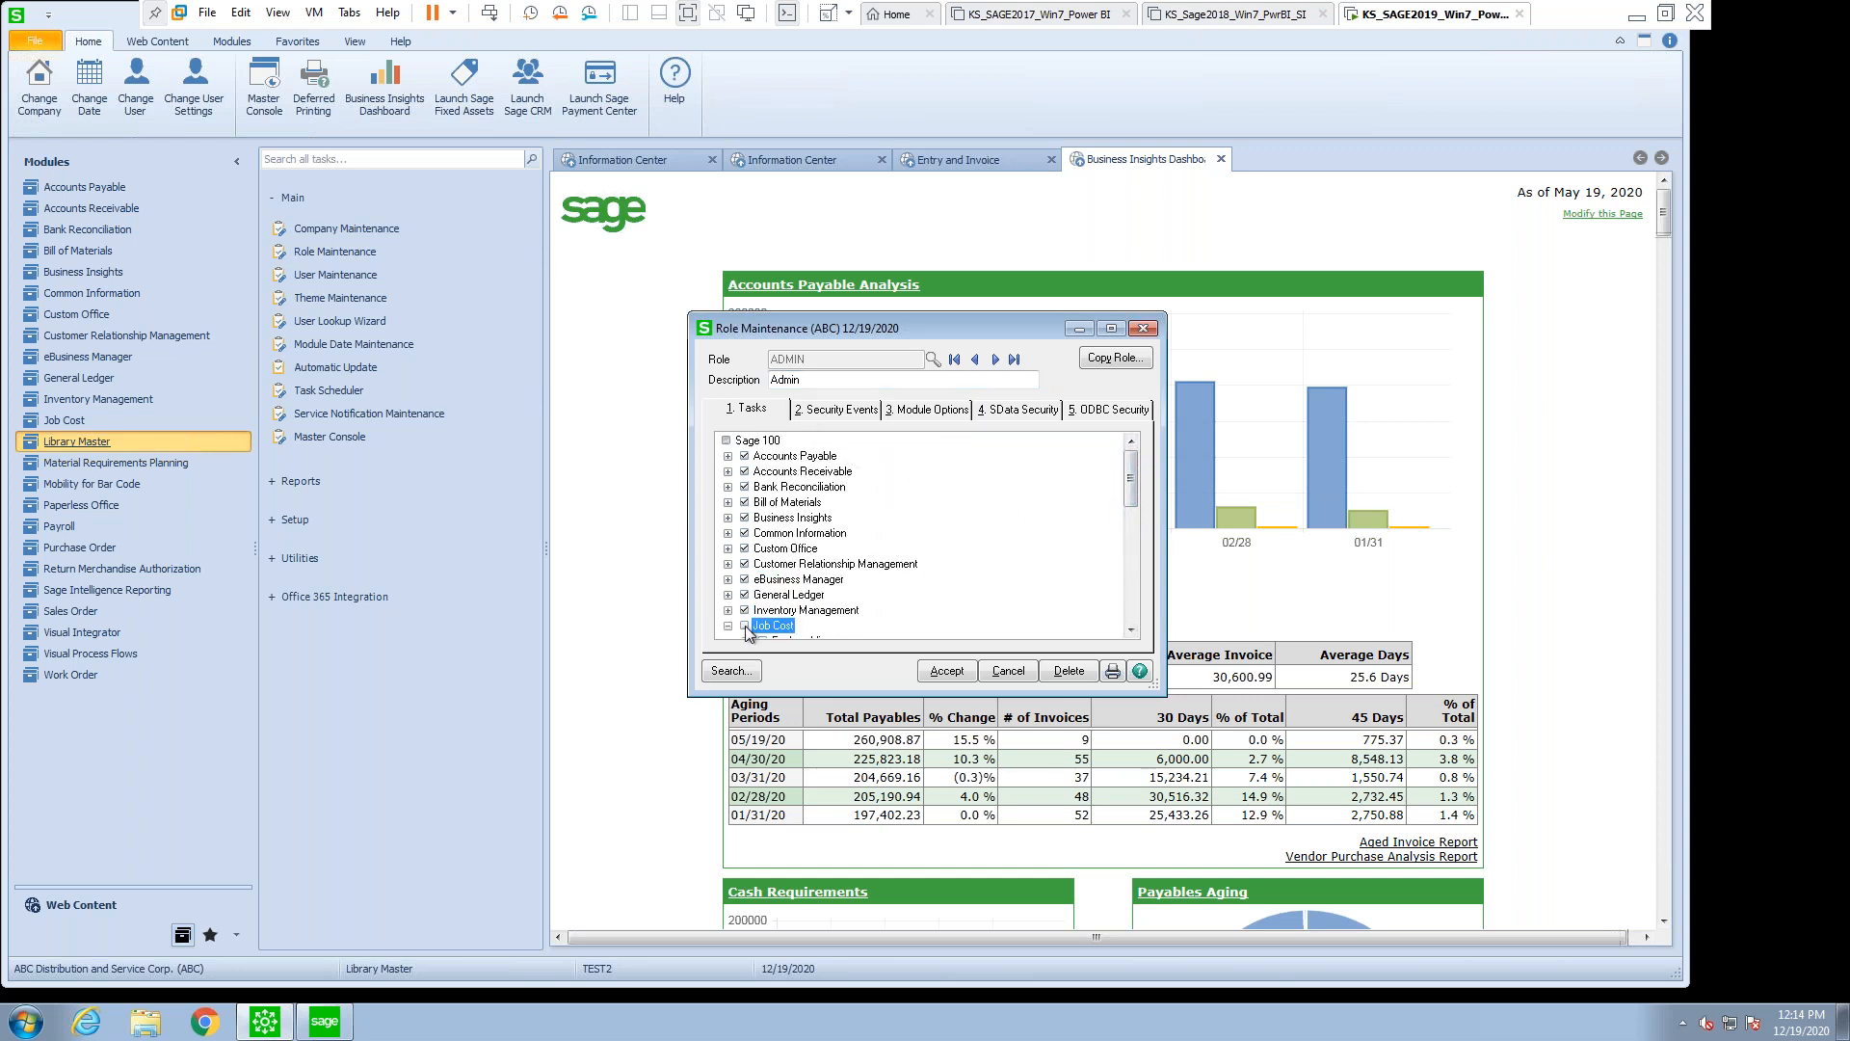
{"action": "left_click", "coordinate": [729, 486]}
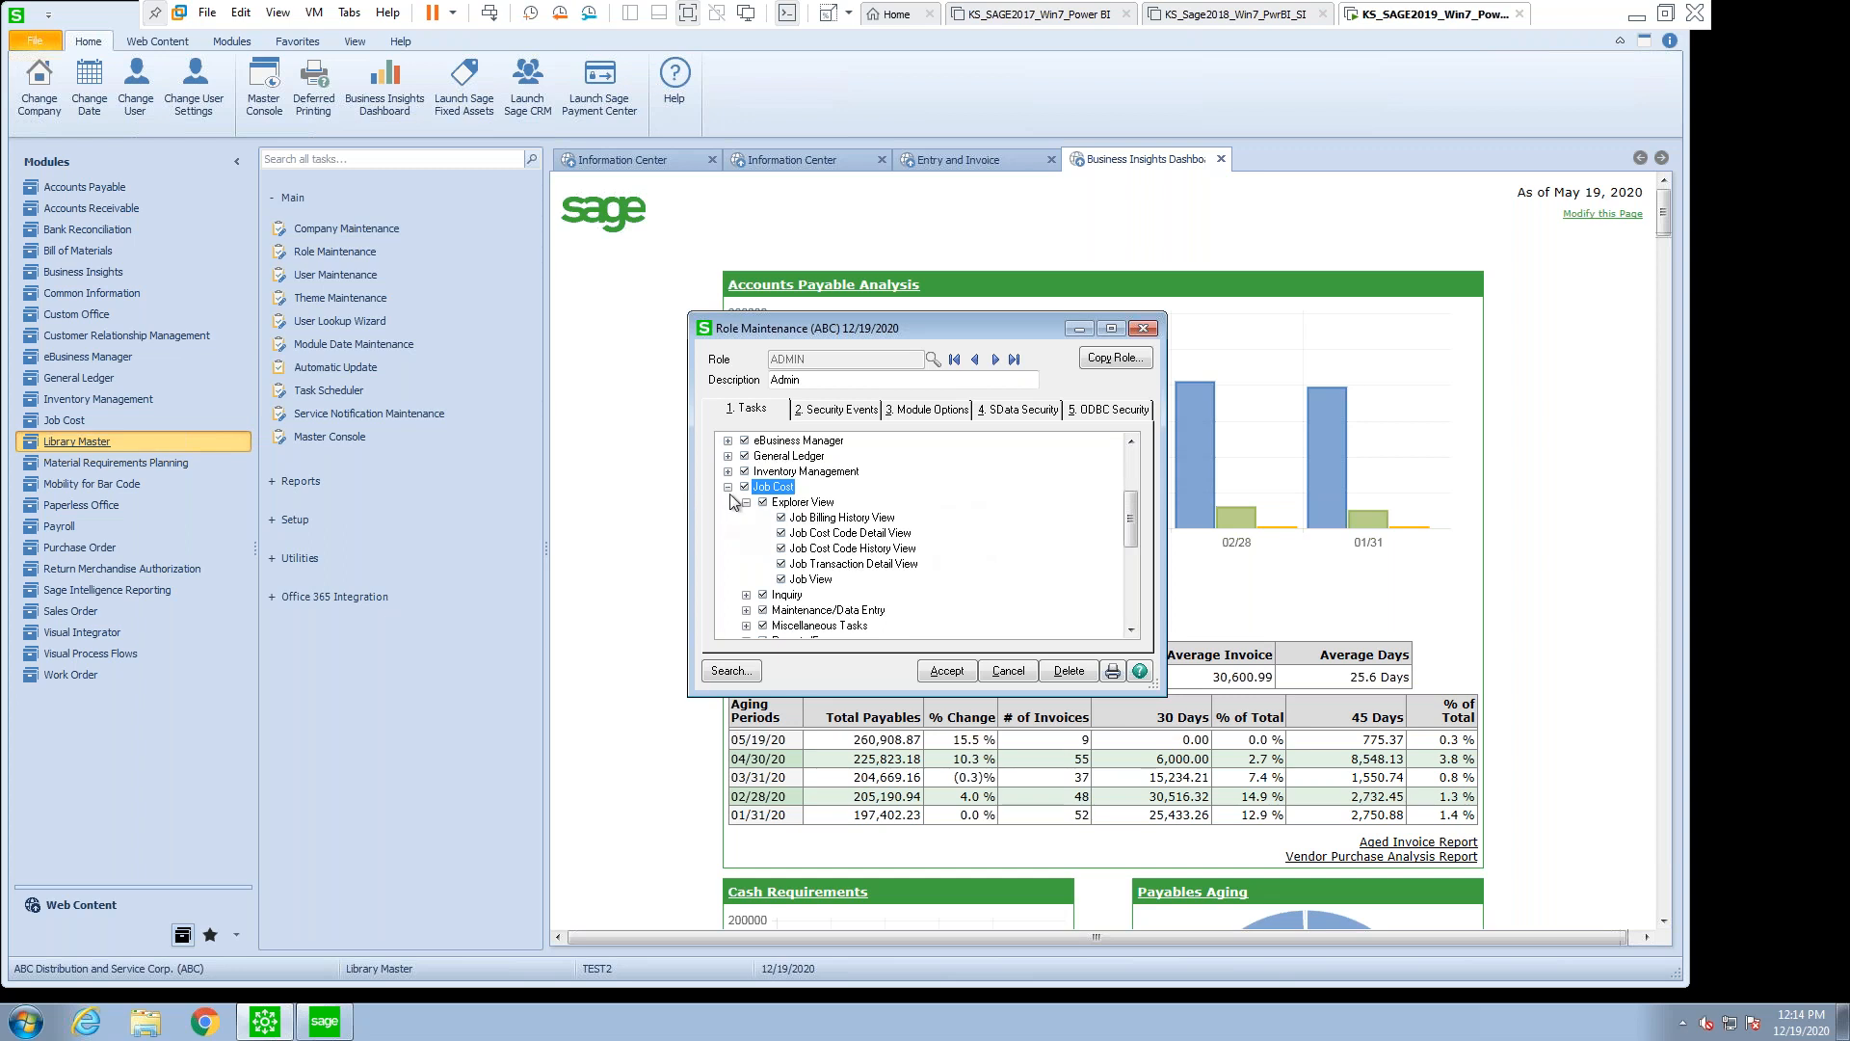
{"action": "left_click", "coordinate": [729, 488]}
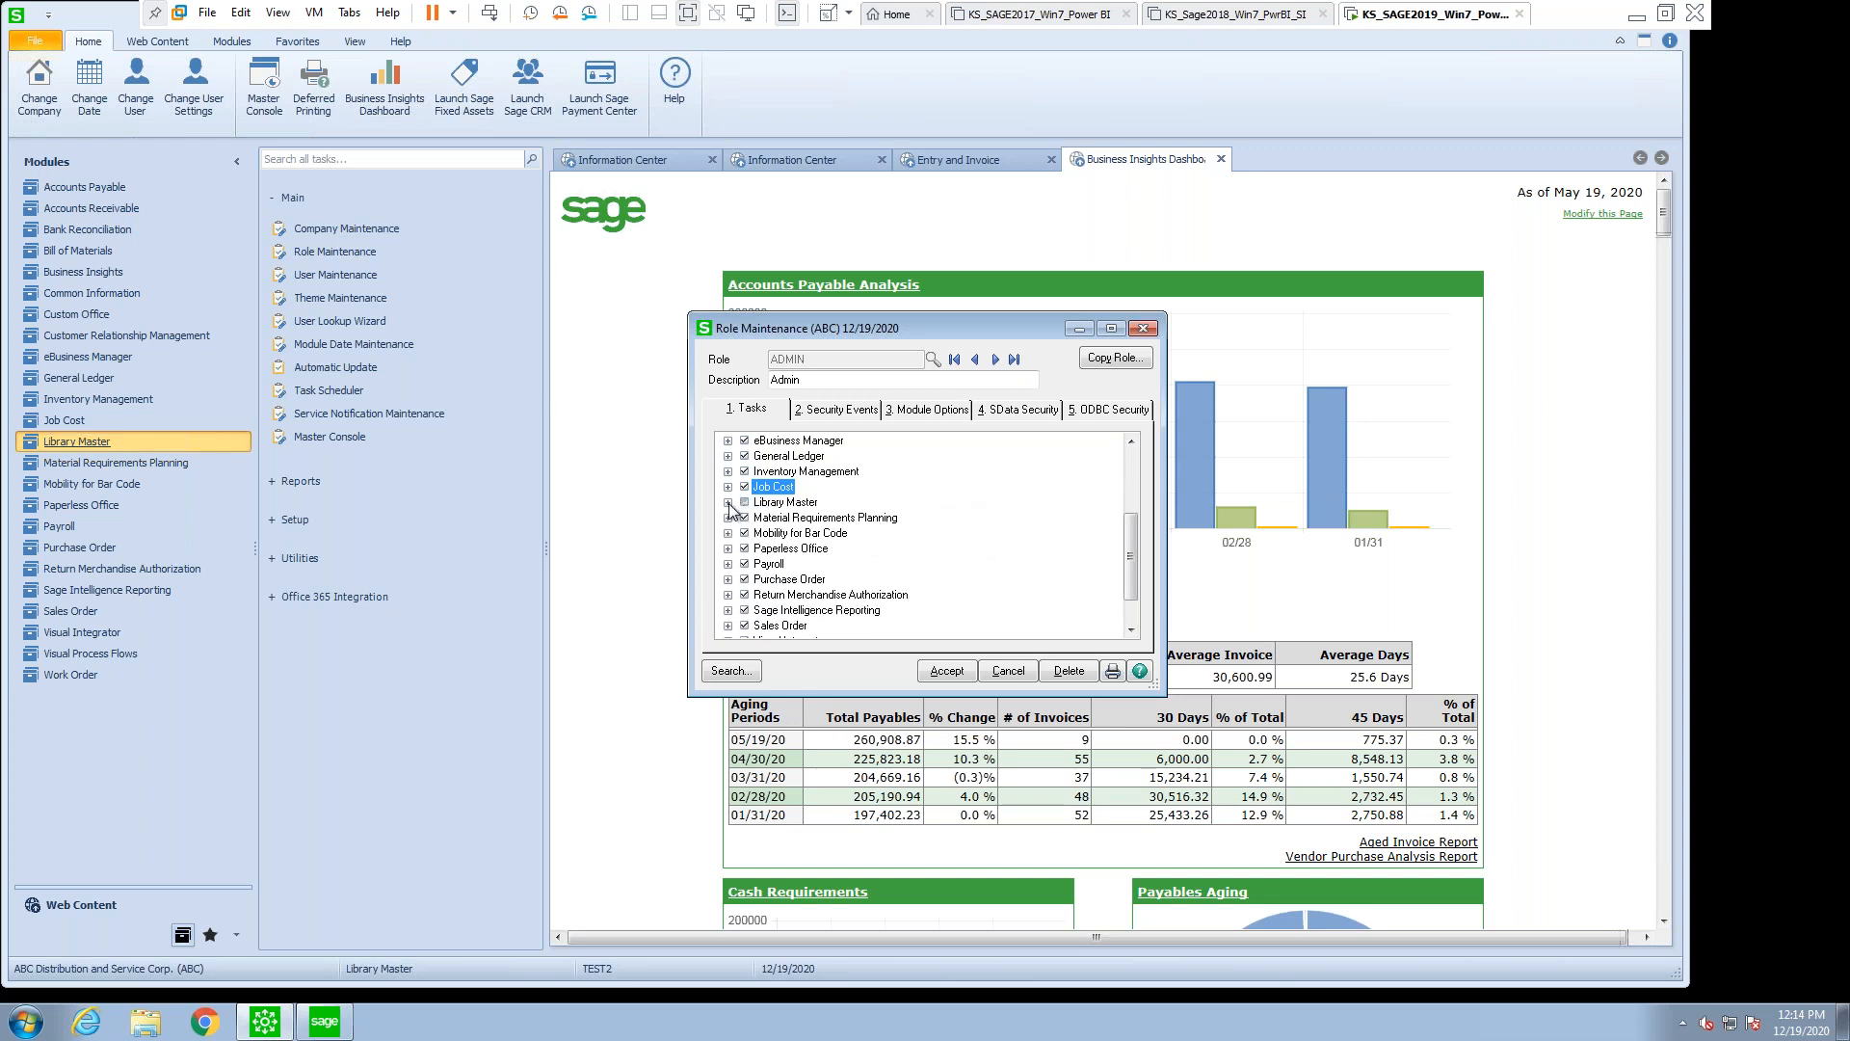
{"action": "left_click", "coordinate": [729, 502]}
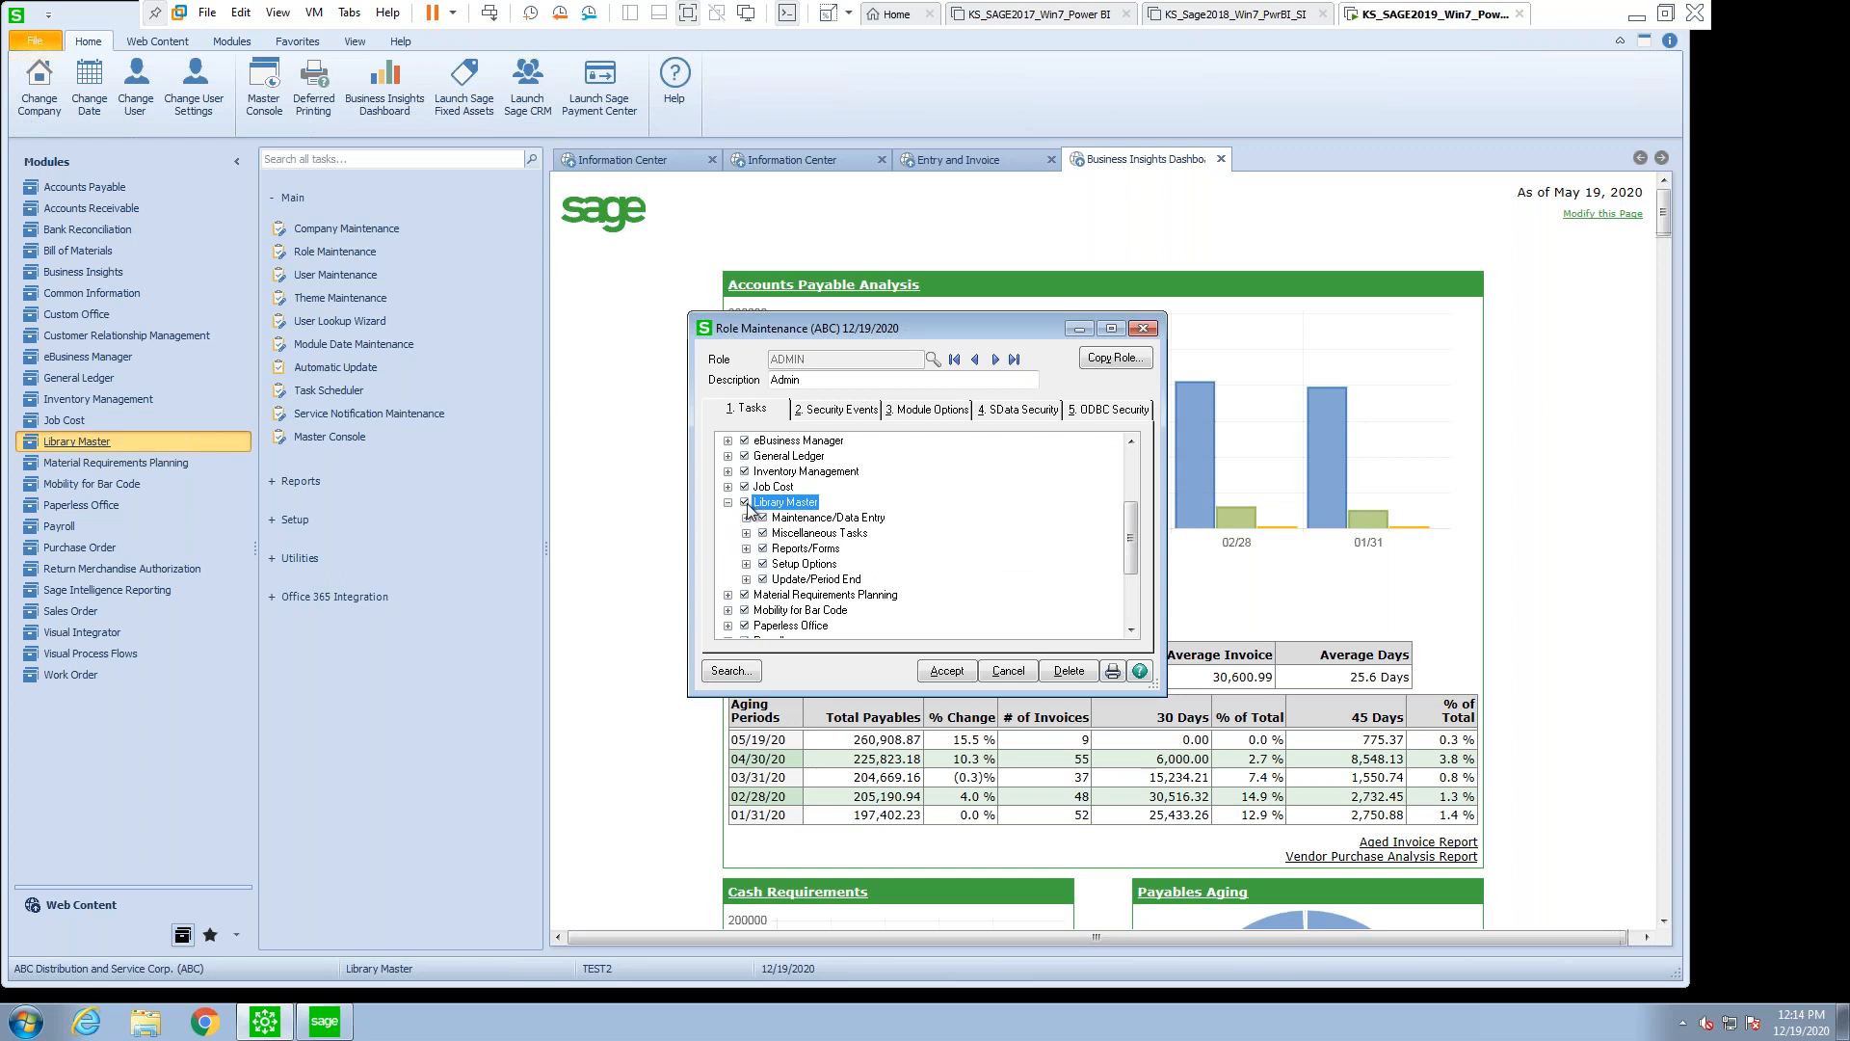
{"action": "scroll", "scroll_direction": "down", "scroll_amount": 3}
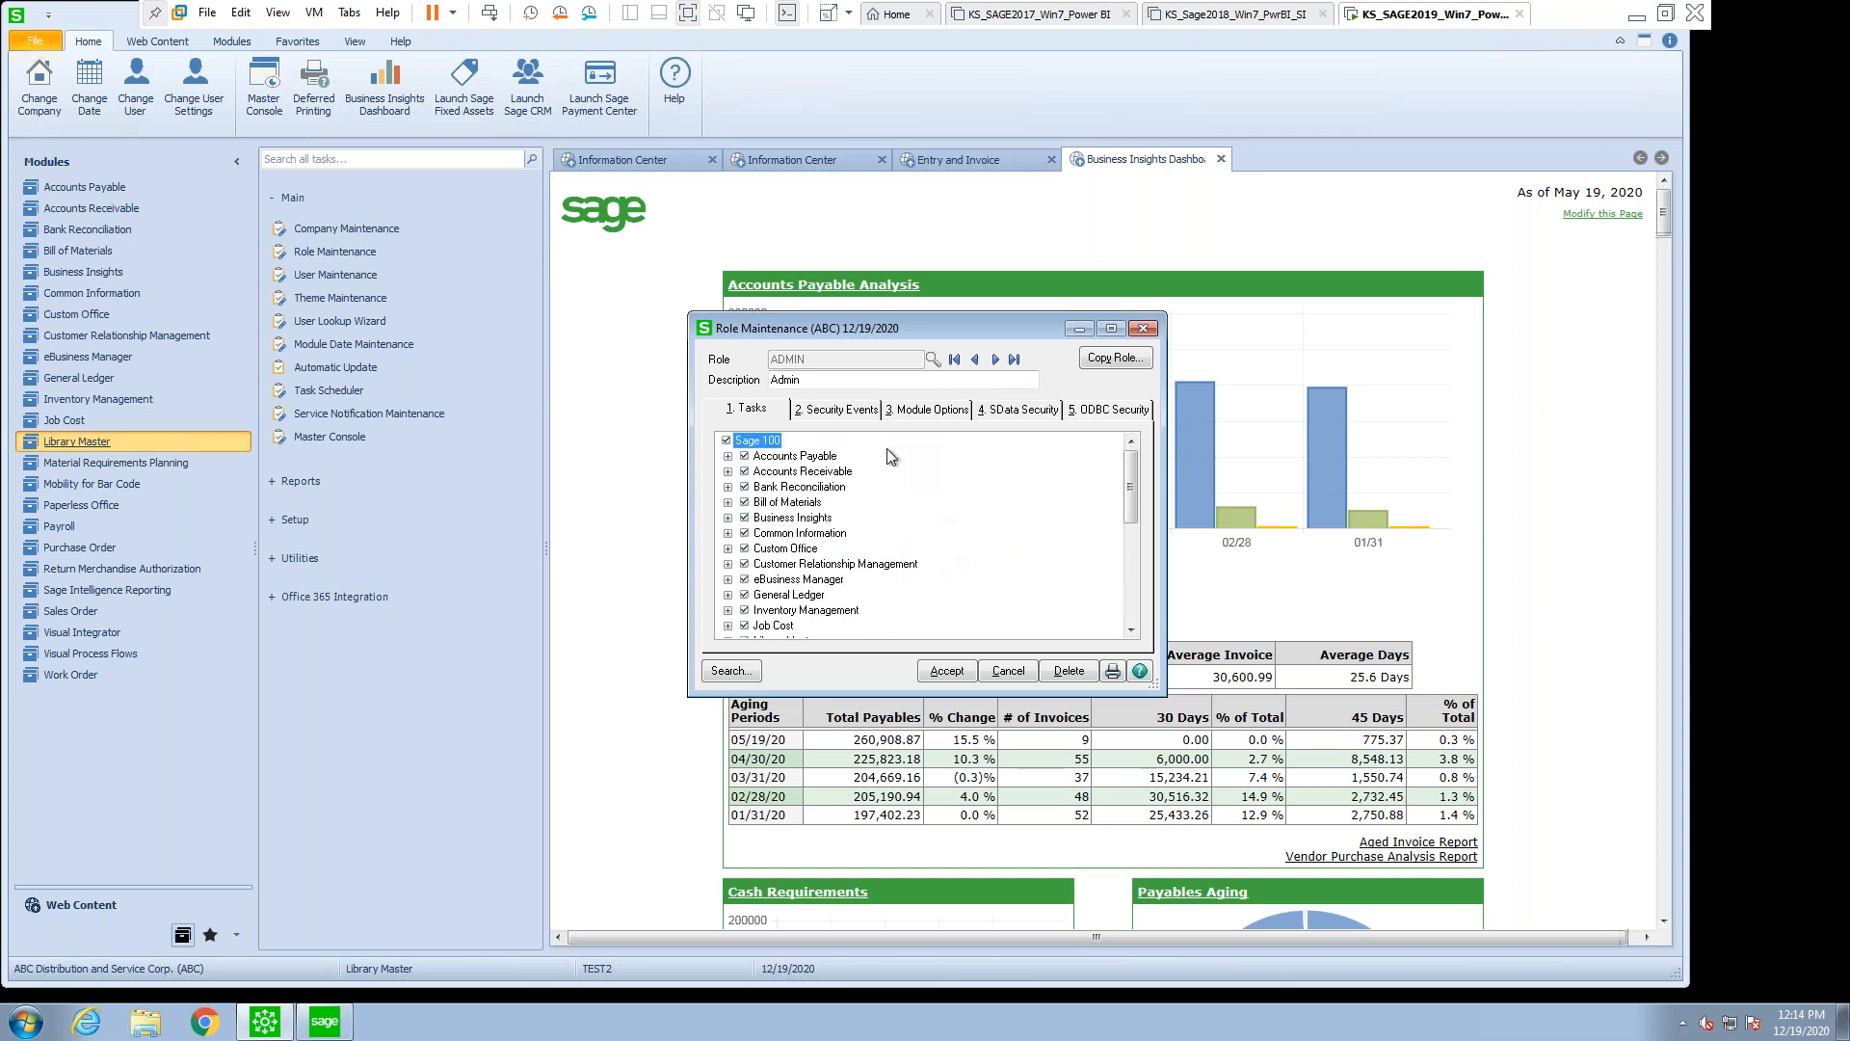
- Review ADMIN's Security Events and Module Options permissions, save the role, and close Role Maintenance
{"action": "left_click", "coordinate": [840, 409]}
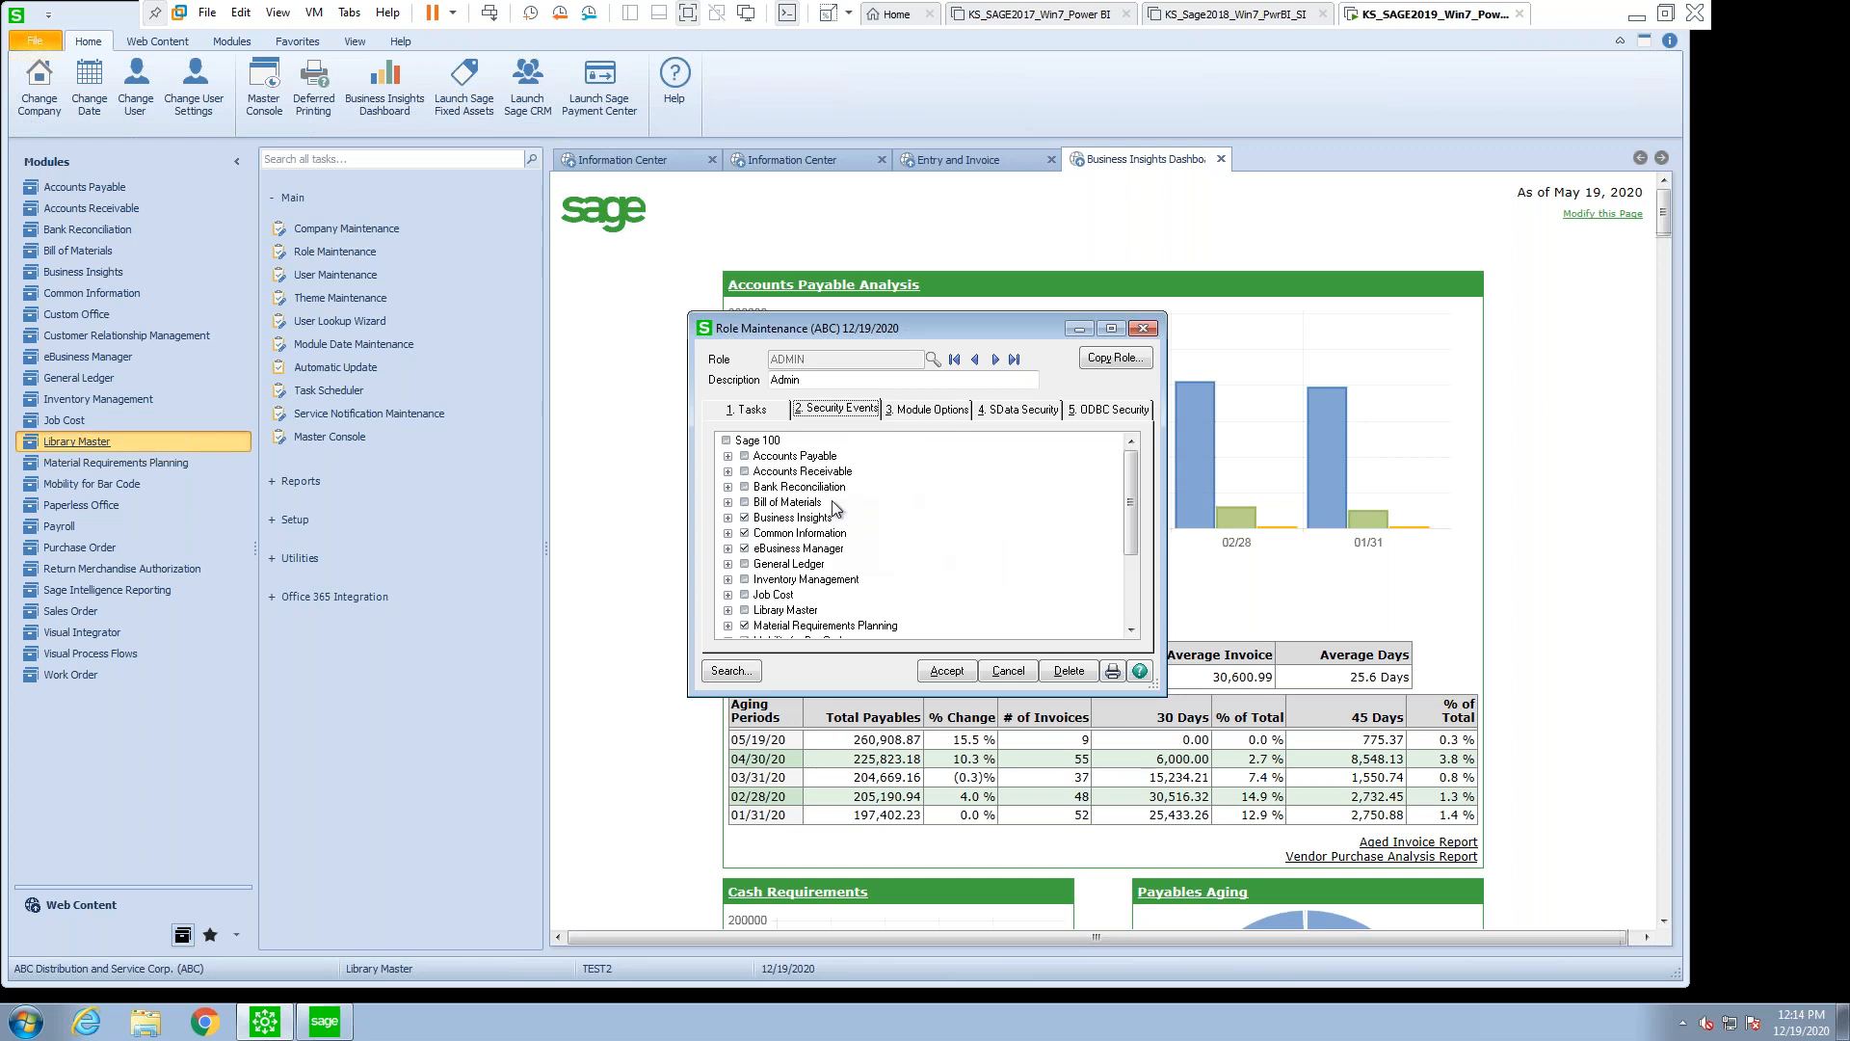
{"action": "left_click", "coordinate": [759, 440]}
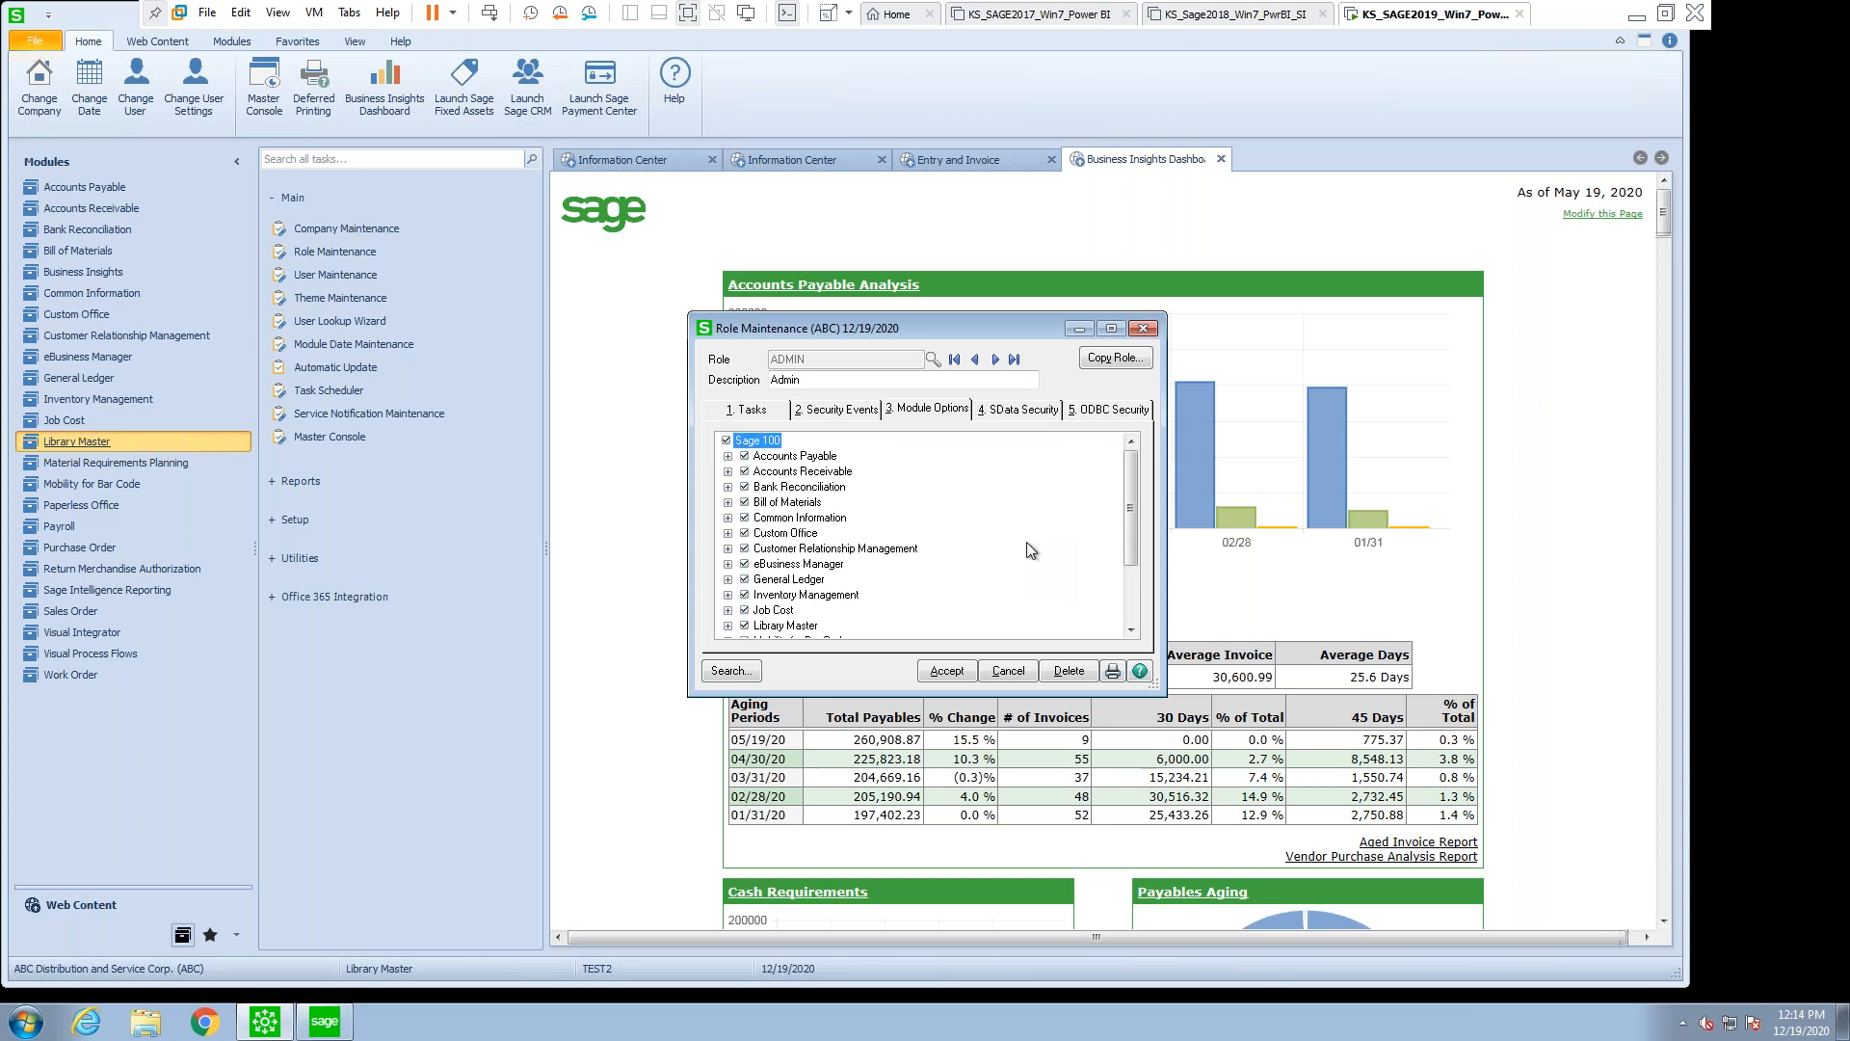
{"action": "mouse_move", "coordinate": [1029, 543]}
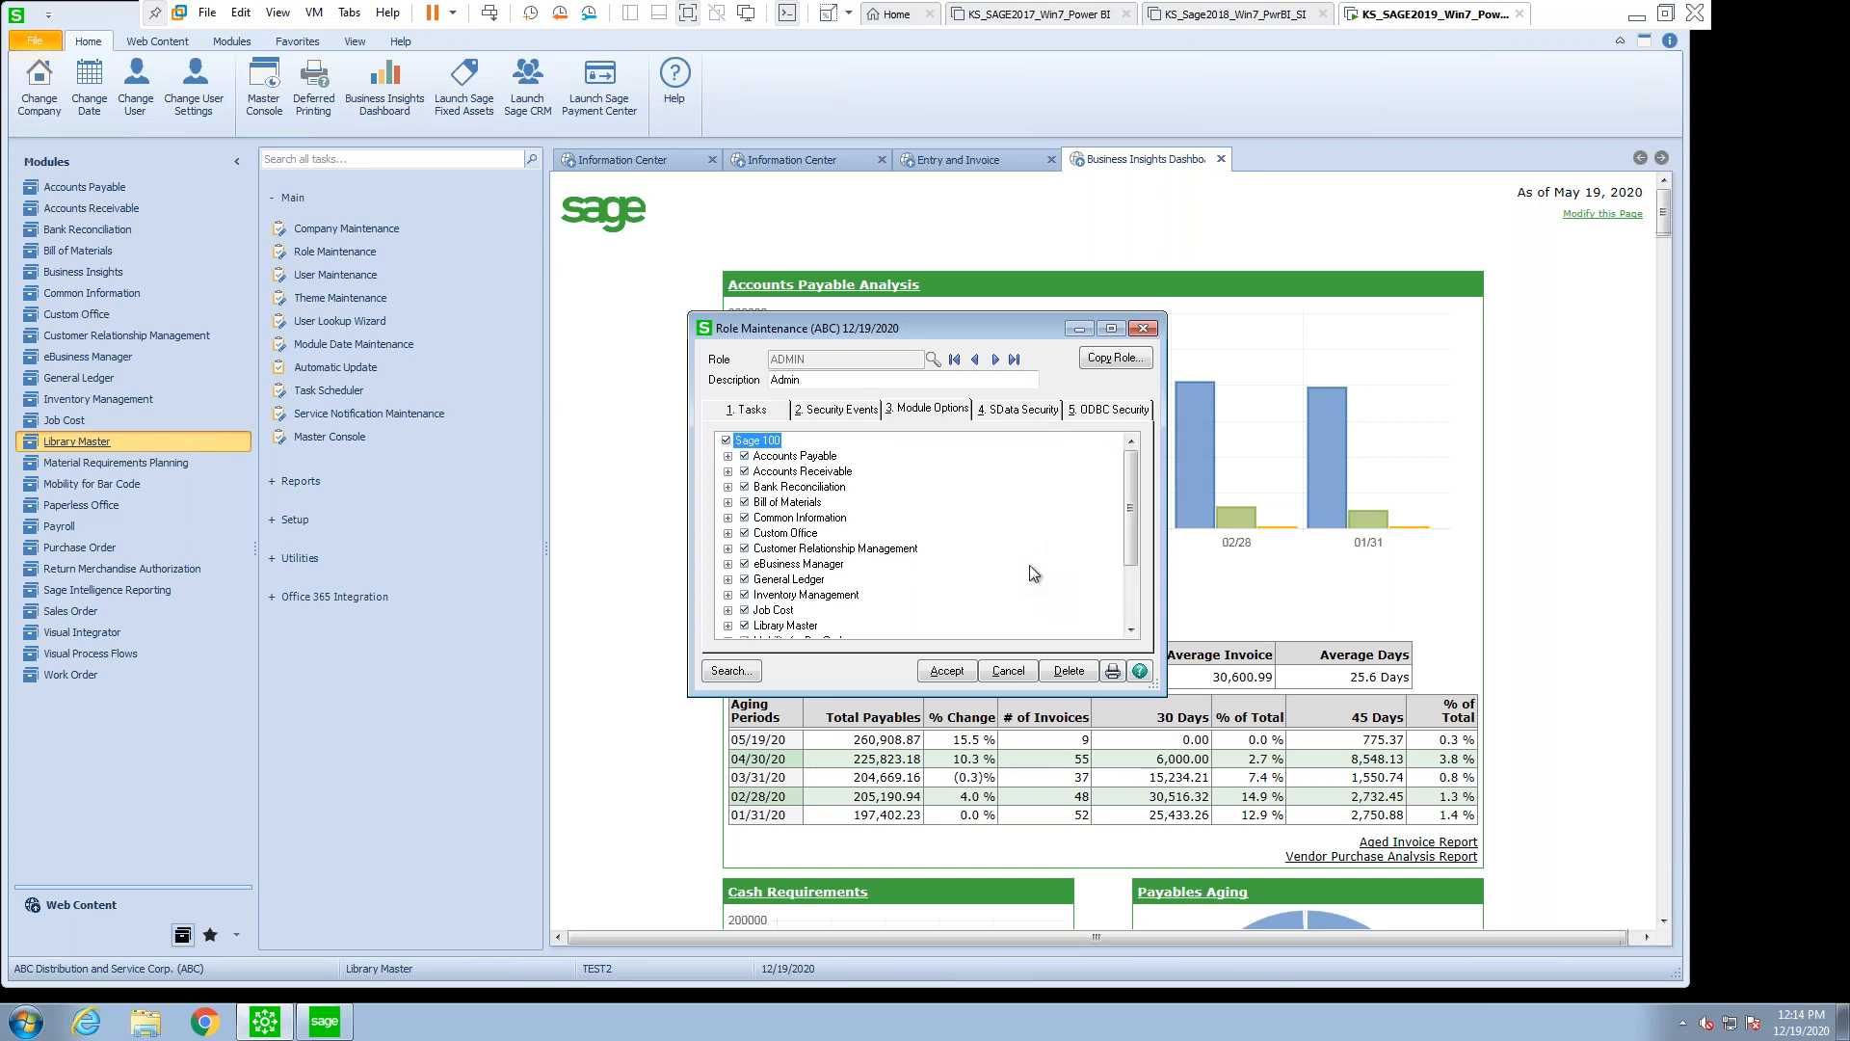
{"action": "left_click", "coordinate": [946, 670]}
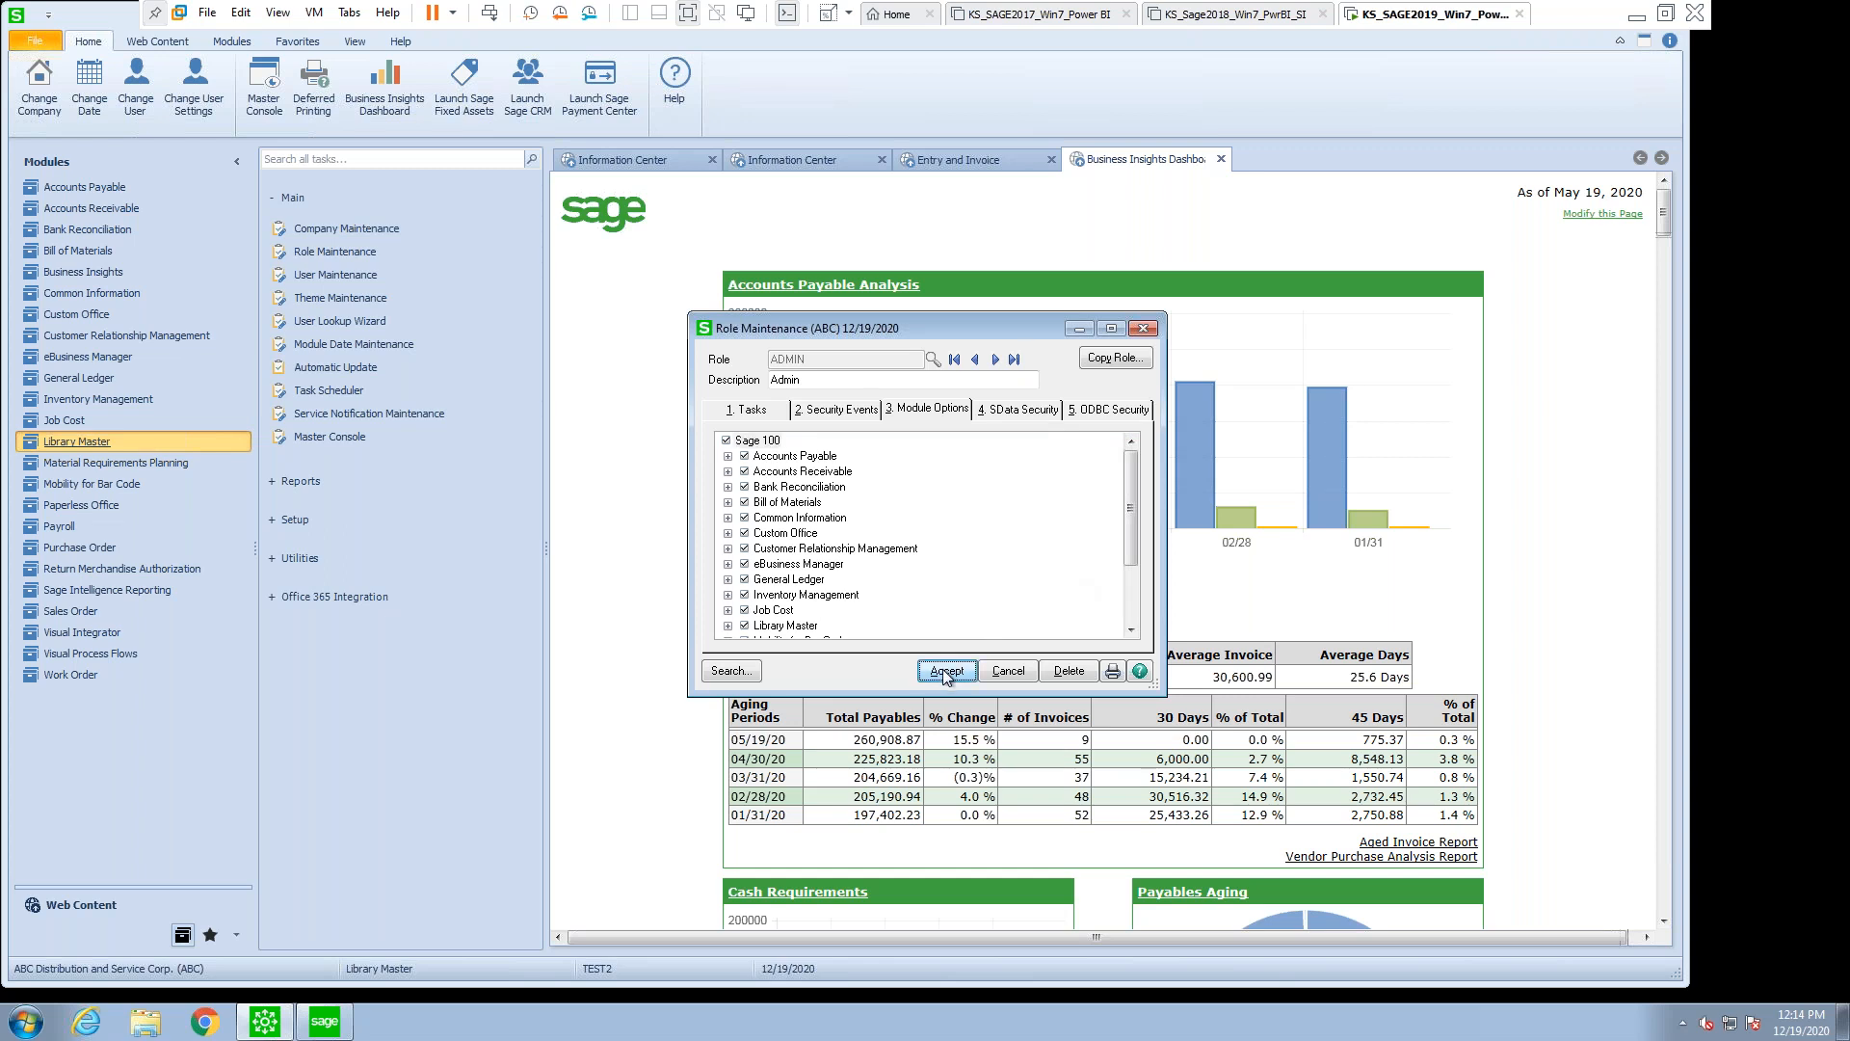
{"action": "left_click", "coordinate": [945, 670]}
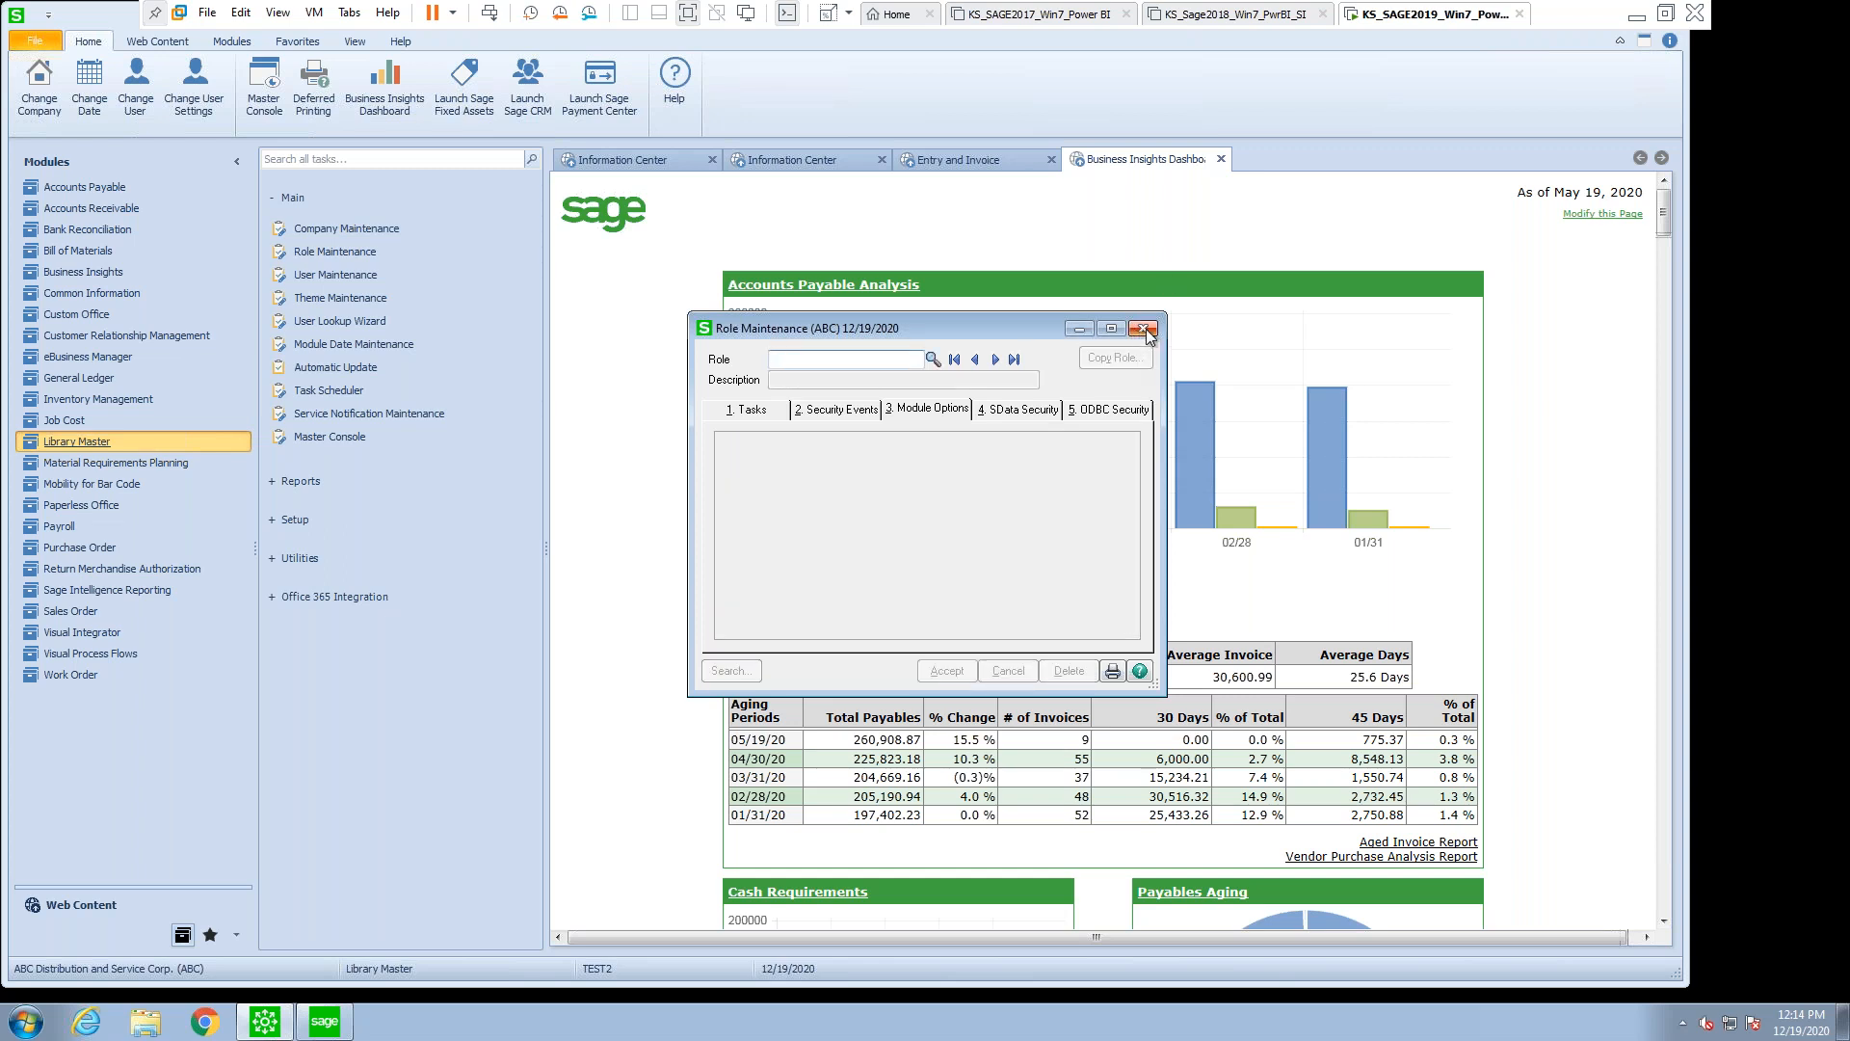
{"action": "mouse_move", "coordinate": [934, 358]}
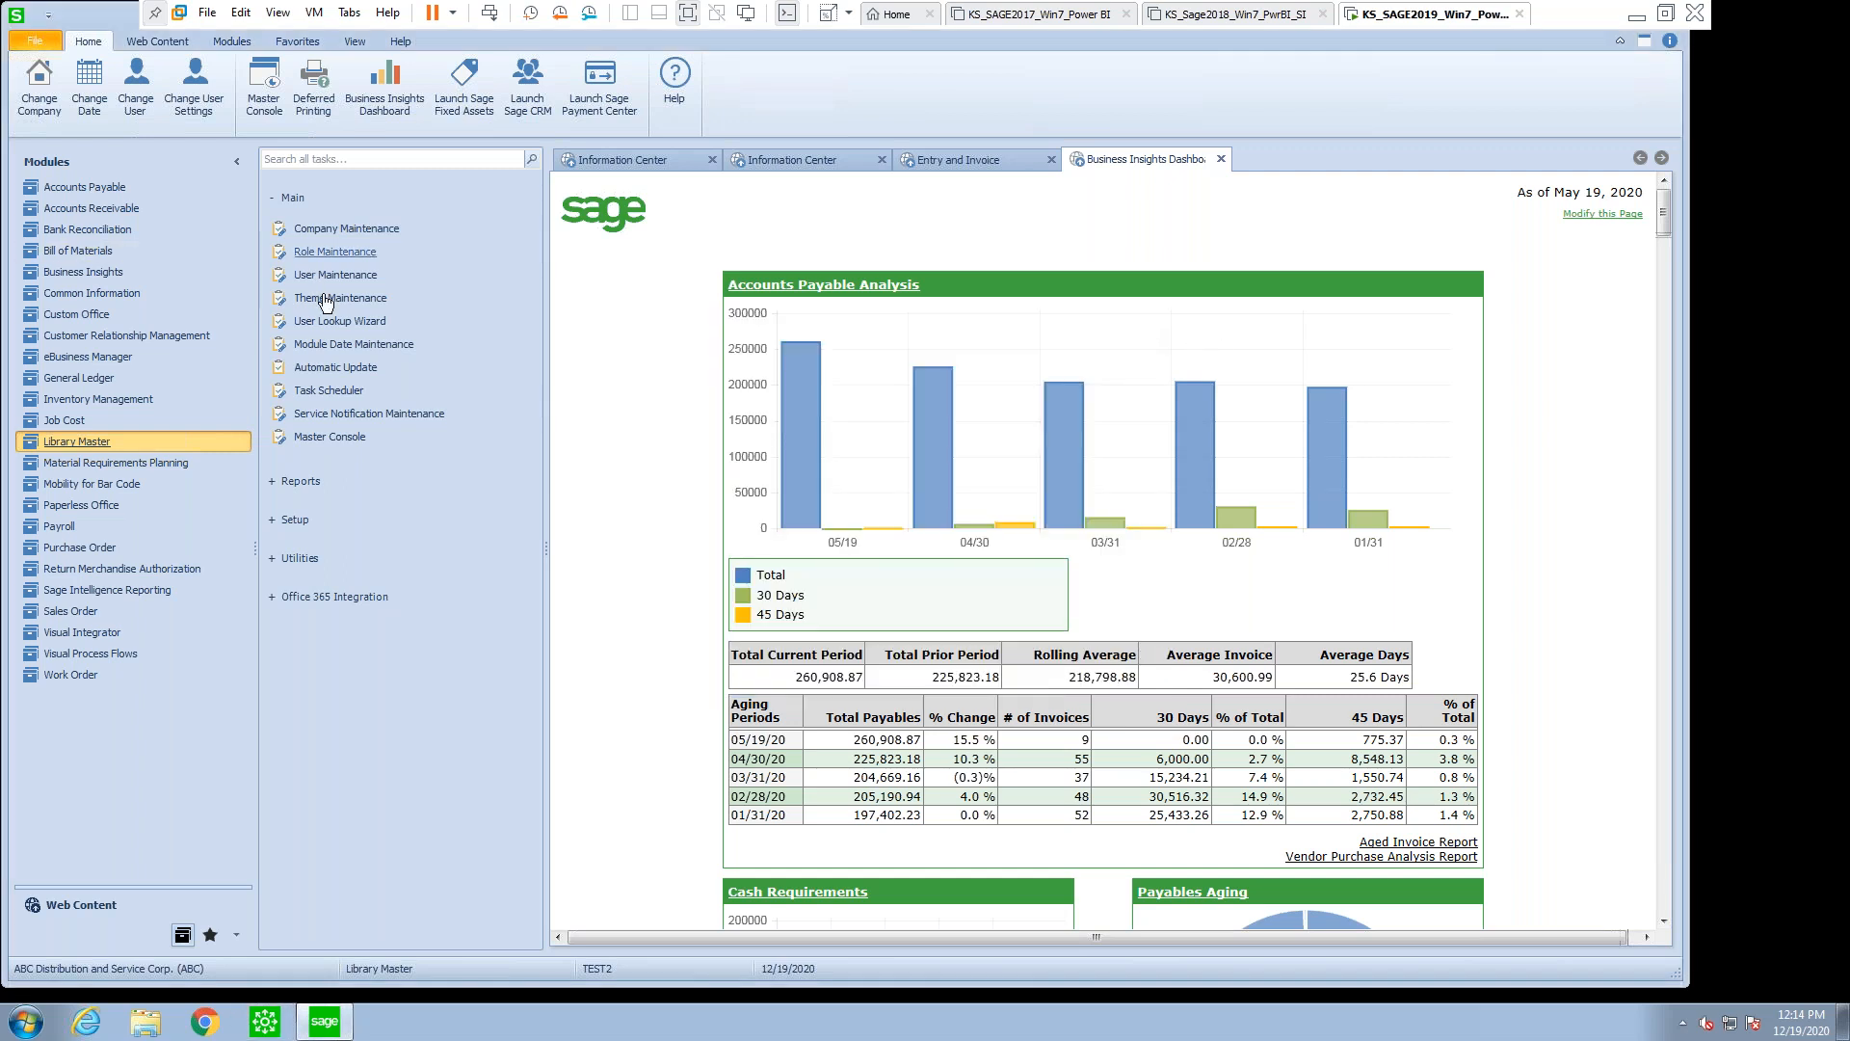
{"action": "mouse_move", "coordinate": [335, 274]}
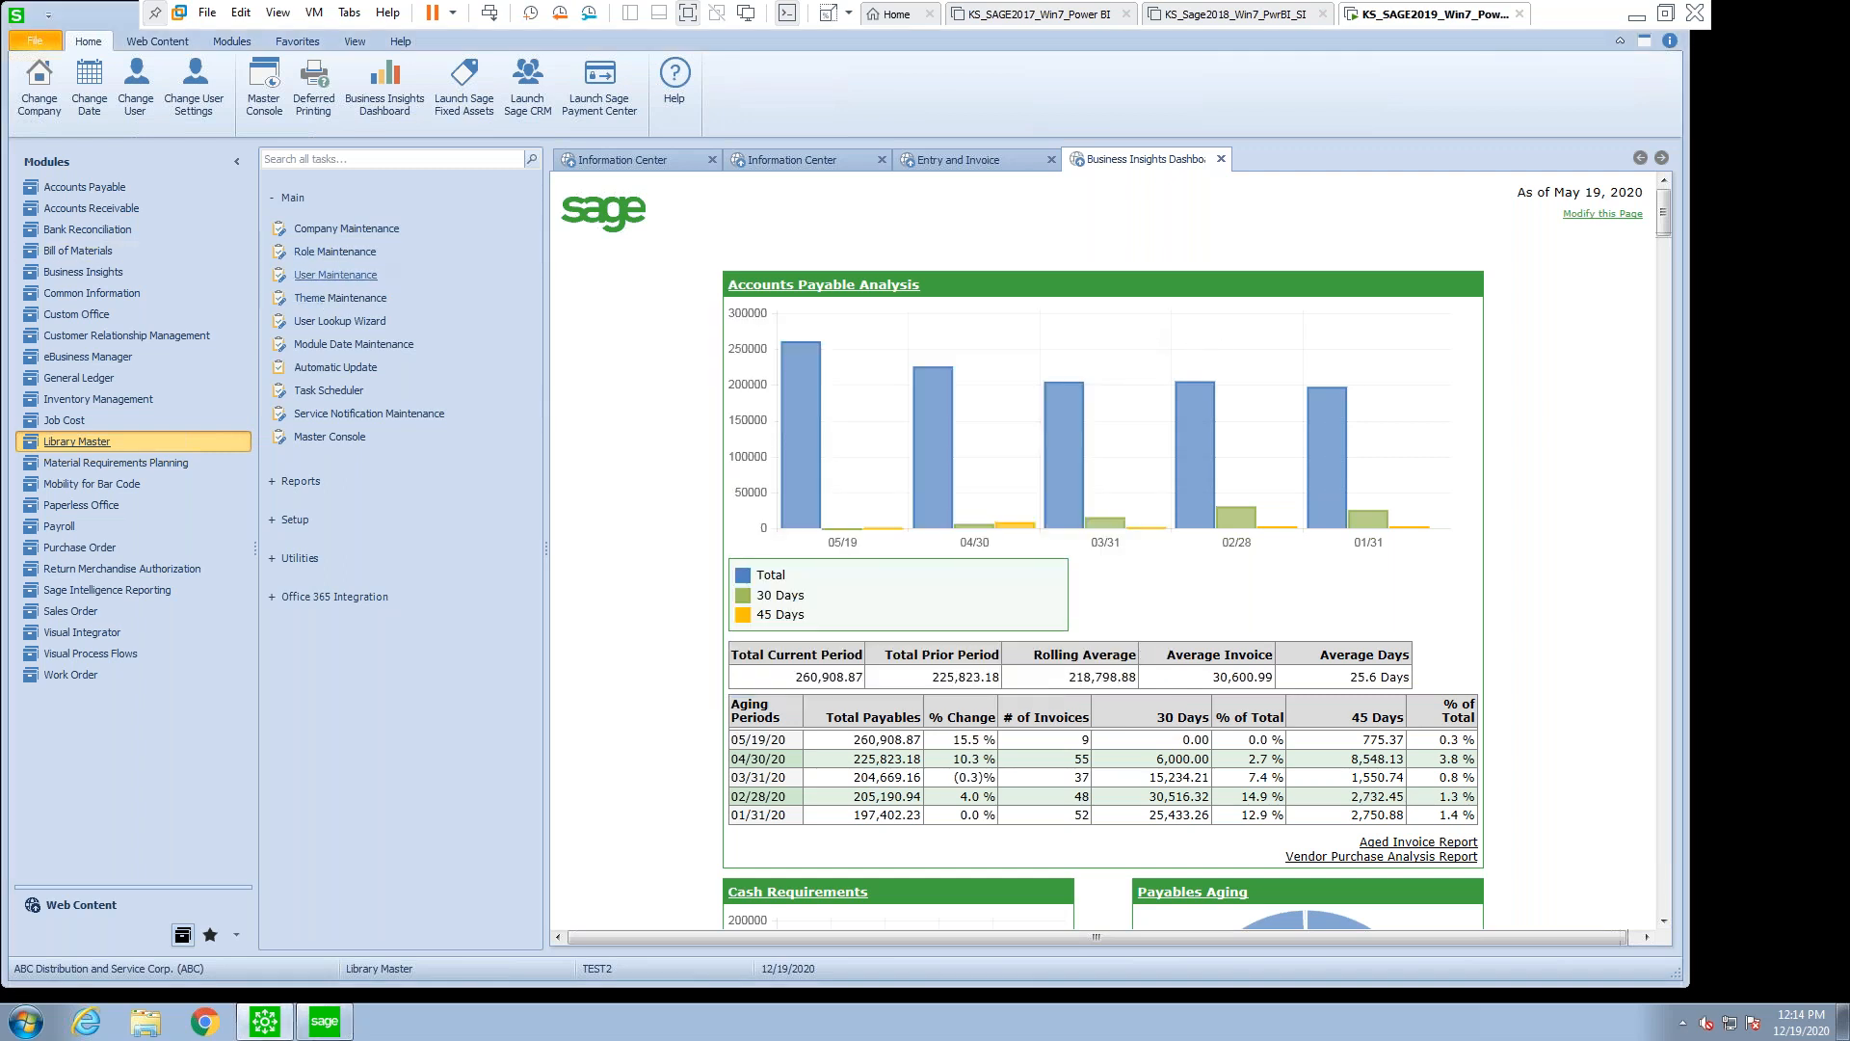
- Load TEST1 in User Maintenance, add an EEC company row without a role, and dismiss the refusal
{"action": "left_click", "coordinate": [336, 274]}
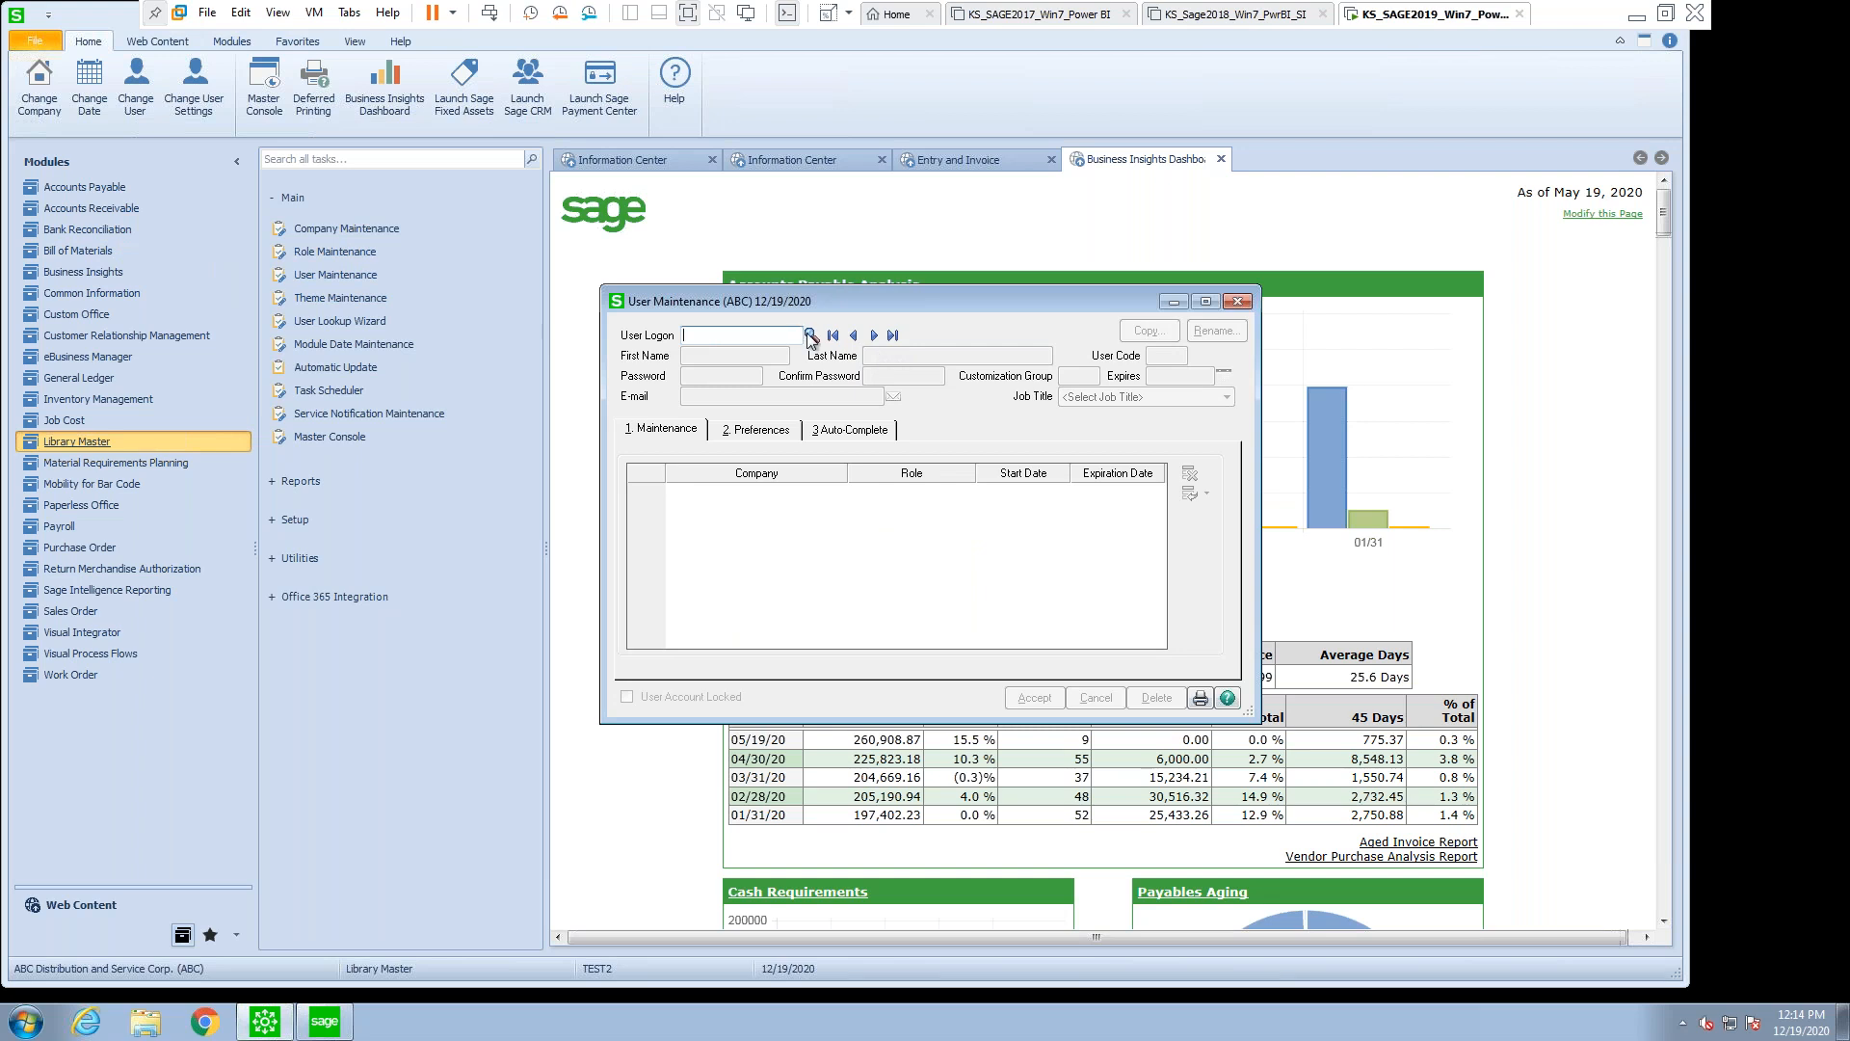
{"action": "left_click", "coordinate": [809, 336]}
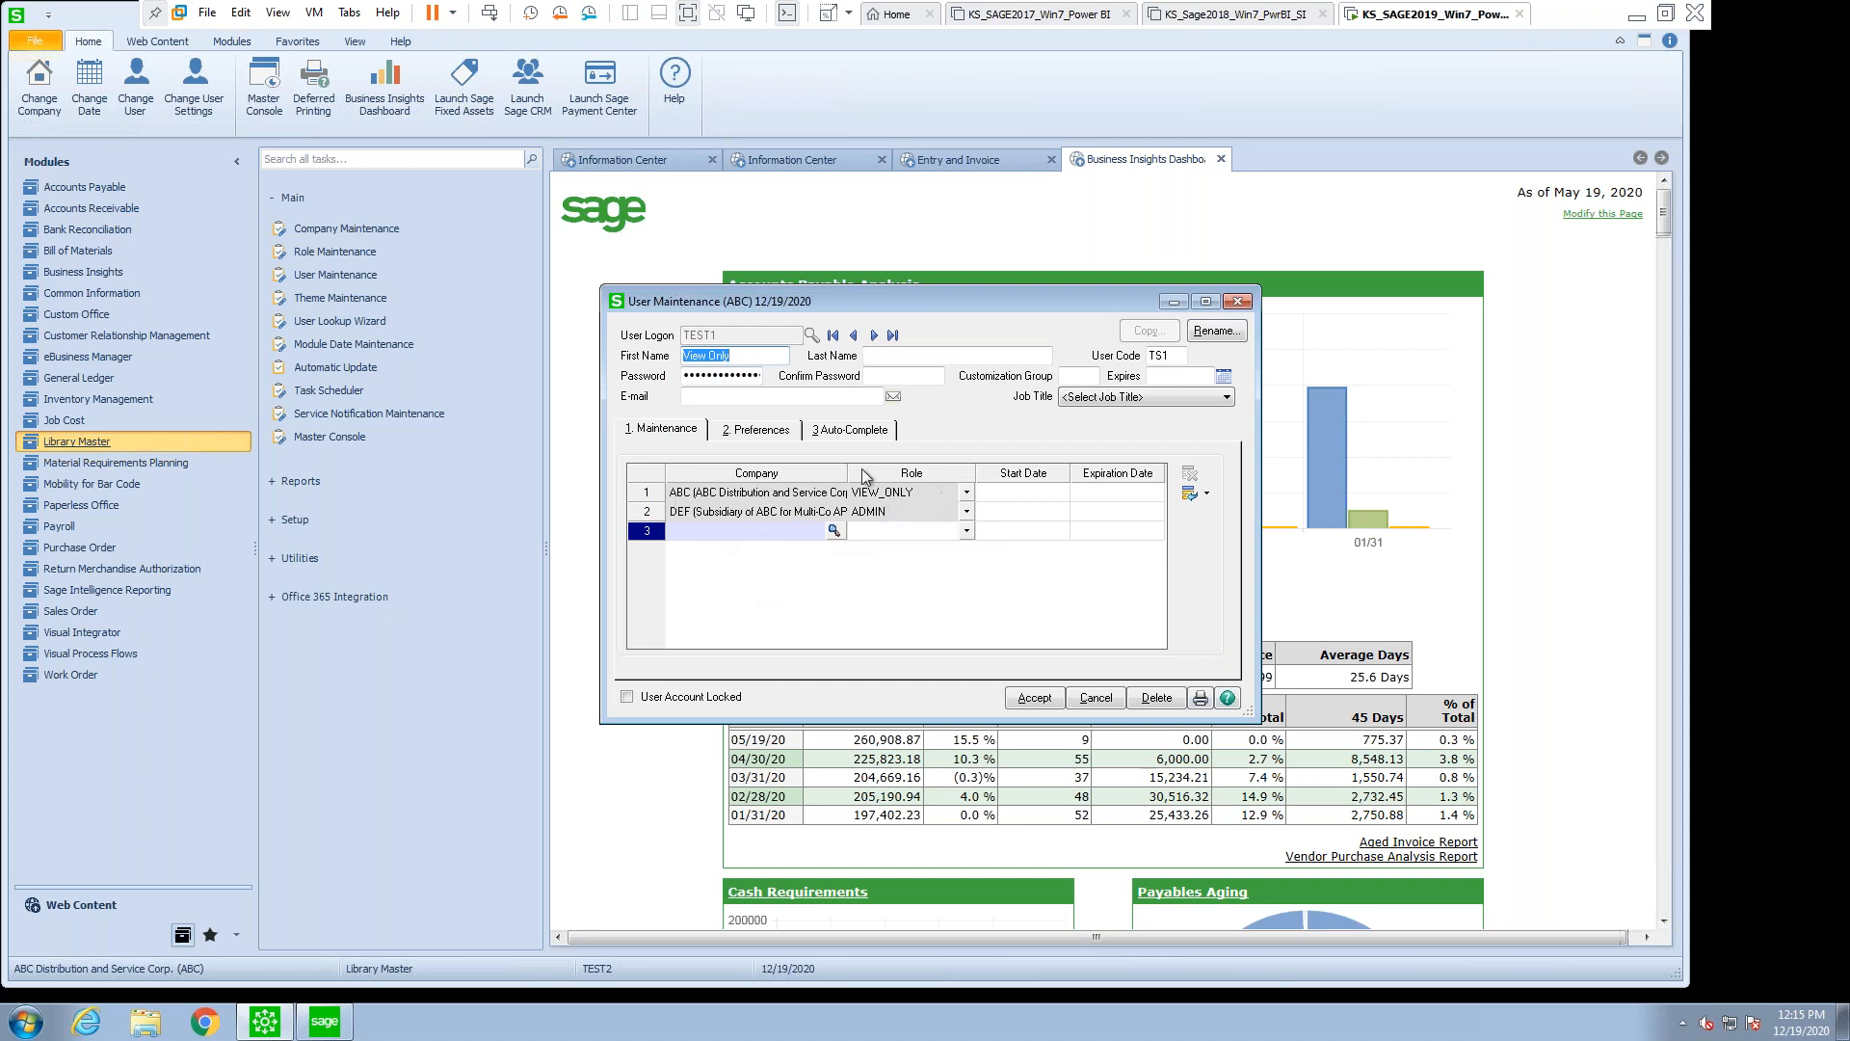
{"action": "mouse_move", "coordinate": [876, 551]}
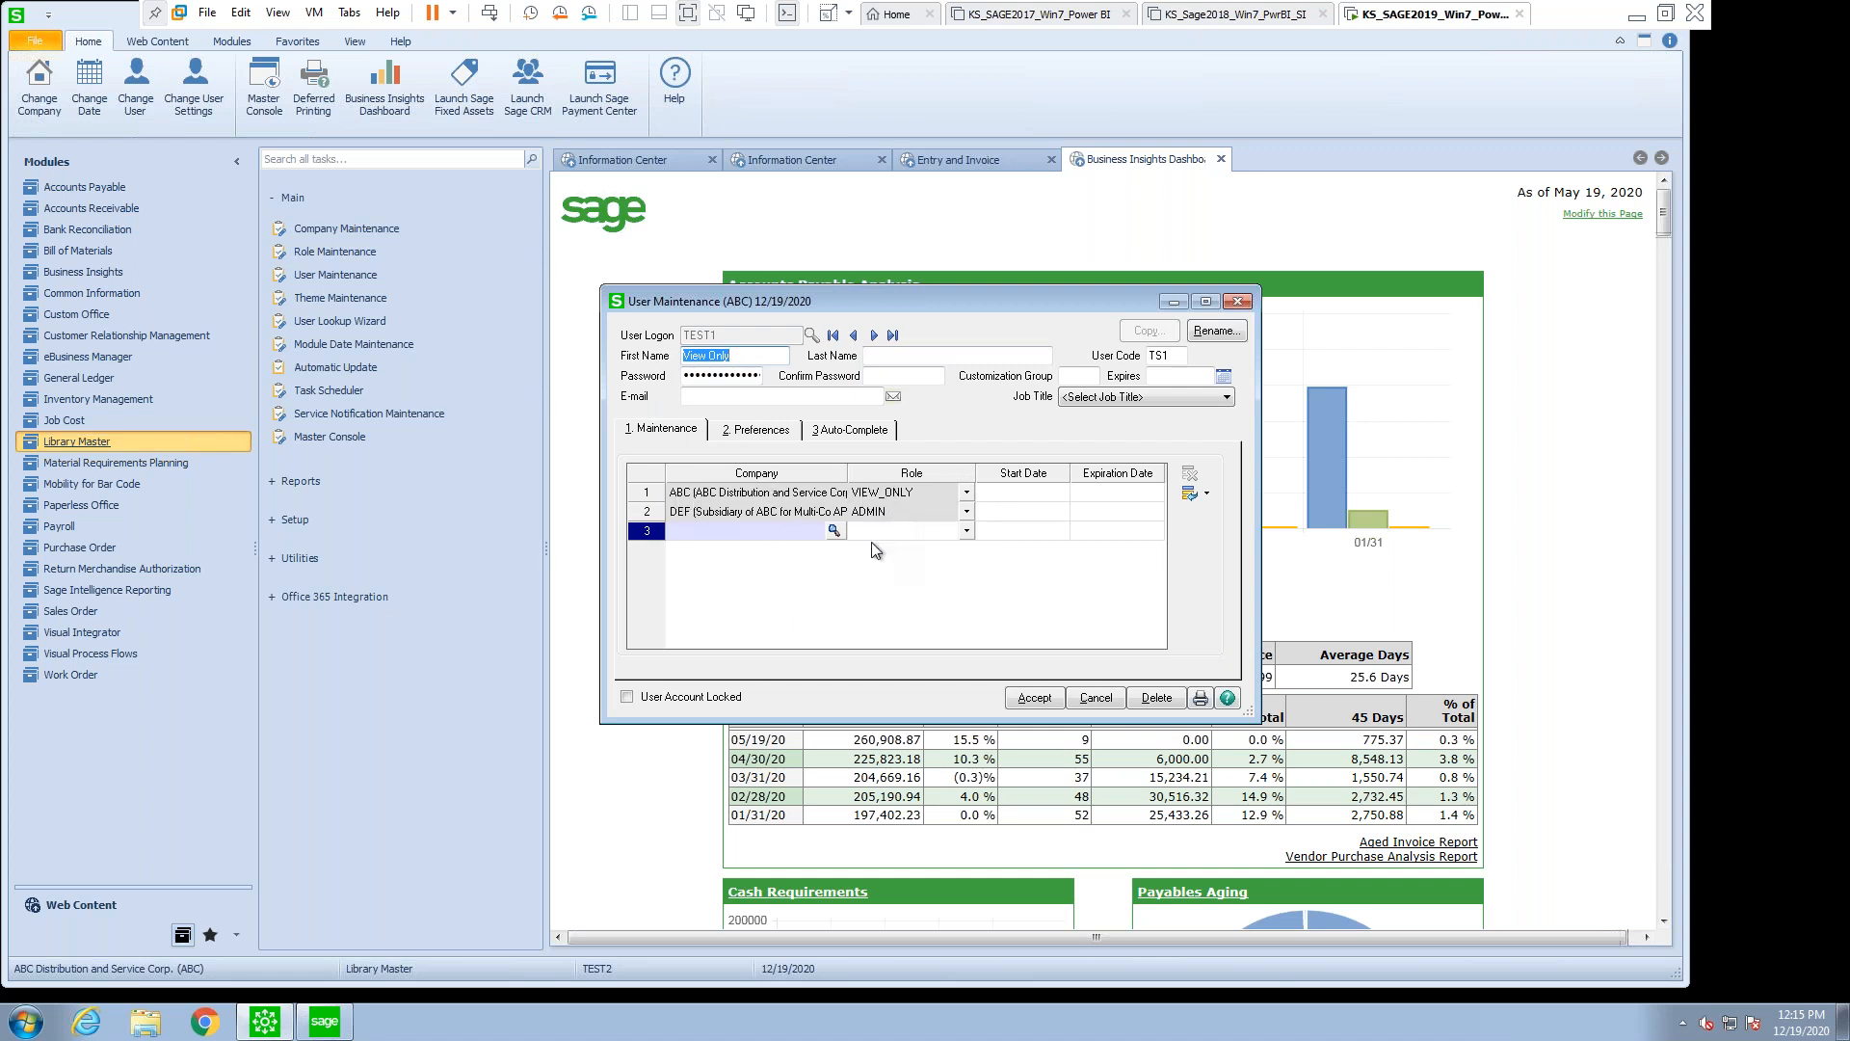
{"action": "mouse_move", "coordinate": [837, 537]}
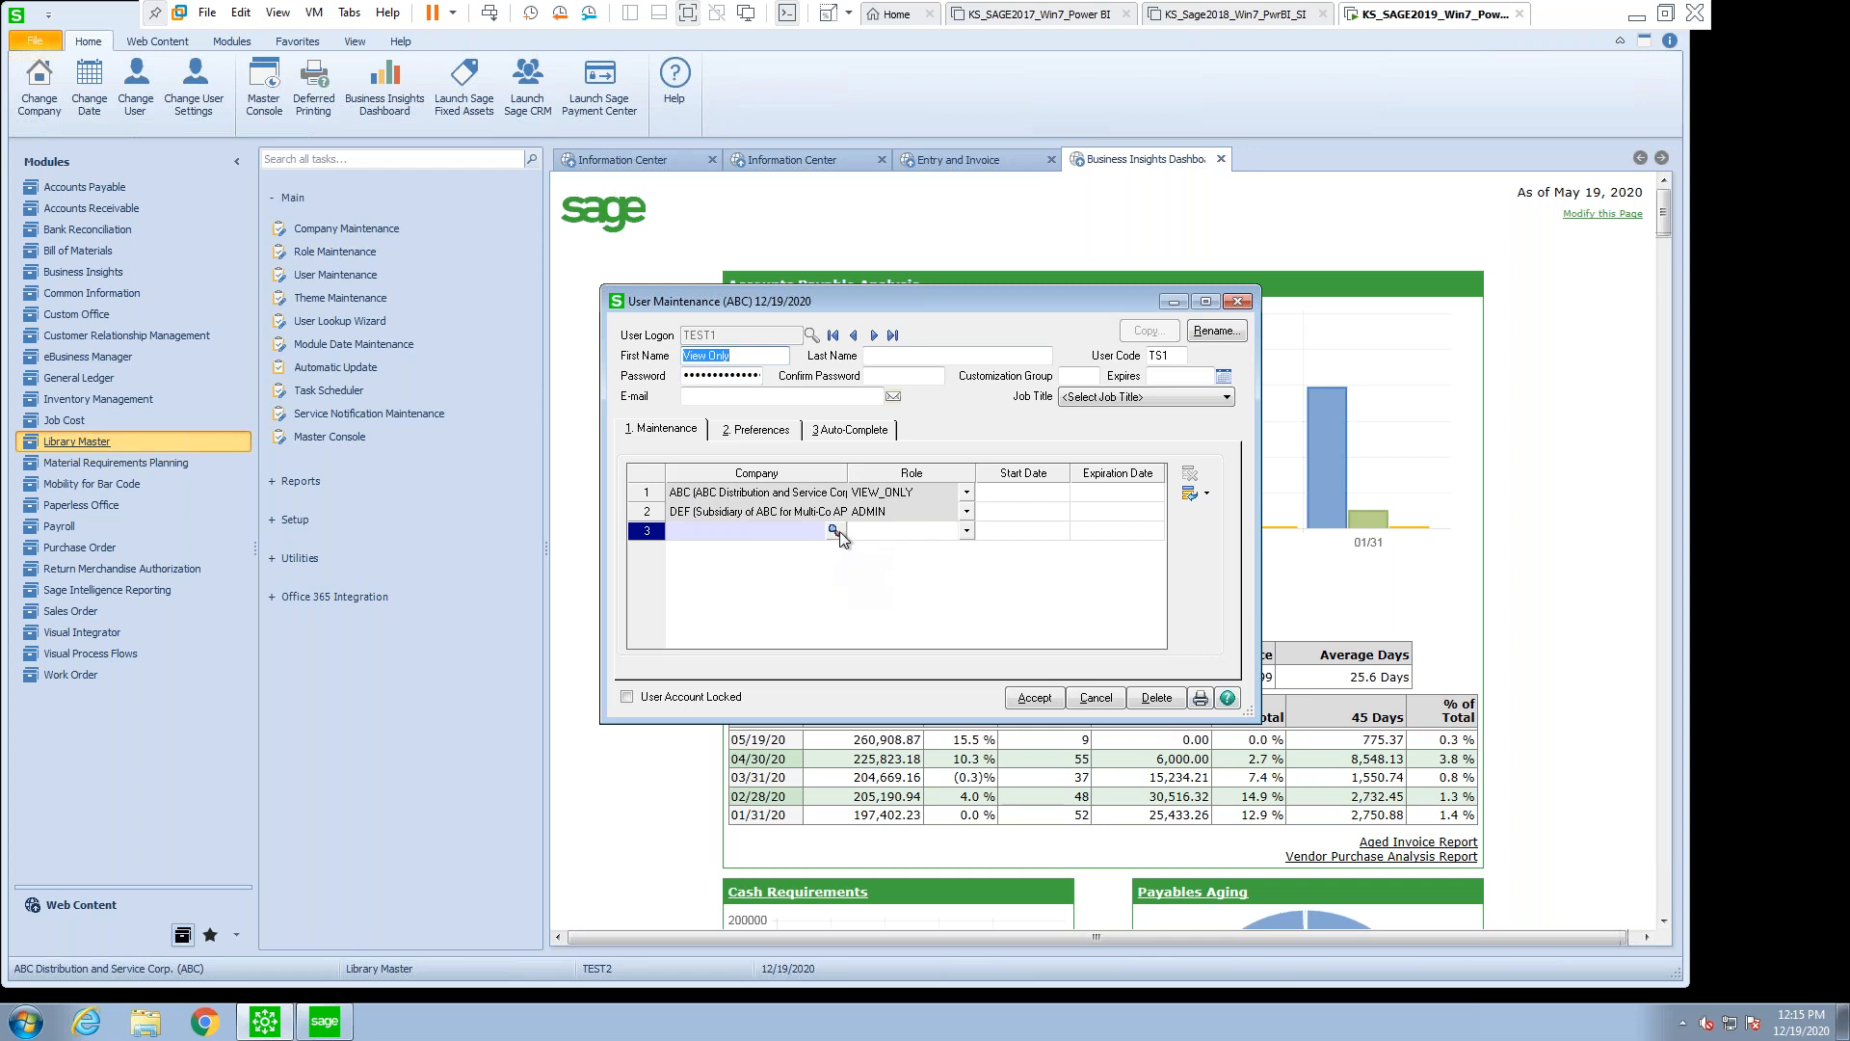
{"action": "left_click", "coordinate": [833, 530]}
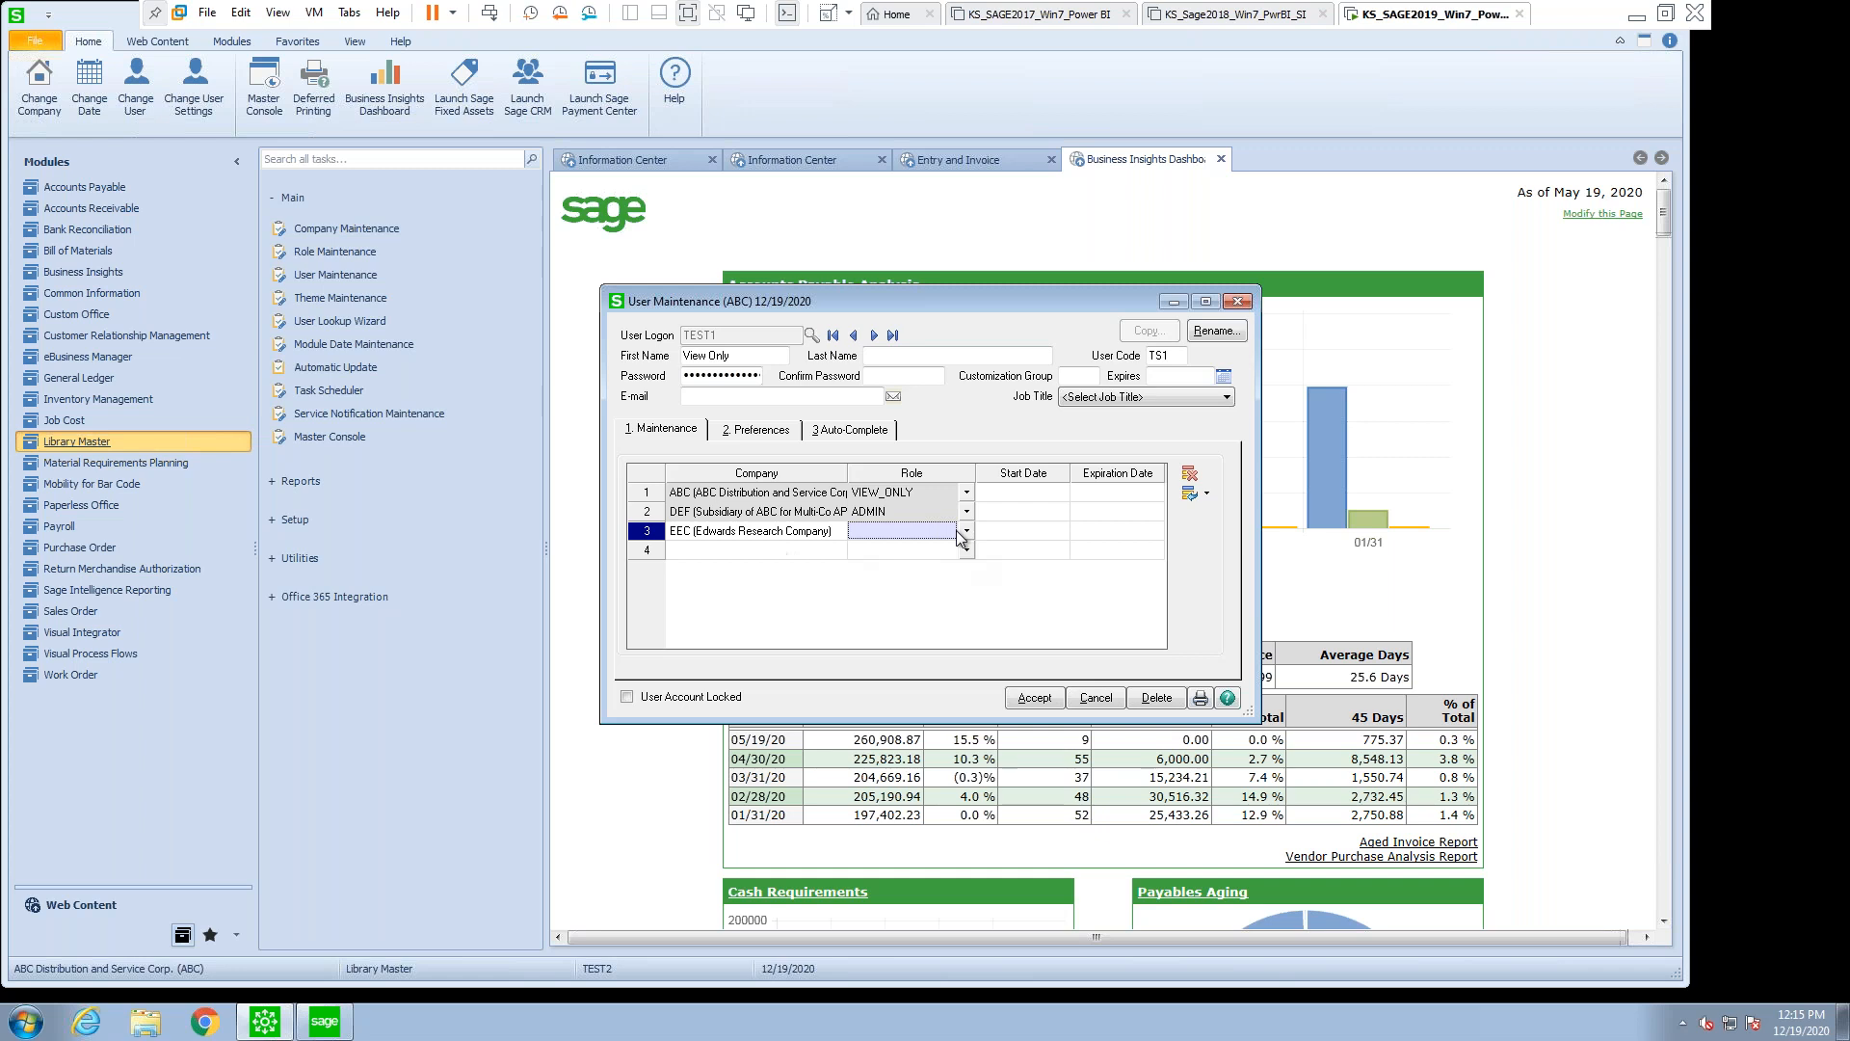
{"action": "mouse_move", "coordinate": [987, 533]}
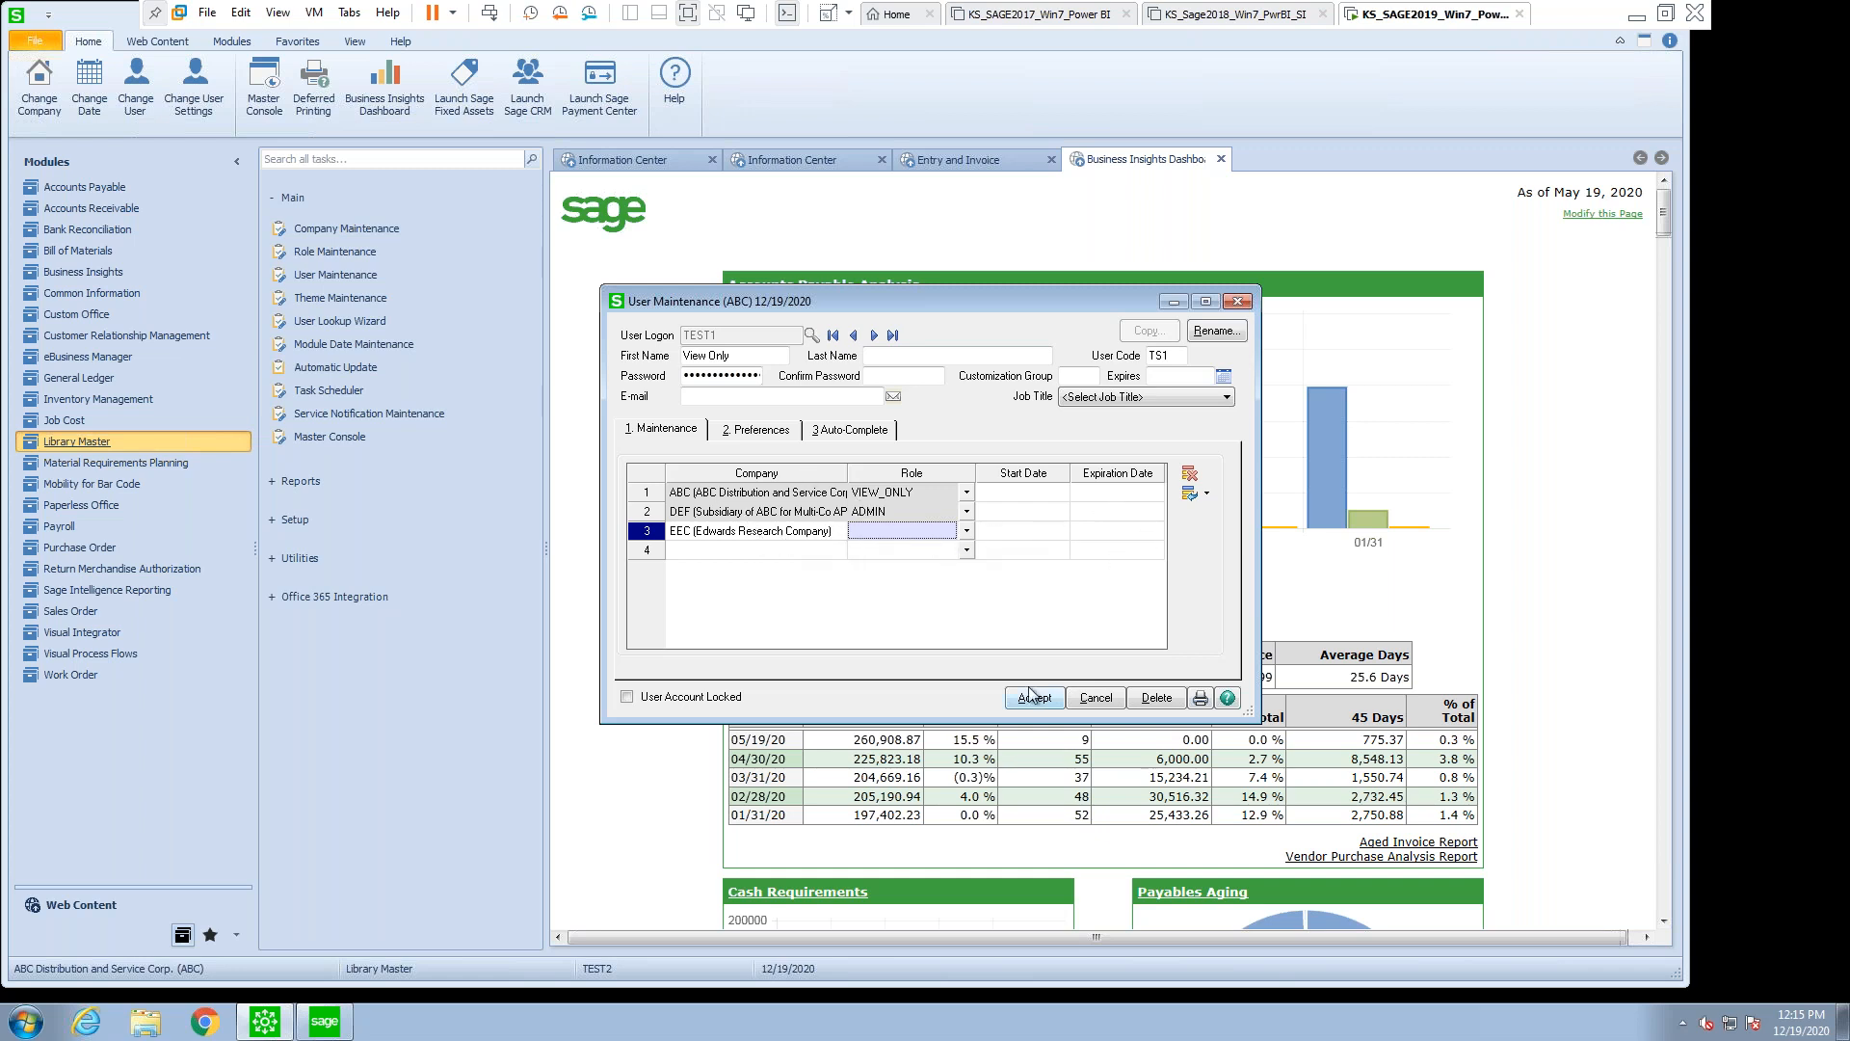
{"action": "left_click", "coordinate": [1033, 696]}
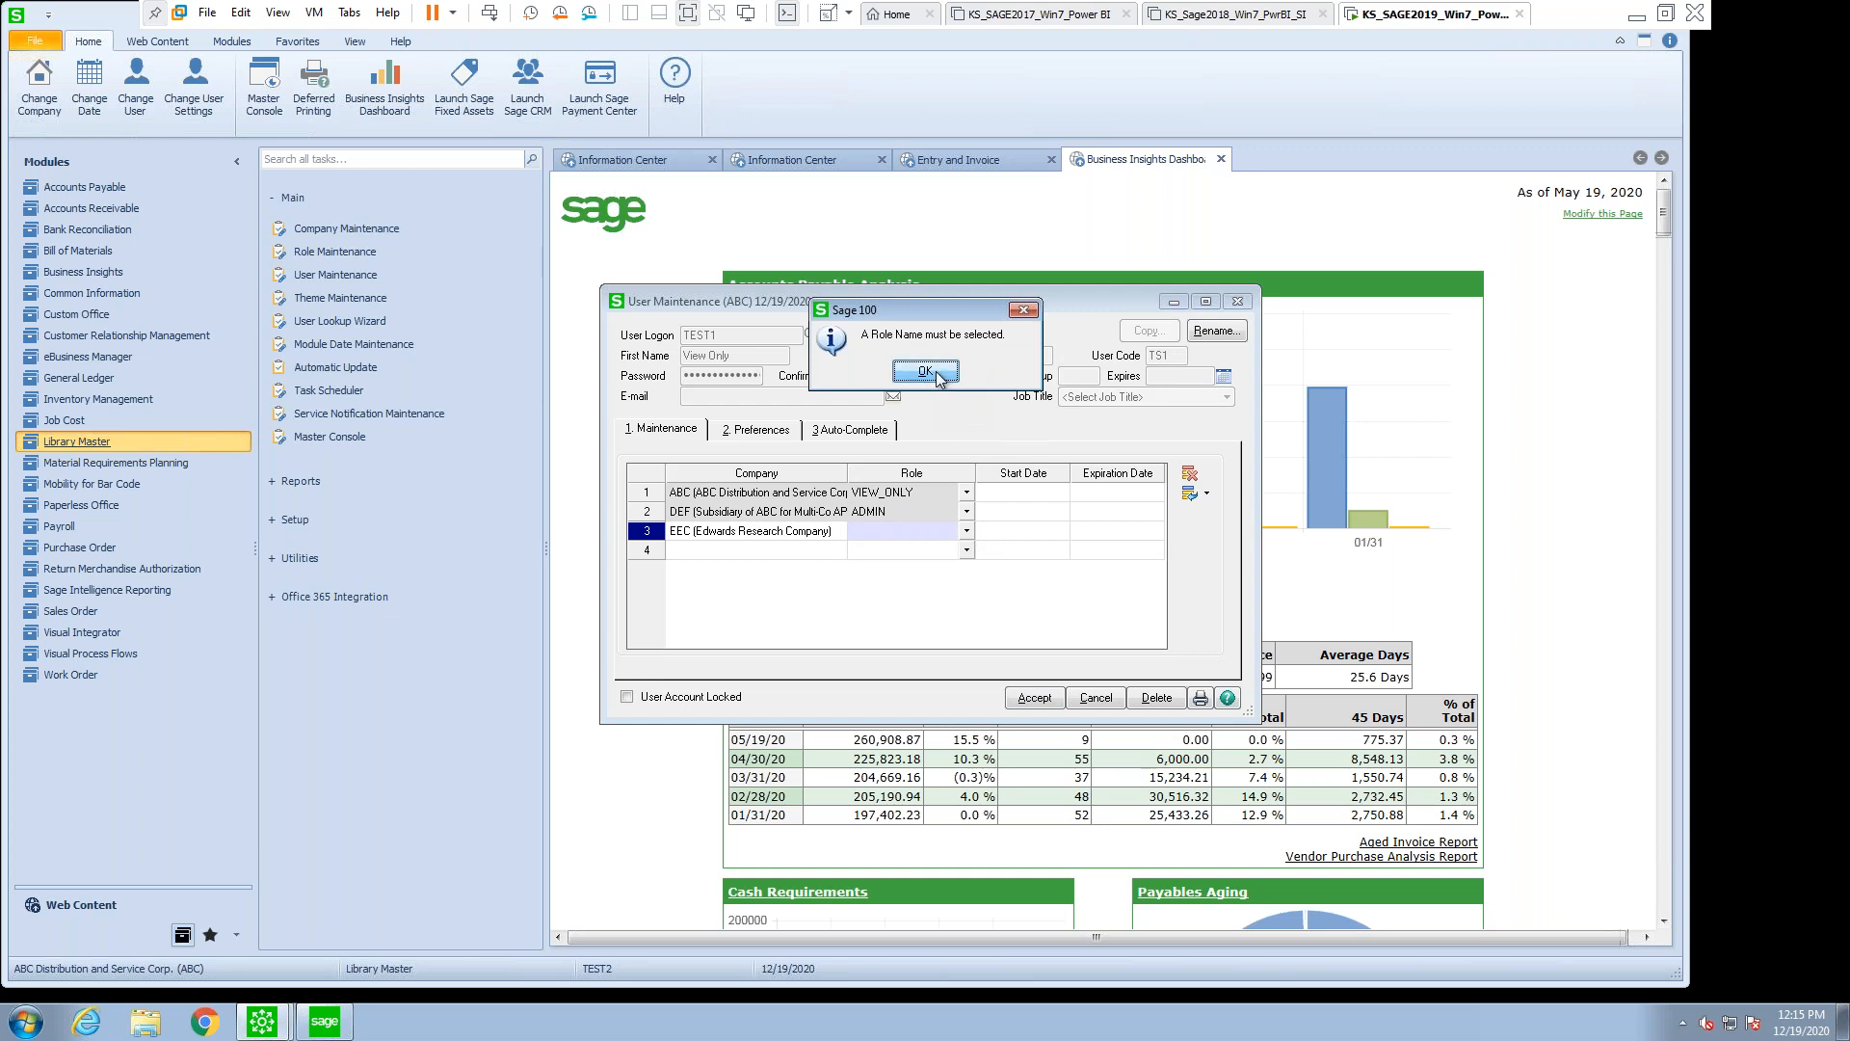
{"action": "left_click", "coordinate": [926, 370]}
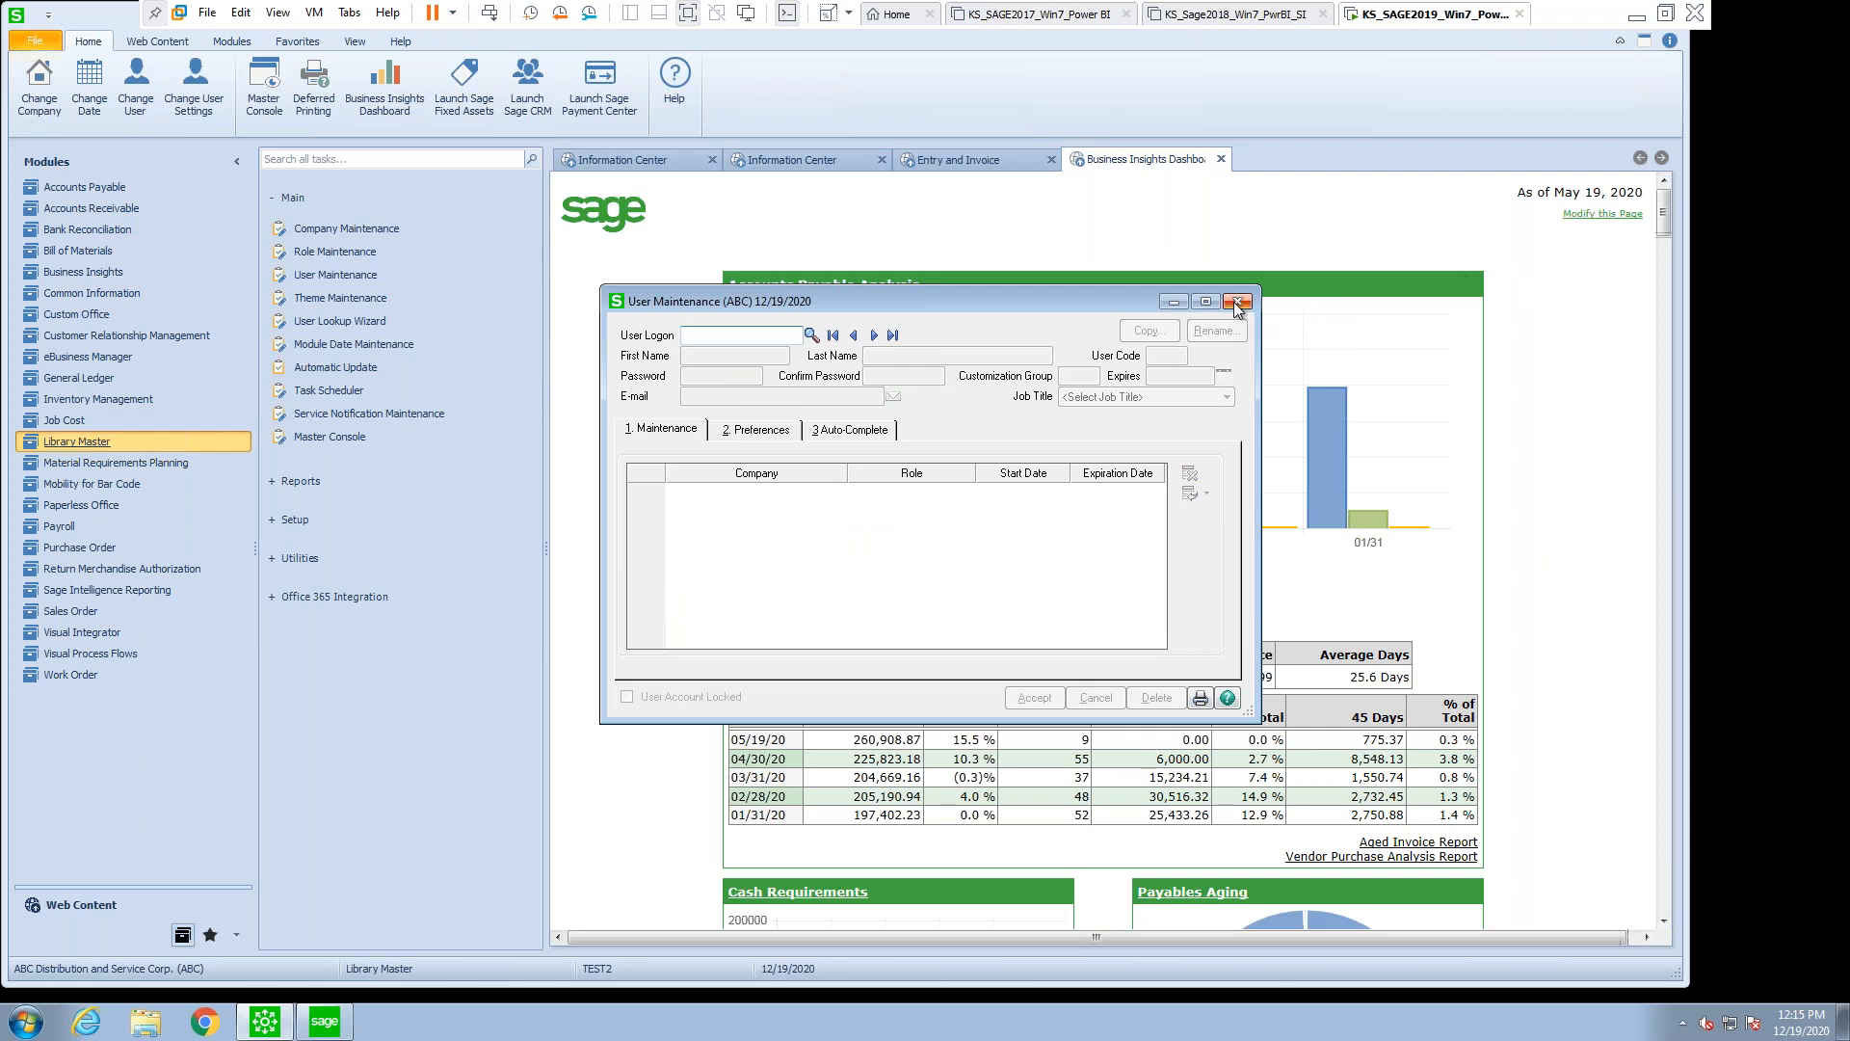
{"action": "left_click", "coordinate": [811, 335]}
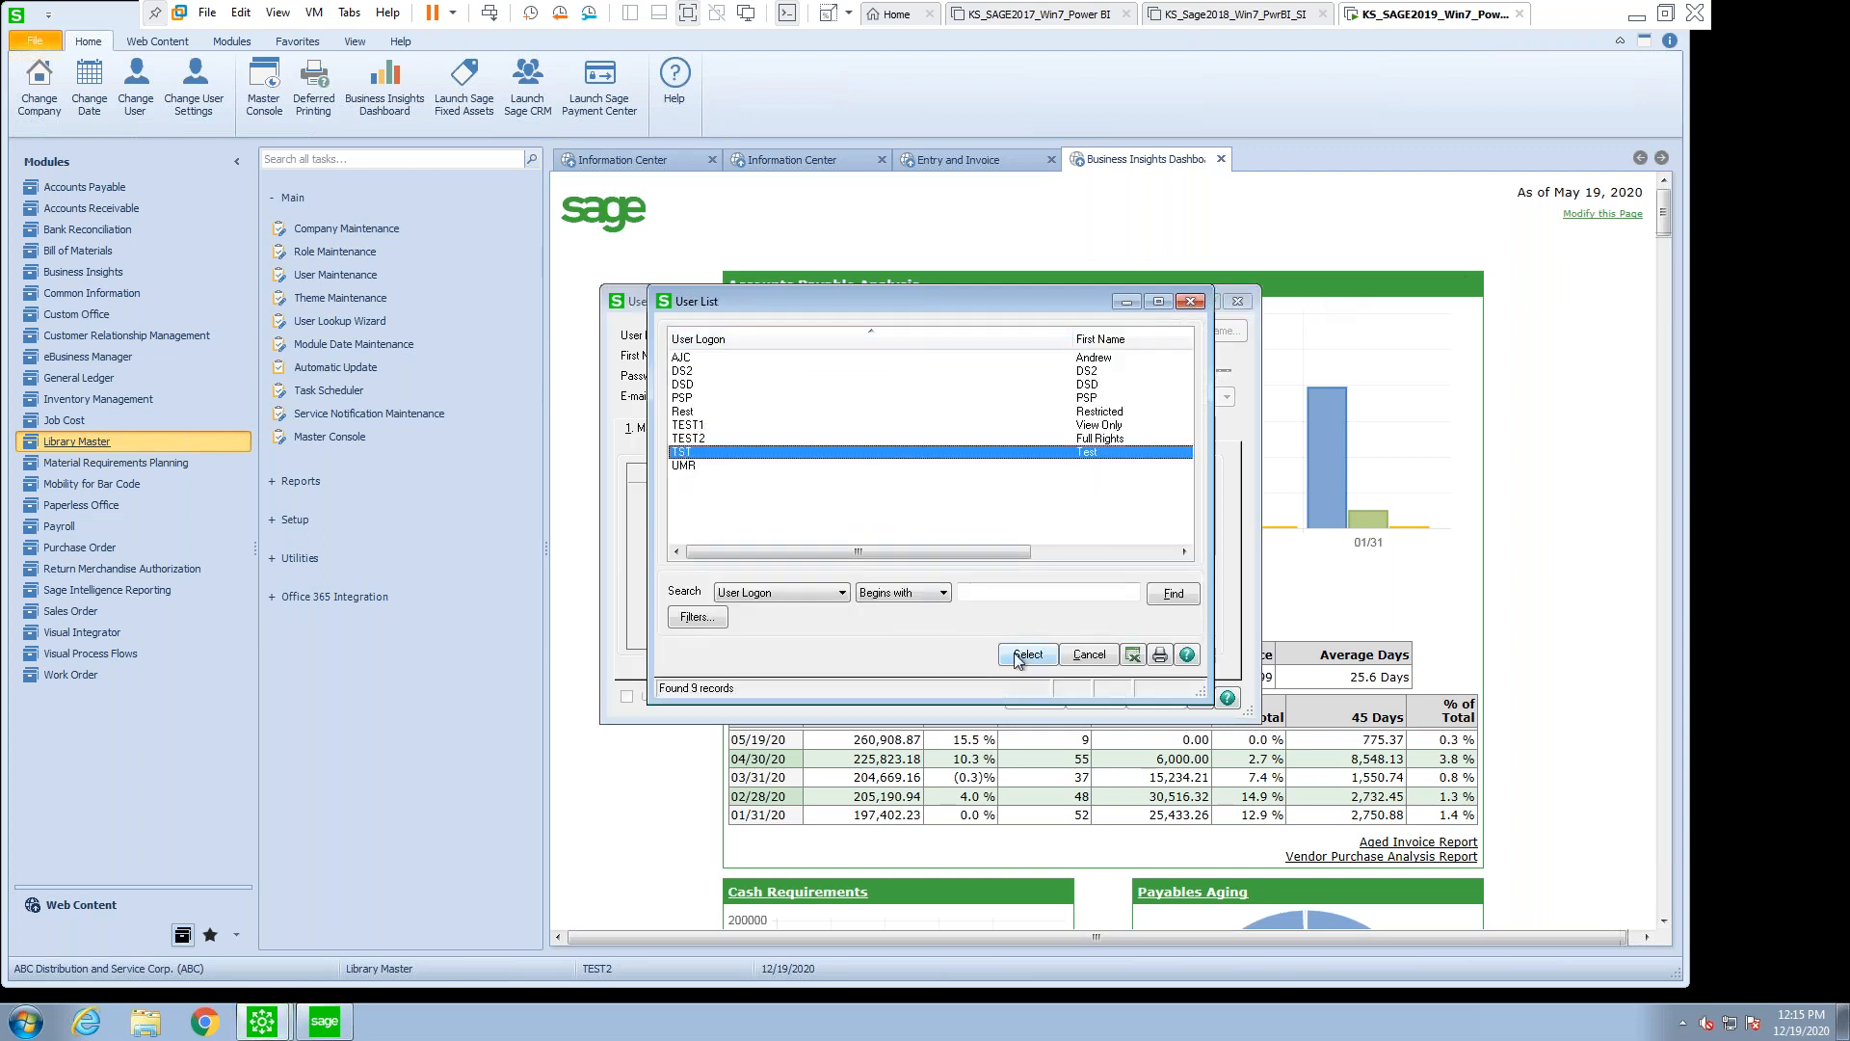
{"action": "left_click", "coordinate": [1025, 653]}
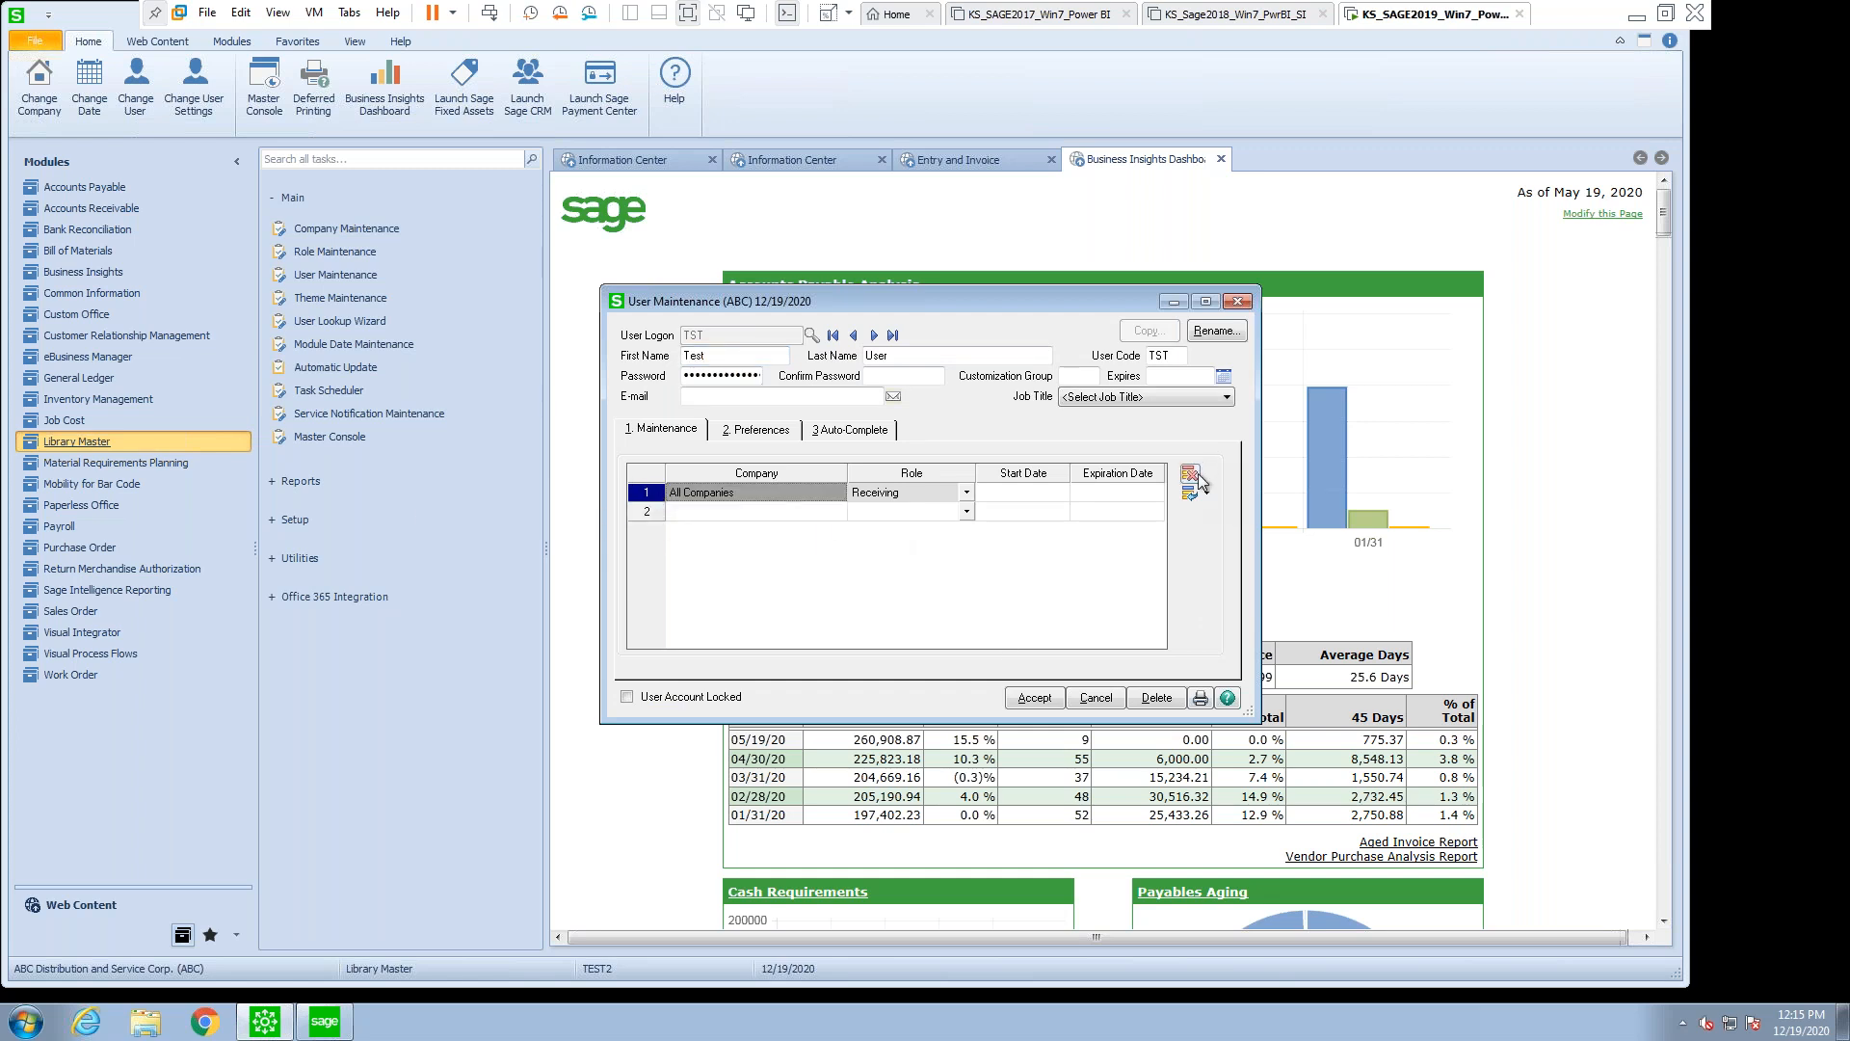
{"action": "left_click", "coordinate": [1195, 482]}
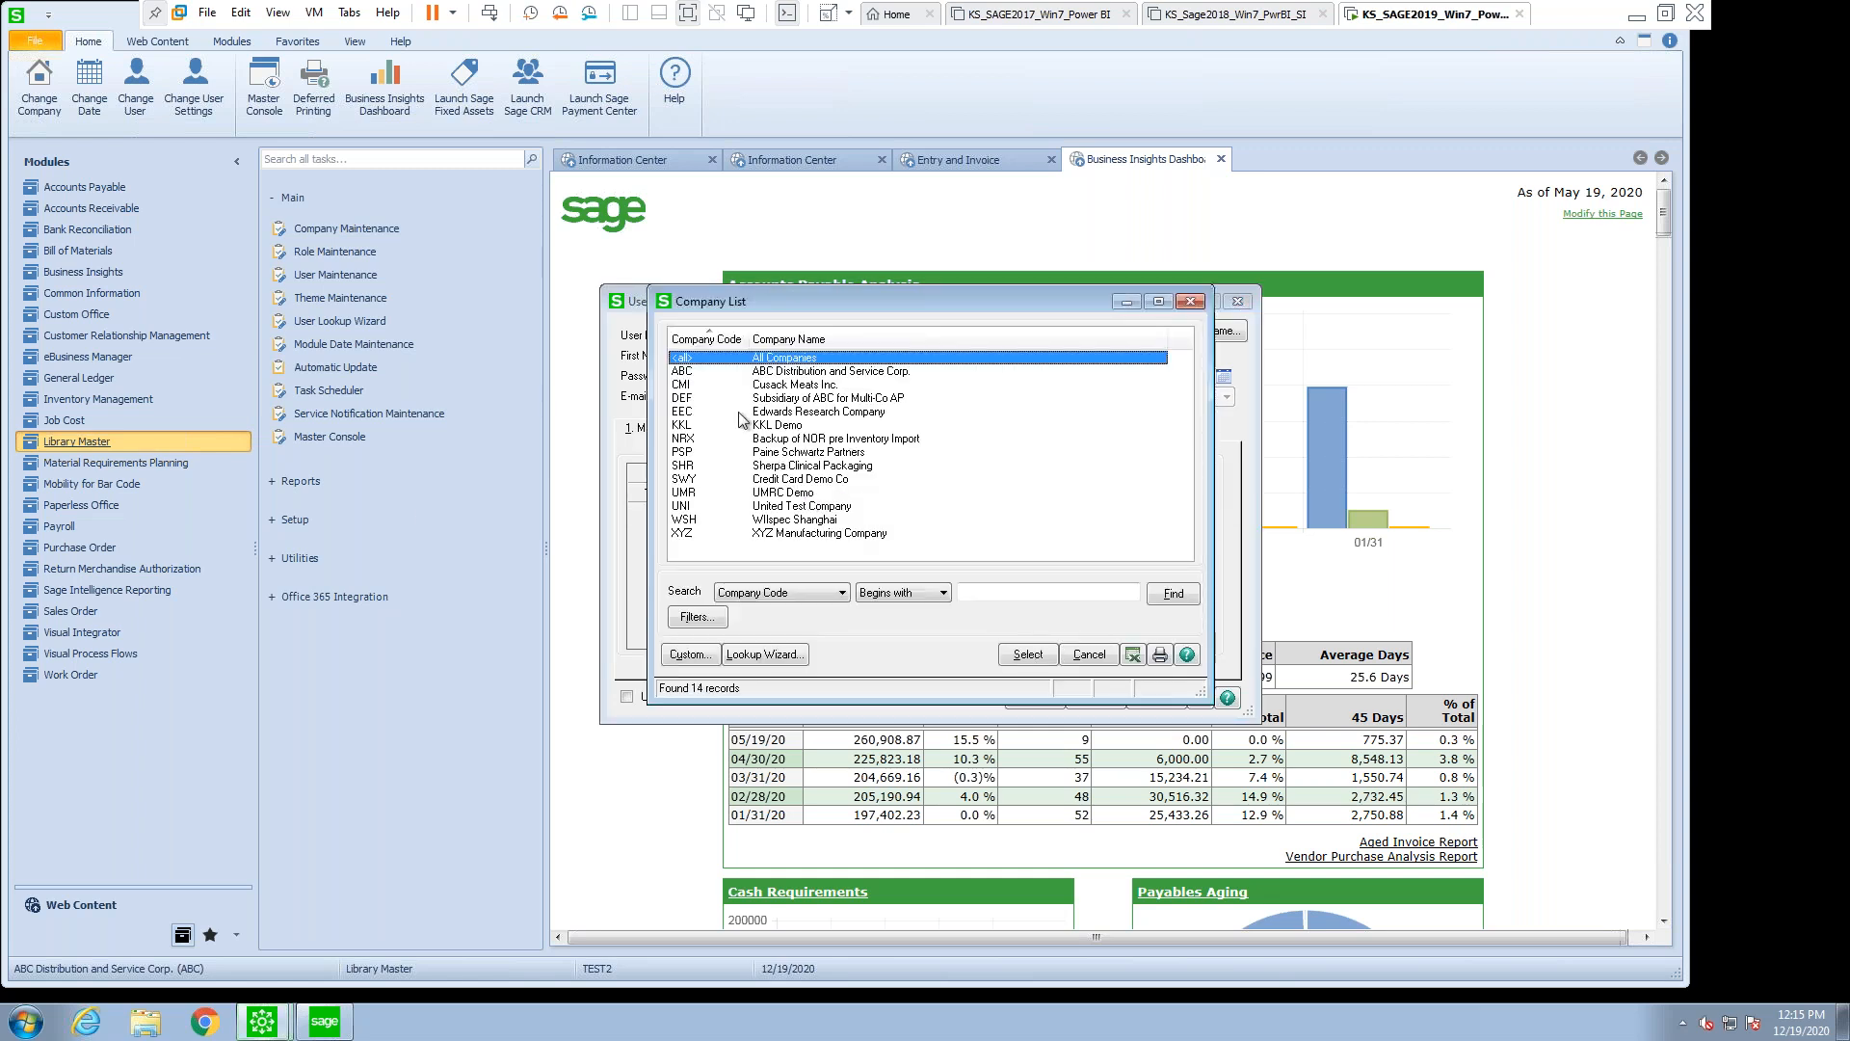
{"action": "left_click", "coordinate": [1024, 654]}
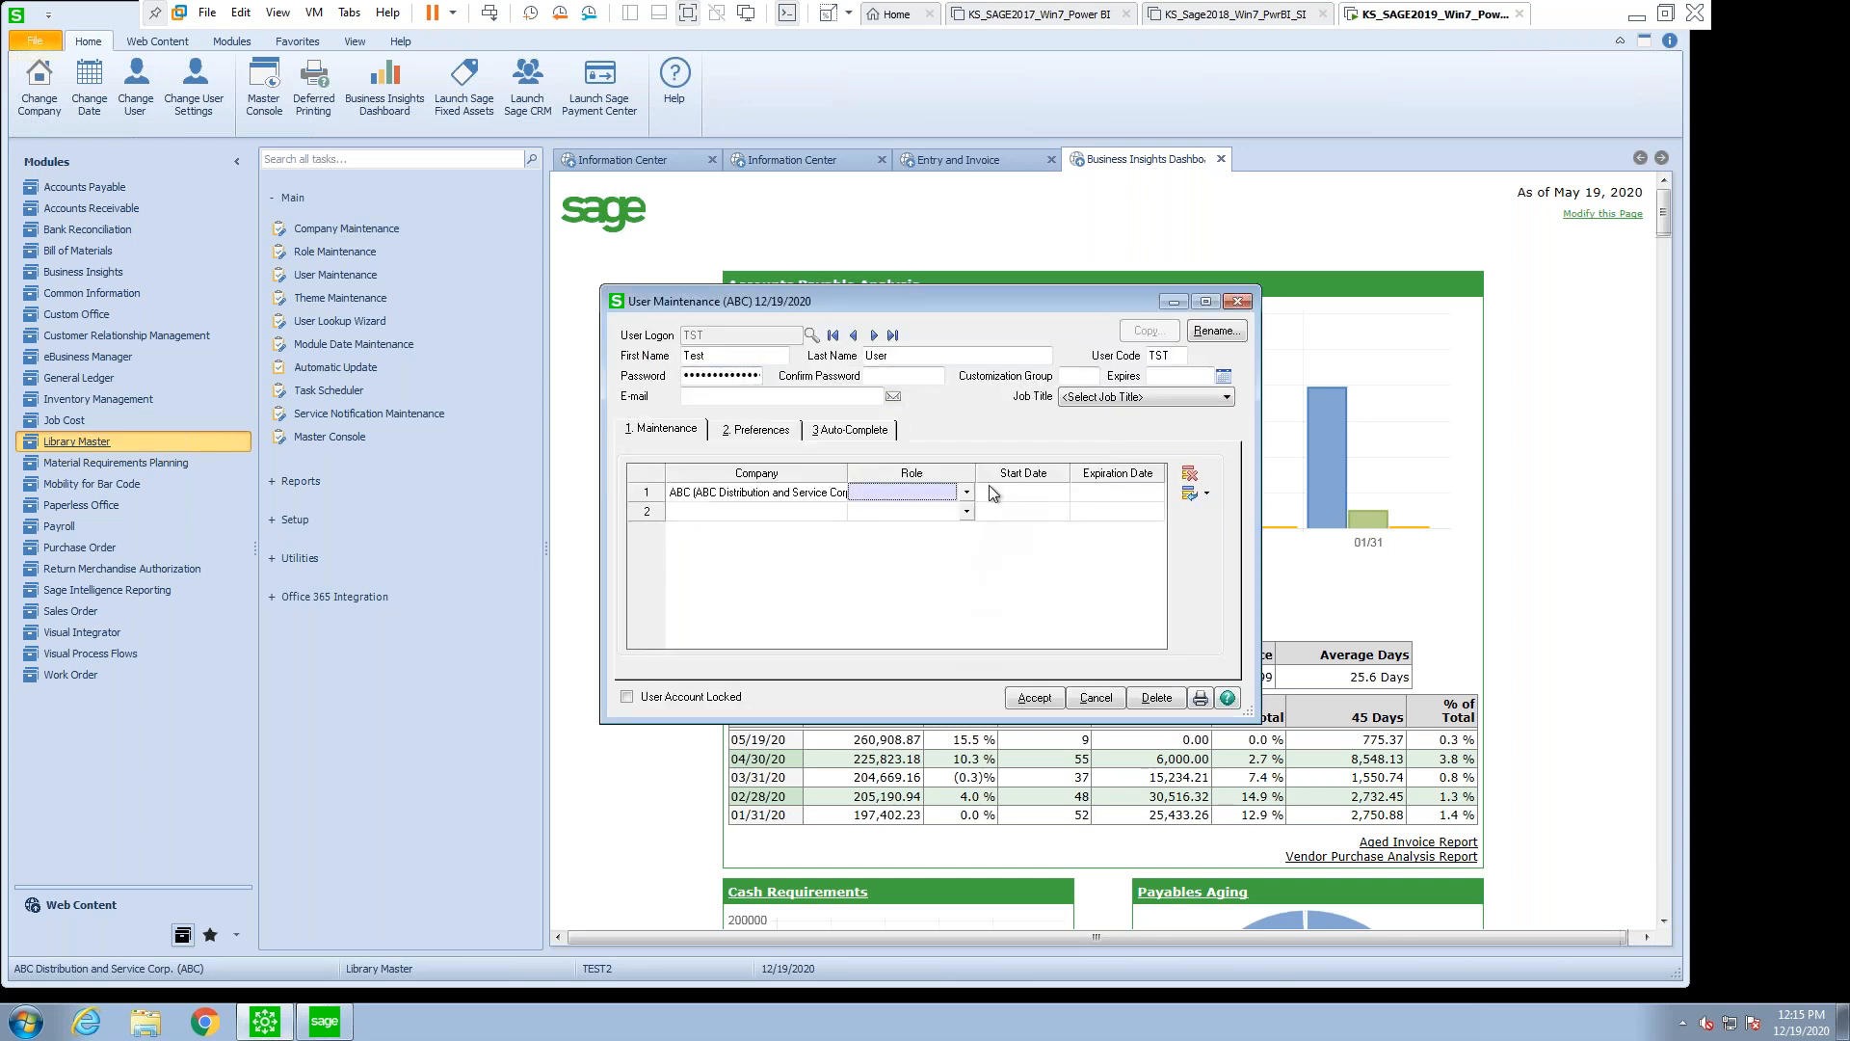
{"action": "left_click", "coordinate": [966, 493]}
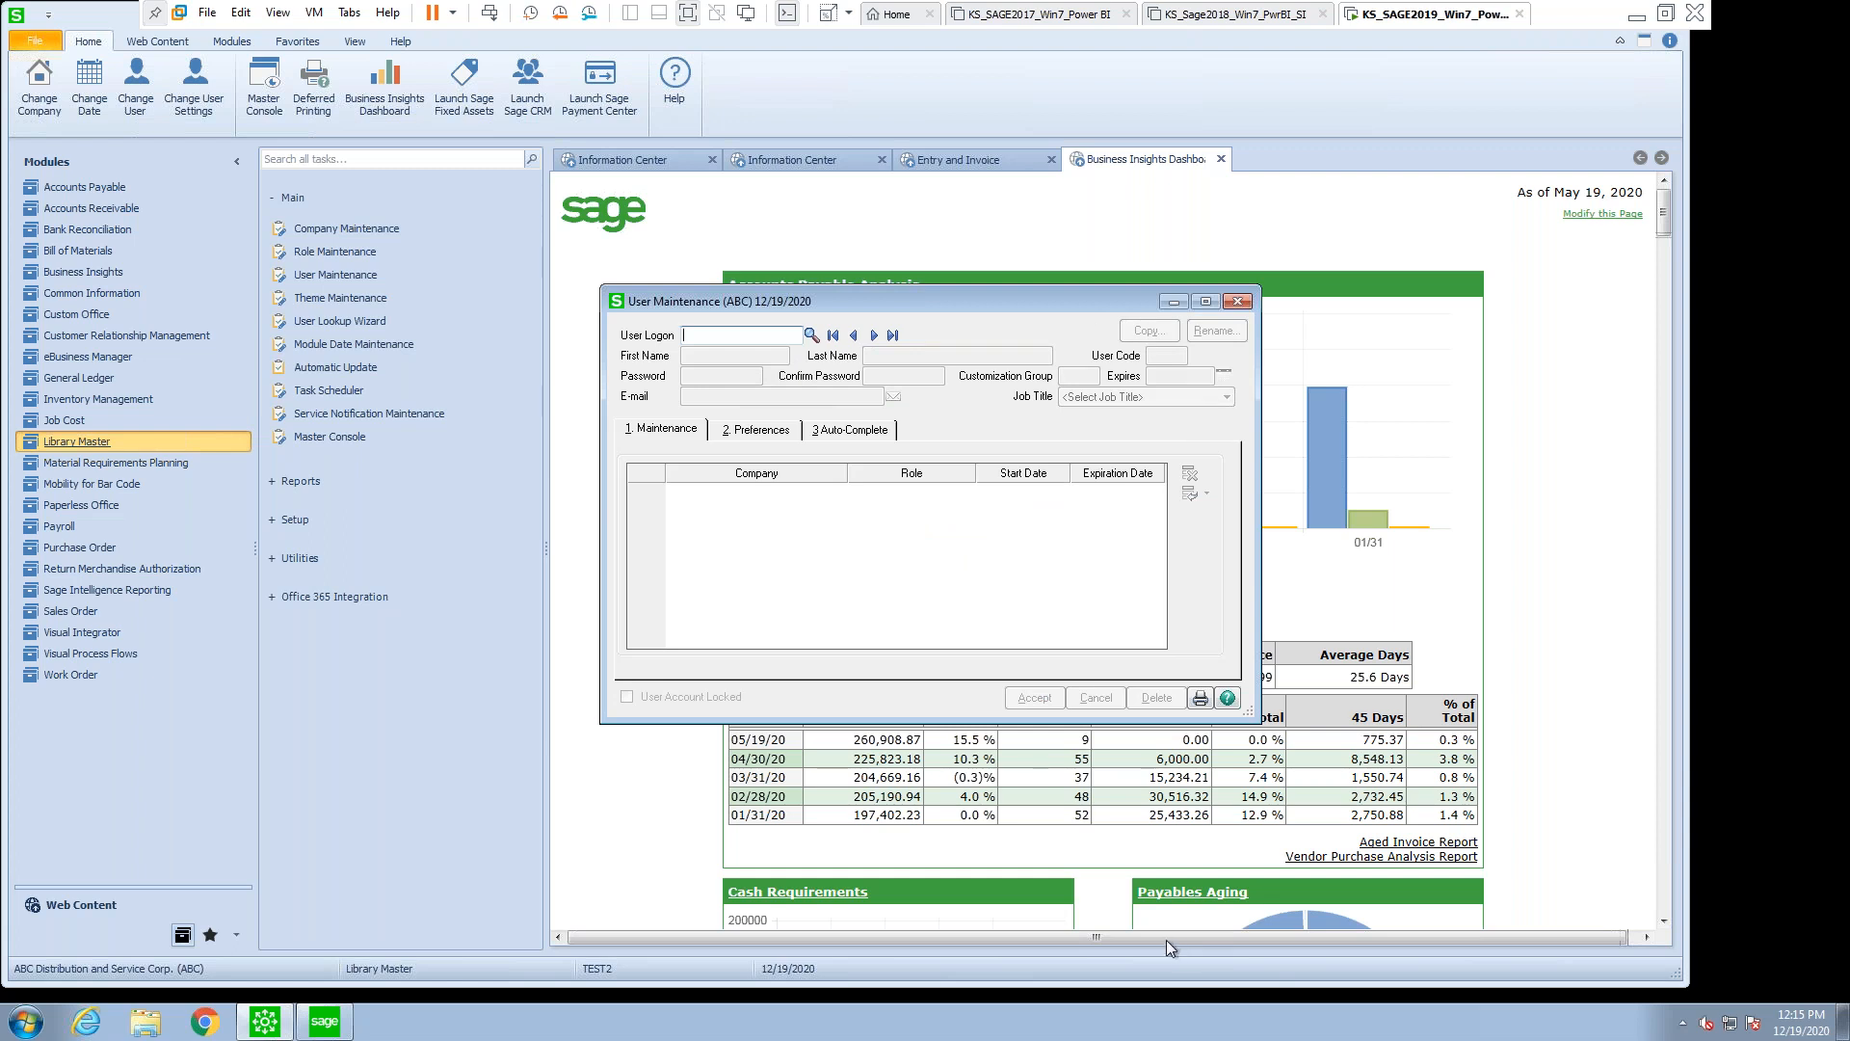
{"action": "mouse_move", "coordinate": [910, 556]}
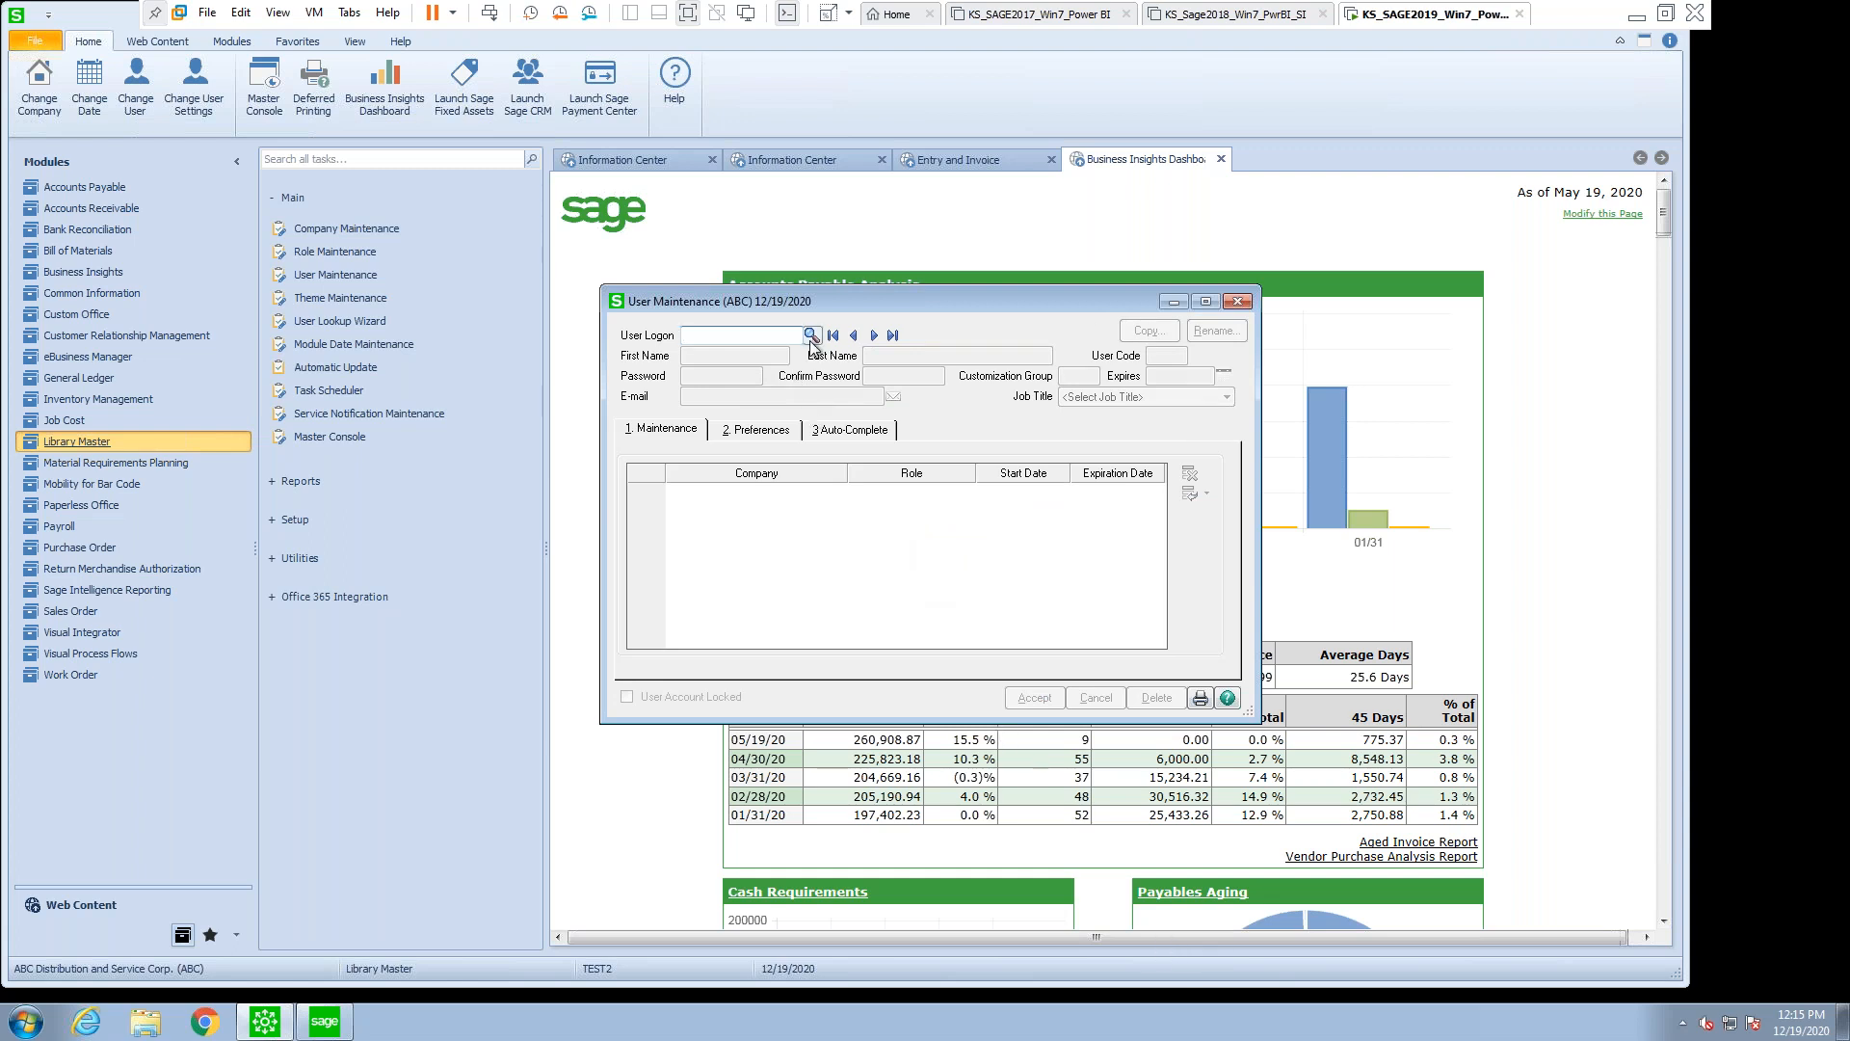
- Give user TST the Receiving role for All Companies, save, and close User Maintenance
{"action": "left_click", "coordinate": [810, 336]}
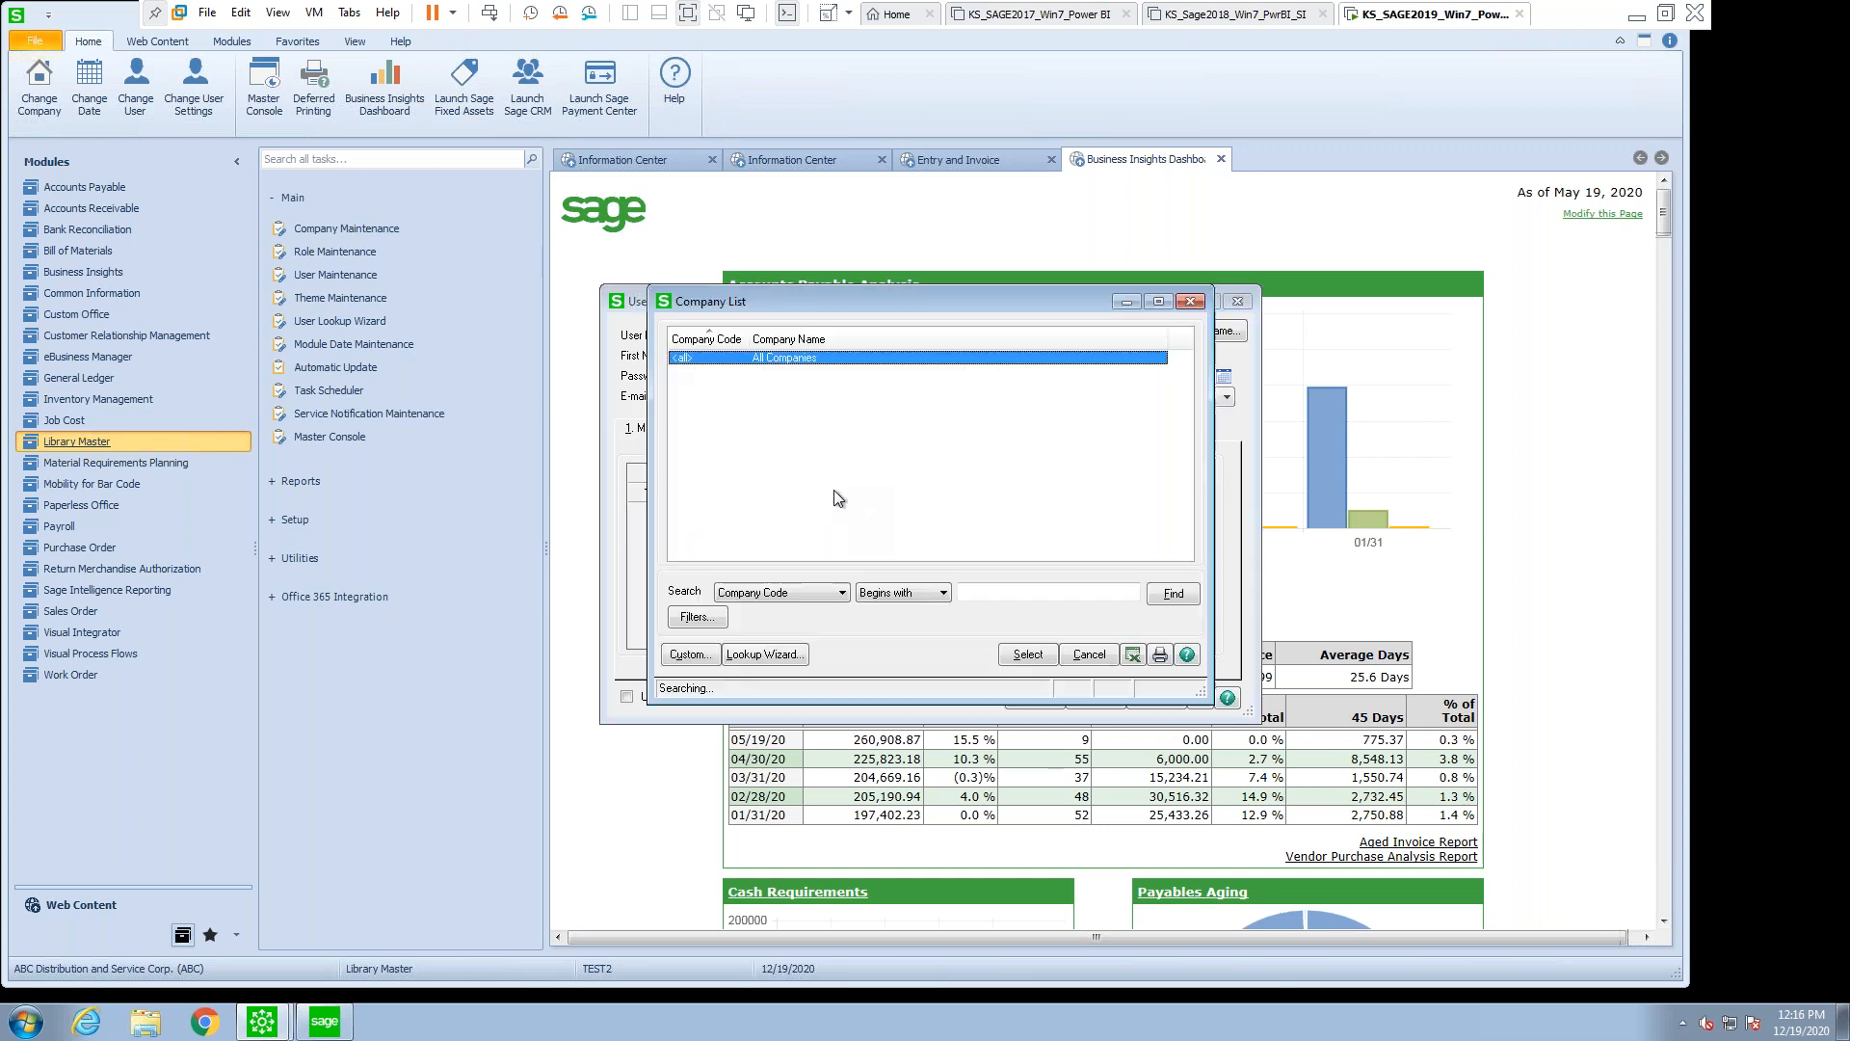
{"action": "left_click", "coordinate": [1025, 654]}
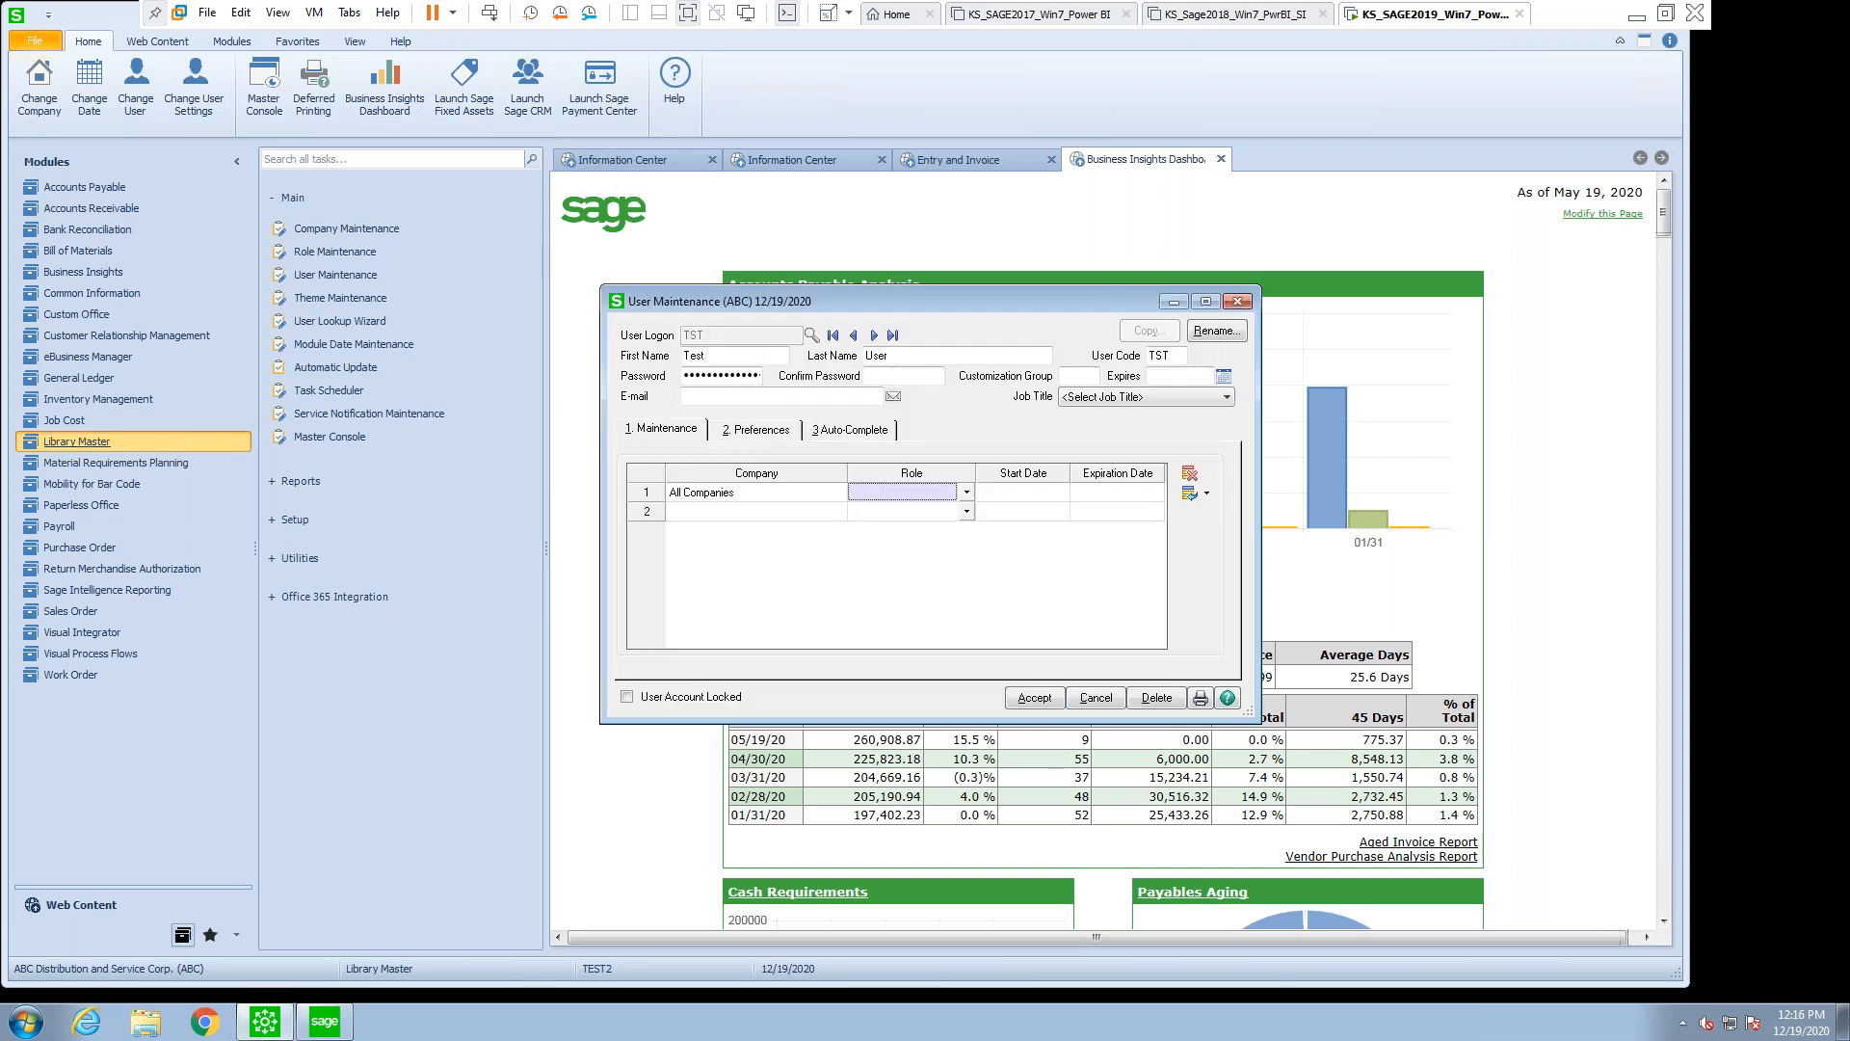
{"action": "left_click", "coordinate": [963, 492]}
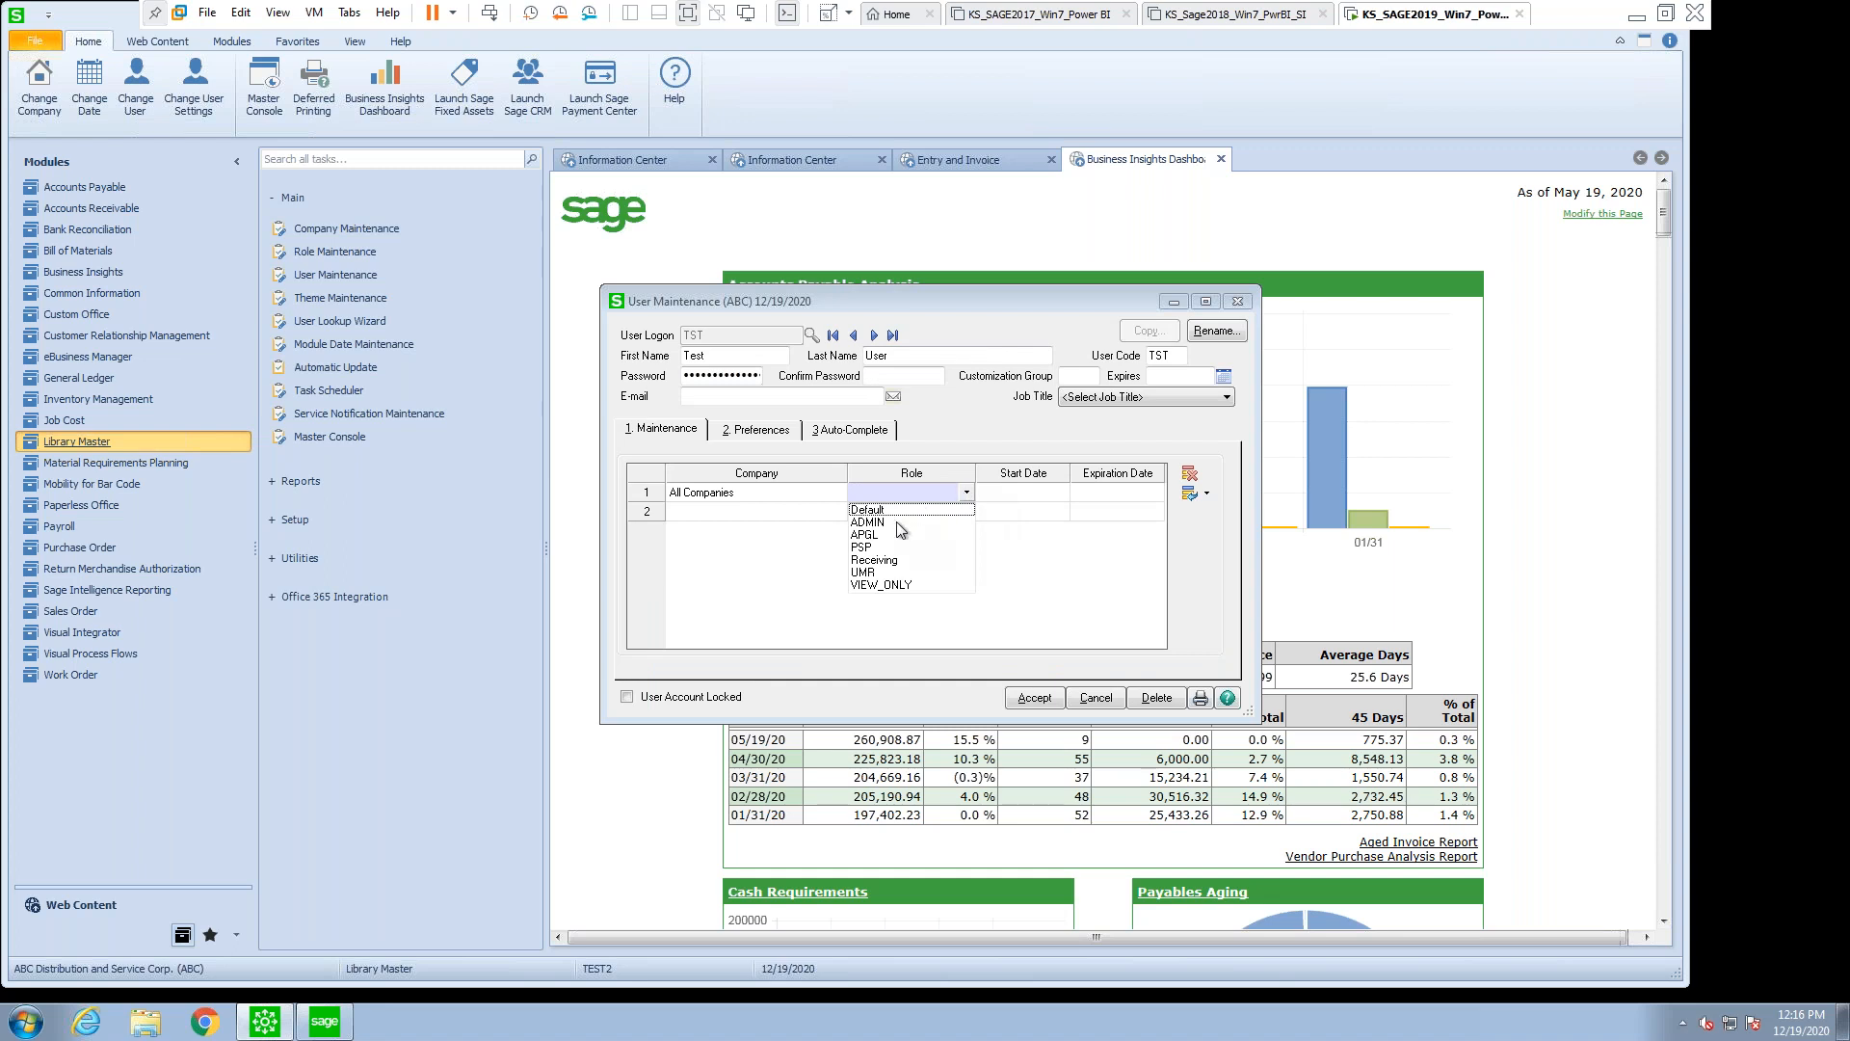
{"action": "left_click", "coordinate": [877, 559]}
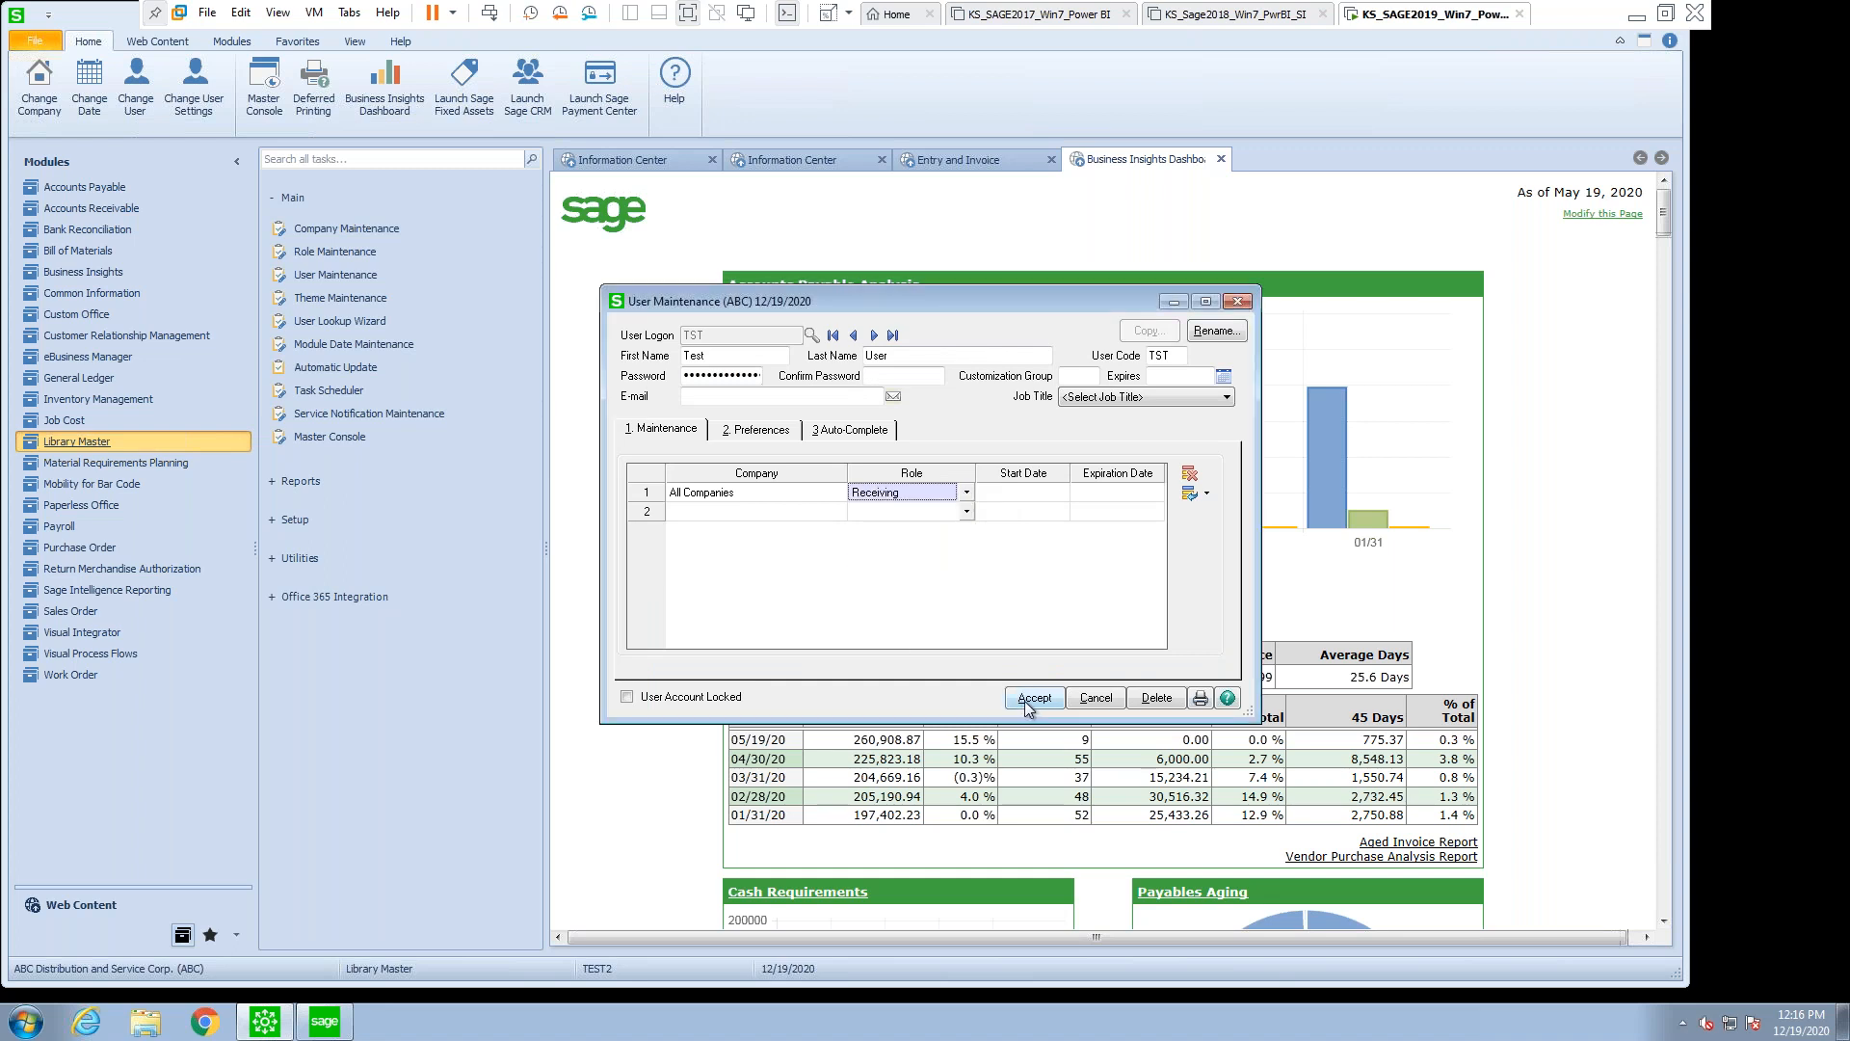
{"action": "left_click", "coordinate": [1032, 696]}
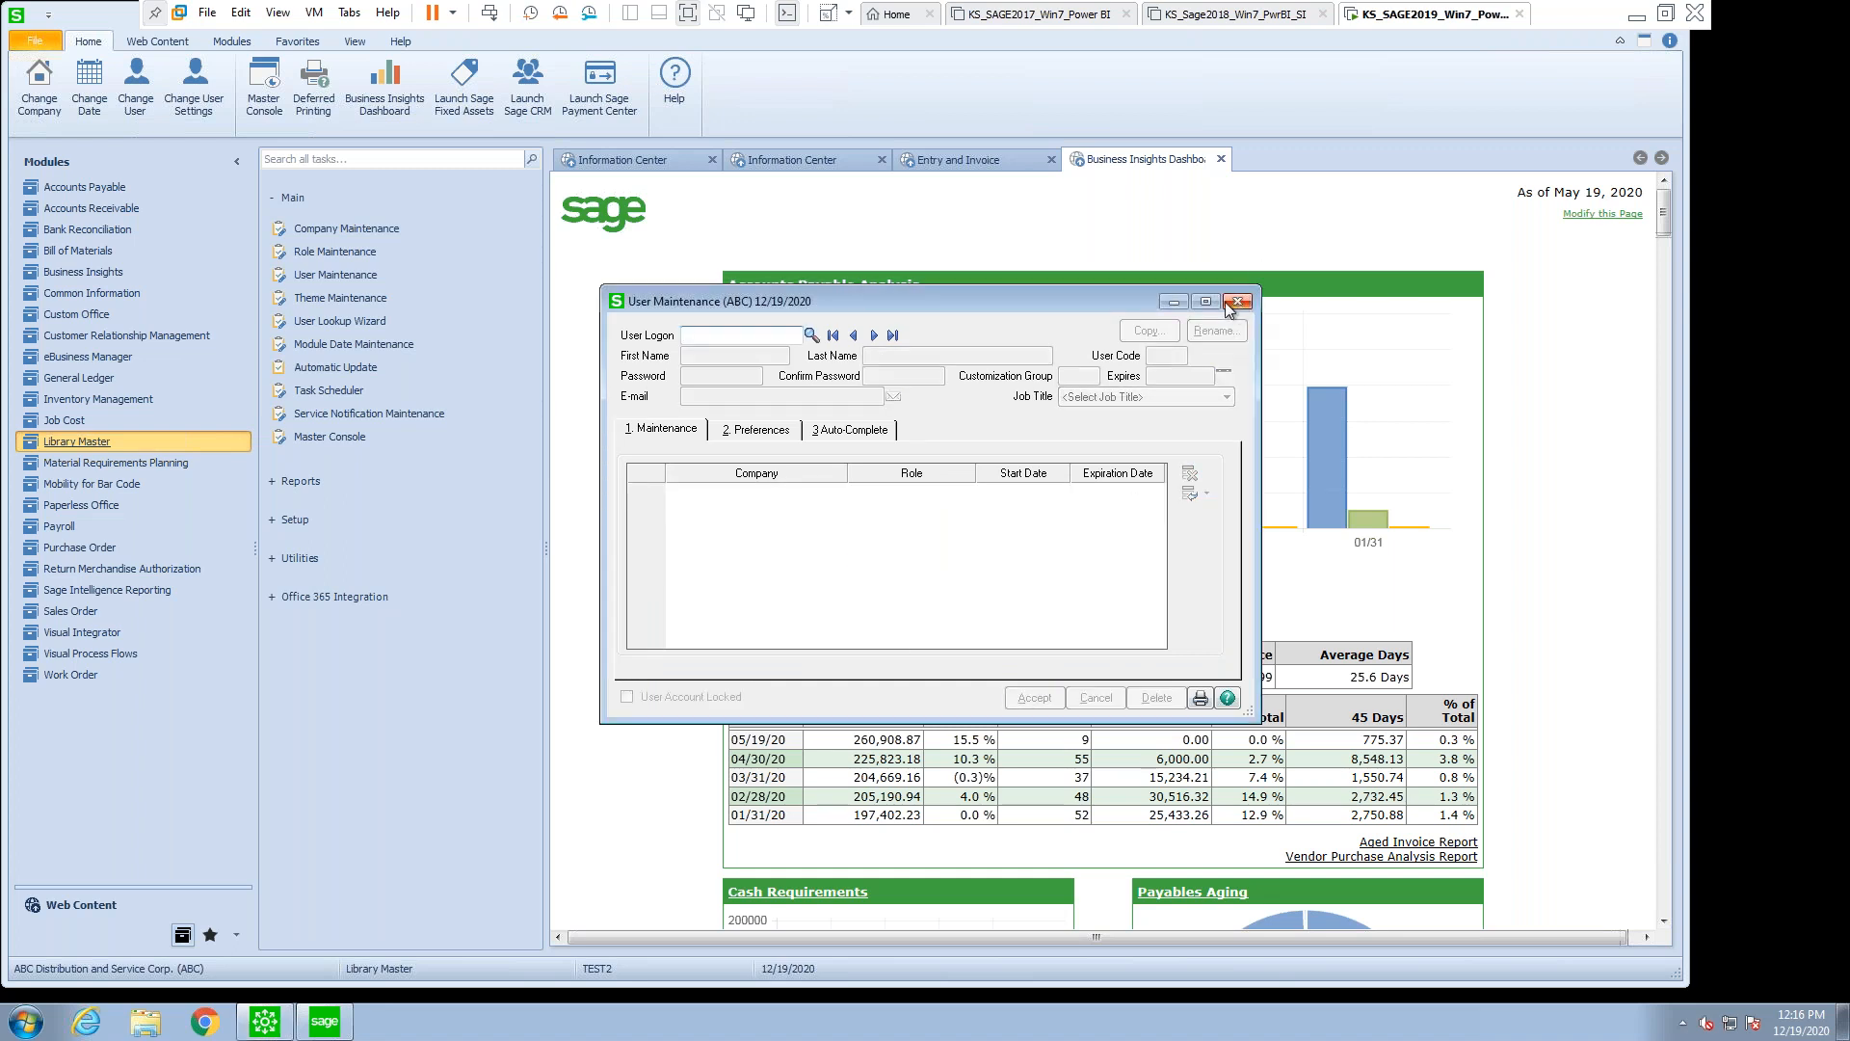
{"action": "left_click", "coordinate": [1237, 302]}
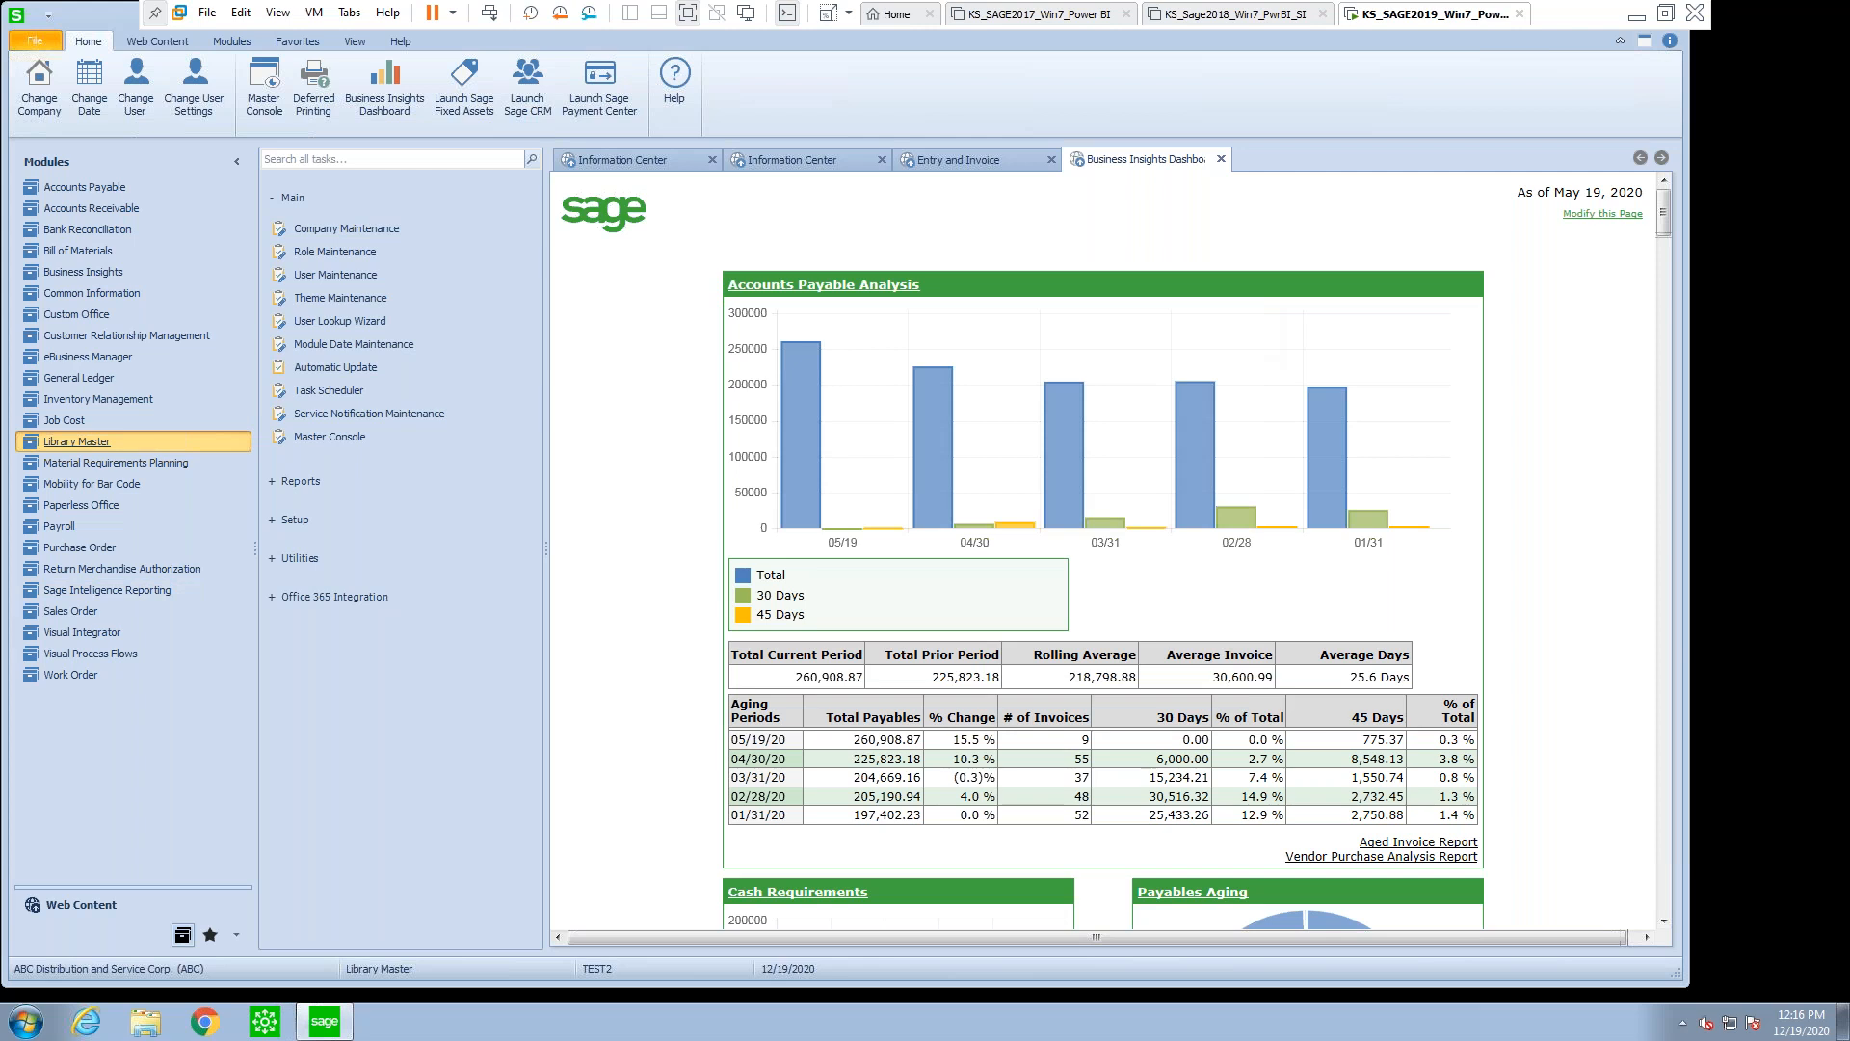